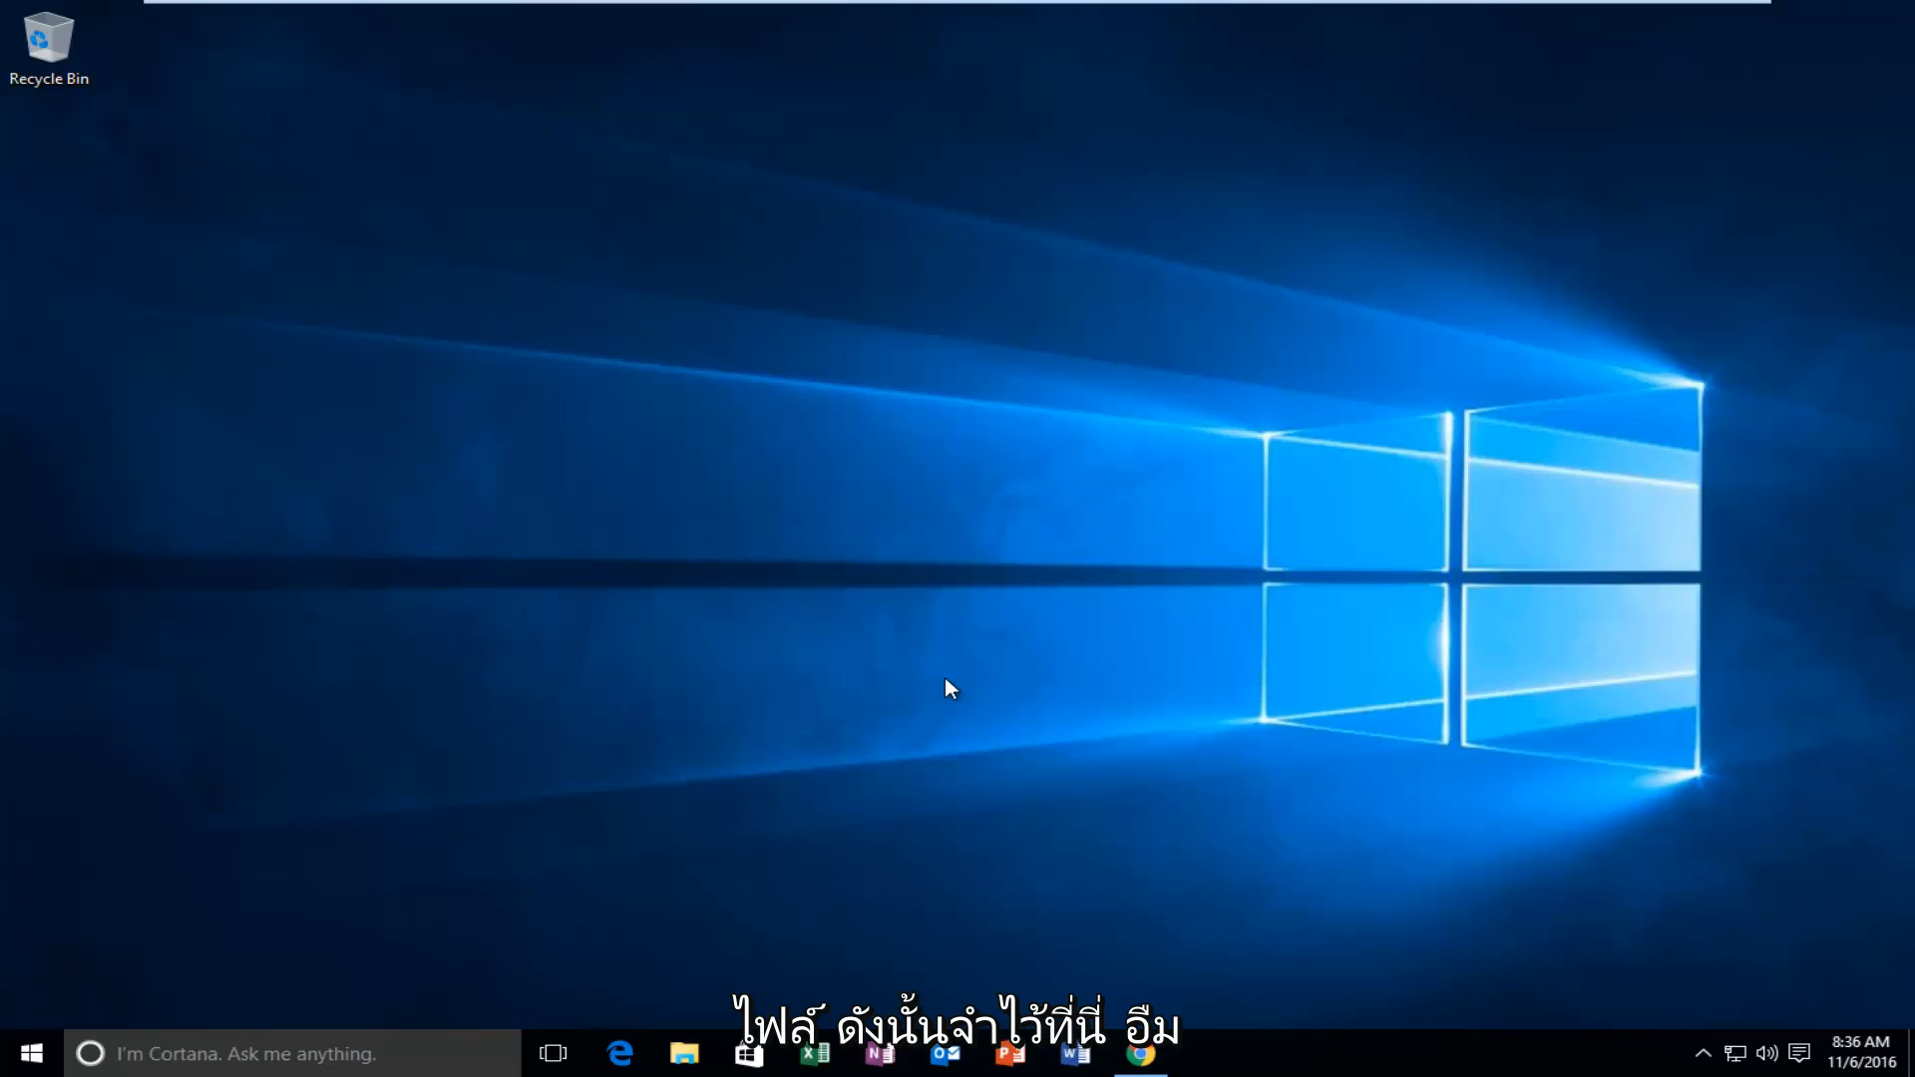
pyautogui.moveTo(957, 745)
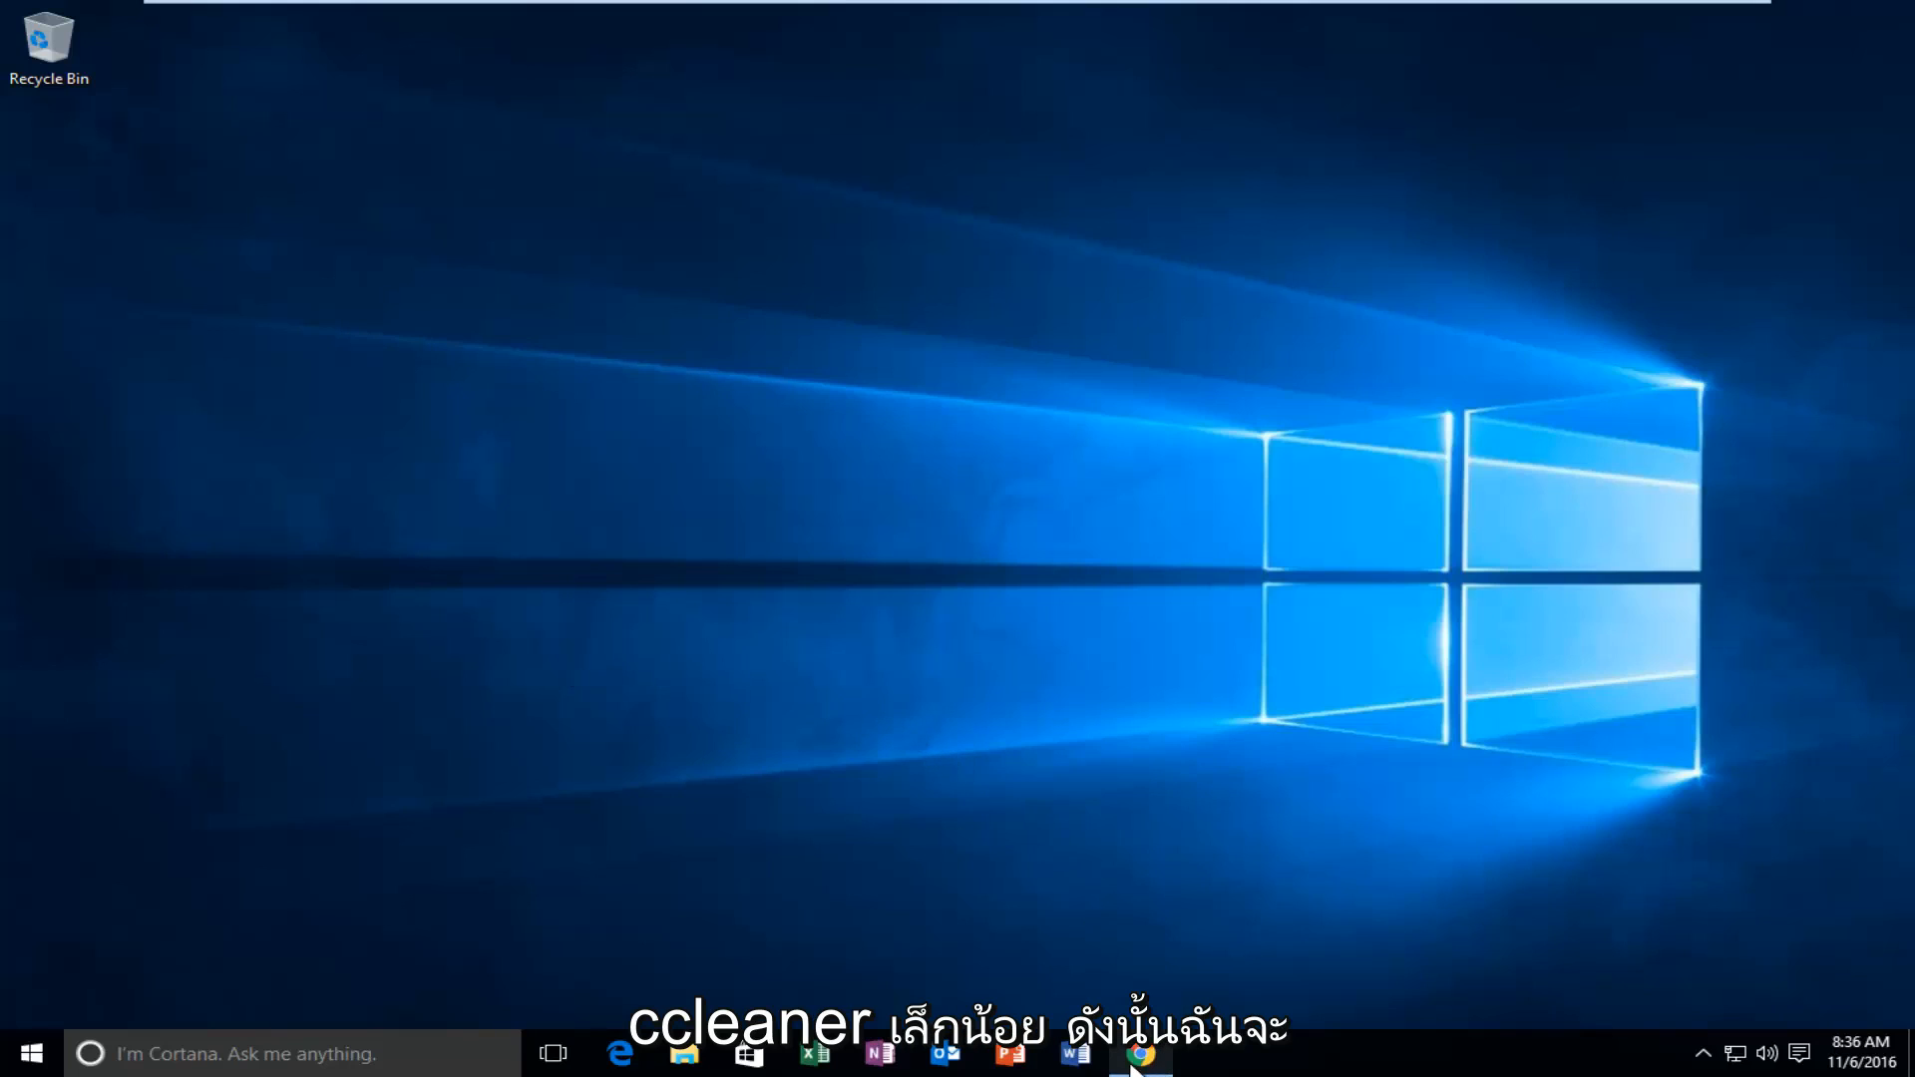
# - Bring up the Duplicate Cleaner product page in Chrome and scroll through its feature overview
pyautogui.click(1138, 1054)
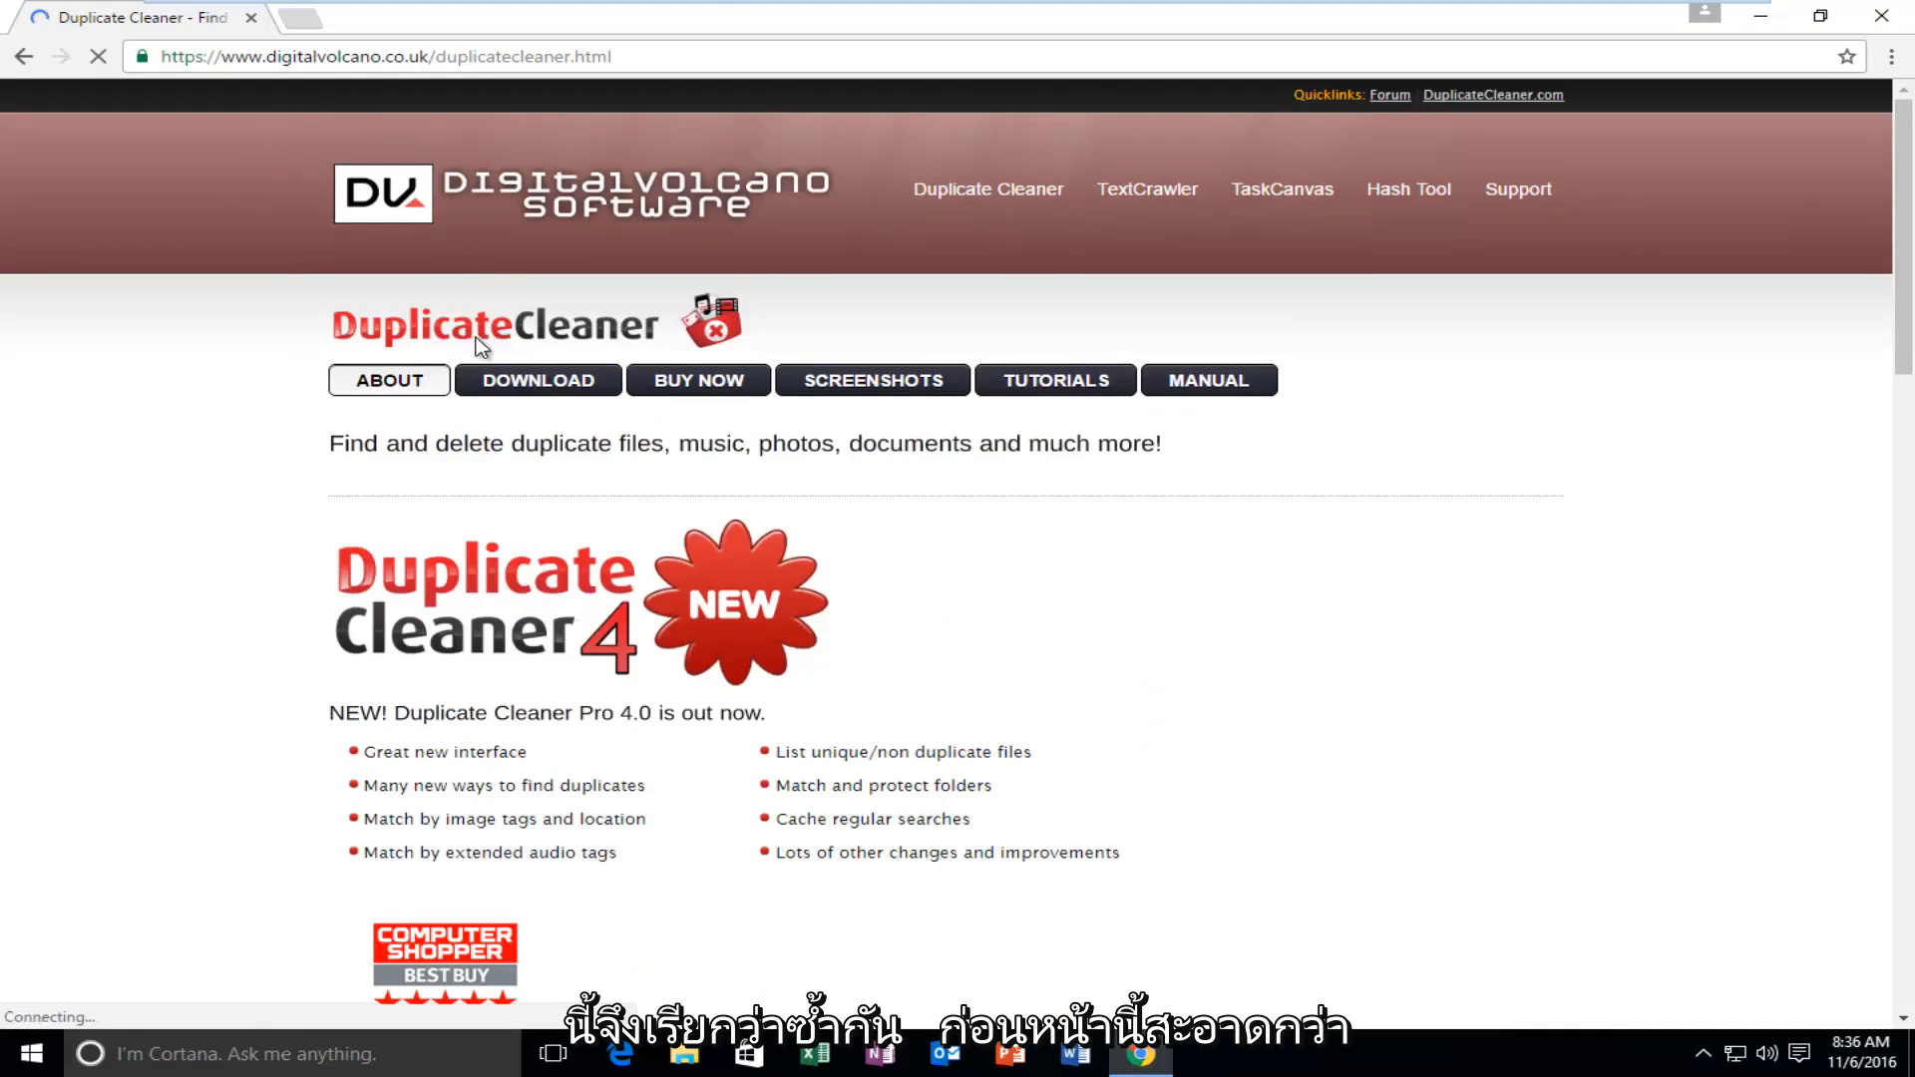
pyautogui.scroll(-3)
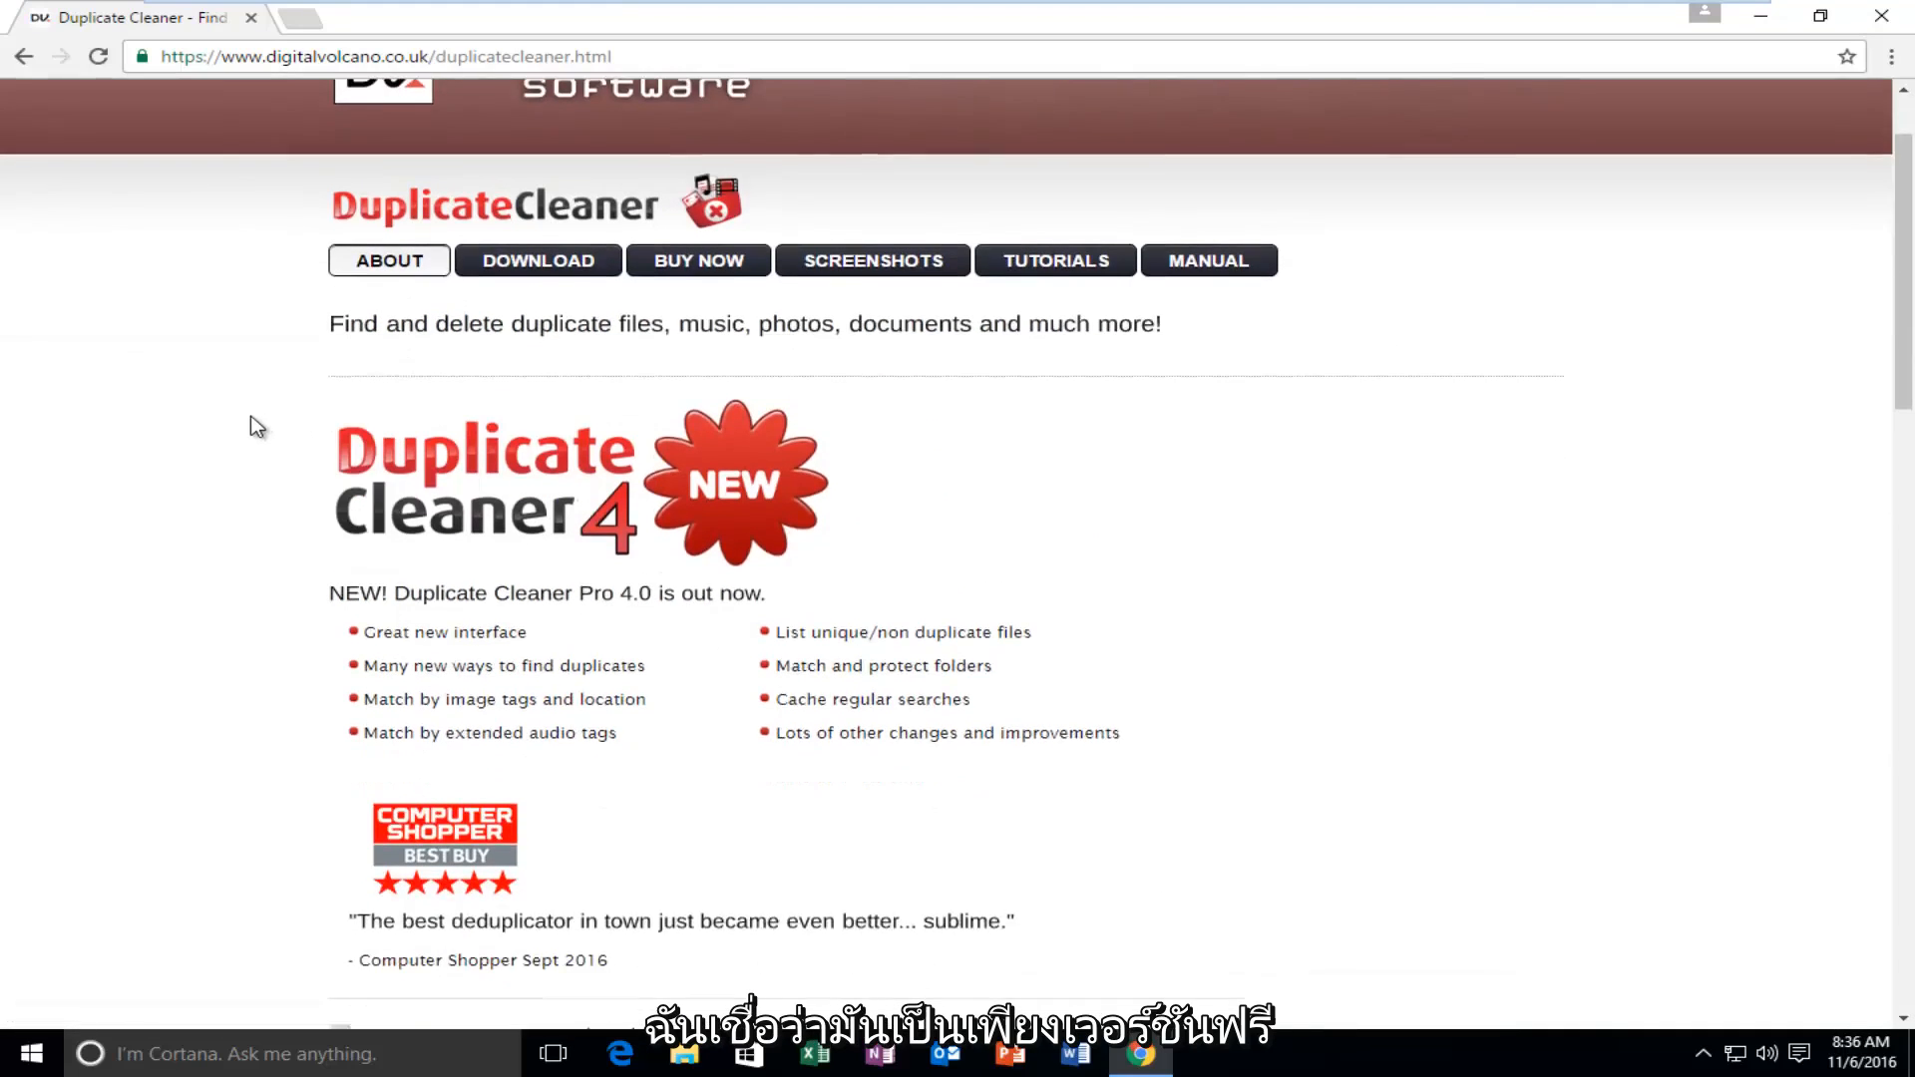
pyautogui.scroll(-3)
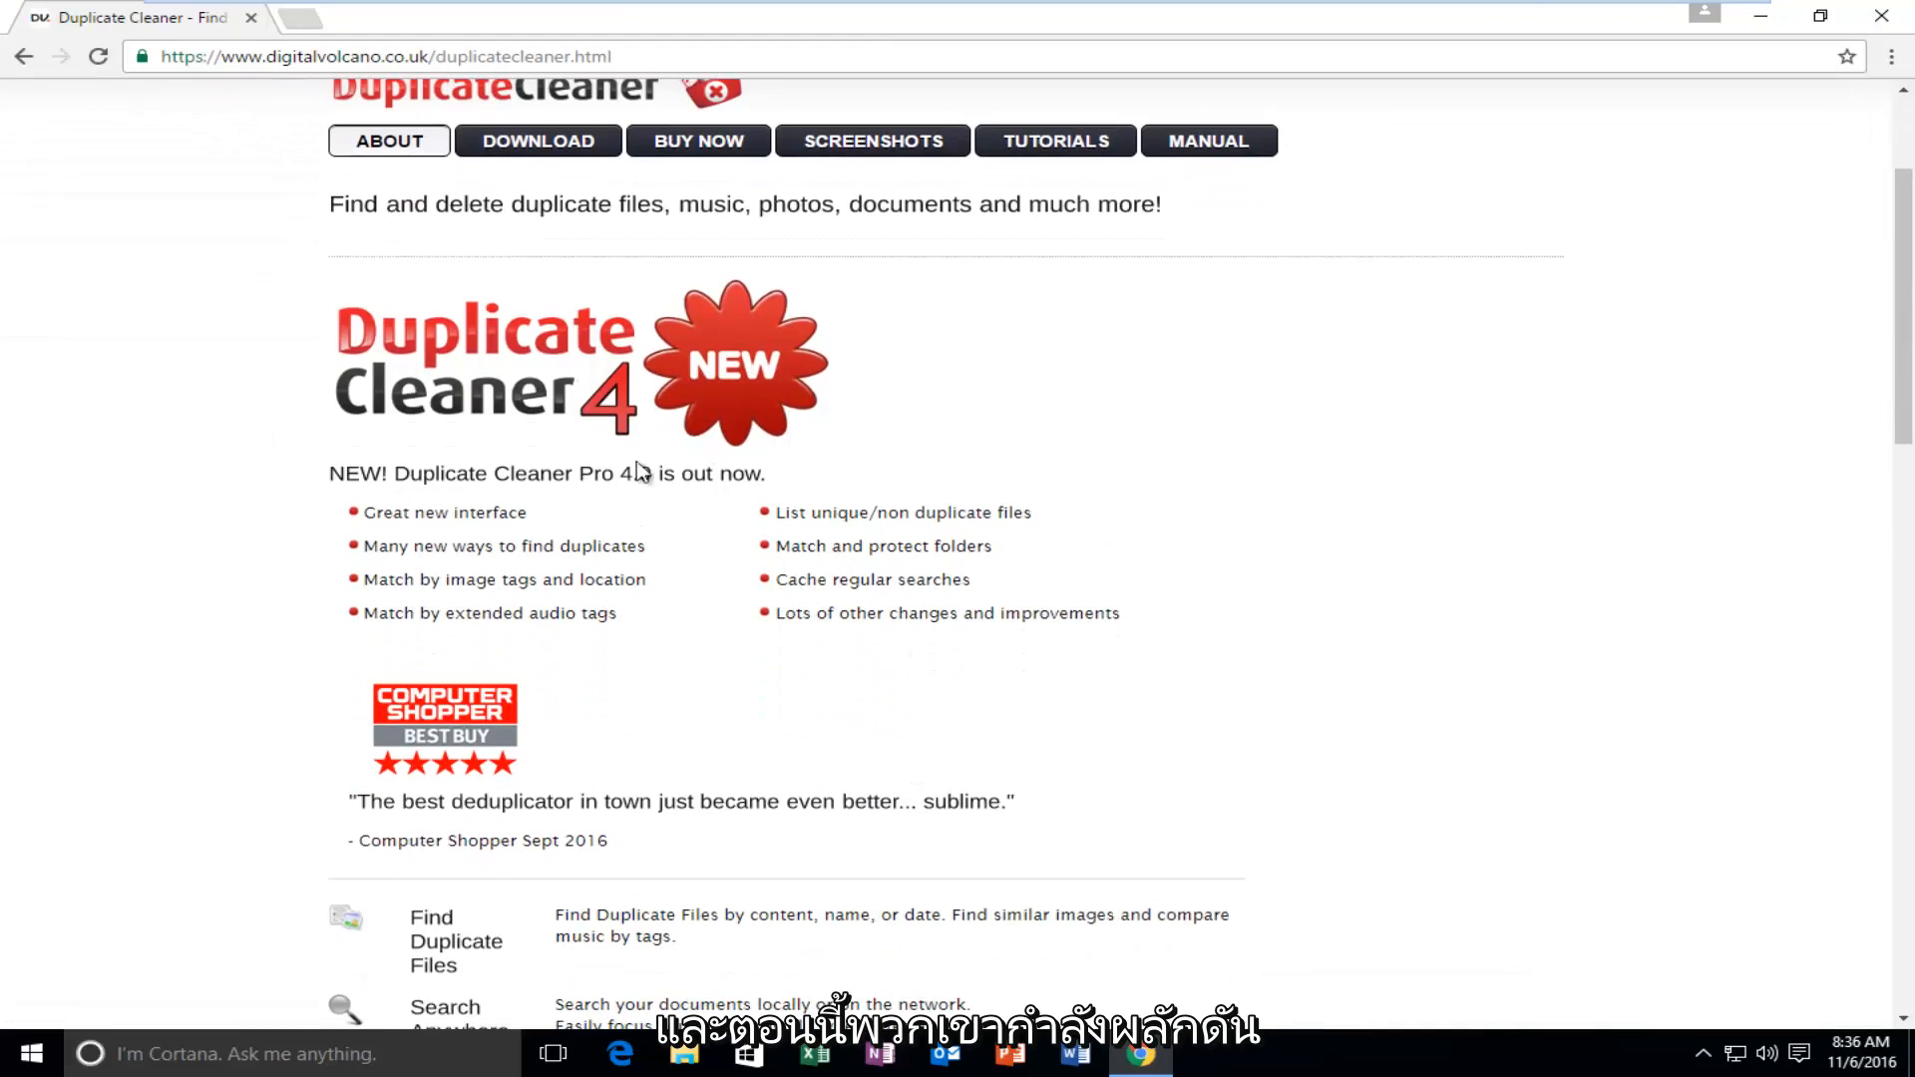
pyautogui.scroll(3)
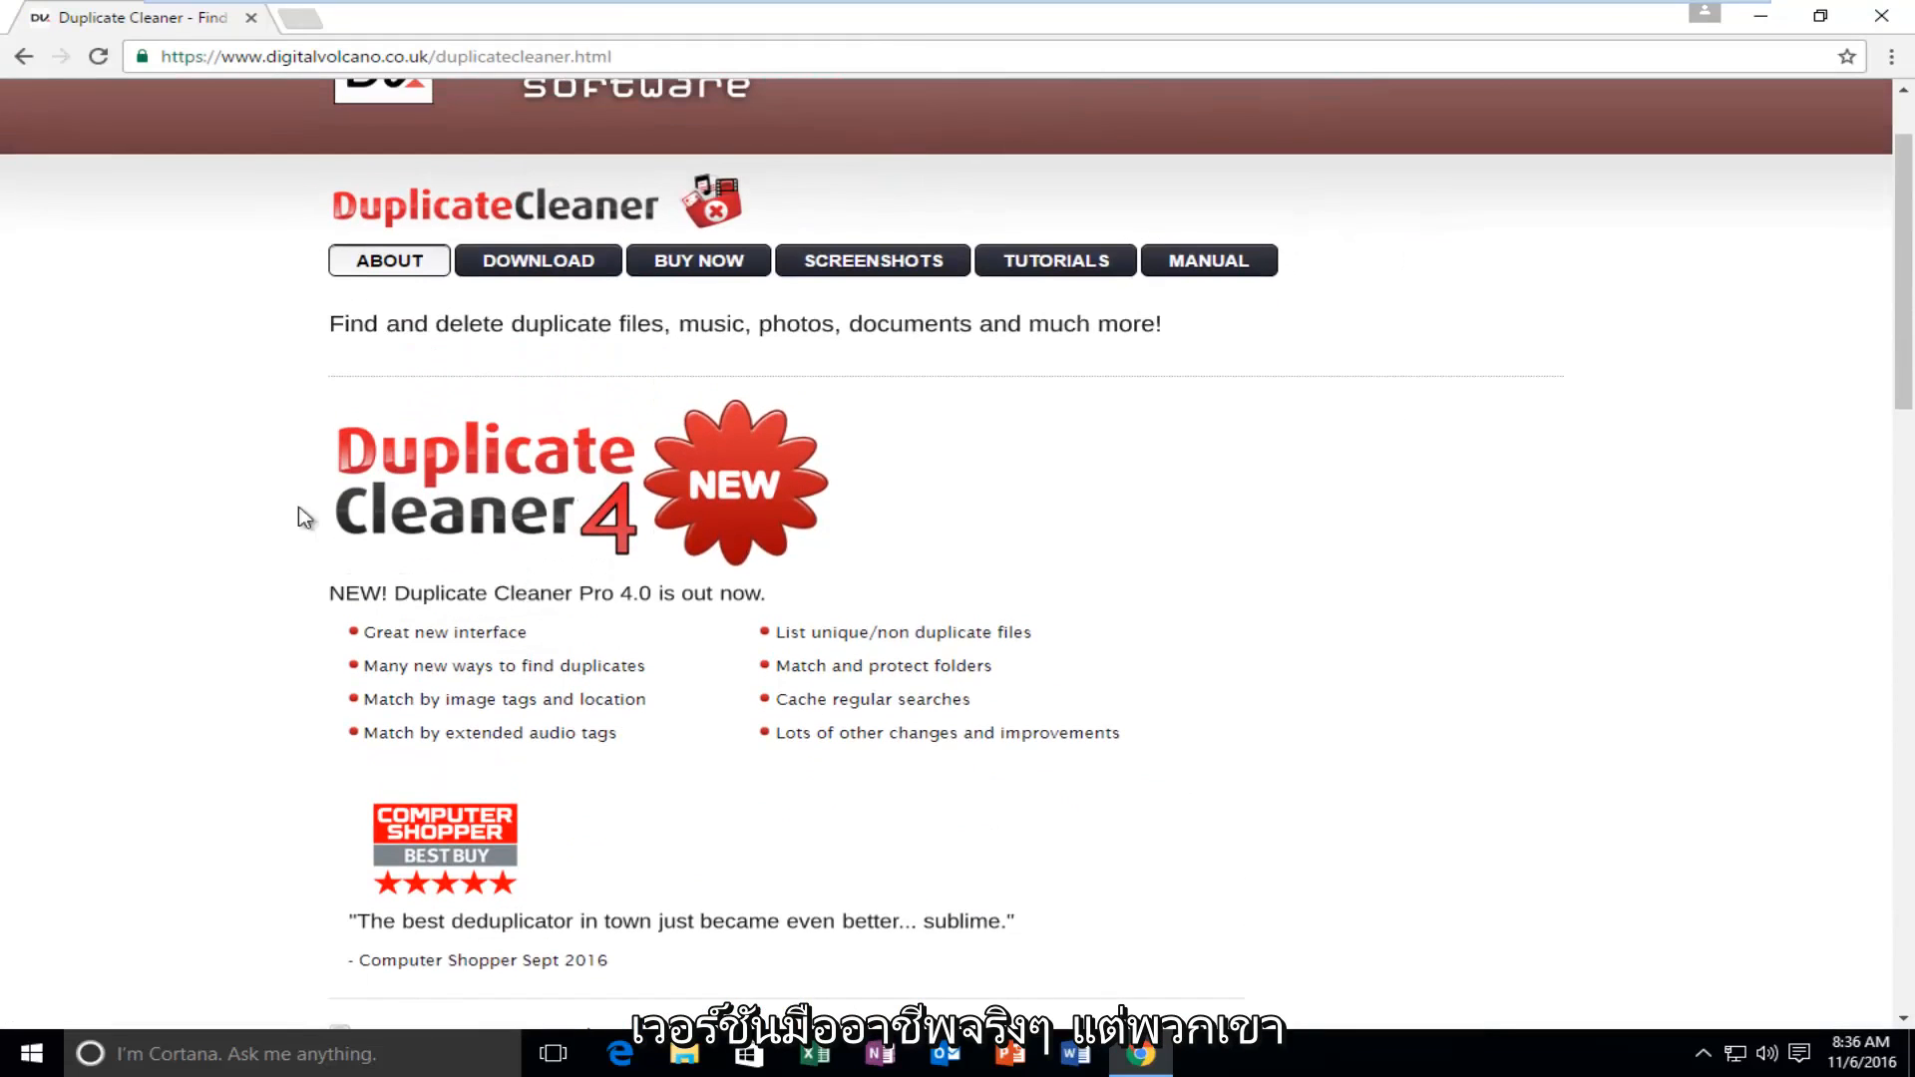
pyautogui.scroll(3)
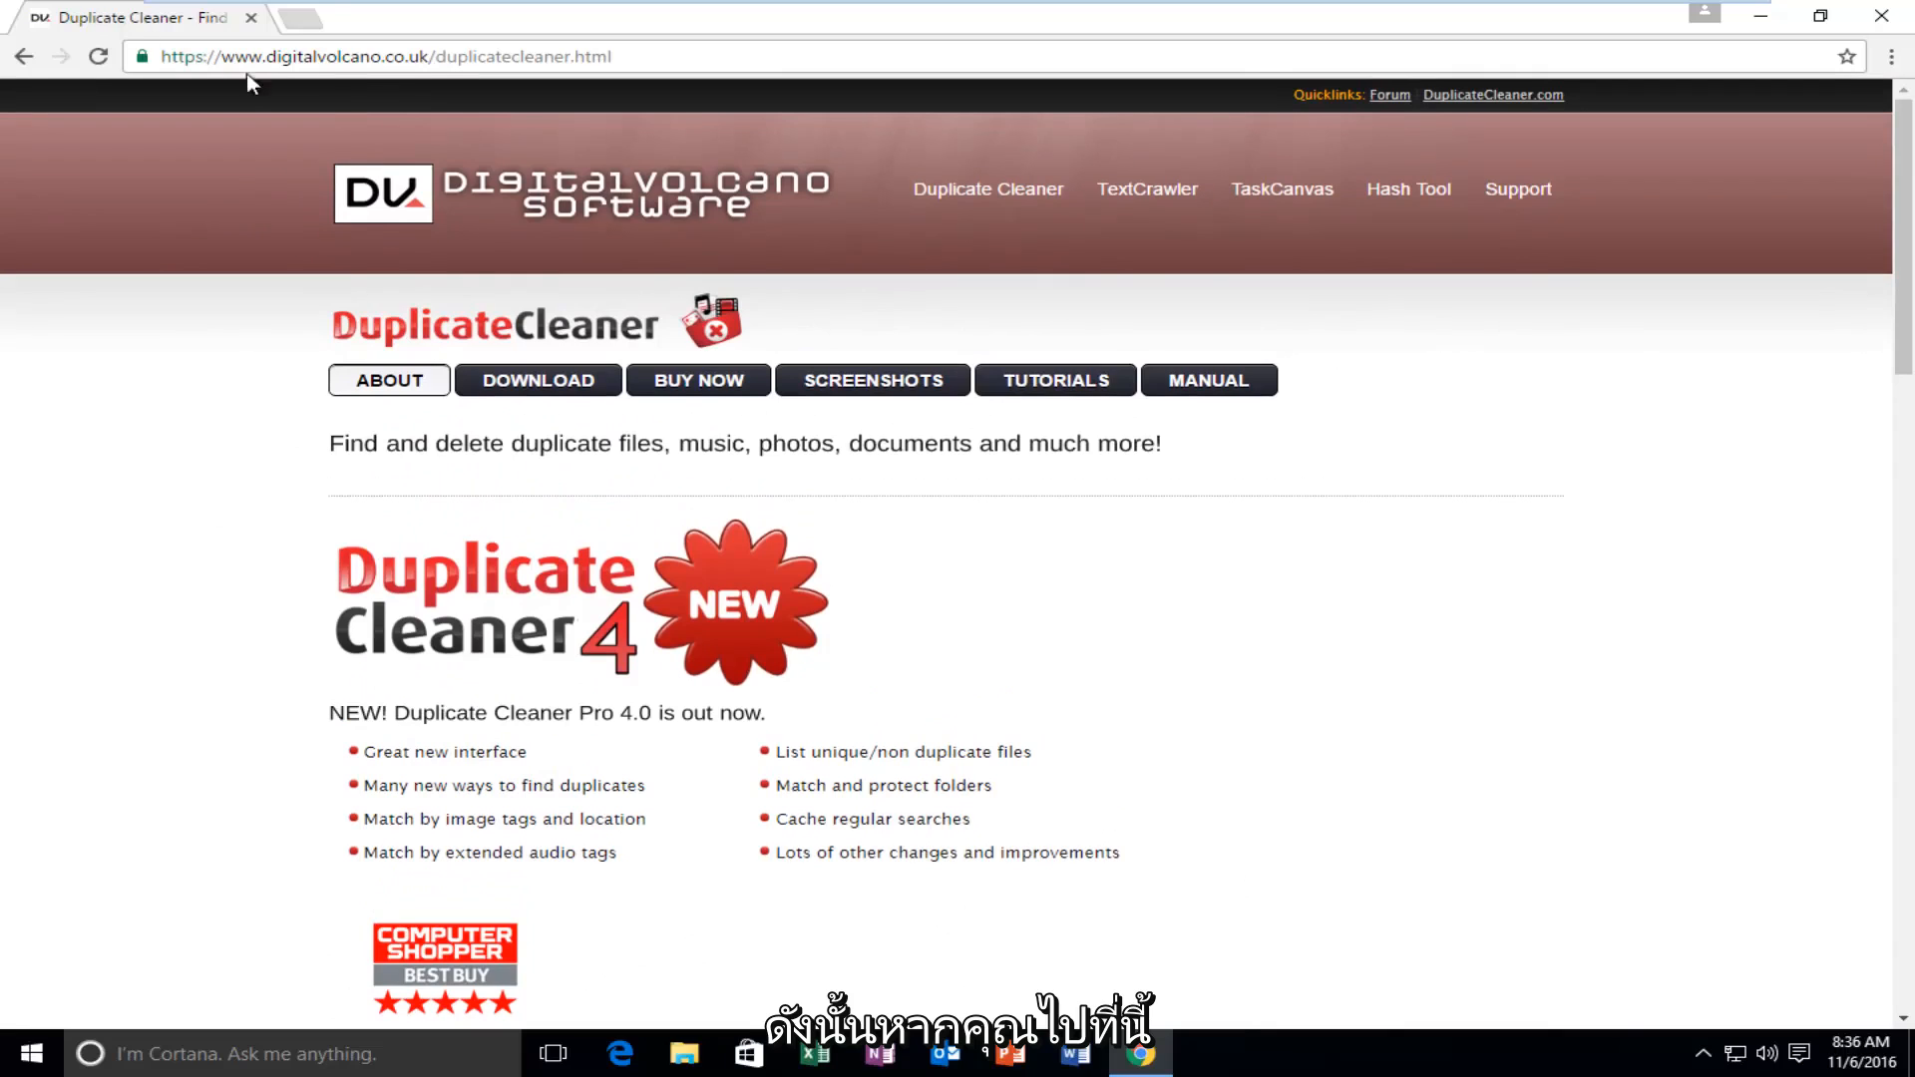
pyautogui.moveTo(537, 380)
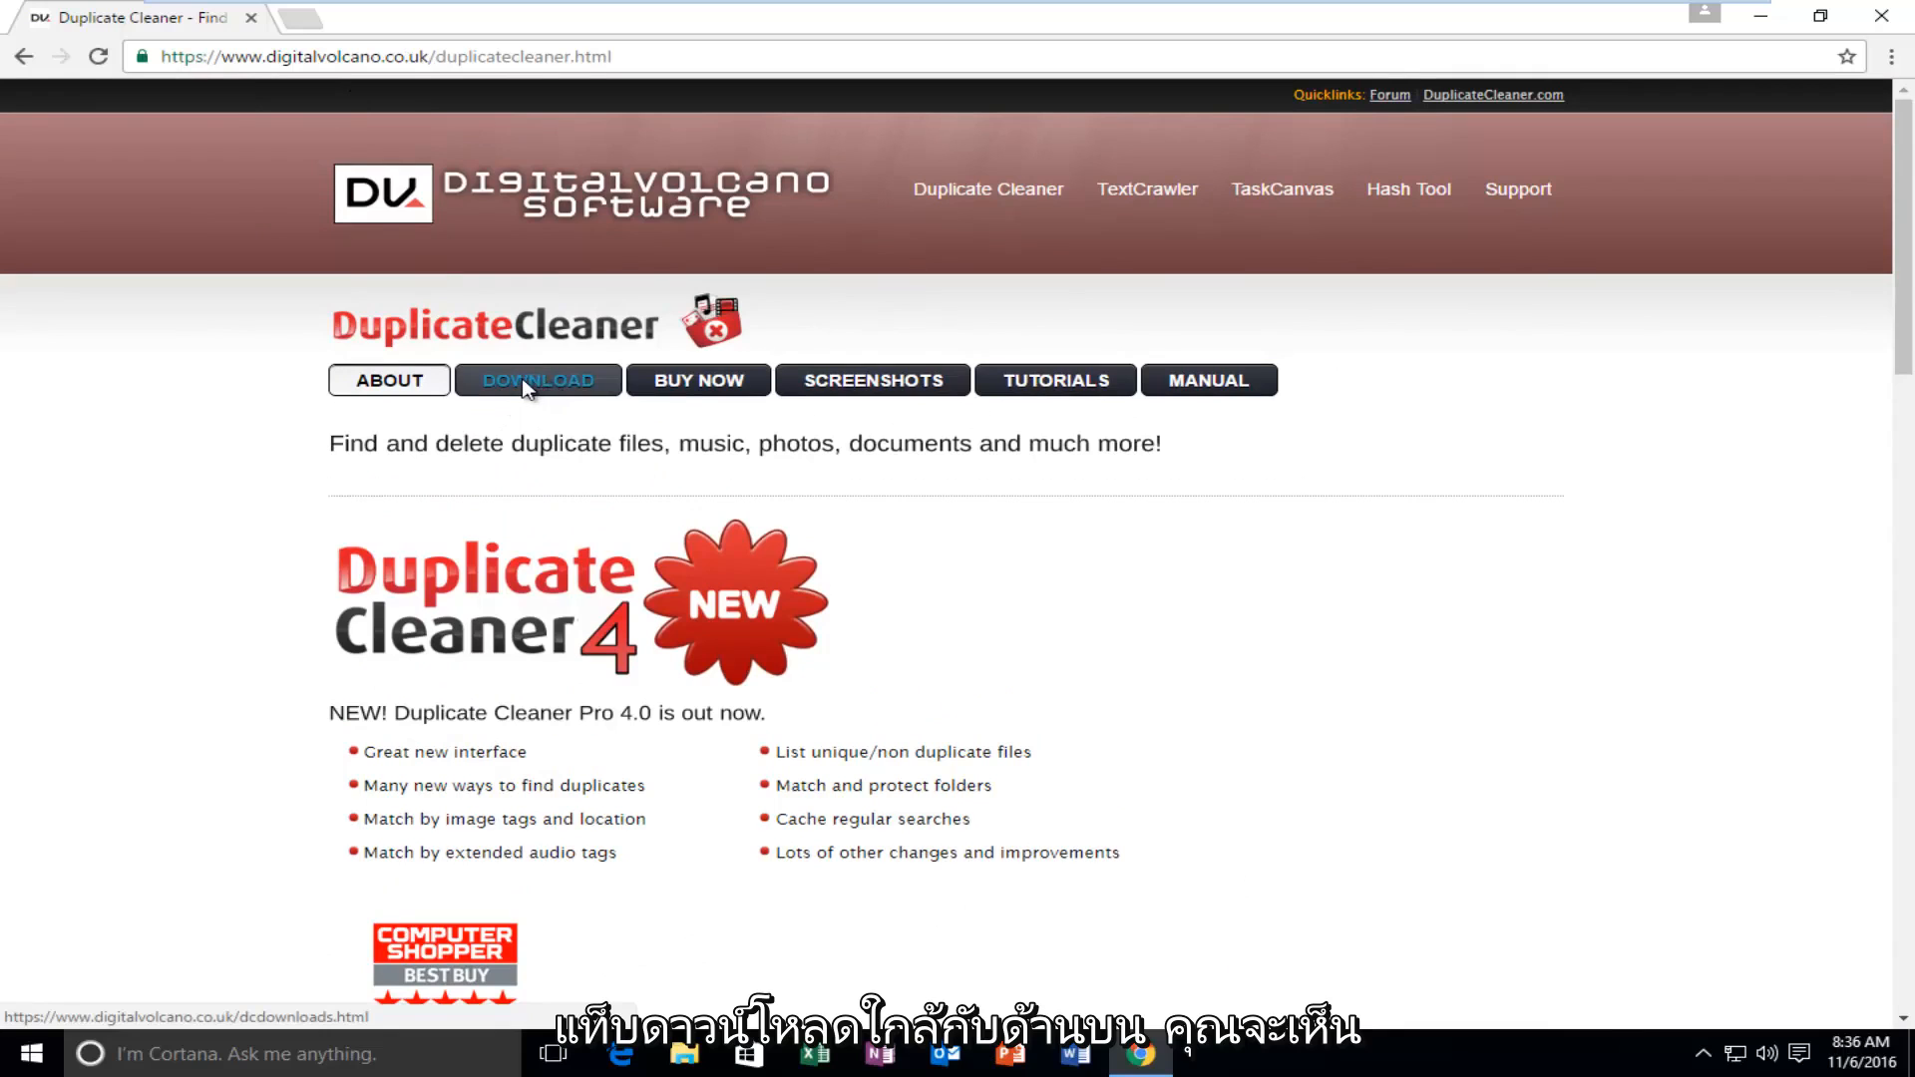
# - Go to the downloads page and follow the Duplicate Cleaner Free v3.2.7 download link
pyautogui.click(538, 380)
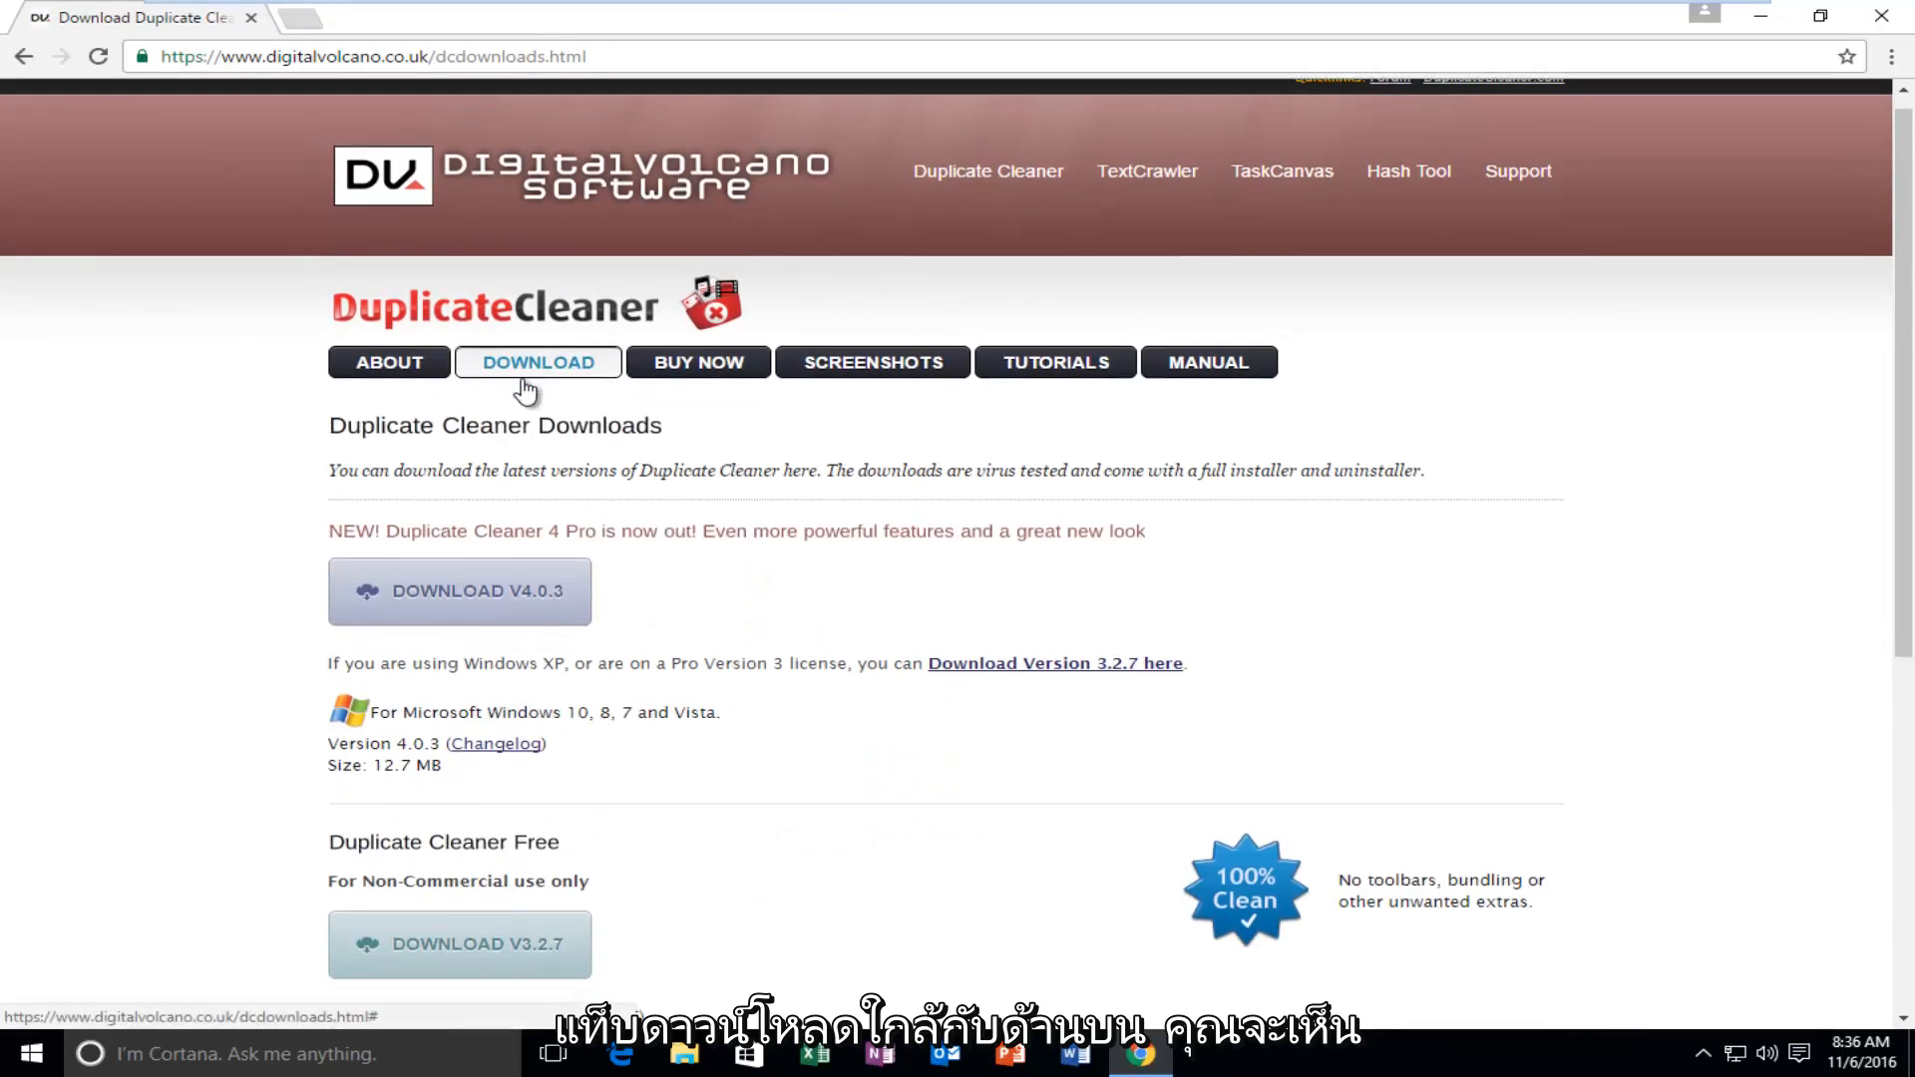
pyautogui.scroll(-3)
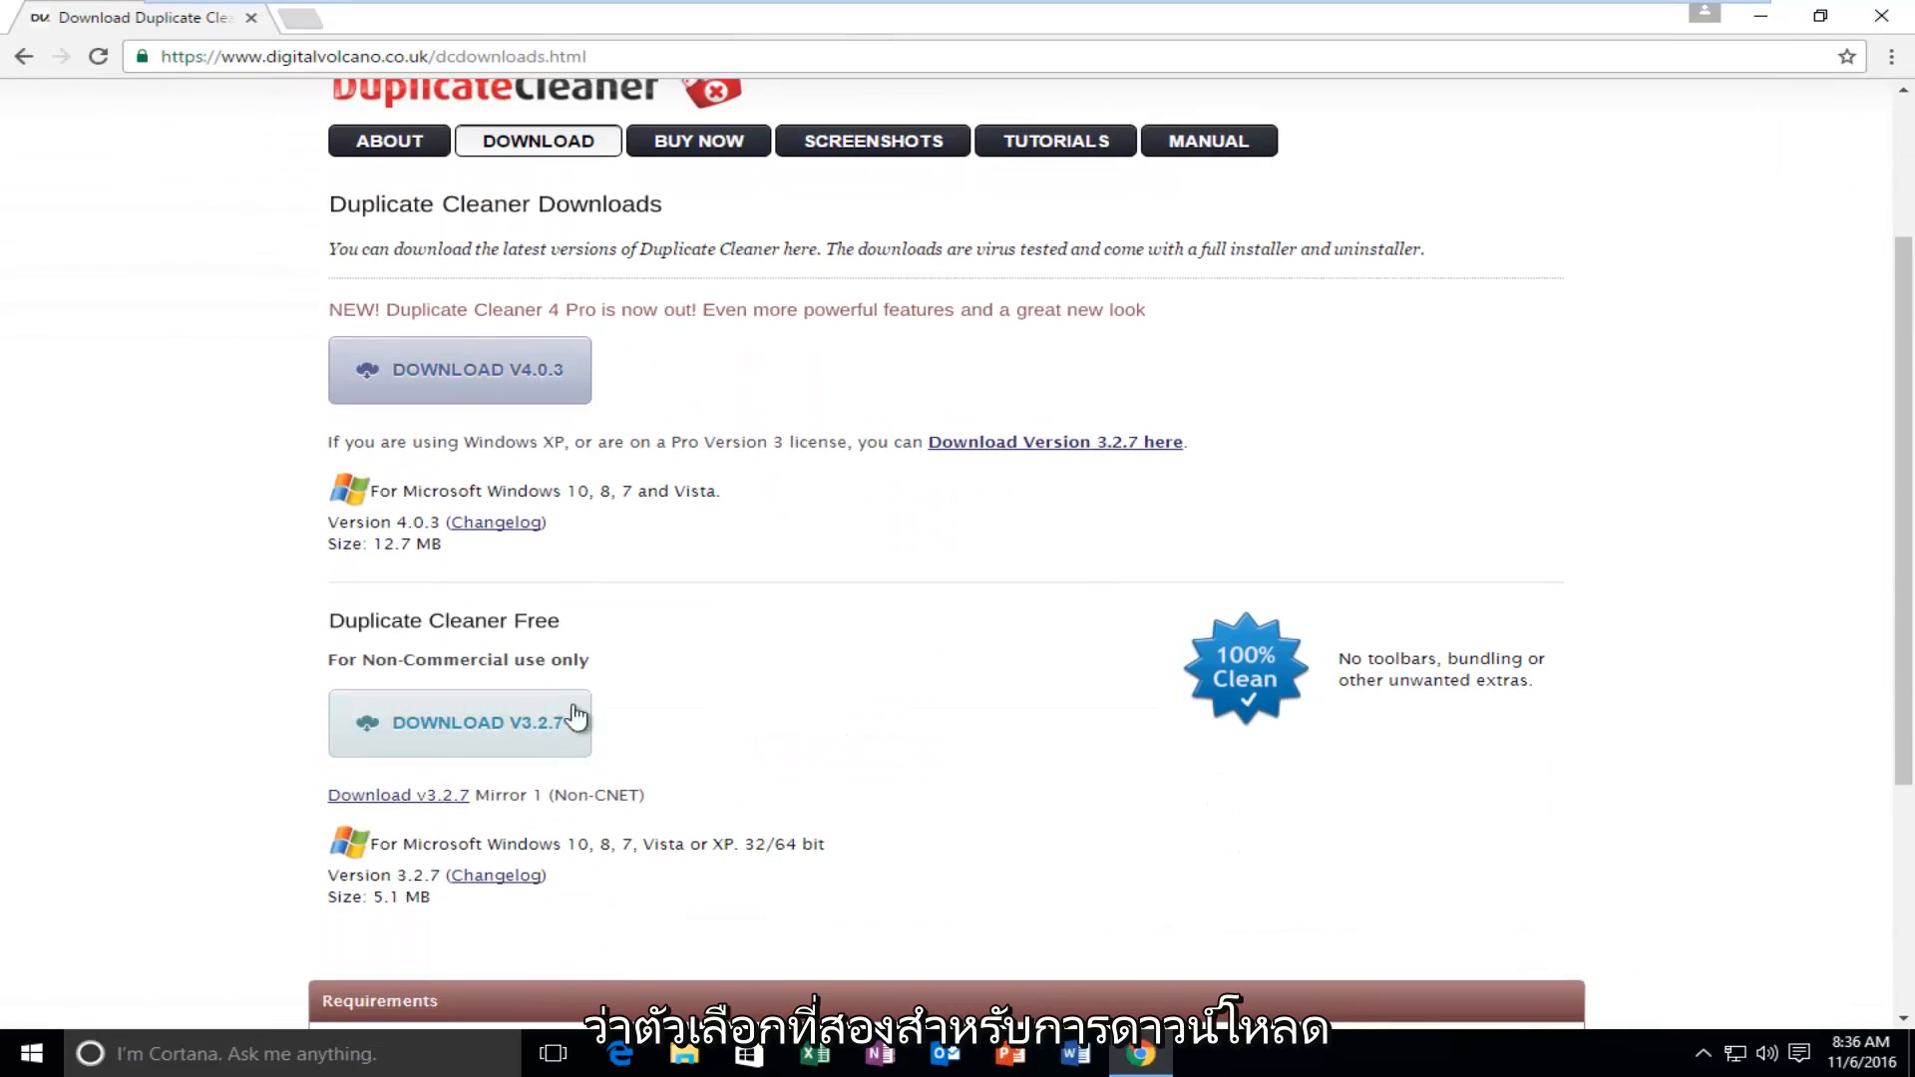
pyautogui.moveTo(466, 664)
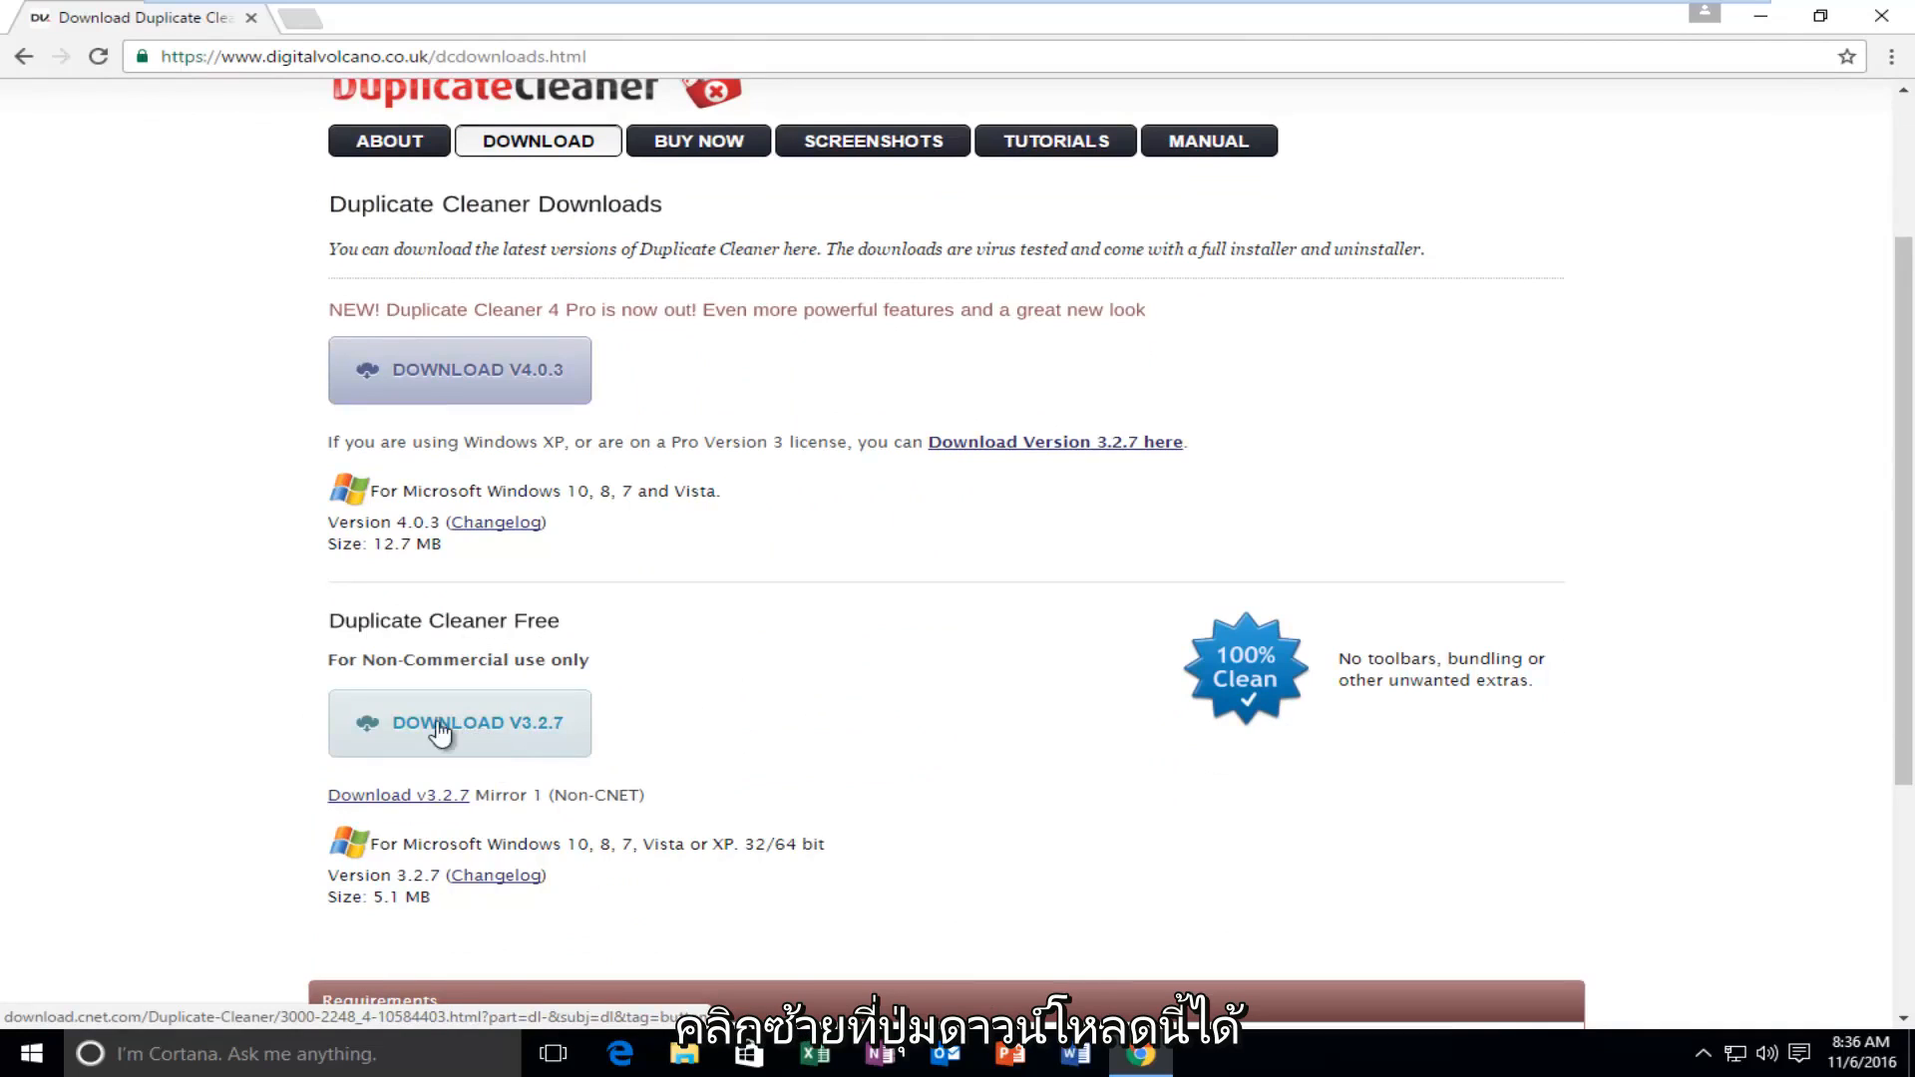
pyautogui.click(459, 722)
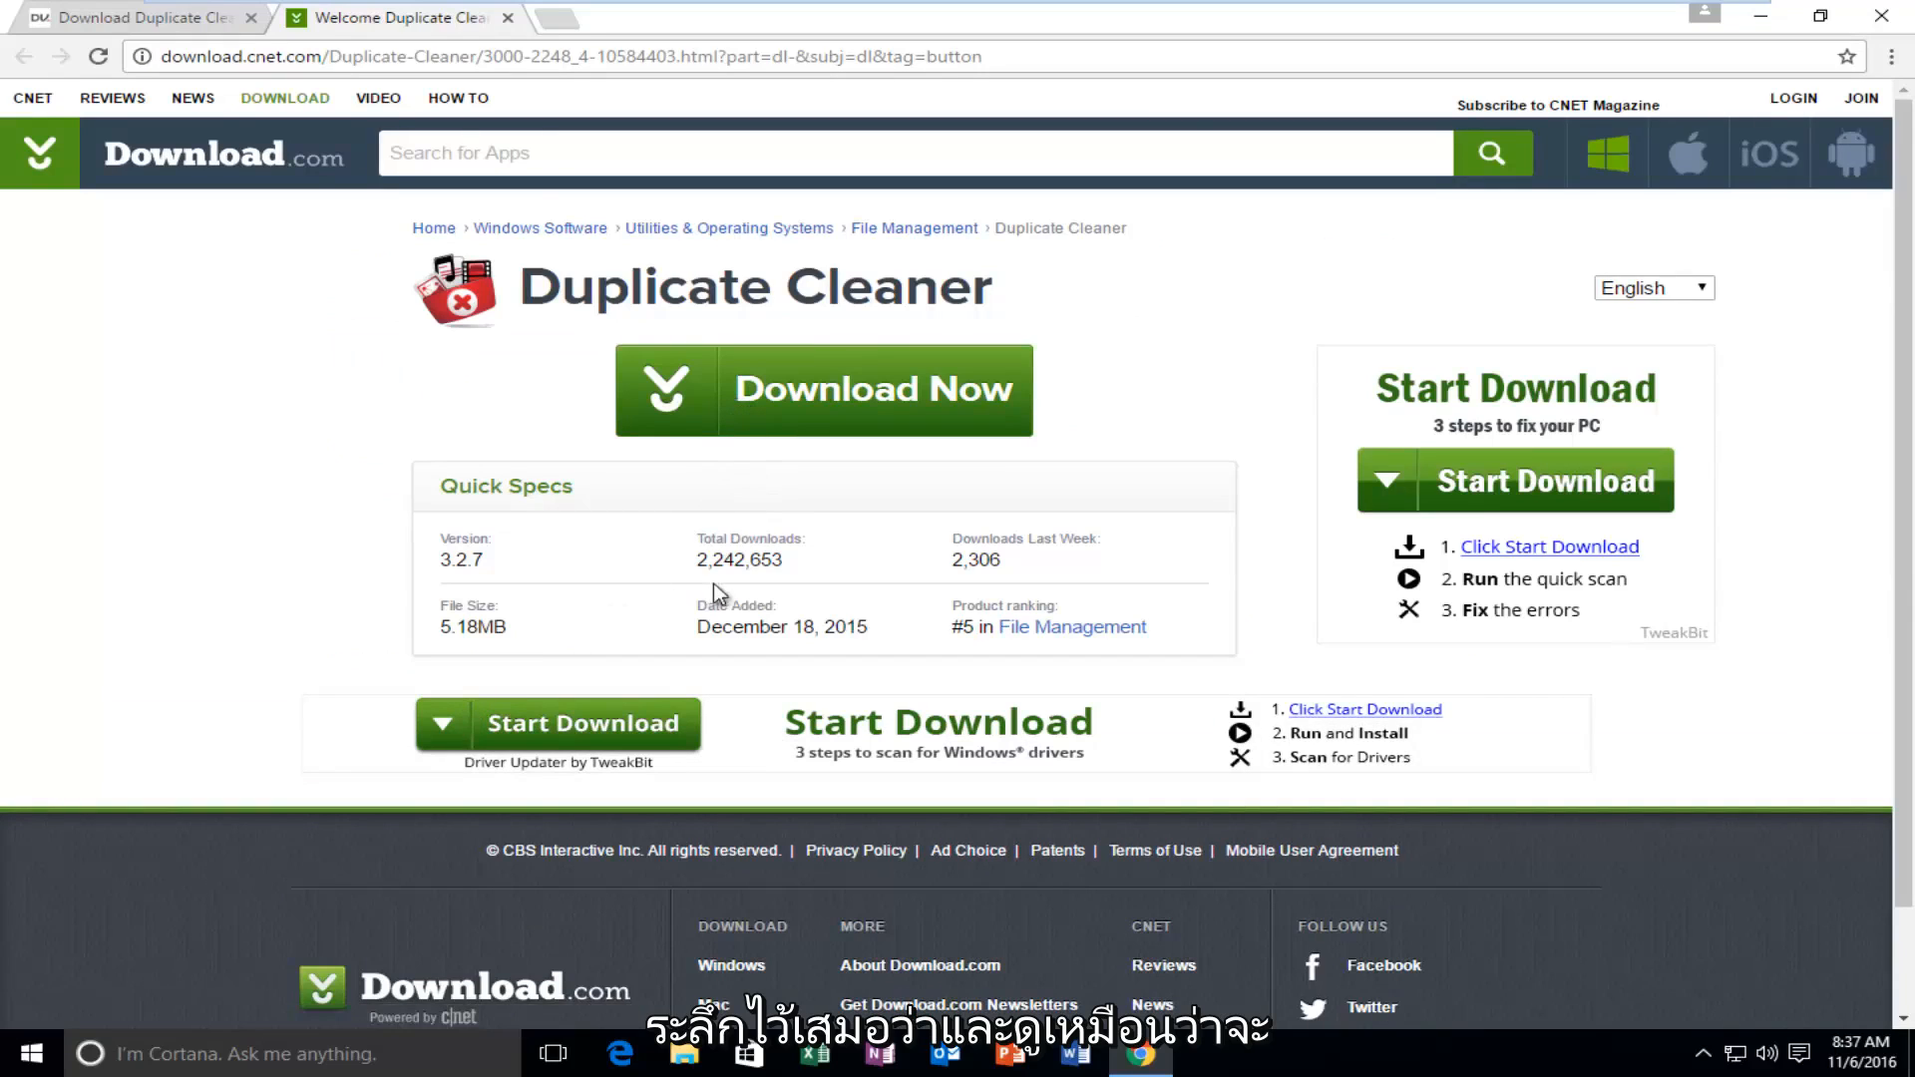
pyautogui.moveTo(703, 565)
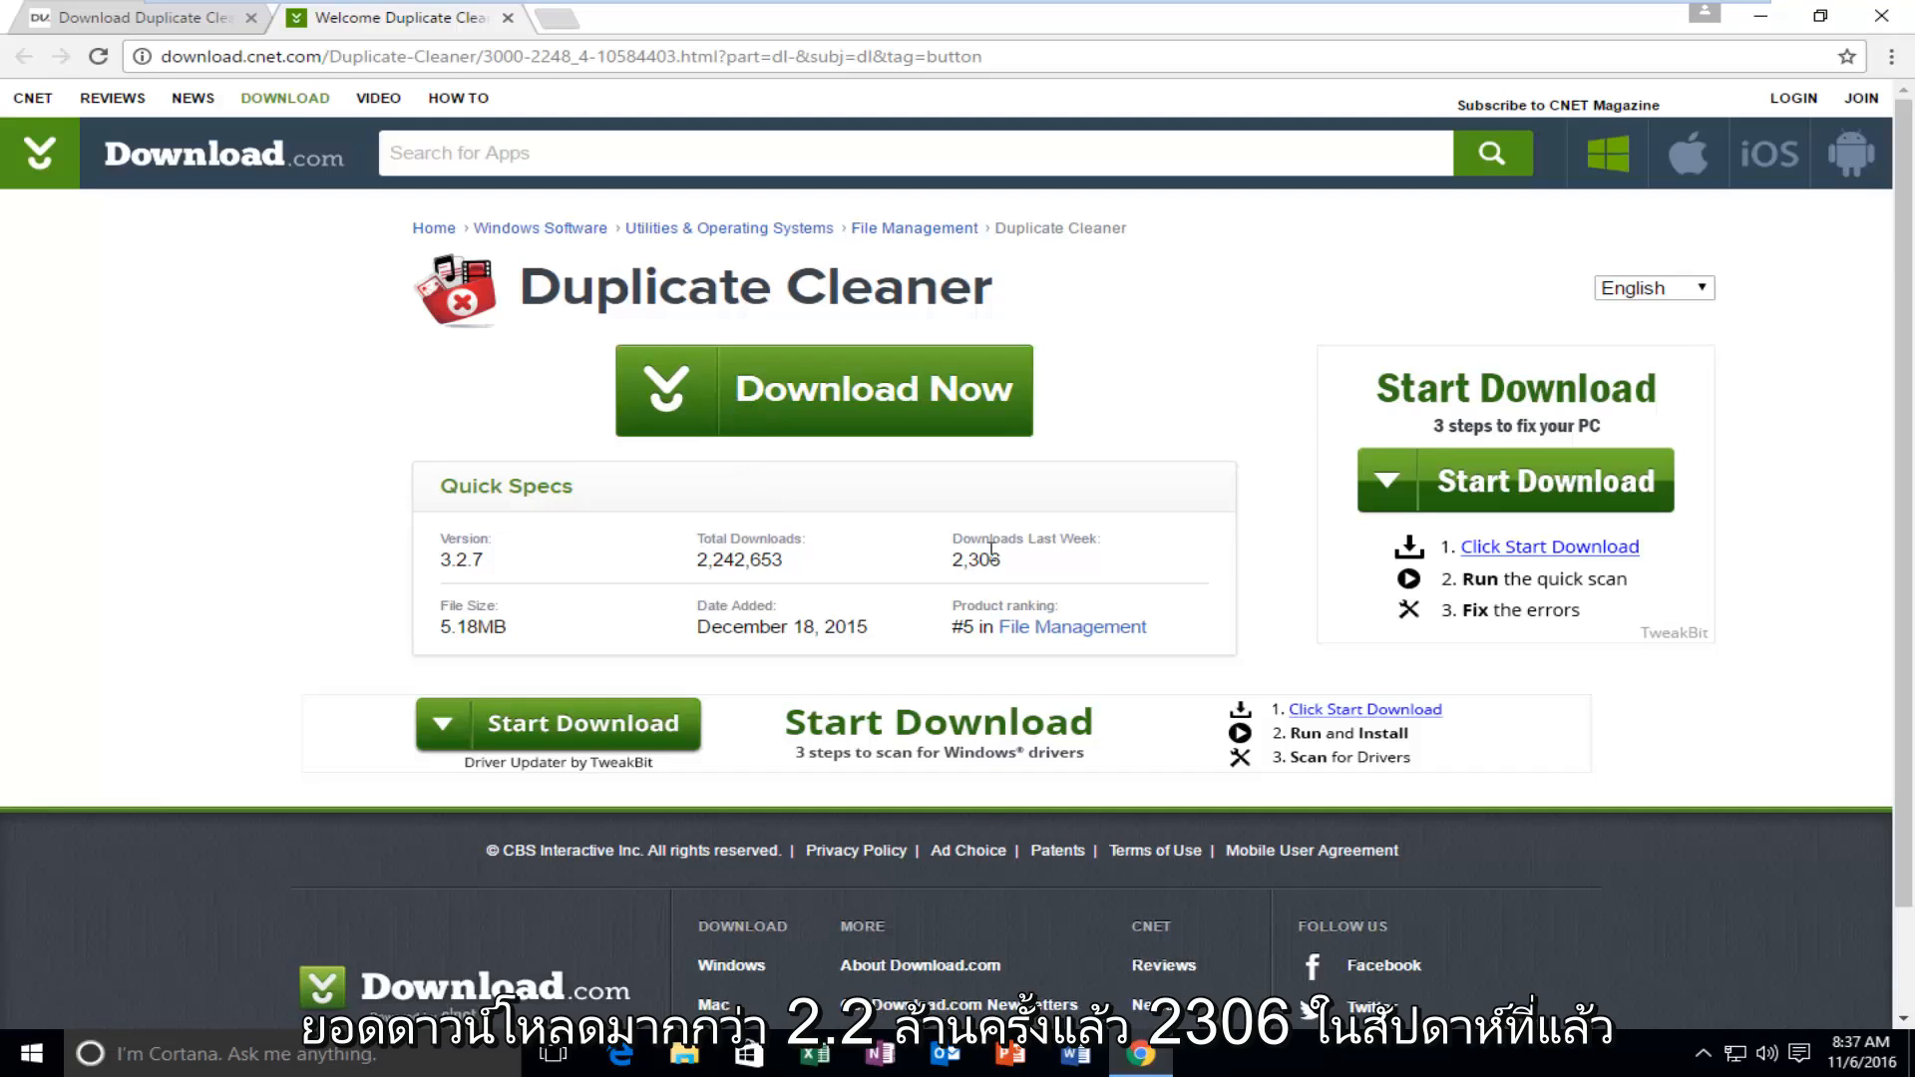
pyautogui.moveTo(1106, 532)
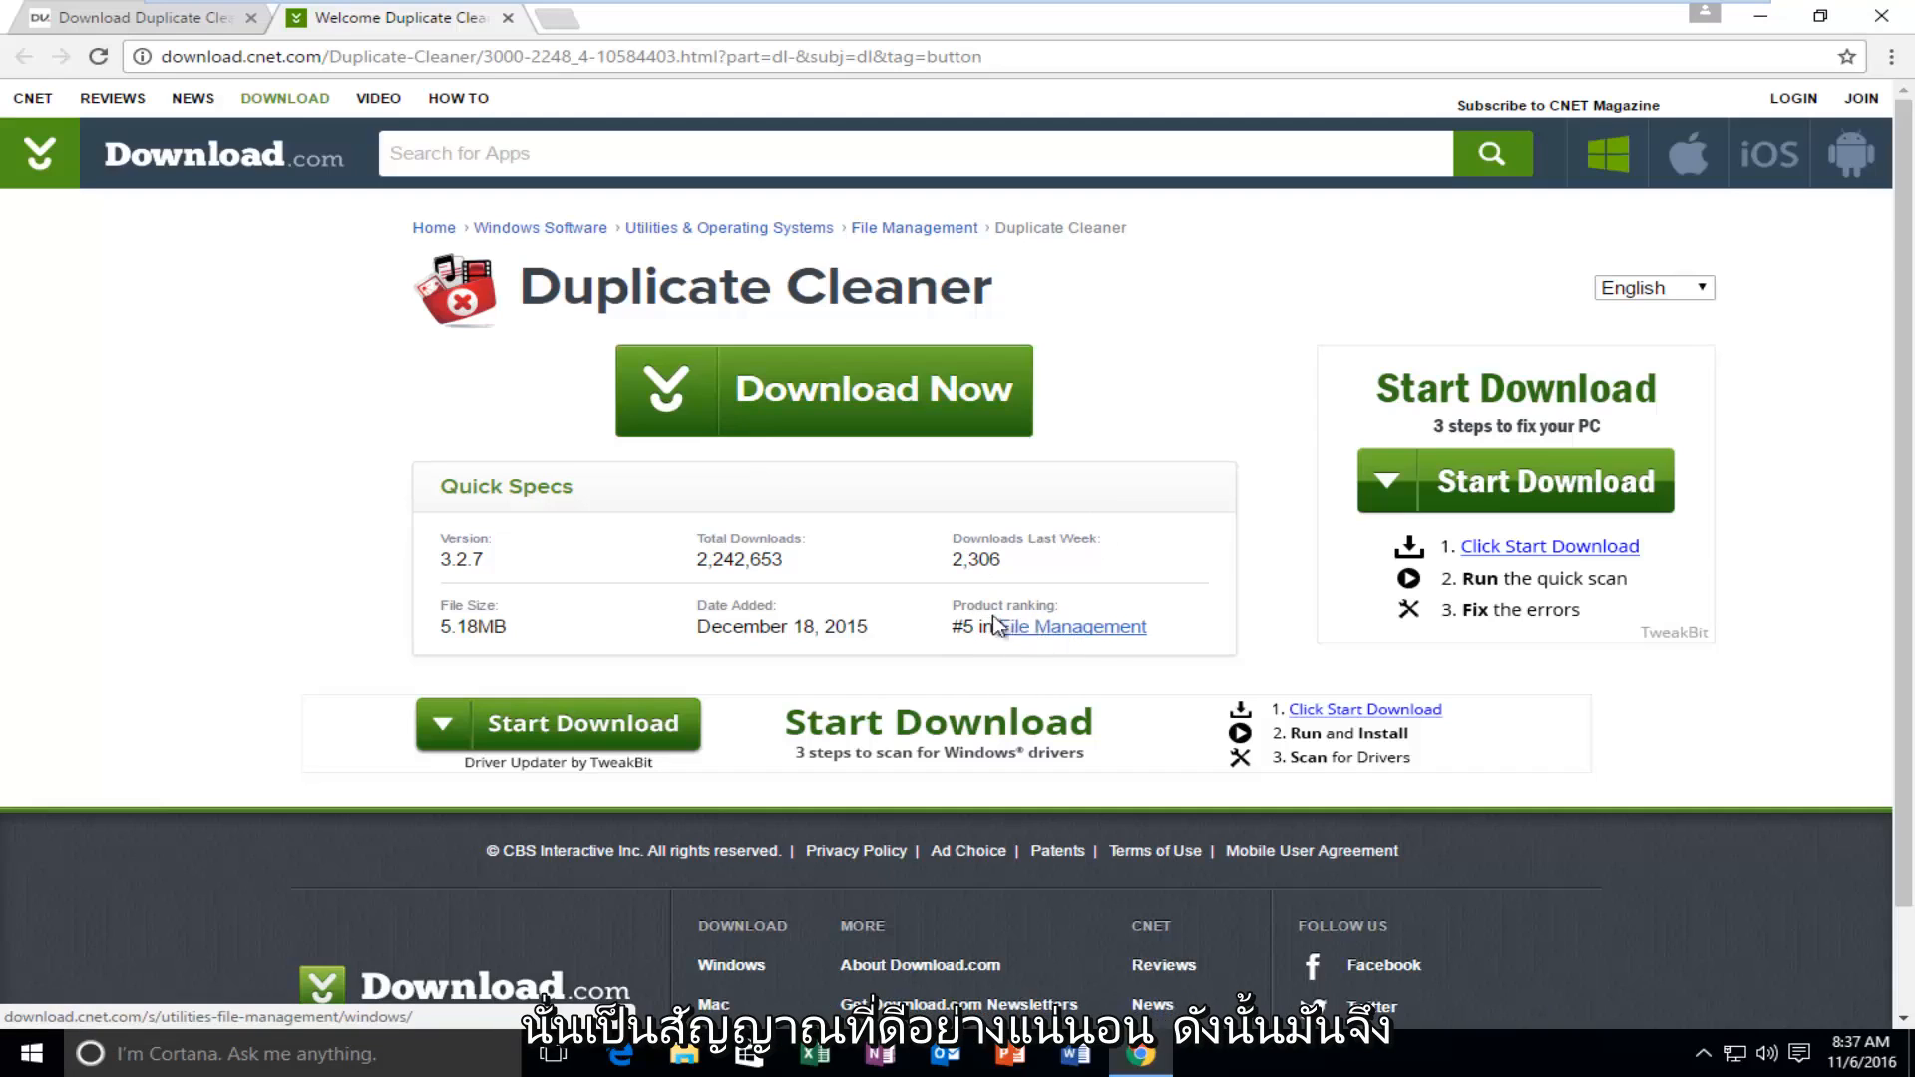
pyautogui.moveTo(1154, 589)
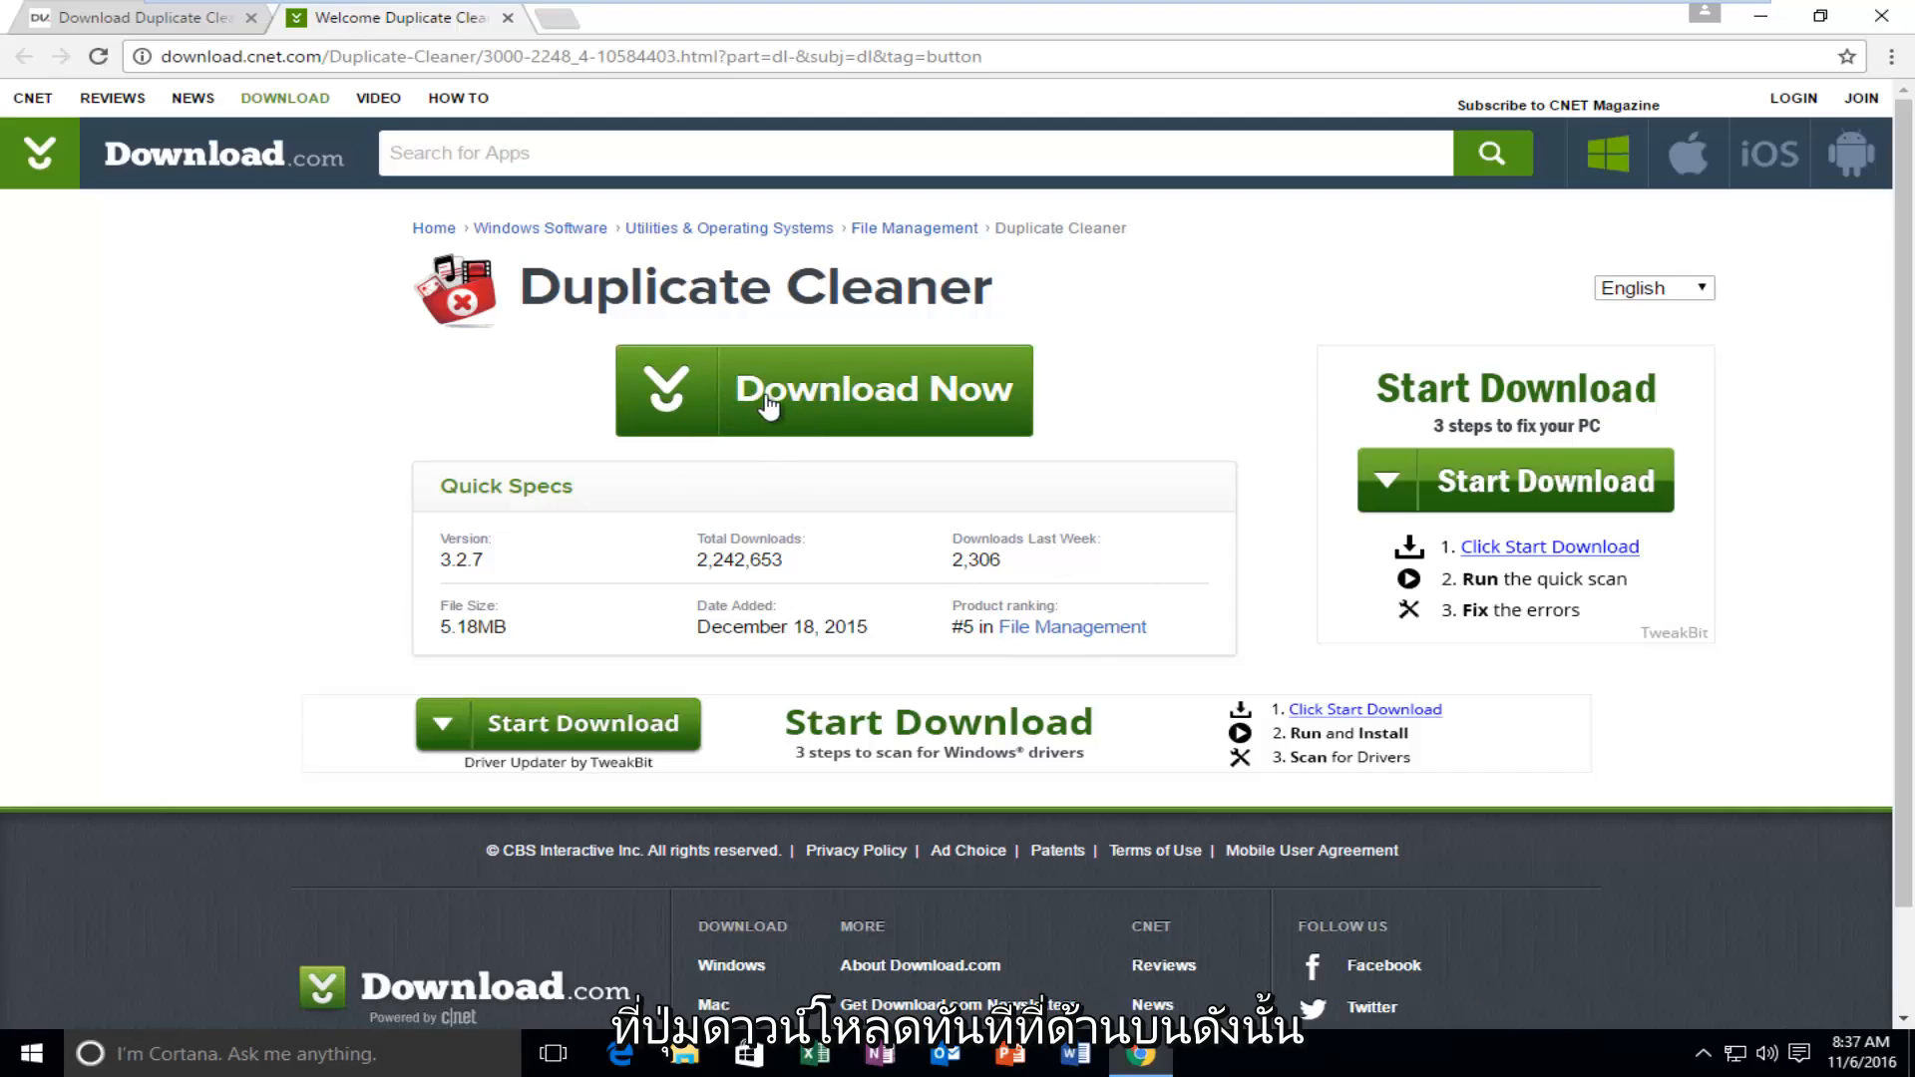
# - Download the Duplicate Cleaner installer from Download.com, run it, and approve User Account Control
pyautogui.click(823, 391)
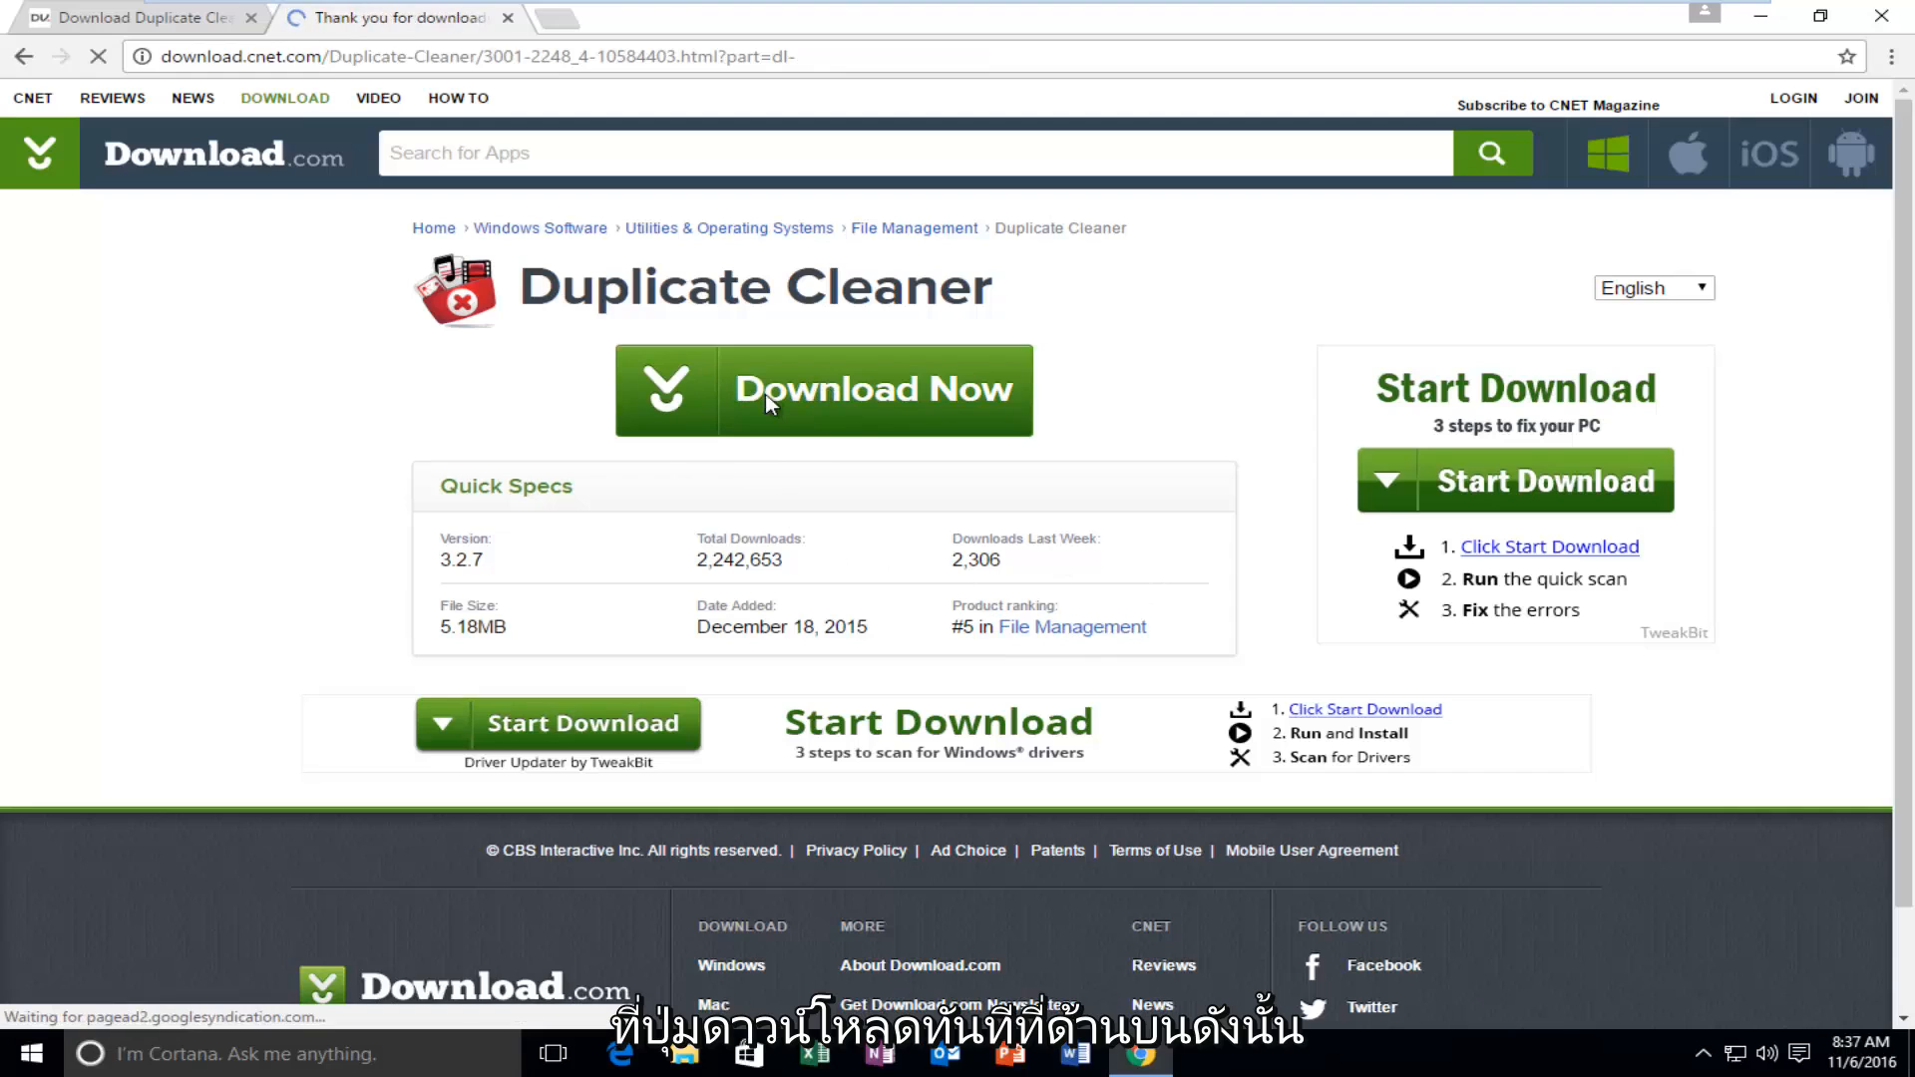
pyautogui.click(822, 390)
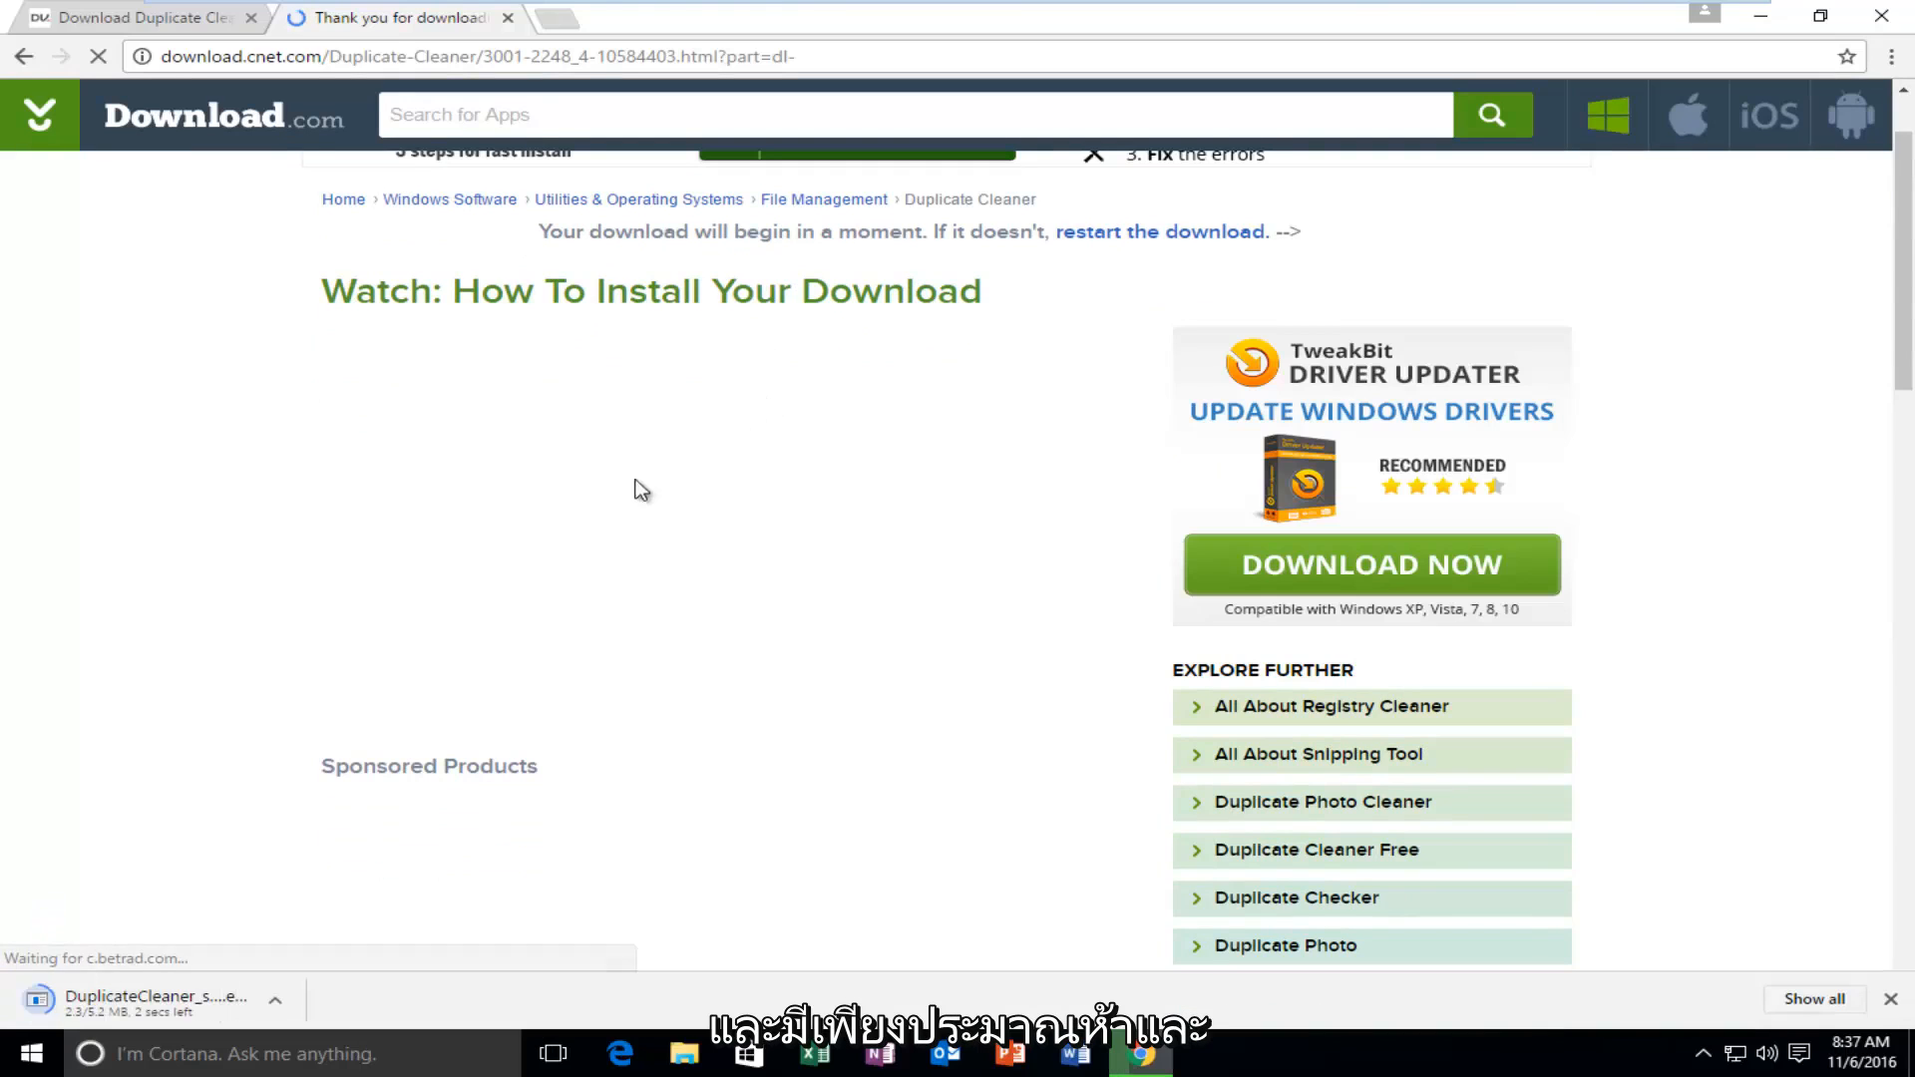
pyautogui.scroll(-3)
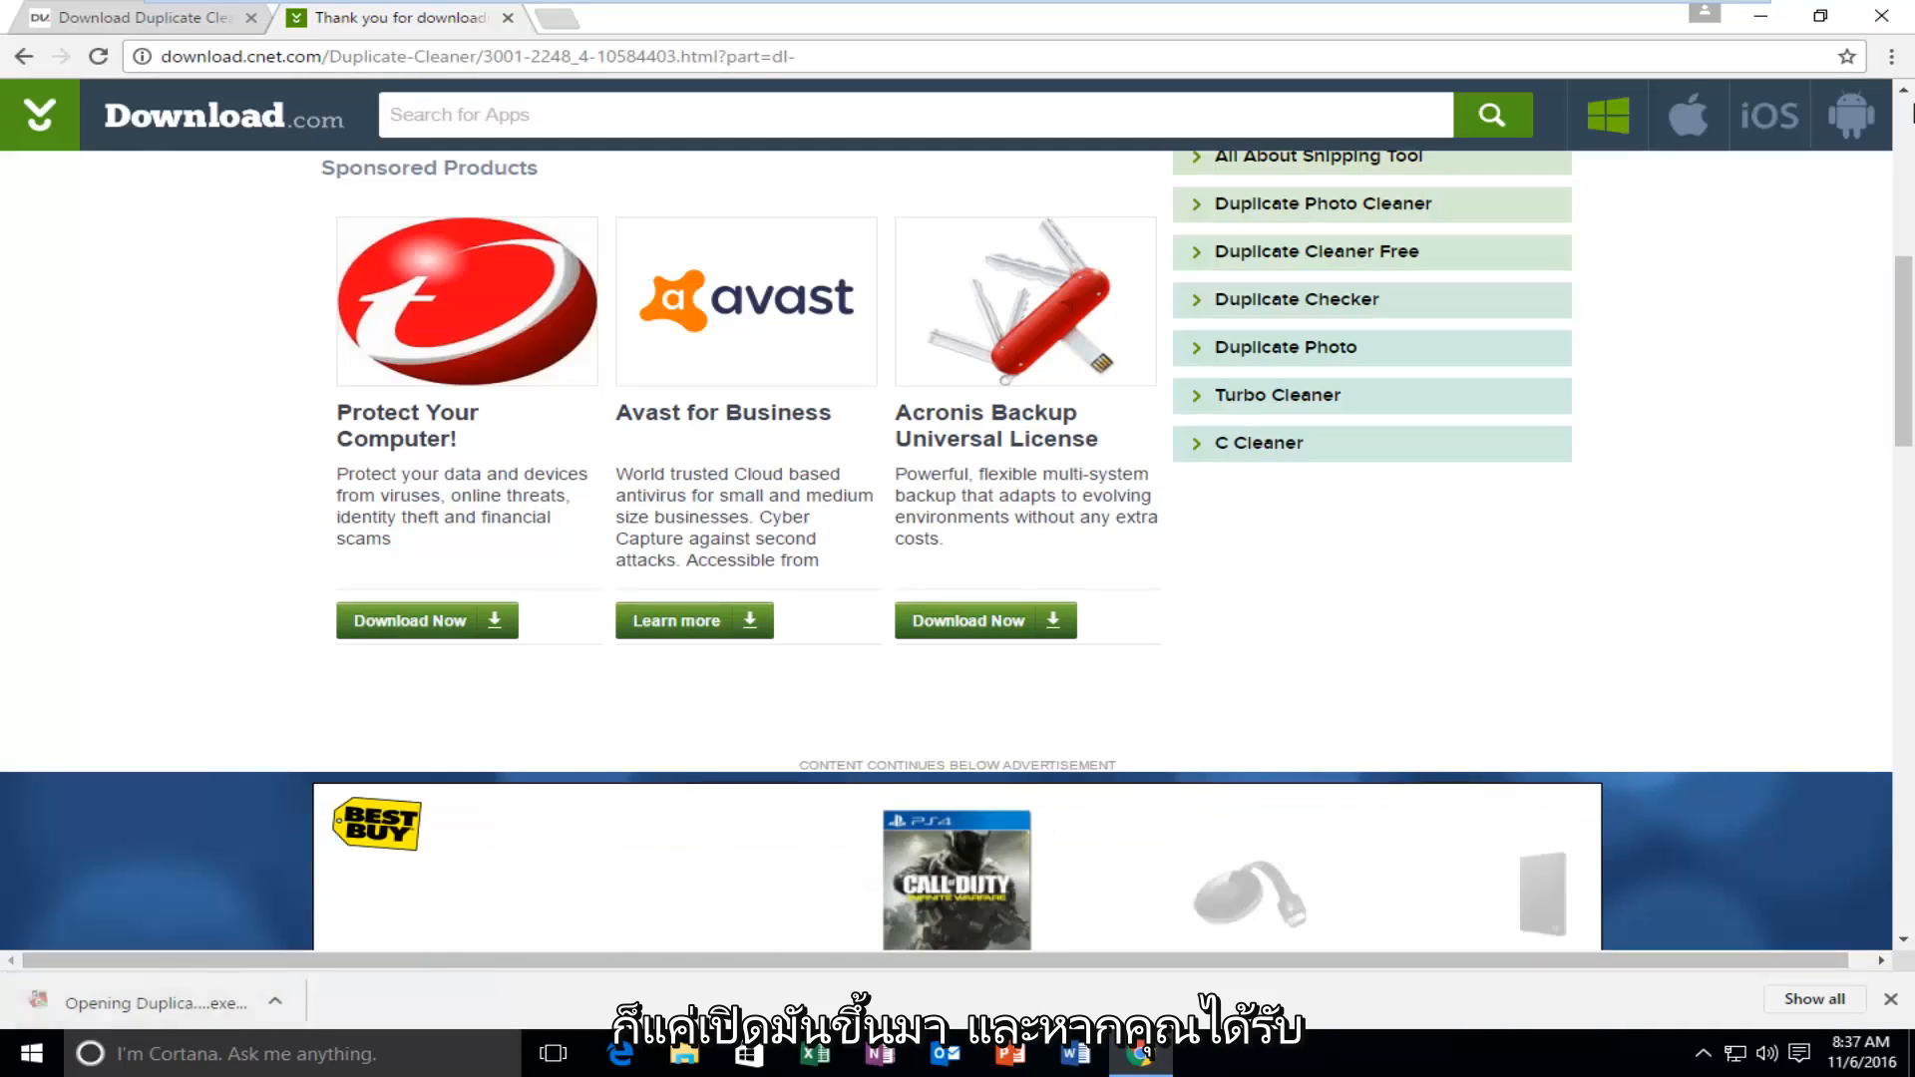
pyautogui.click(155, 1002)
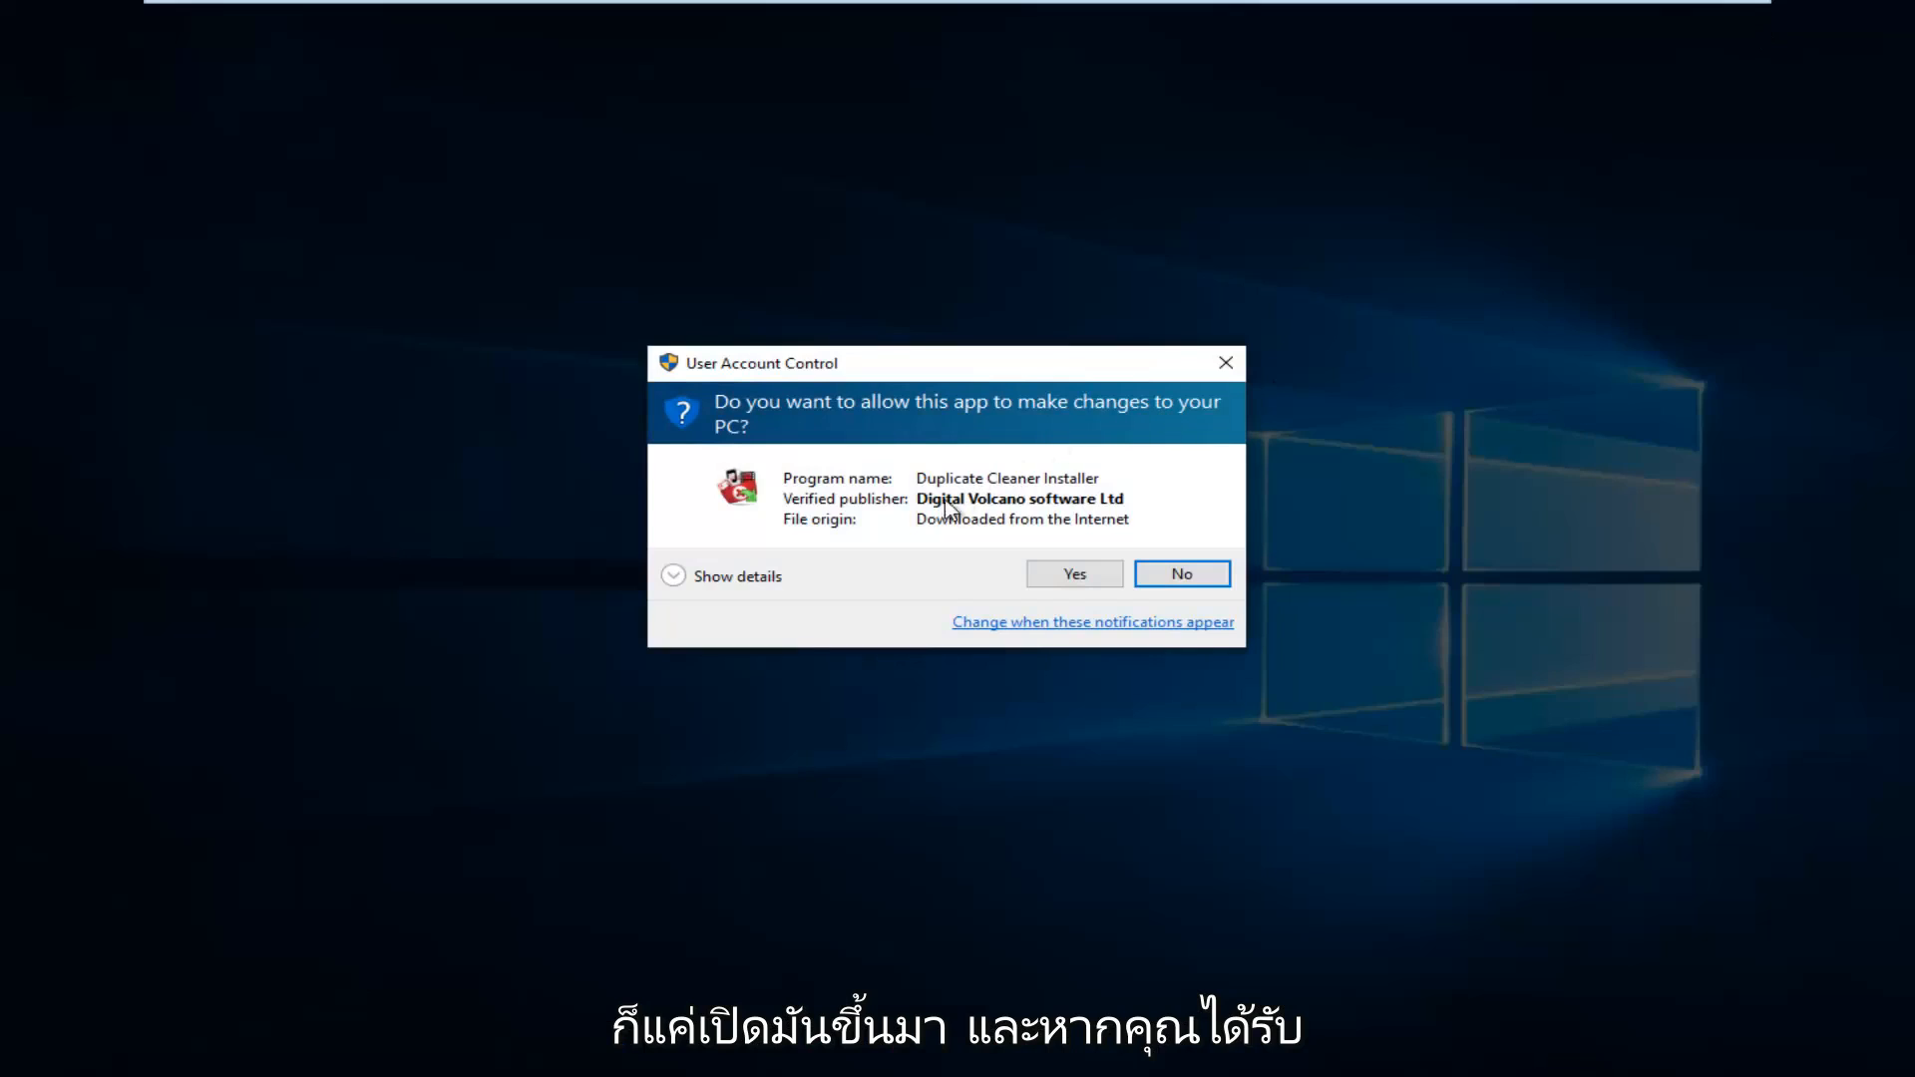
pyautogui.moveTo(768, 389)
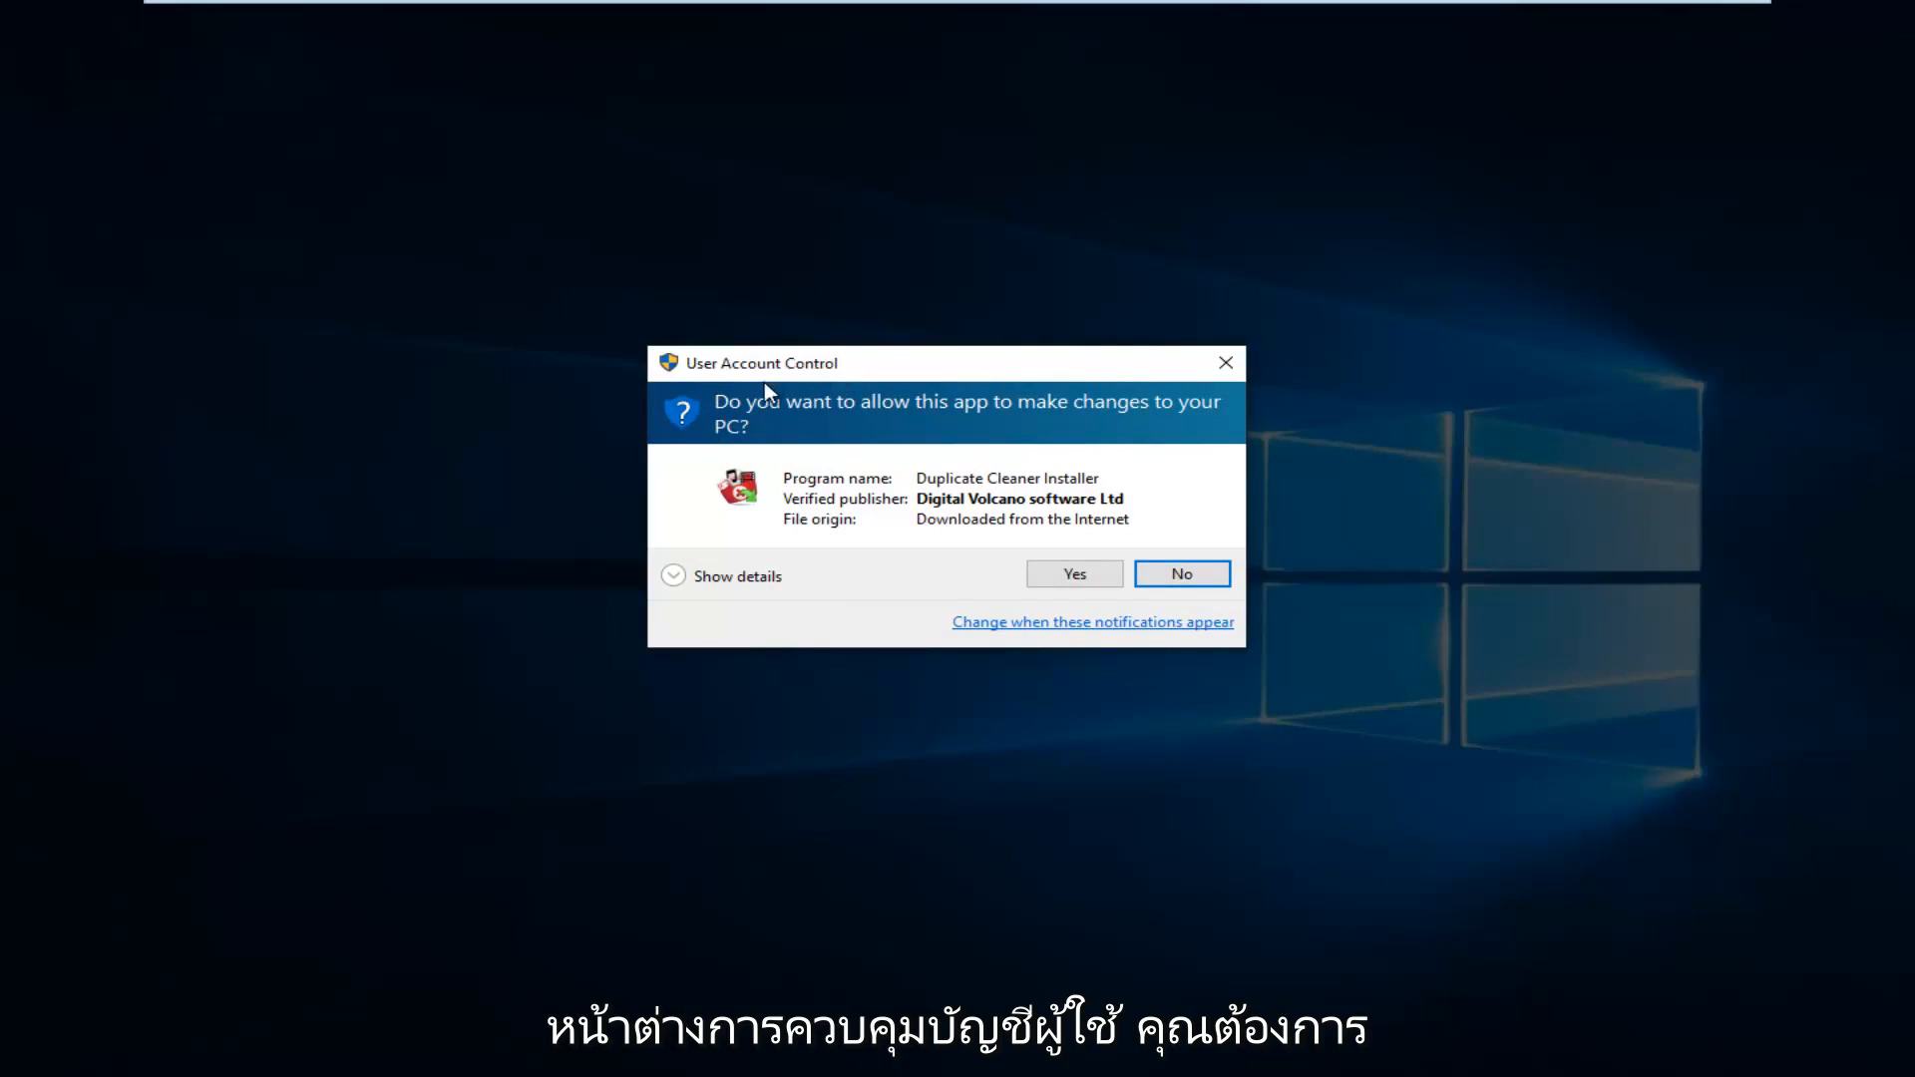
pyautogui.click(1072, 574)
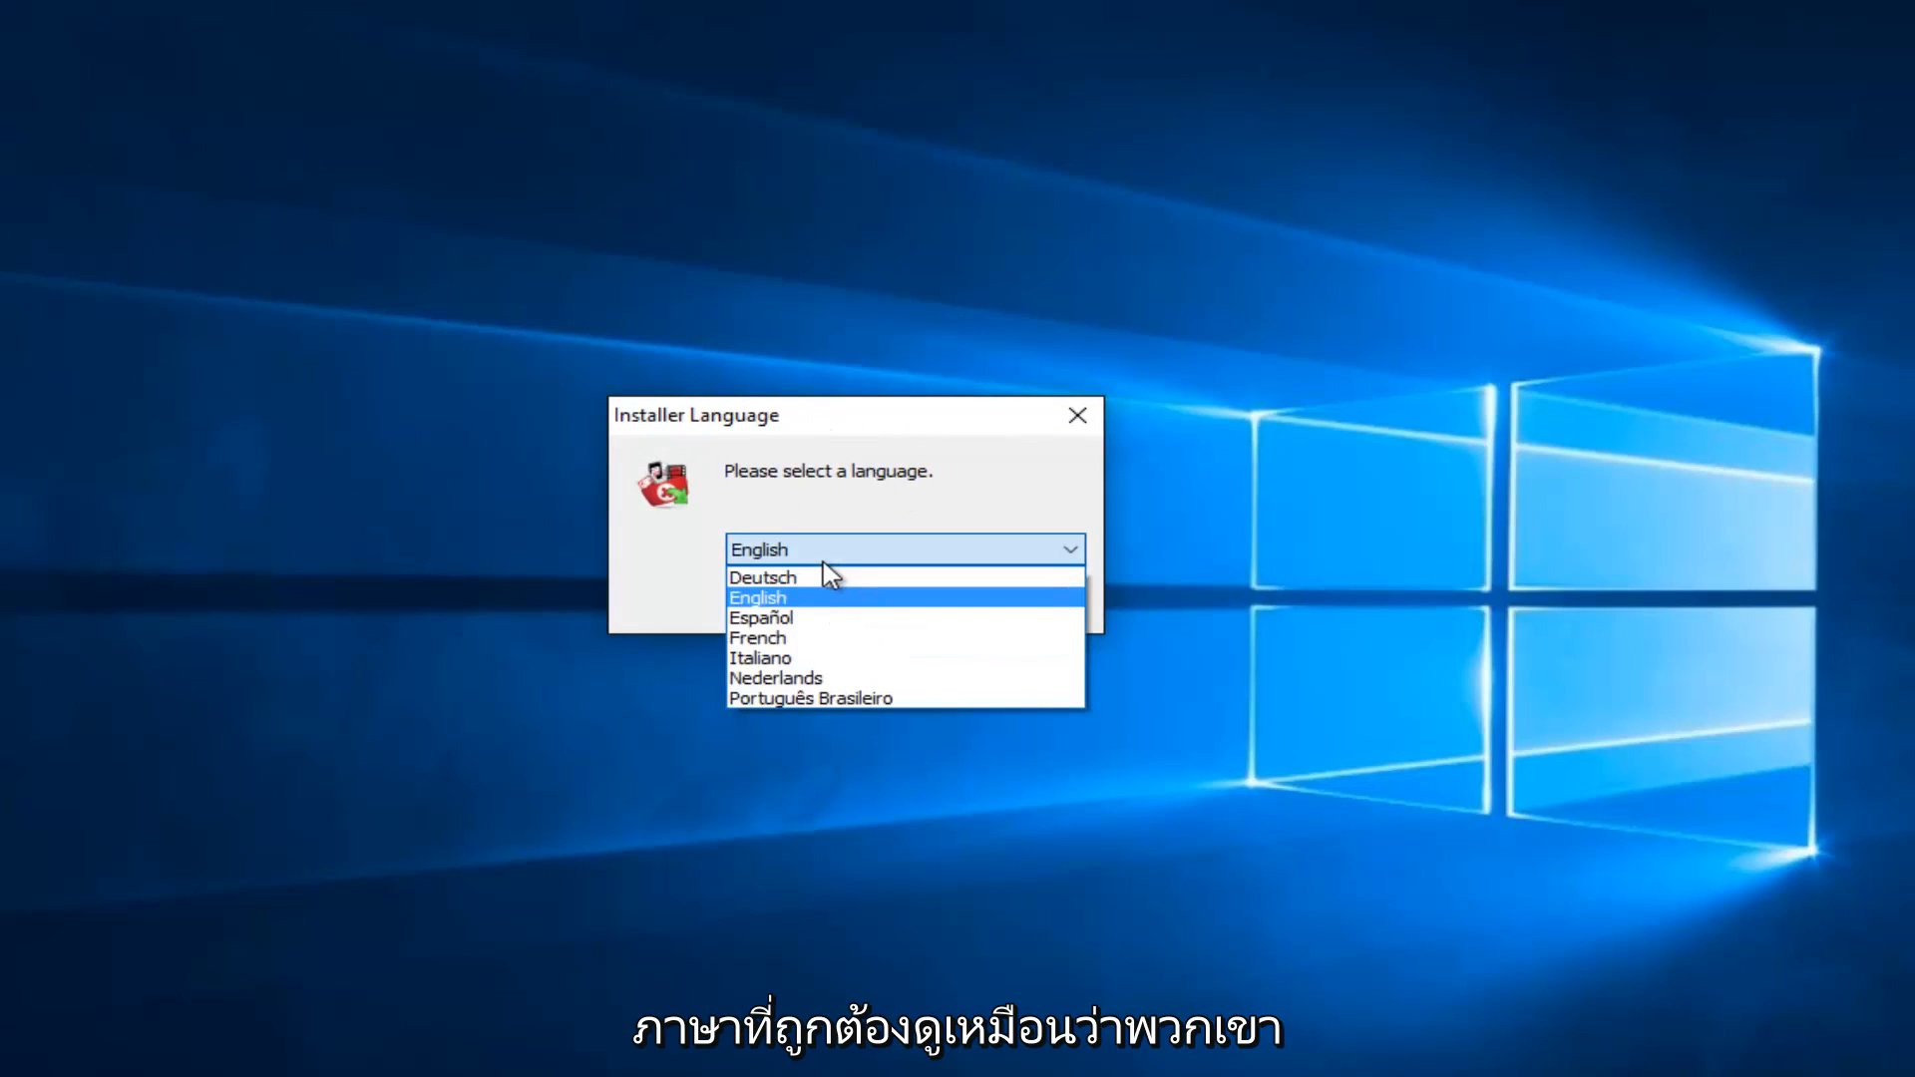
pyautogui.moveTo(815, 632)
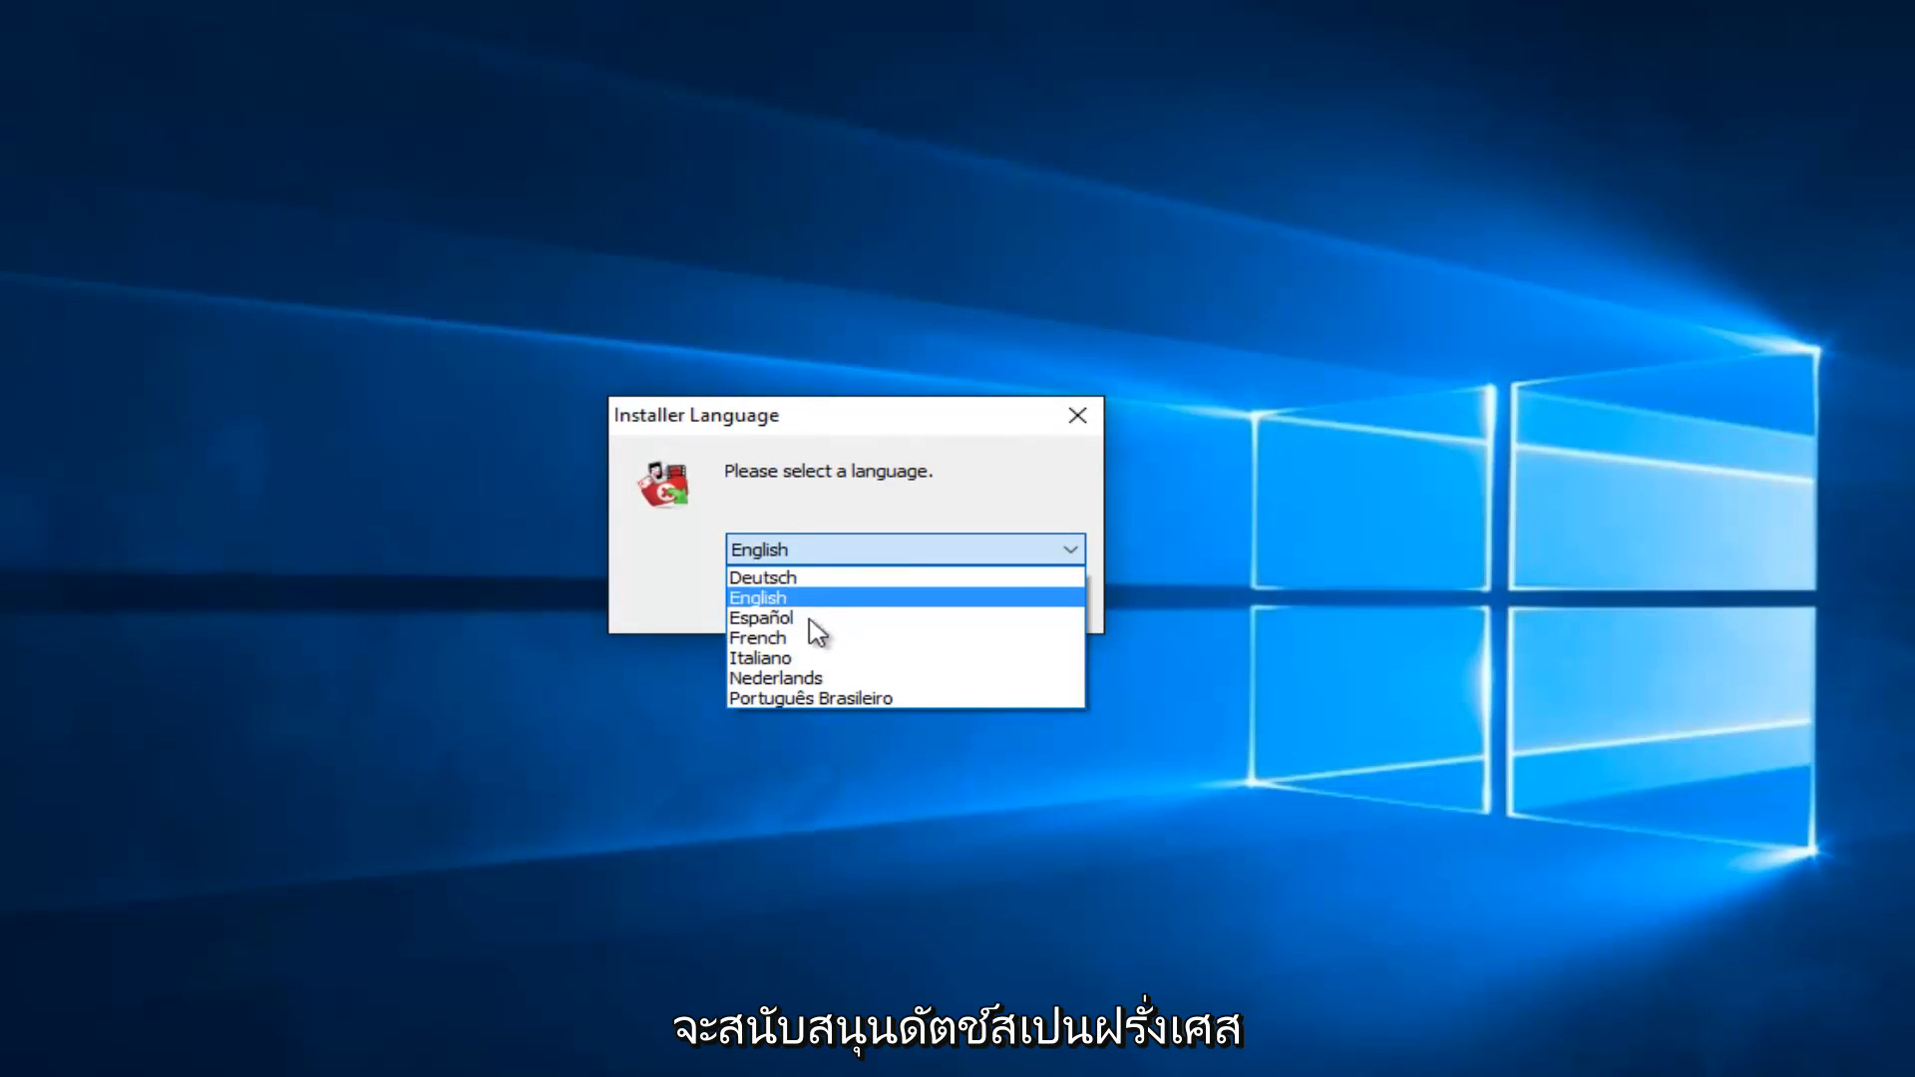
pyautogui.moveTo(810, 697)
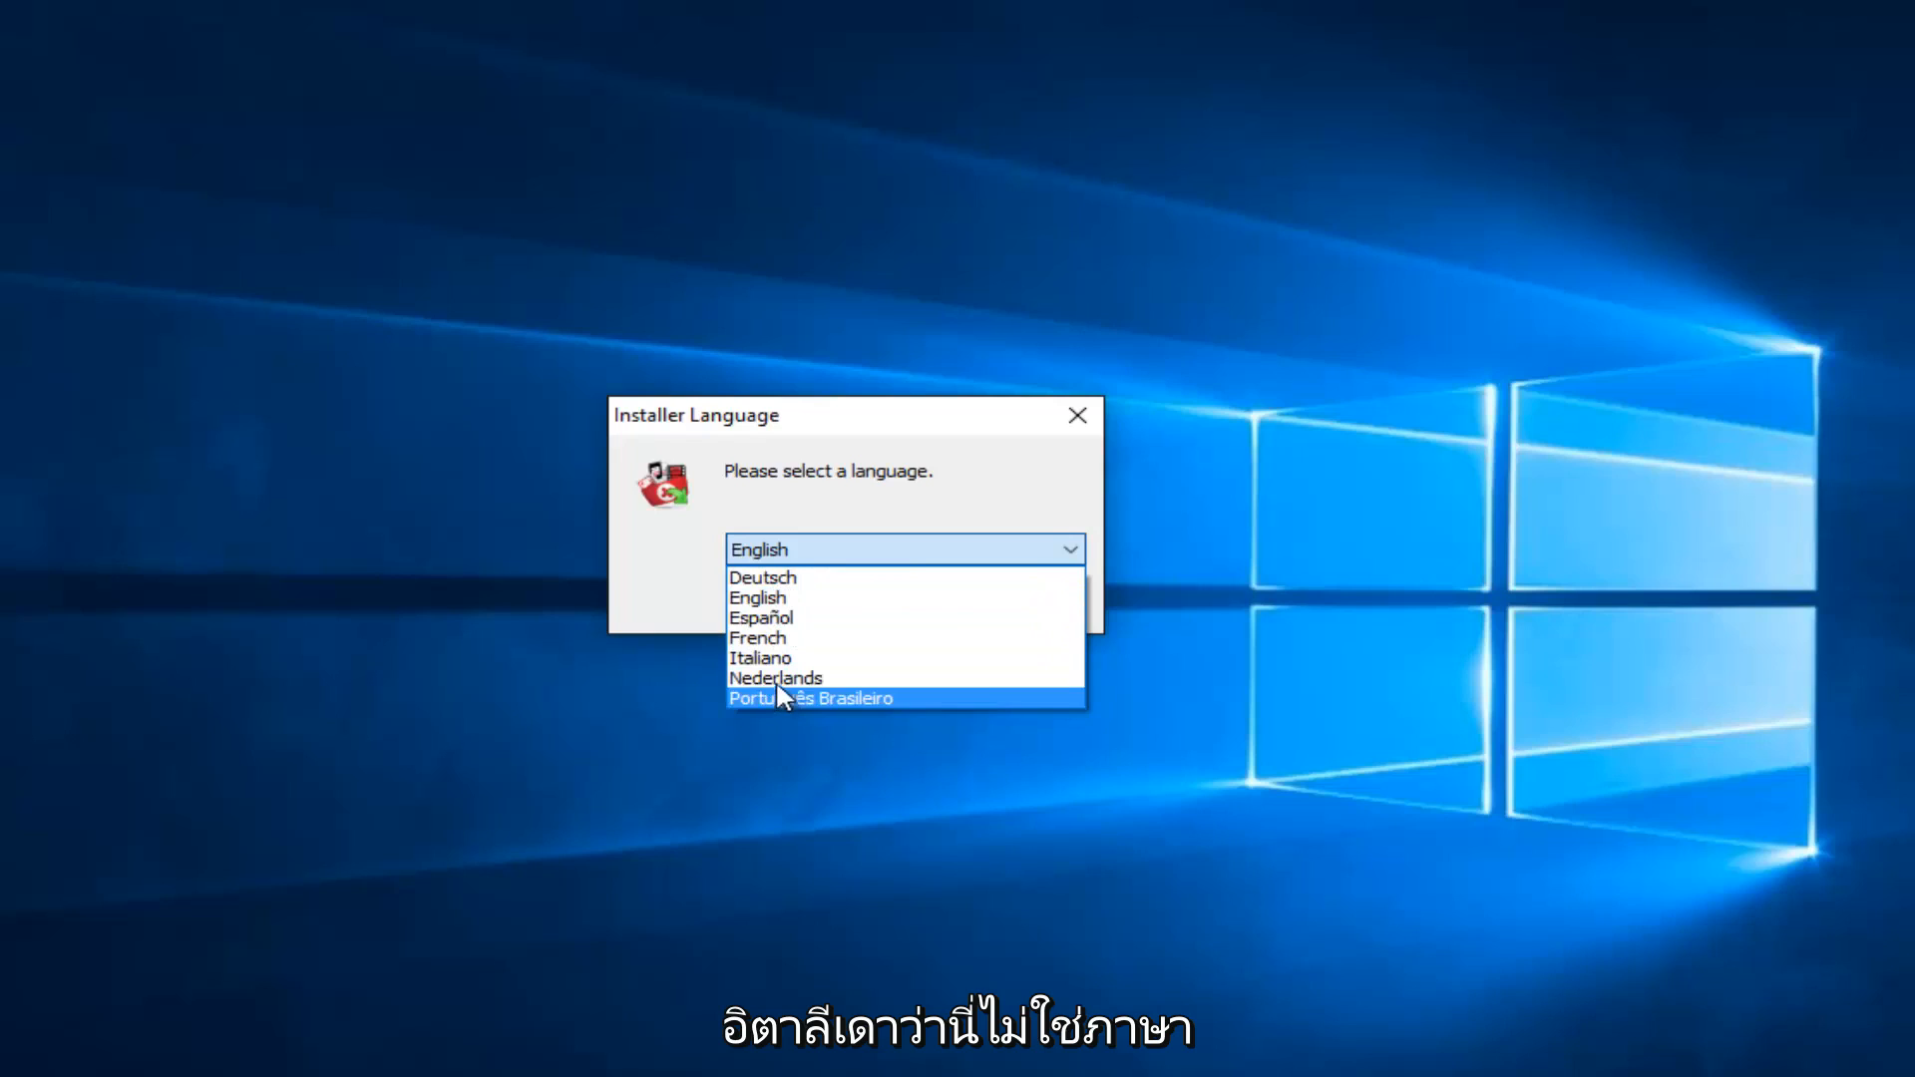
pyautogui.moveTo(776, 678)
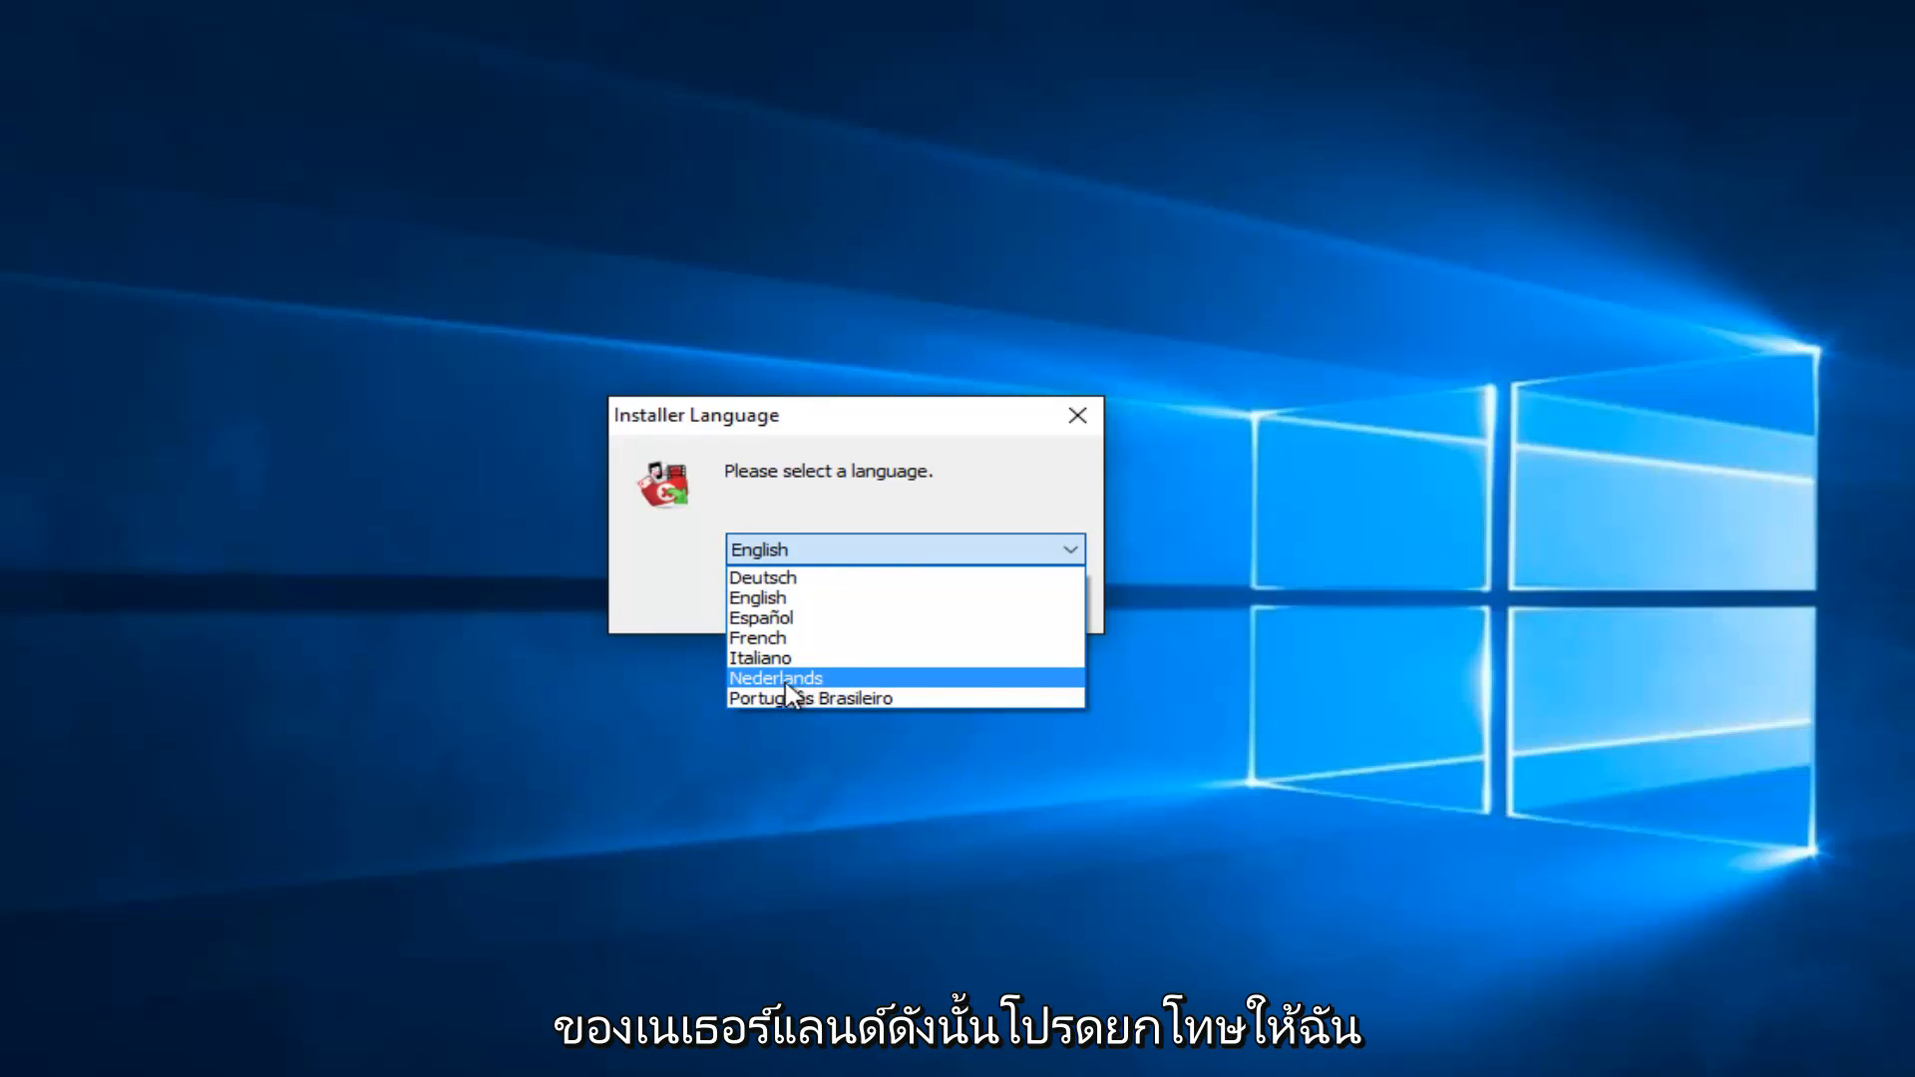
pyautogui.moveTo(865, 687)
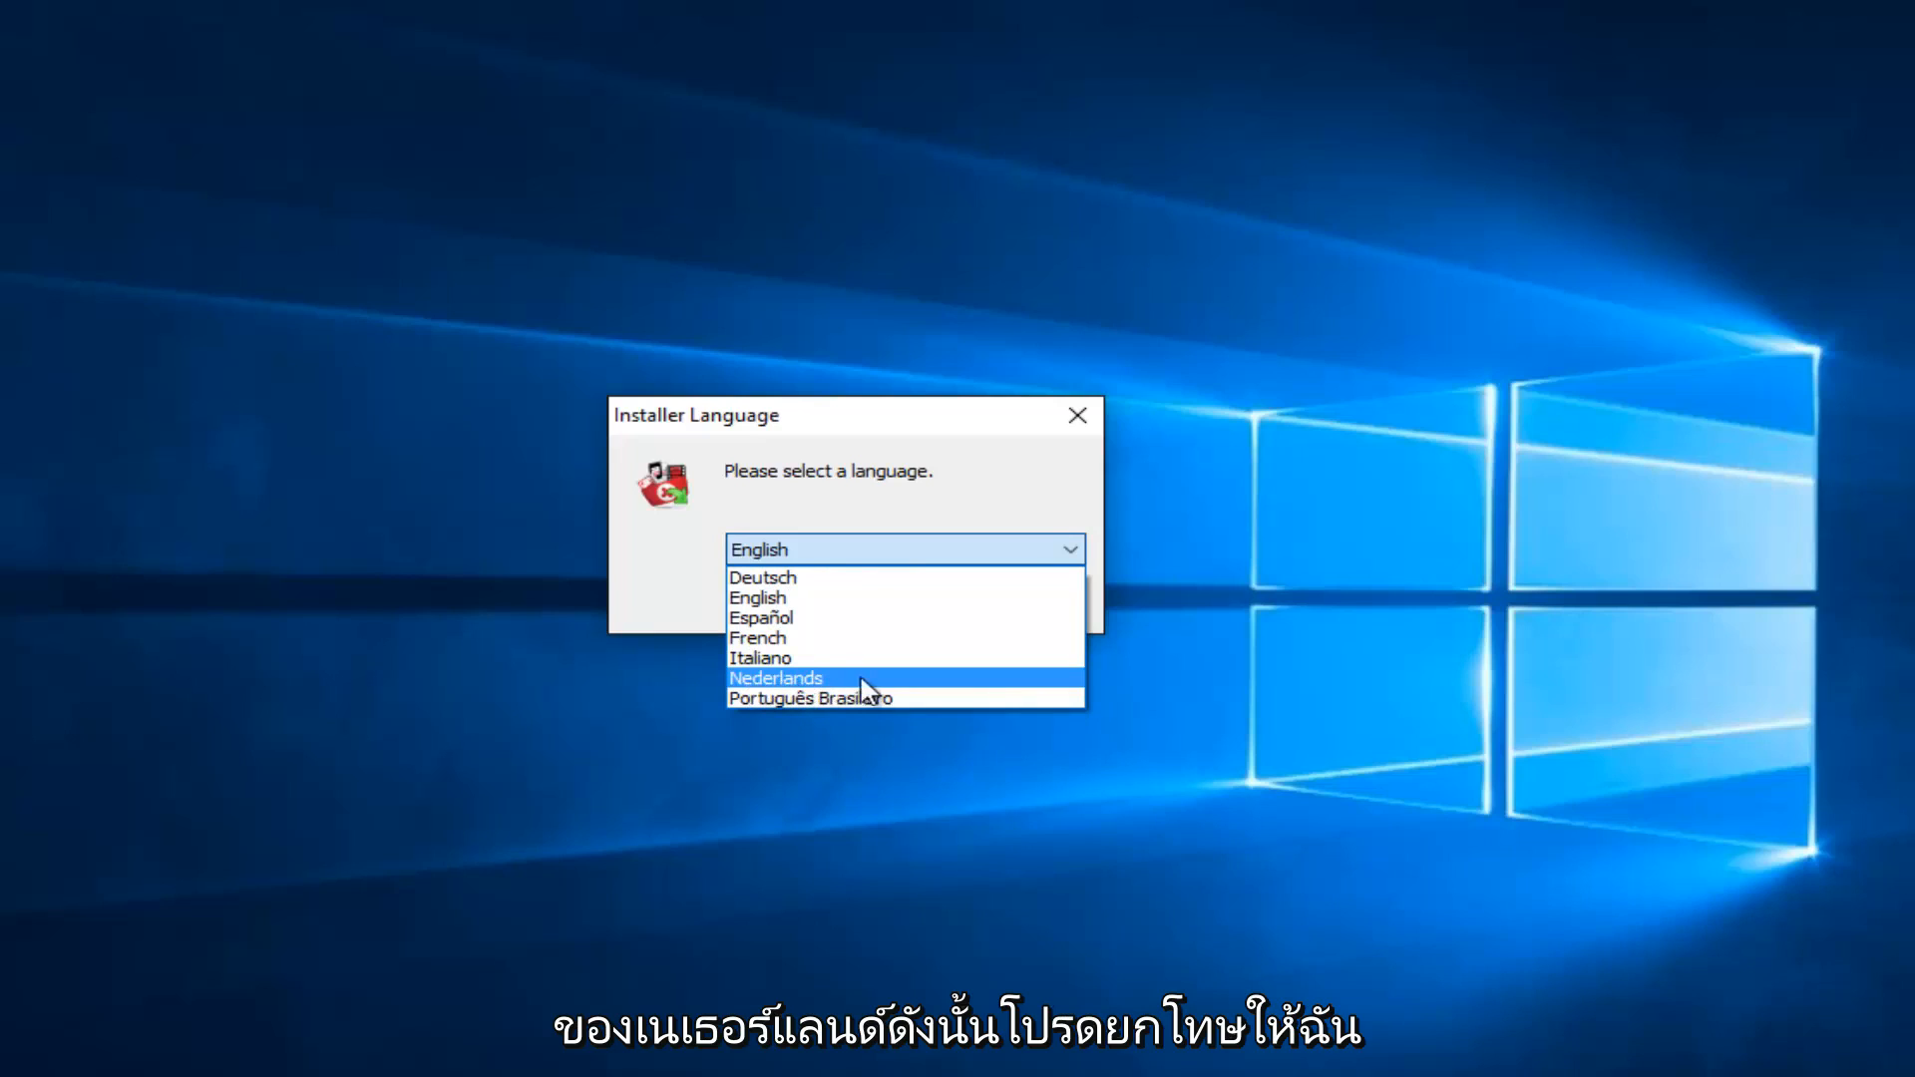
pyautogui.moveTo(809, 697)
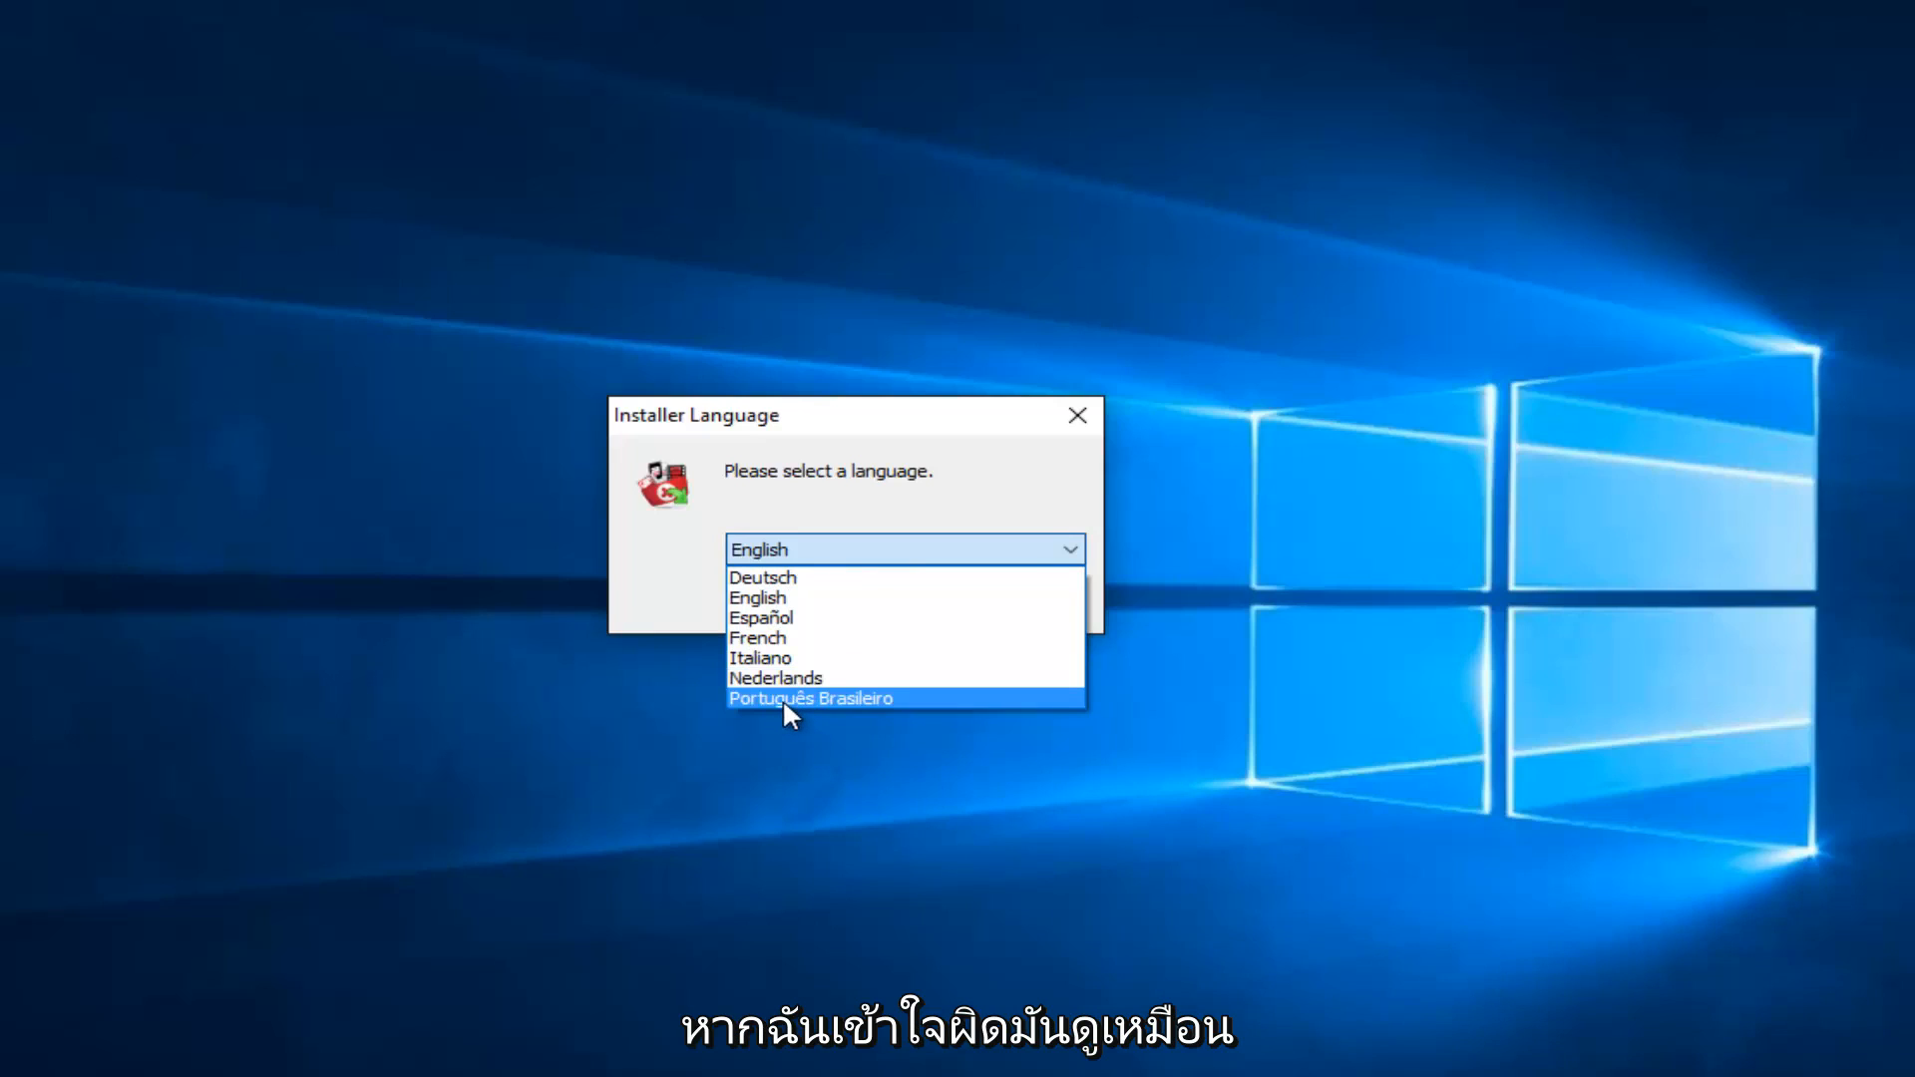
pyautogui.moveTo(821, 718)
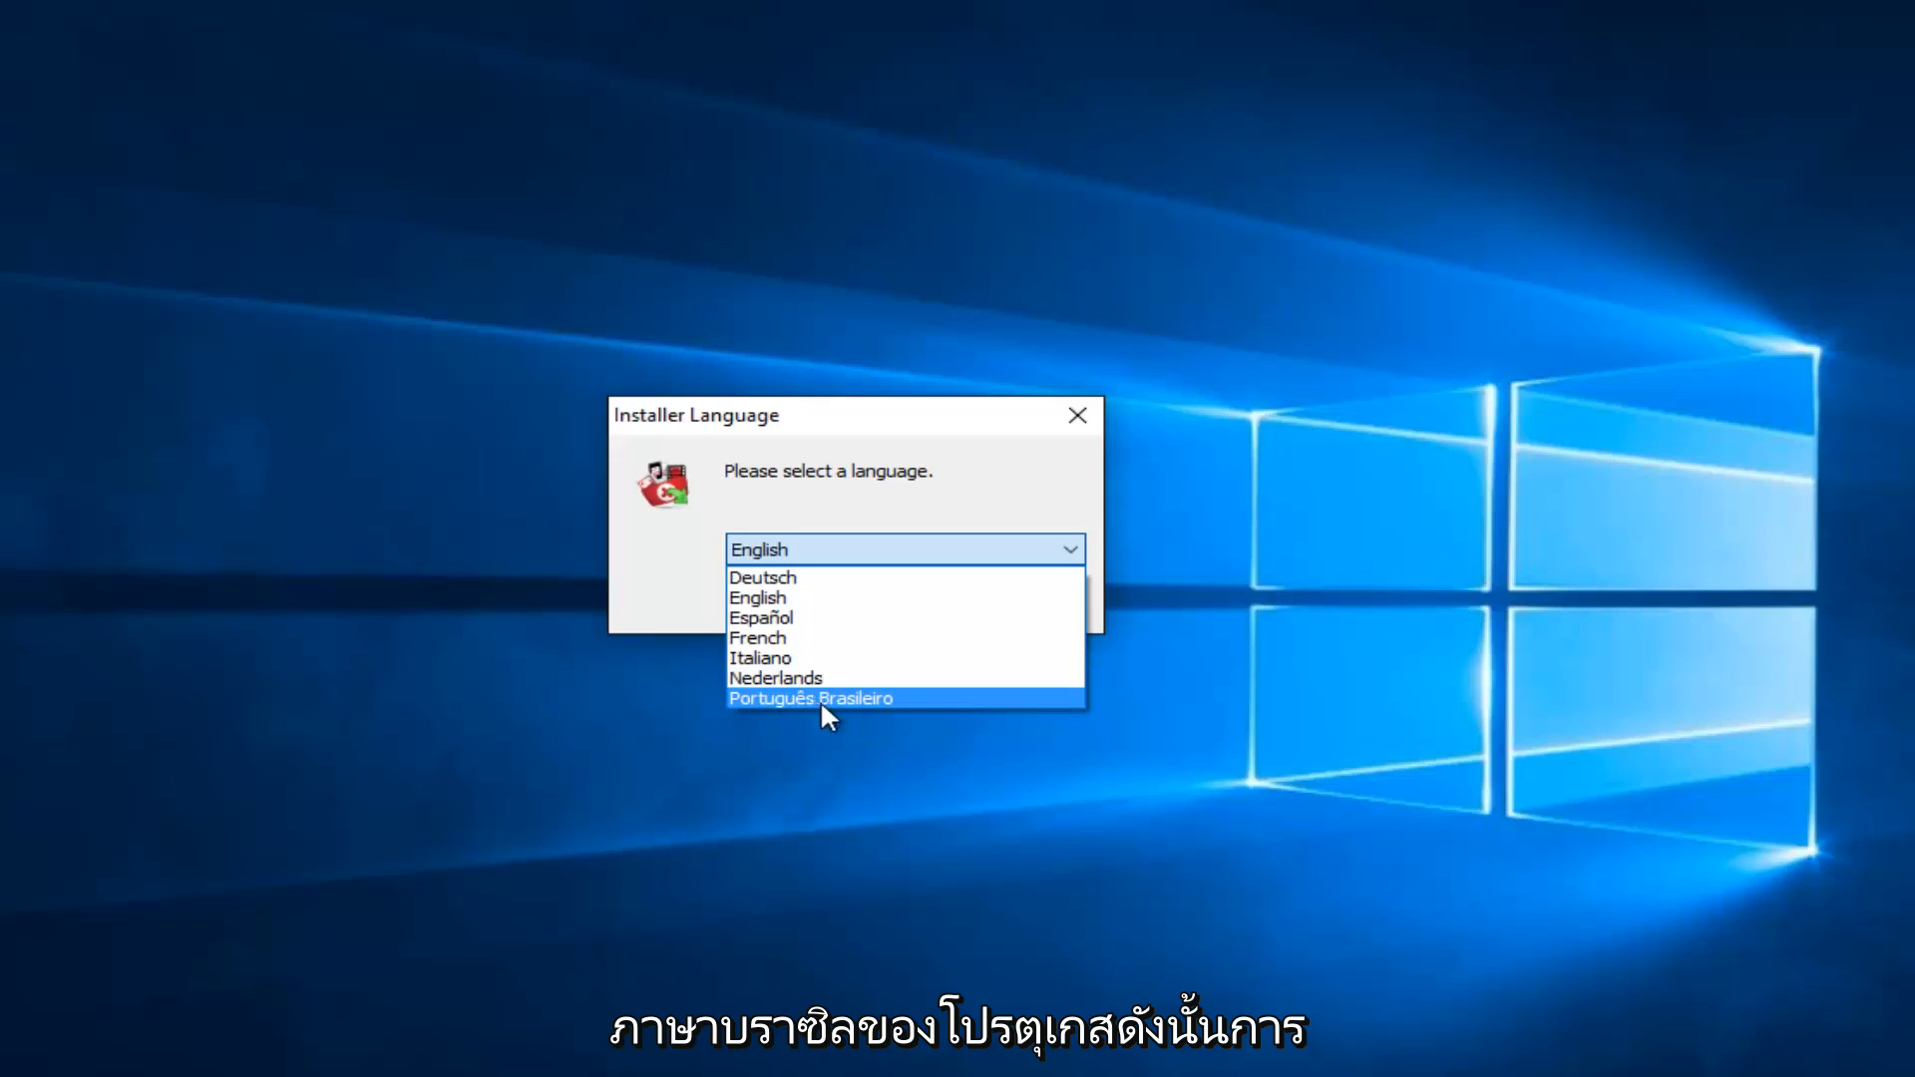
pyautogui.moveTo(800, 501)
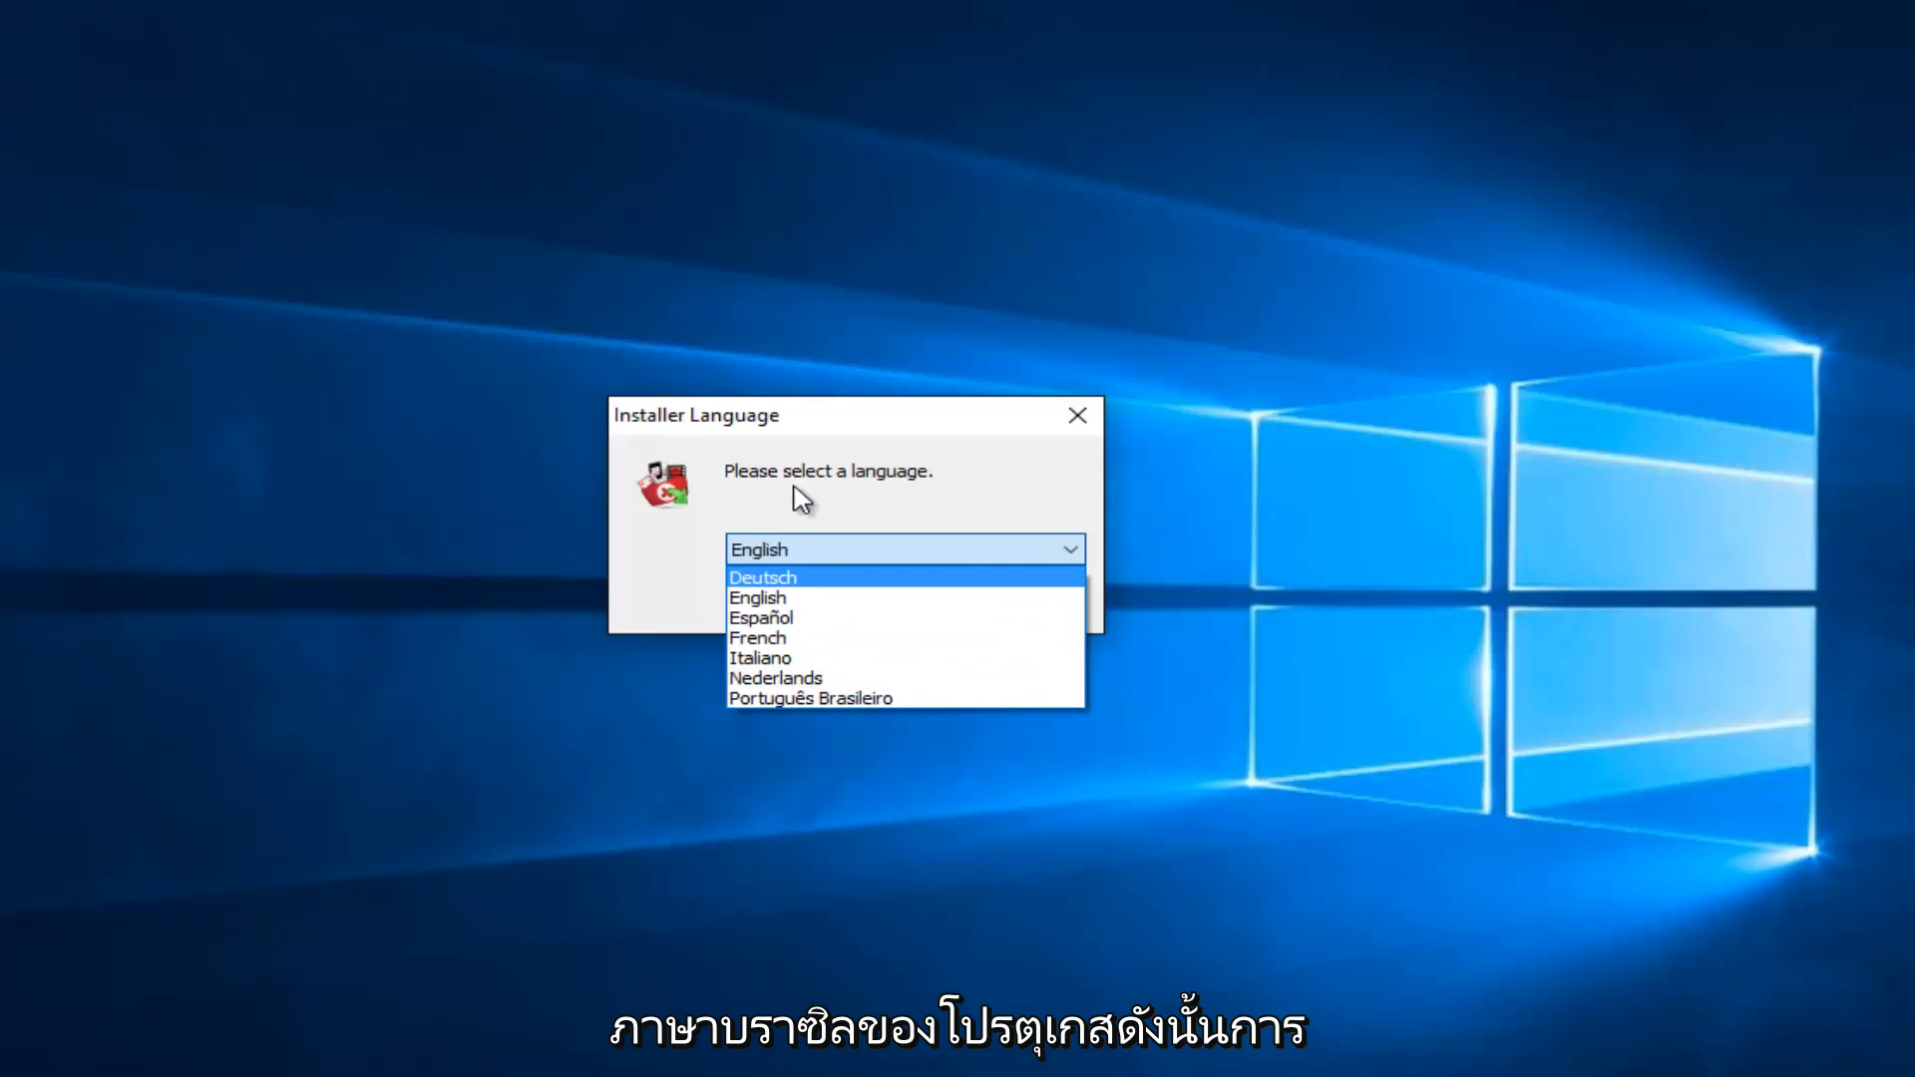
pyautogui.moveTo(757, 599)
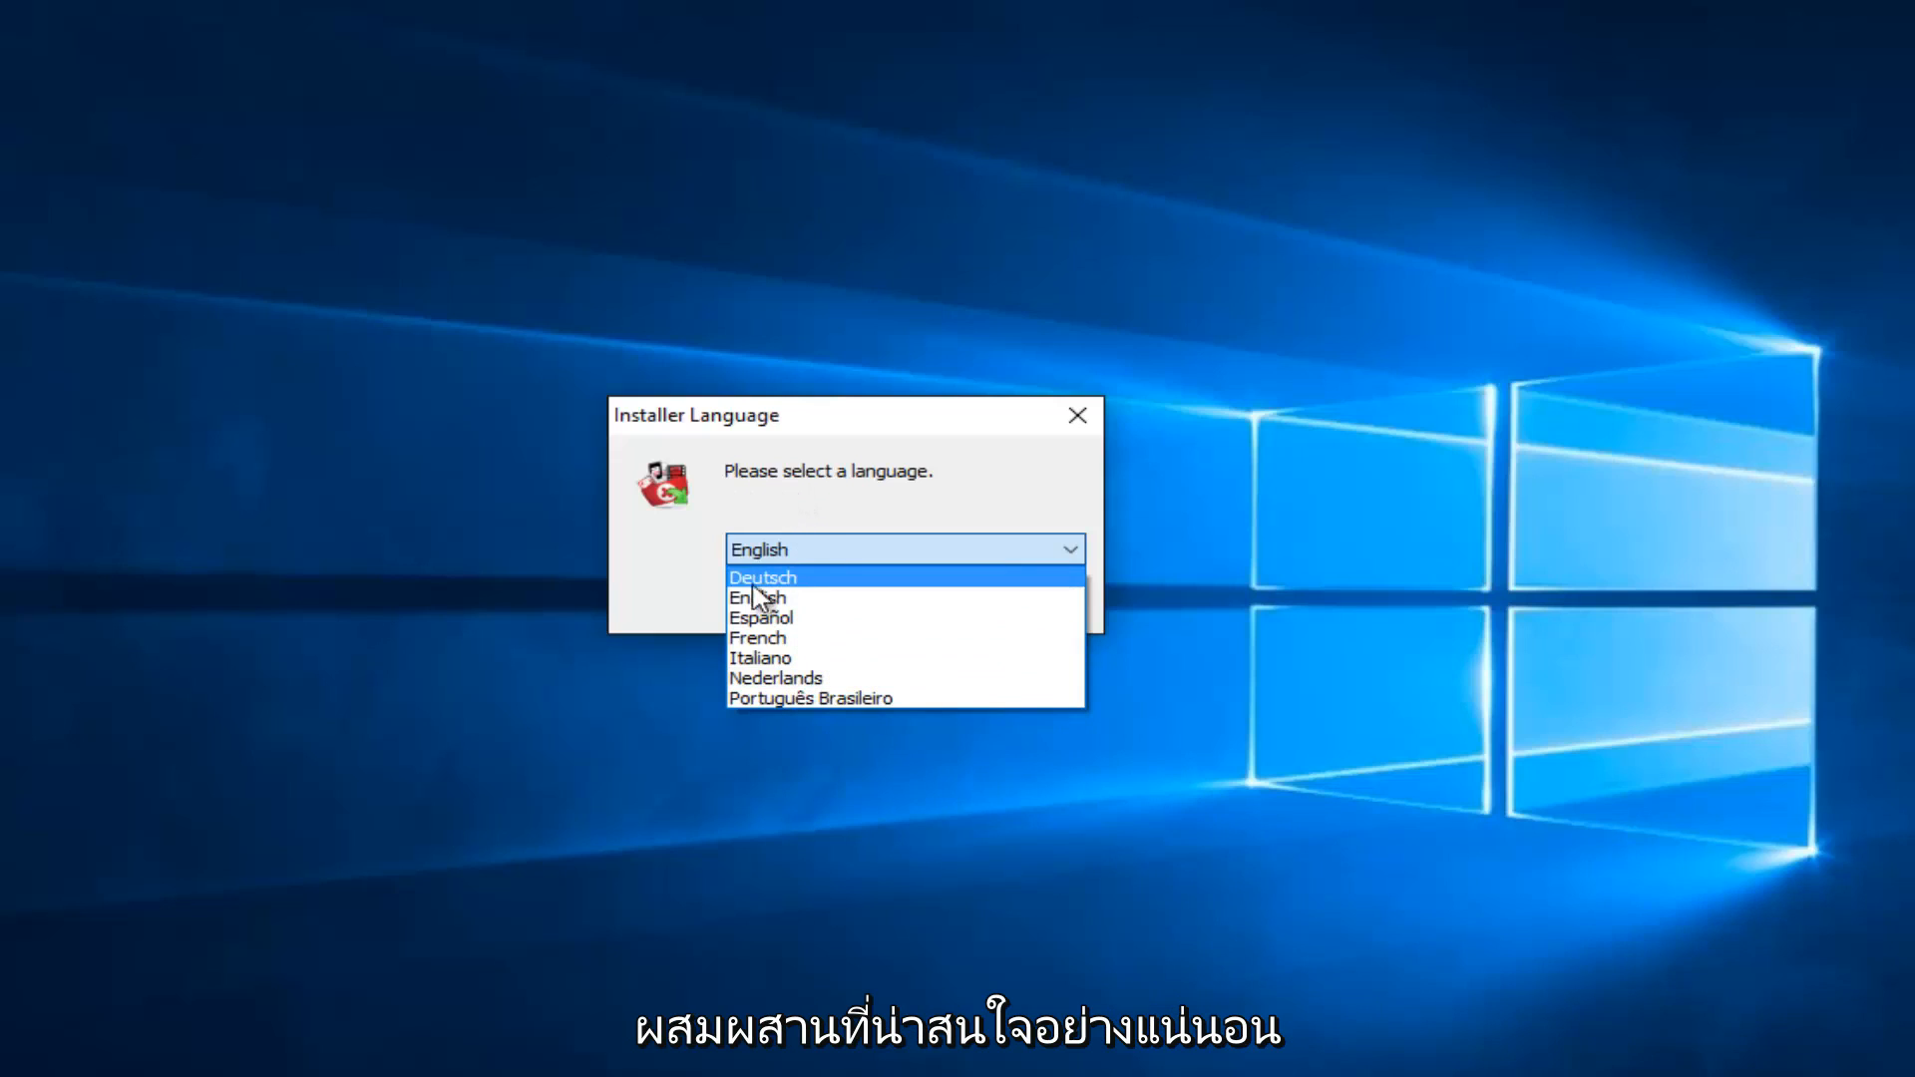
# - Keep English as the installer language and confirm it
pyautogui.click(756, 598)
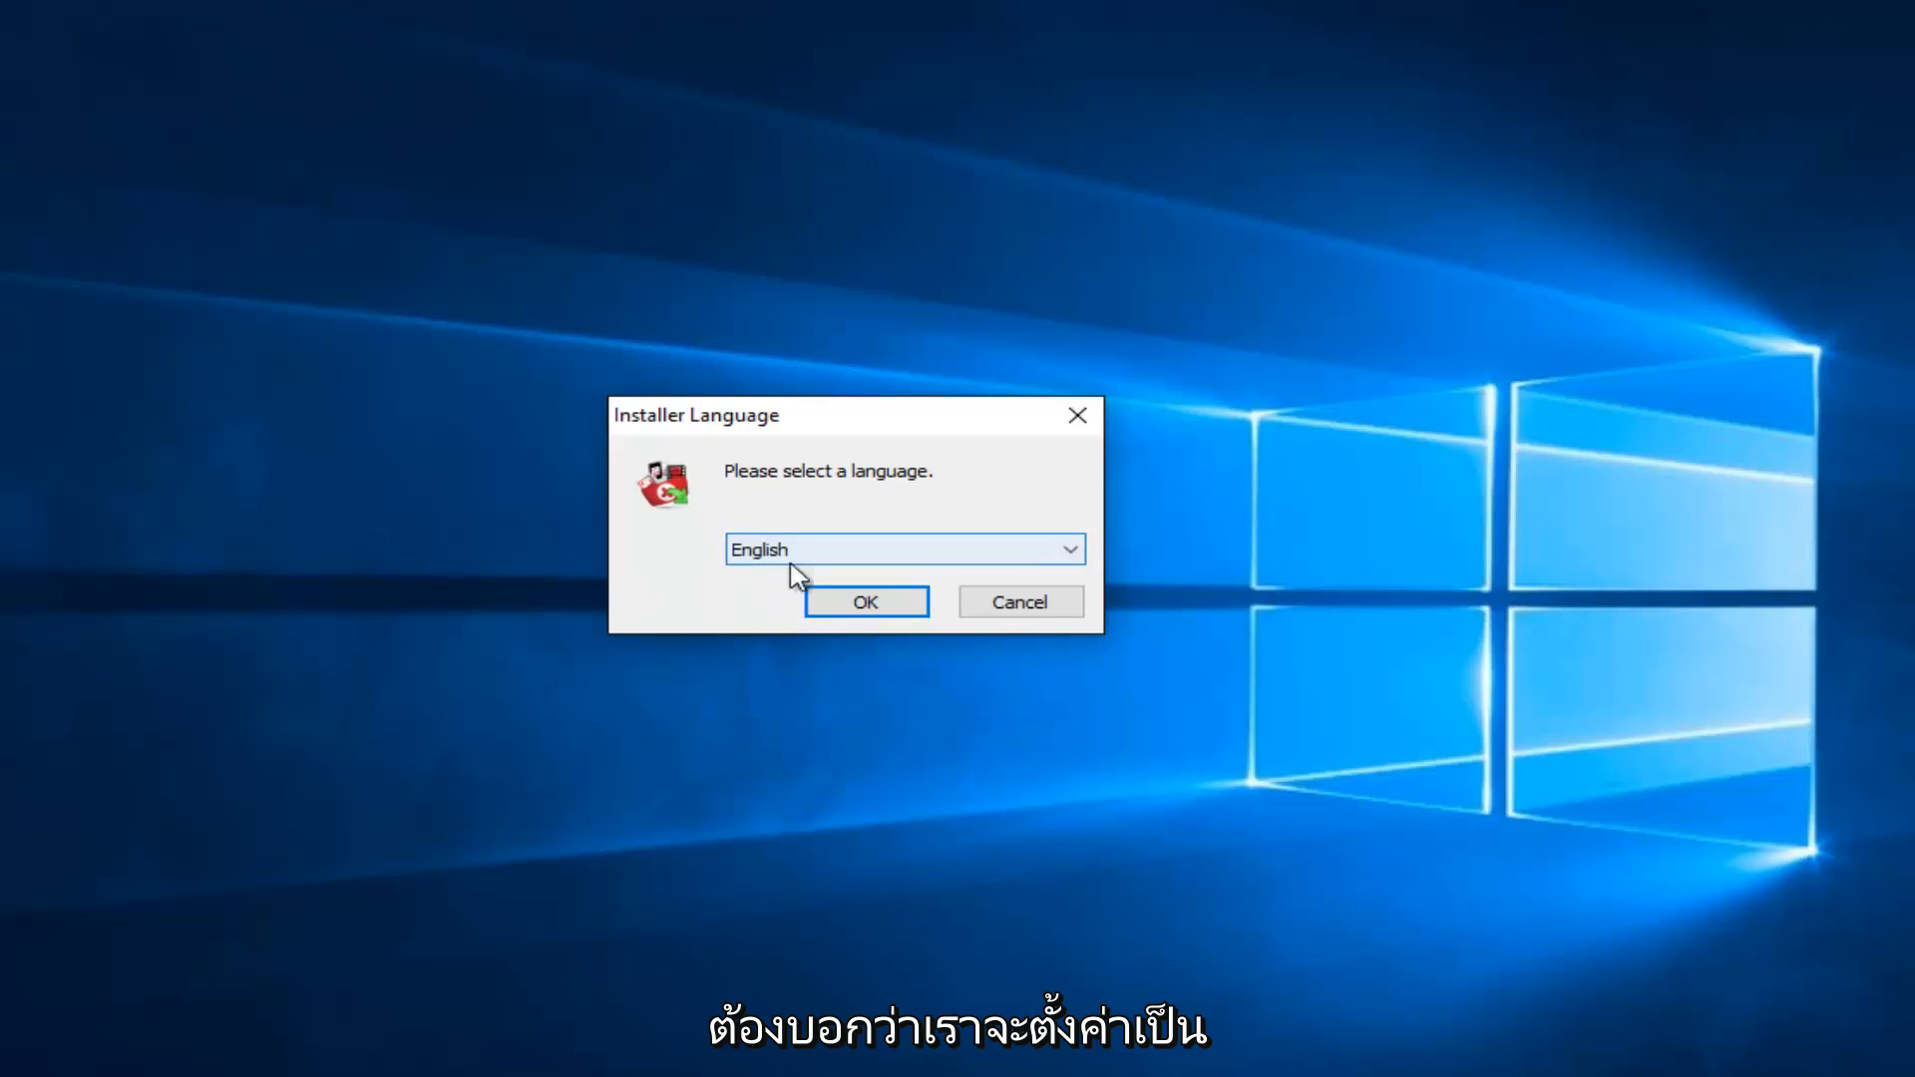
pyautogui.click(865, 600)
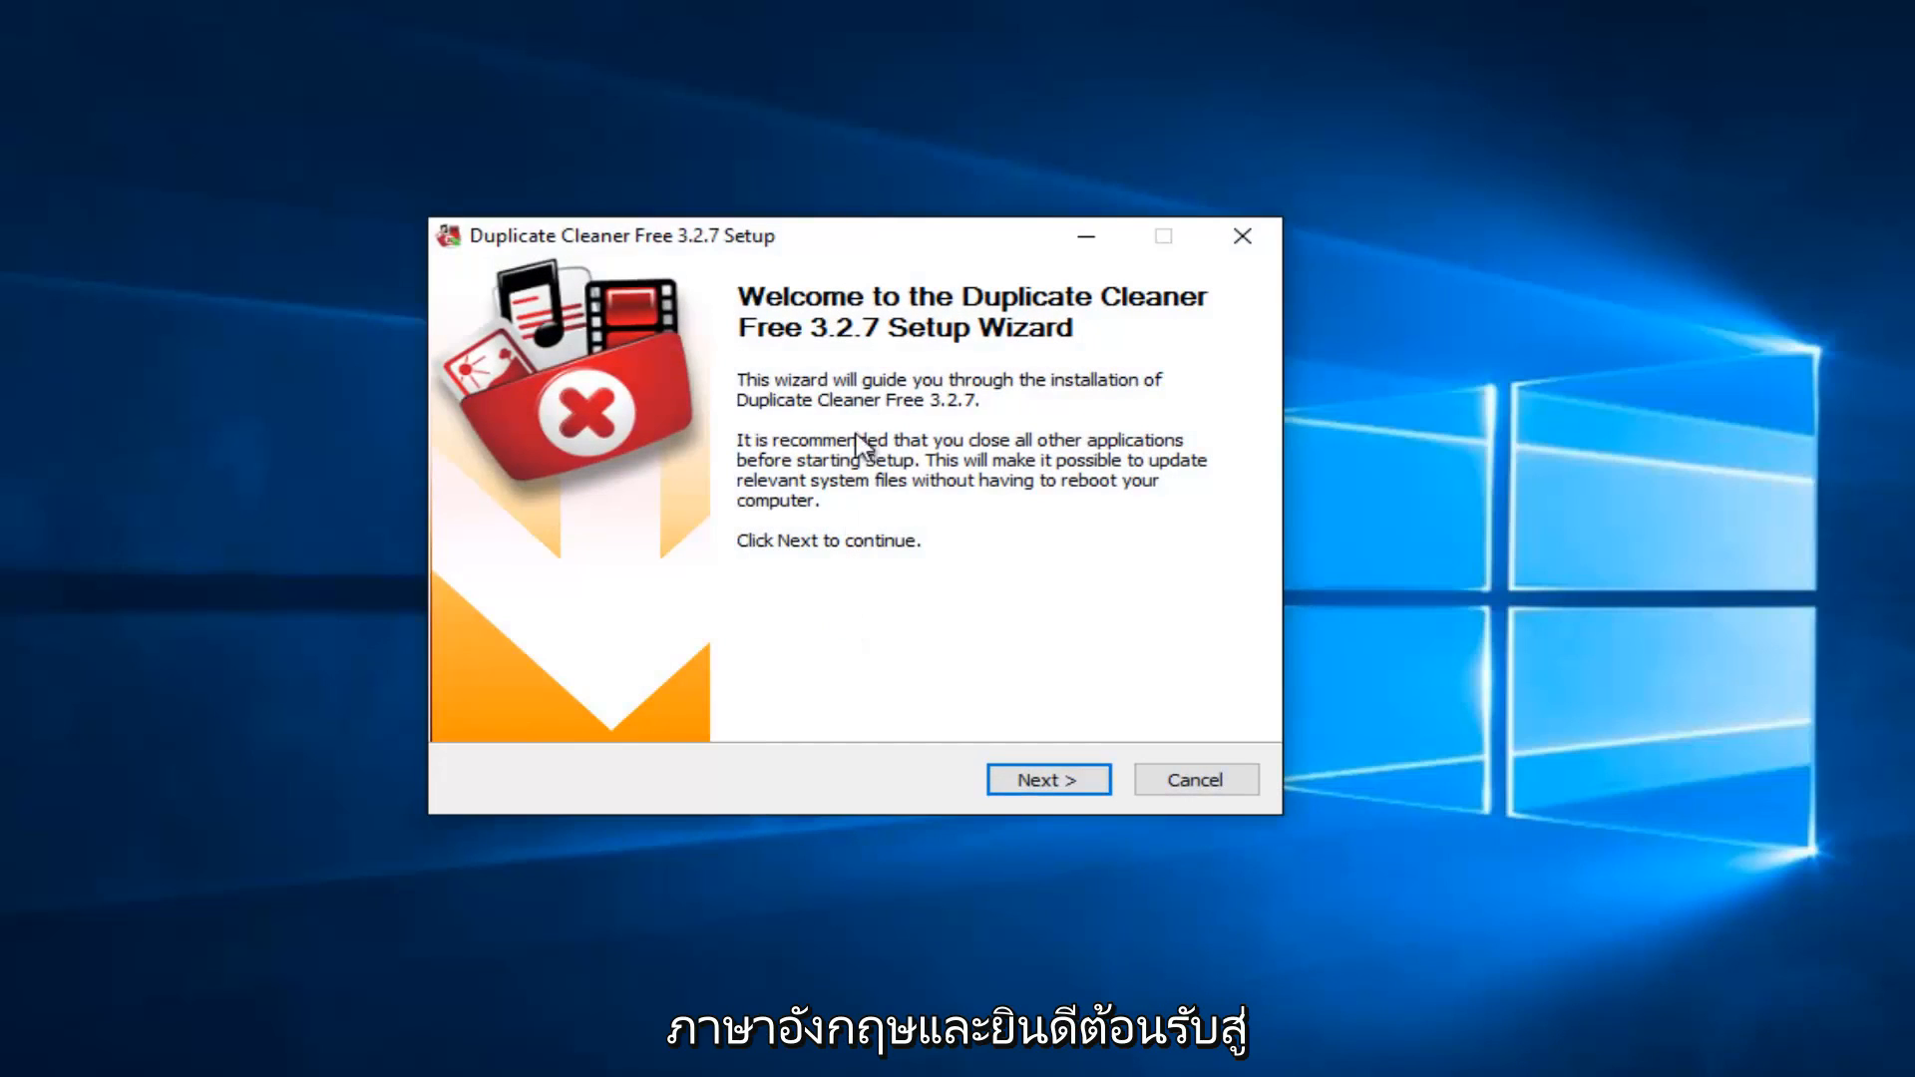
pyautogui.moveTo(1109, 376)
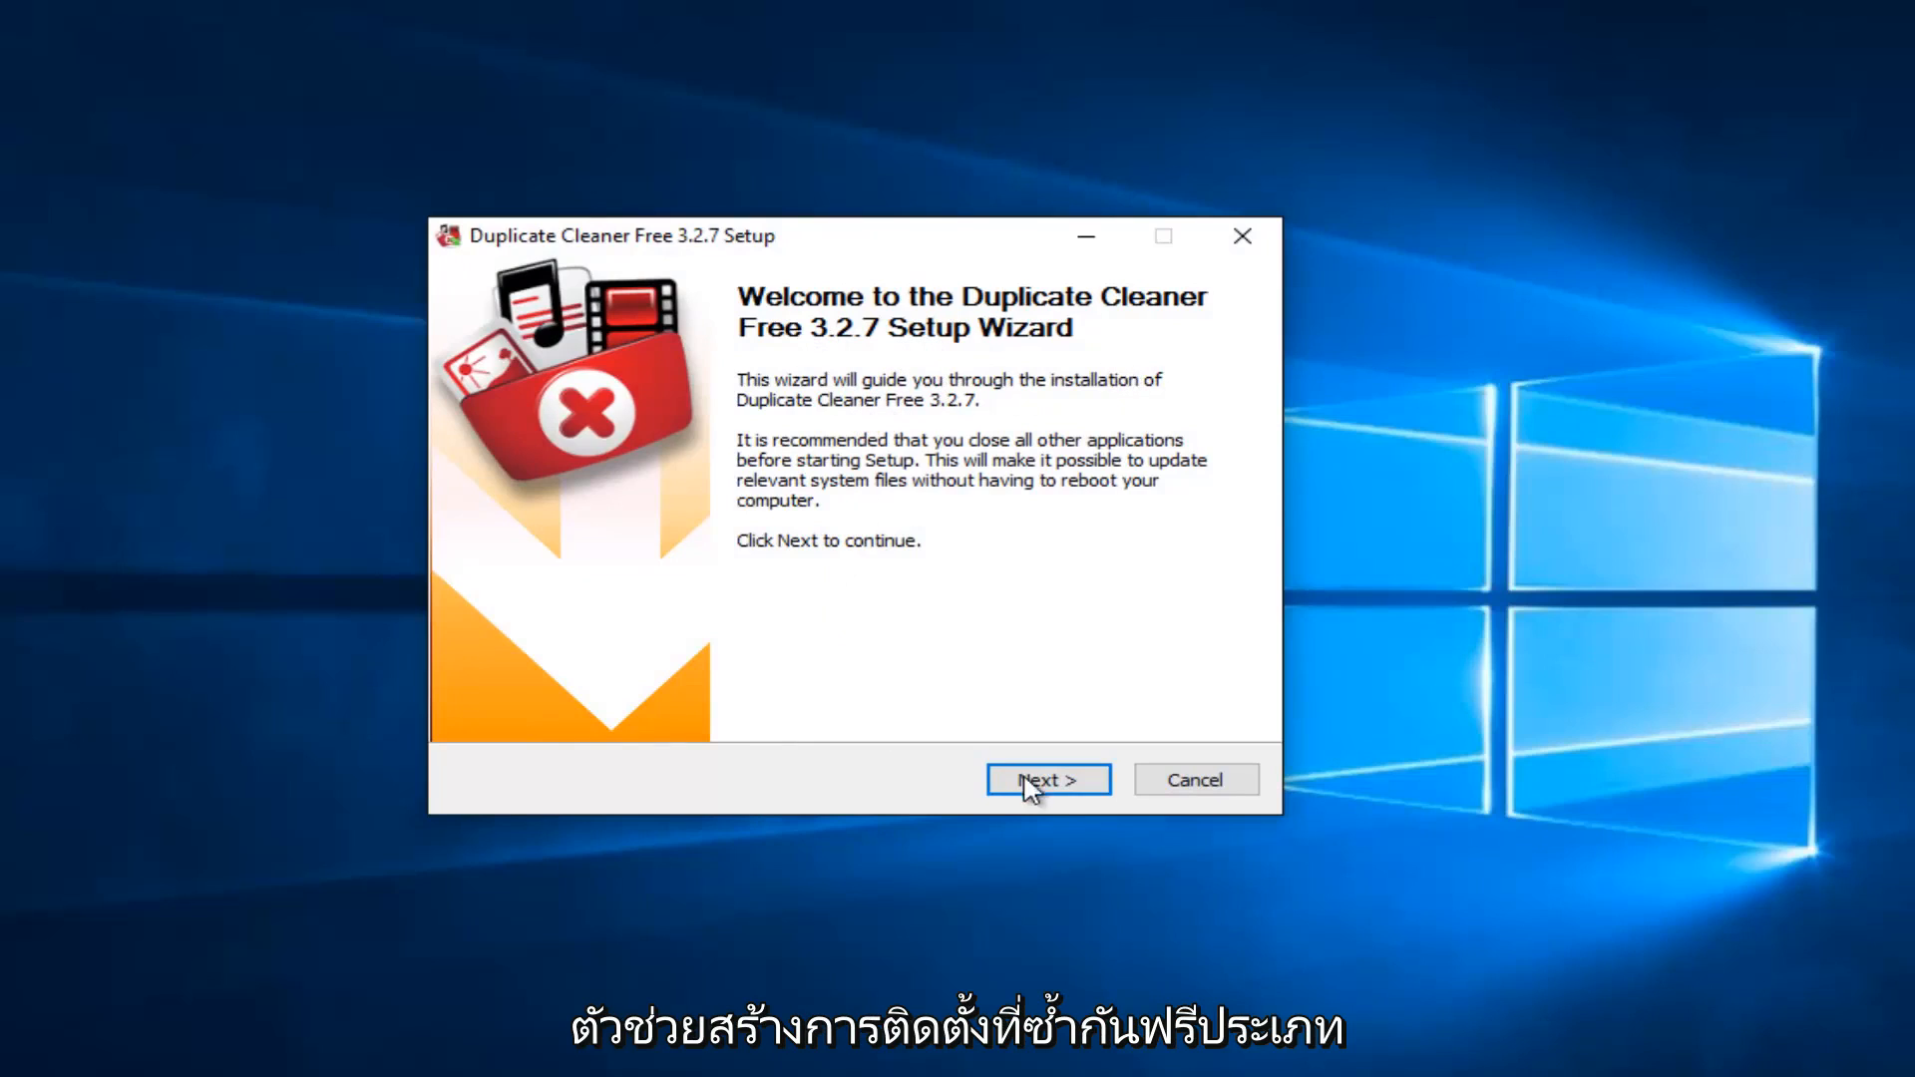
# - Continue past the welcome screen and agree to the license terms
pyautogui.click(1045, 779)
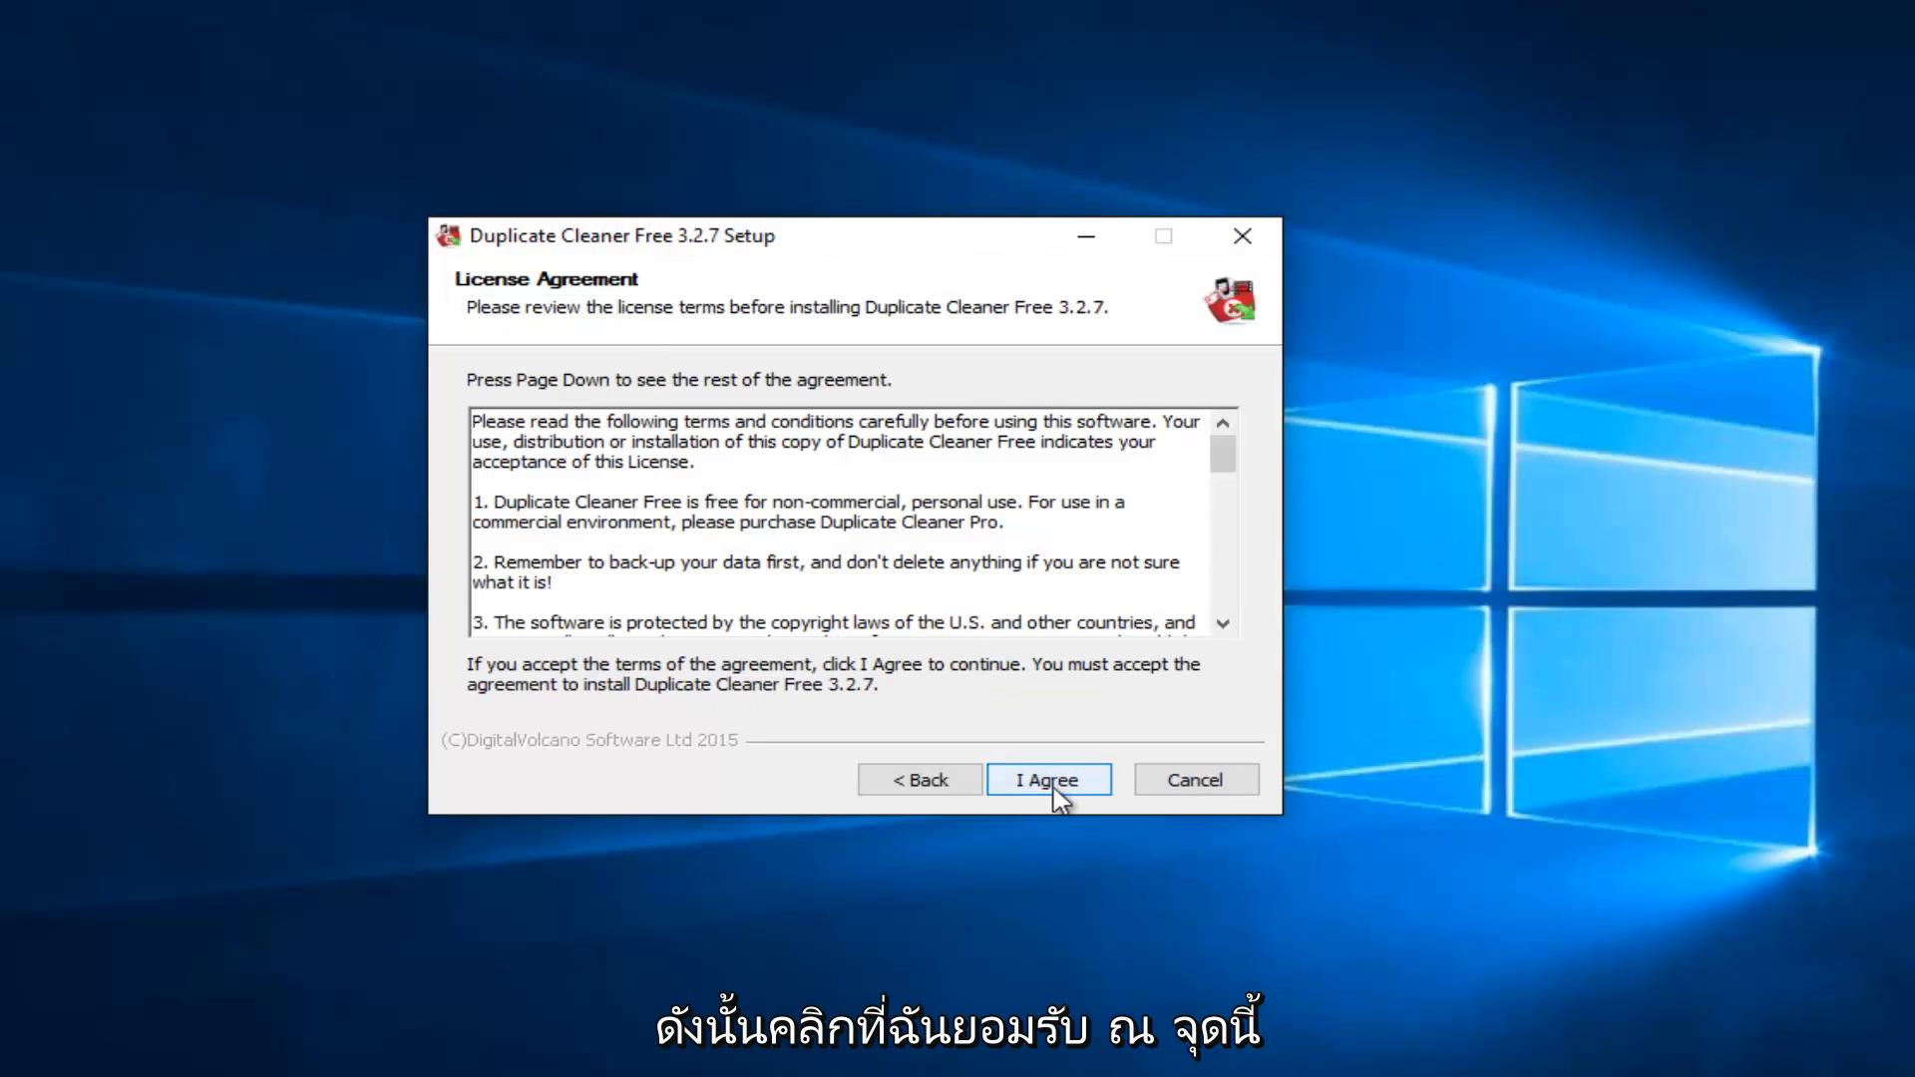
pyautogui.click(1047, 779)
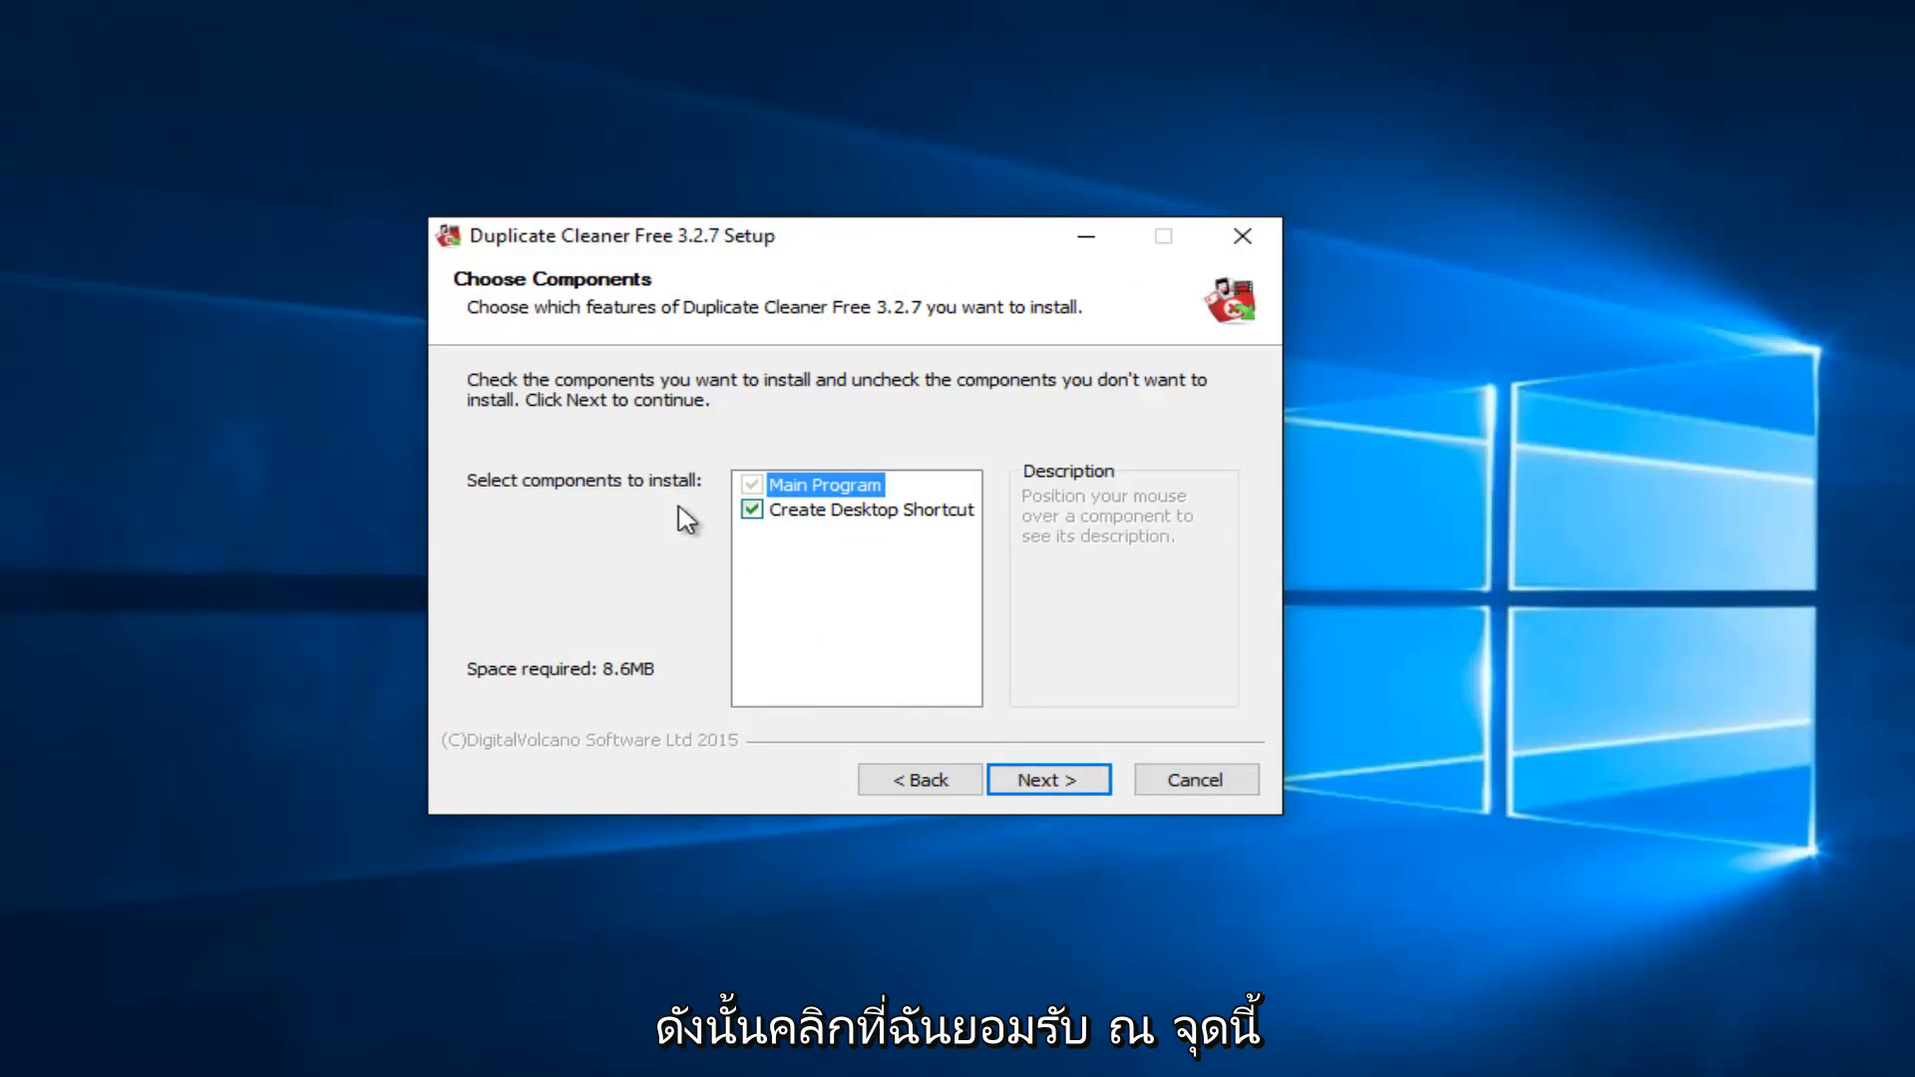
pyautogui.moveTo(827, 484)
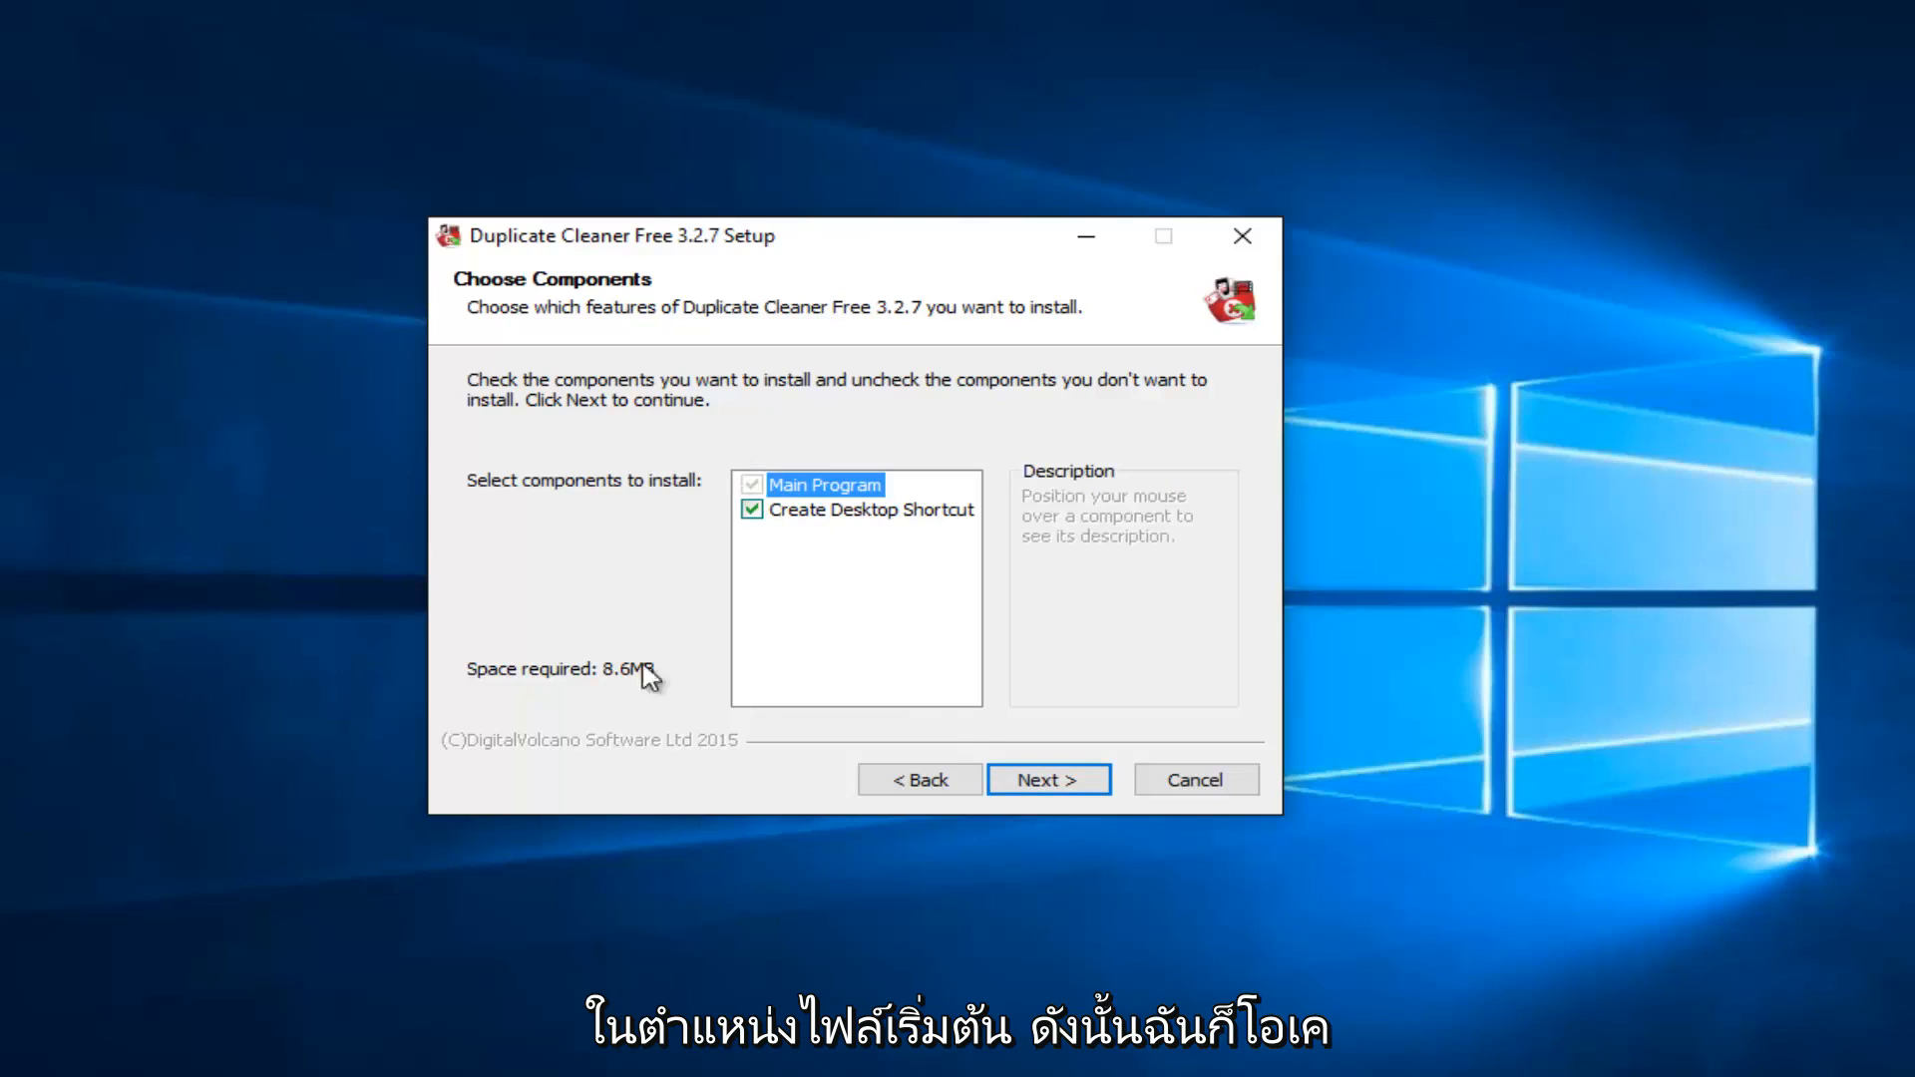
pyautogui.moveTo(794, 565)
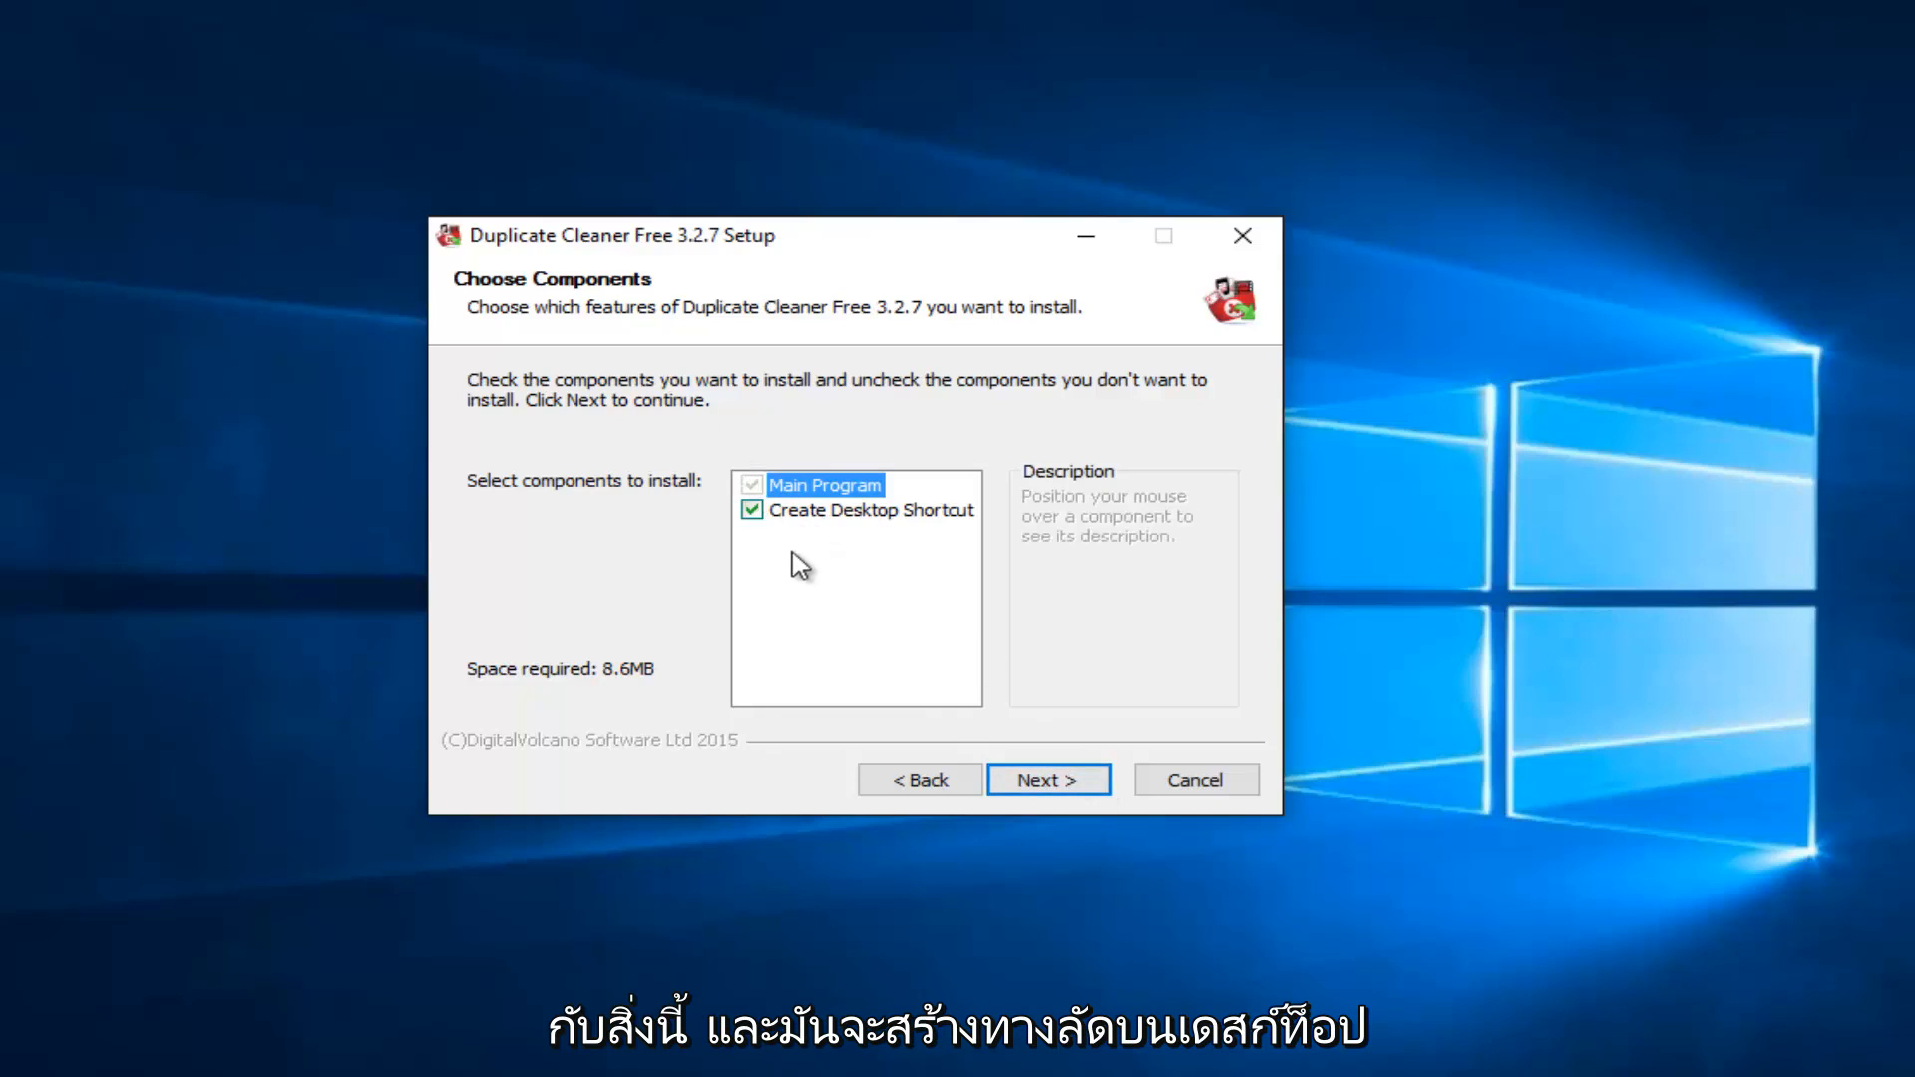
pyautogui.moveTo(922, 525)
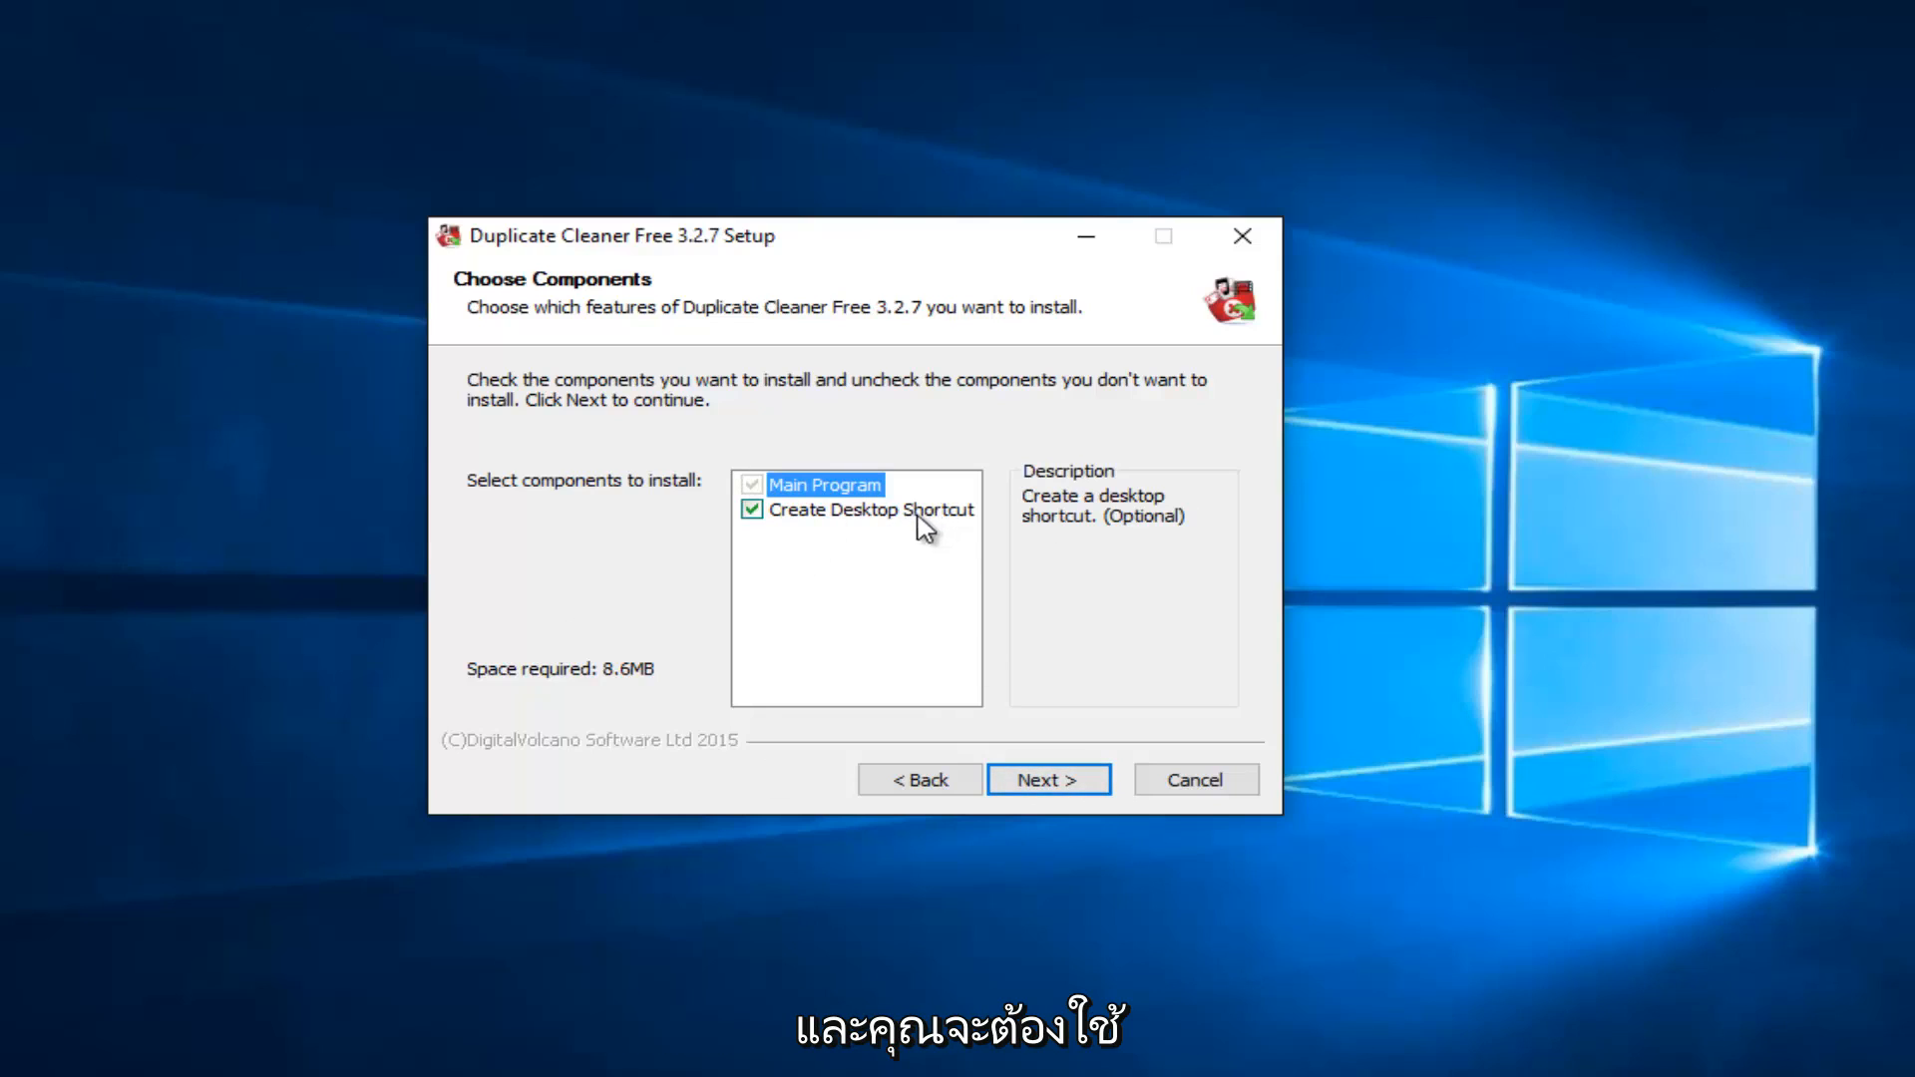
pyautogui.moveTo(623, 684)
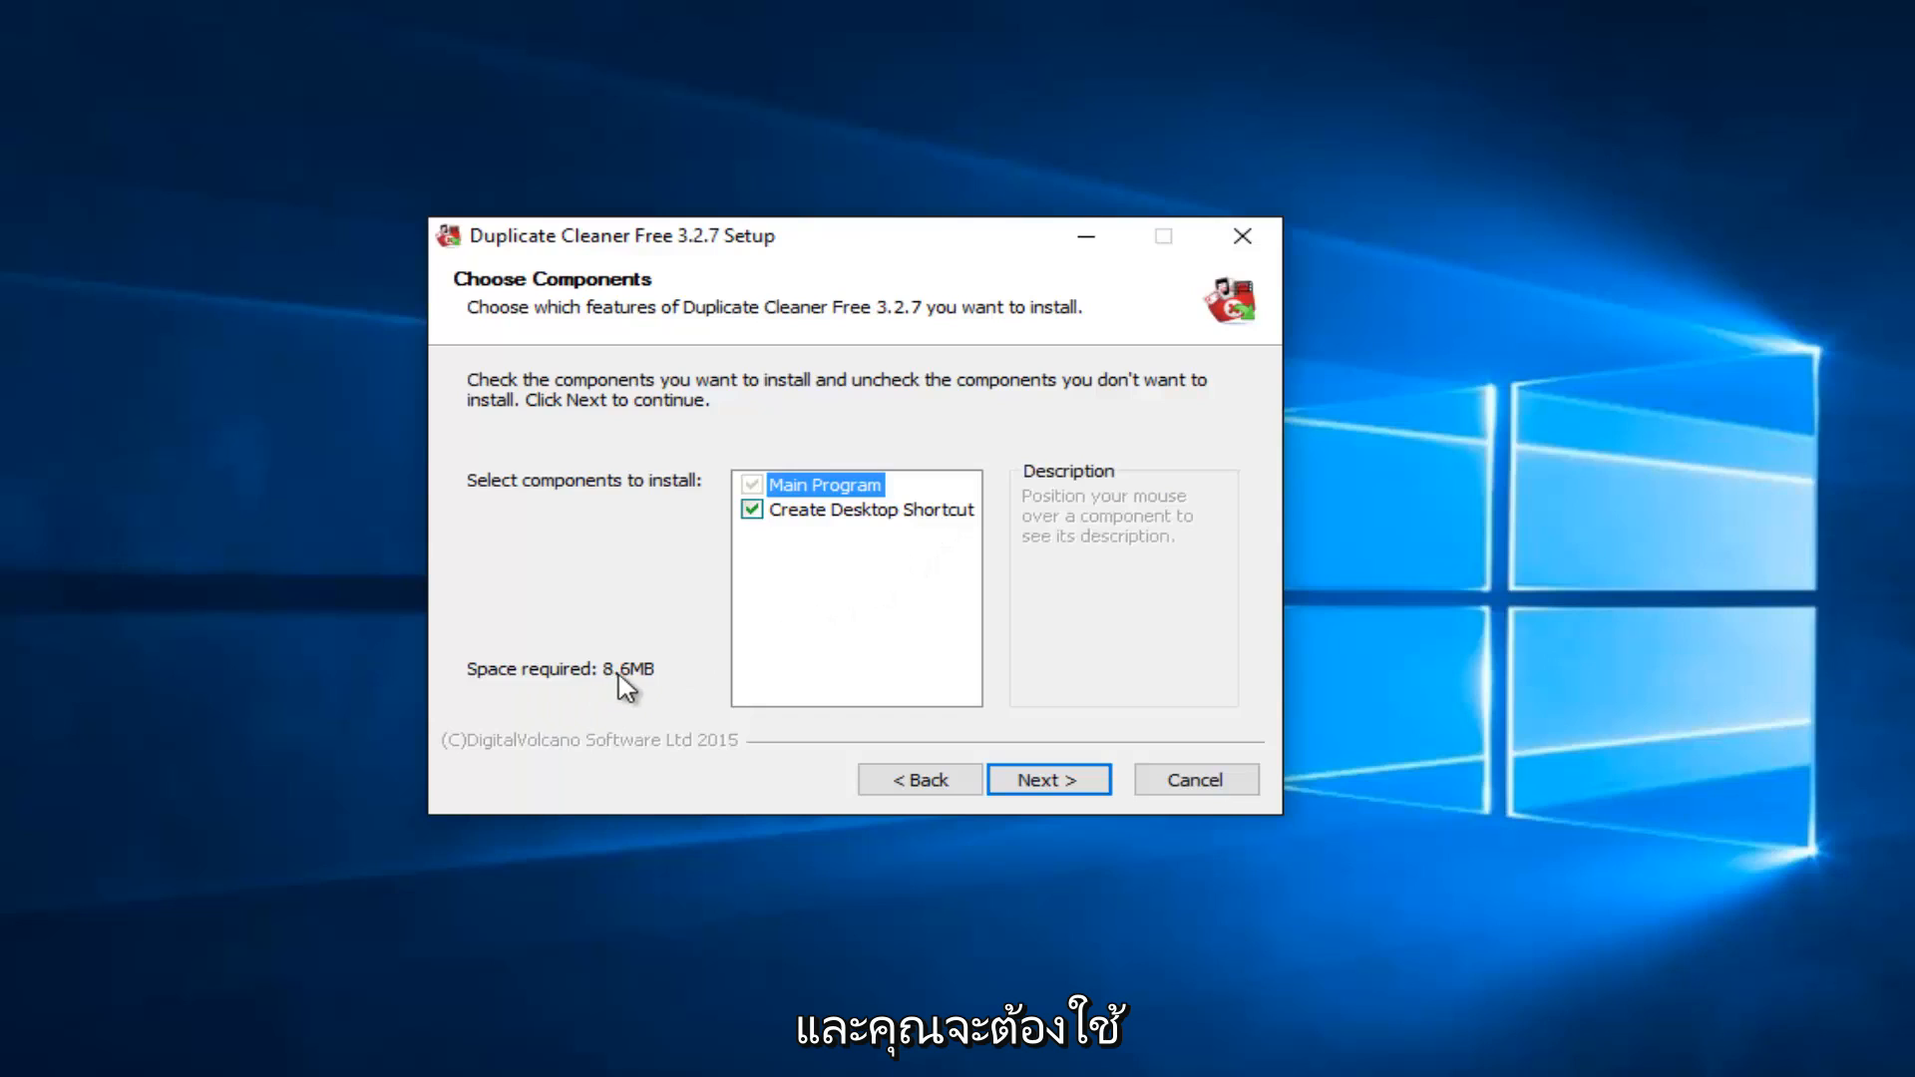
pyautogui.moveTo(656, 636)
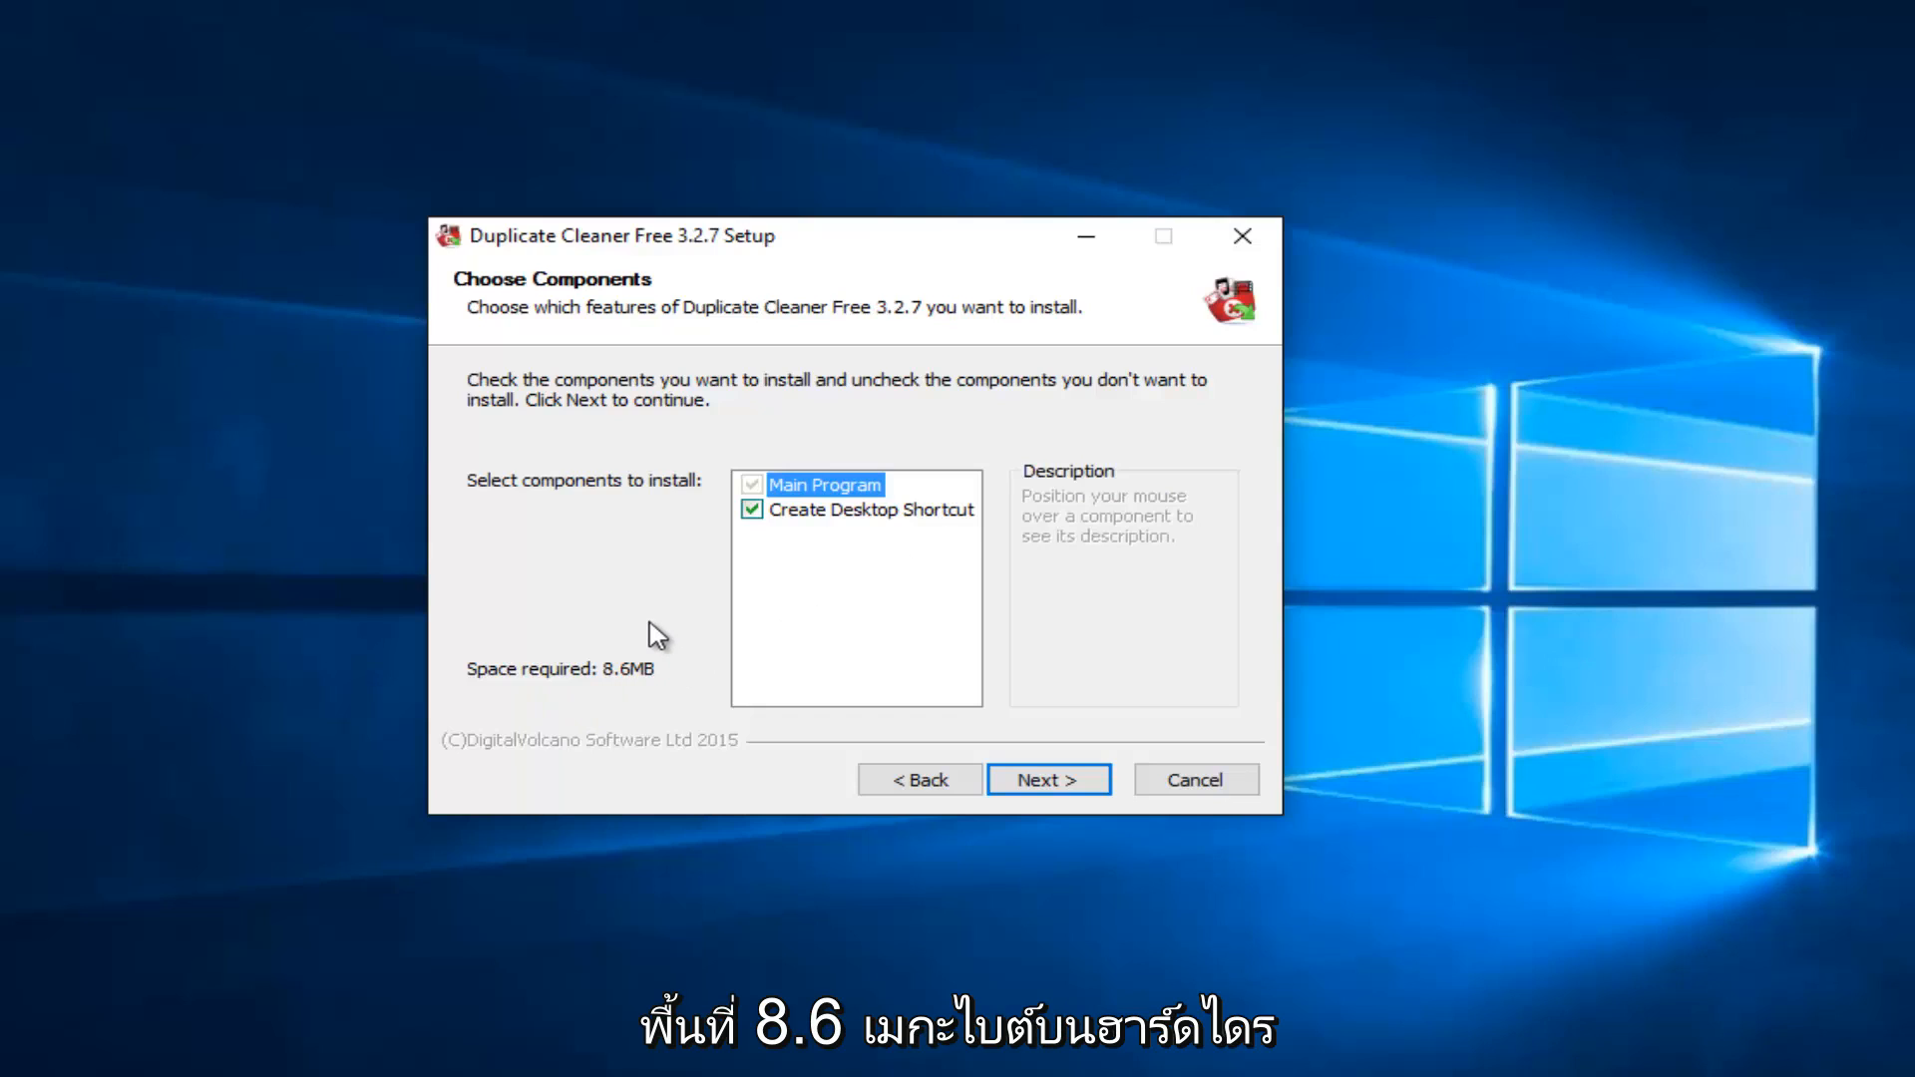
pyautogui.moveTo(580, 702)
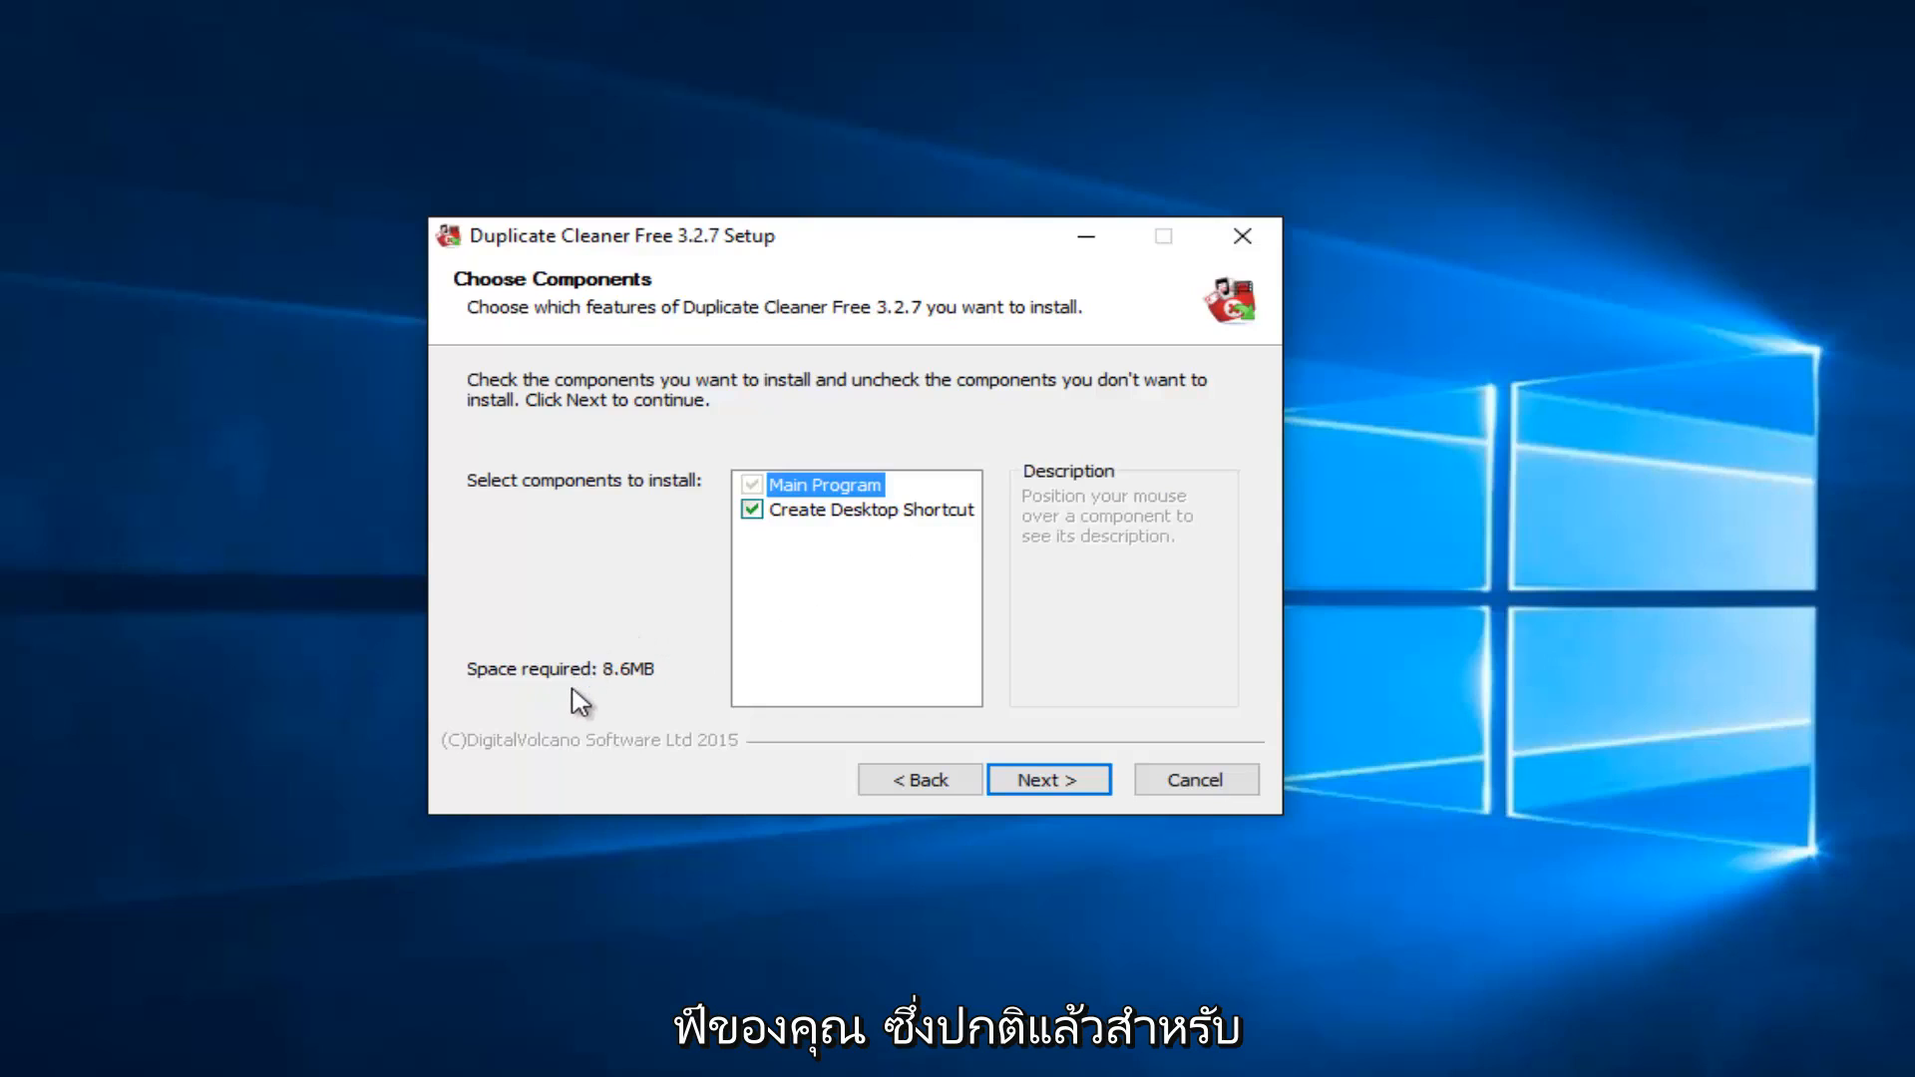
pyautogui.moveTo(1048, 780)
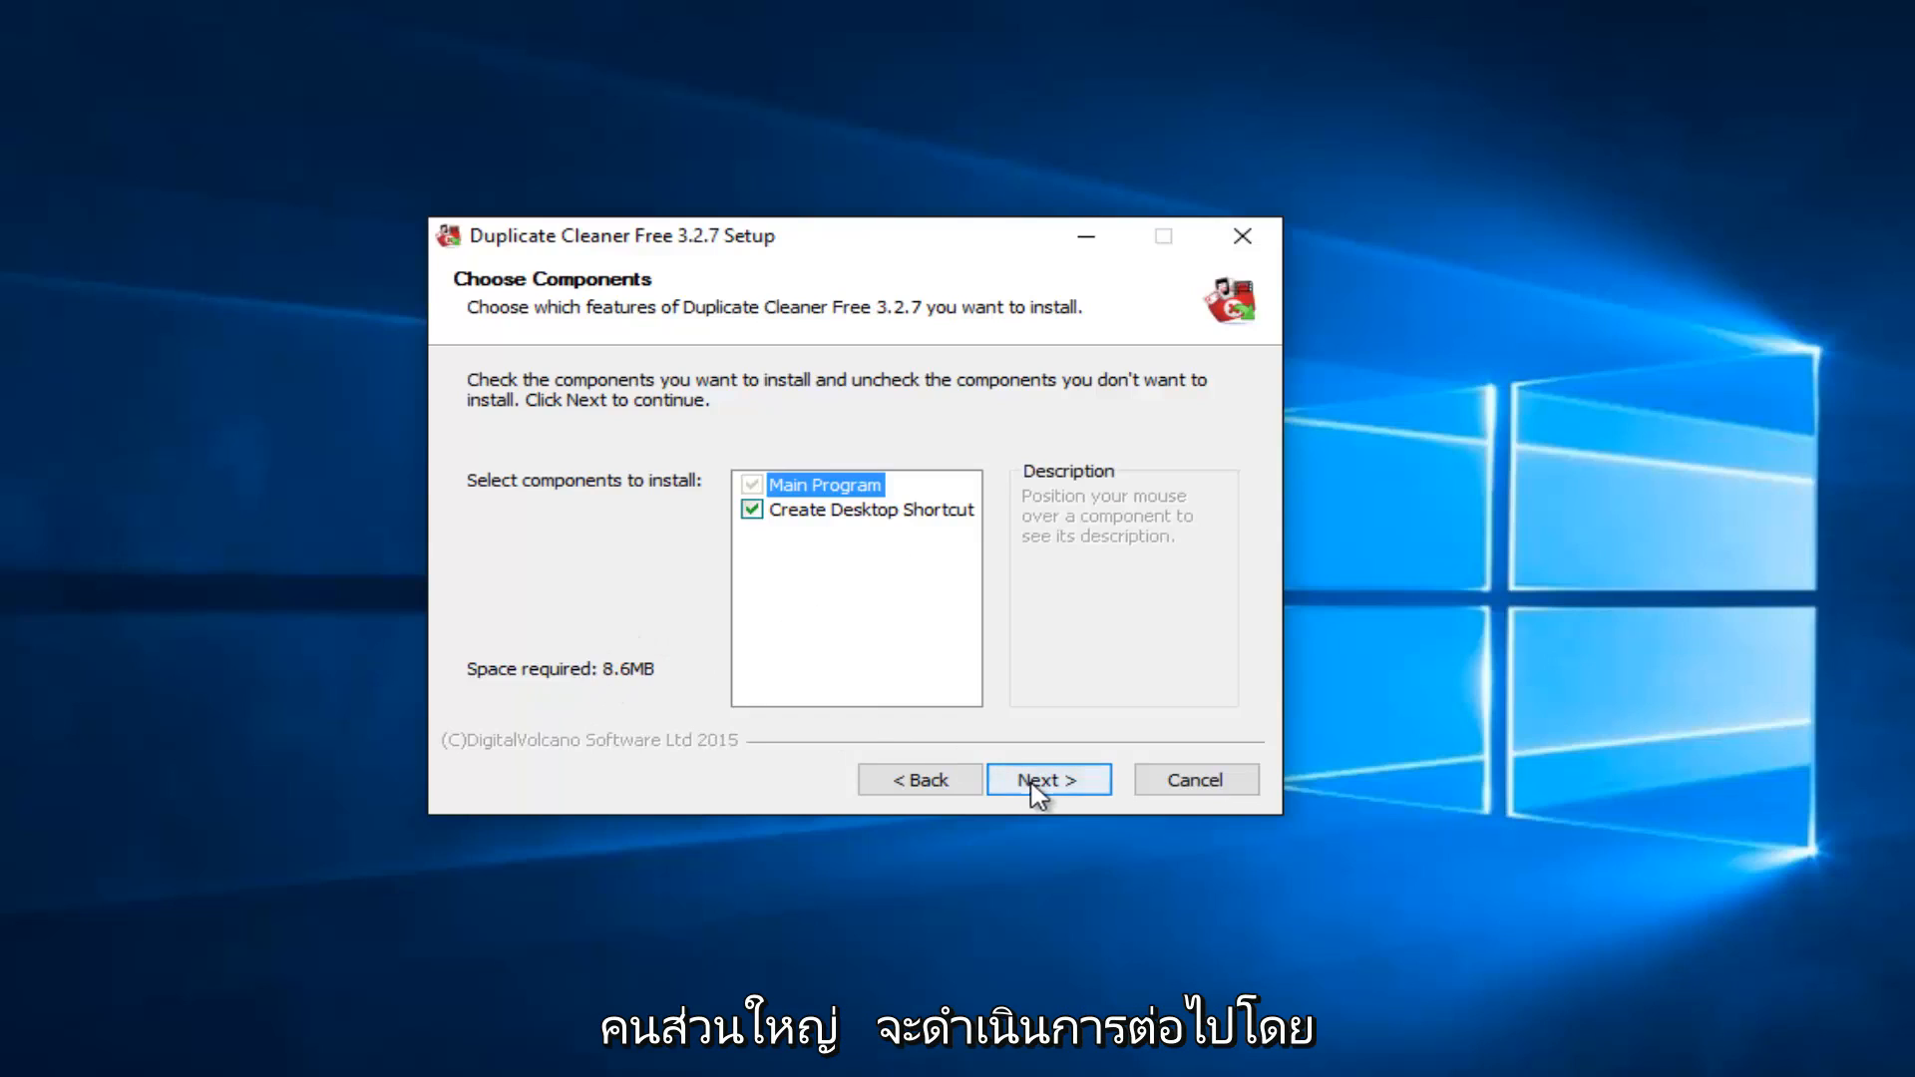
# - Keep default components and C:\Program Files\Duplicate Cleaner as destination, then install
pyautogui.click(1047, 779)
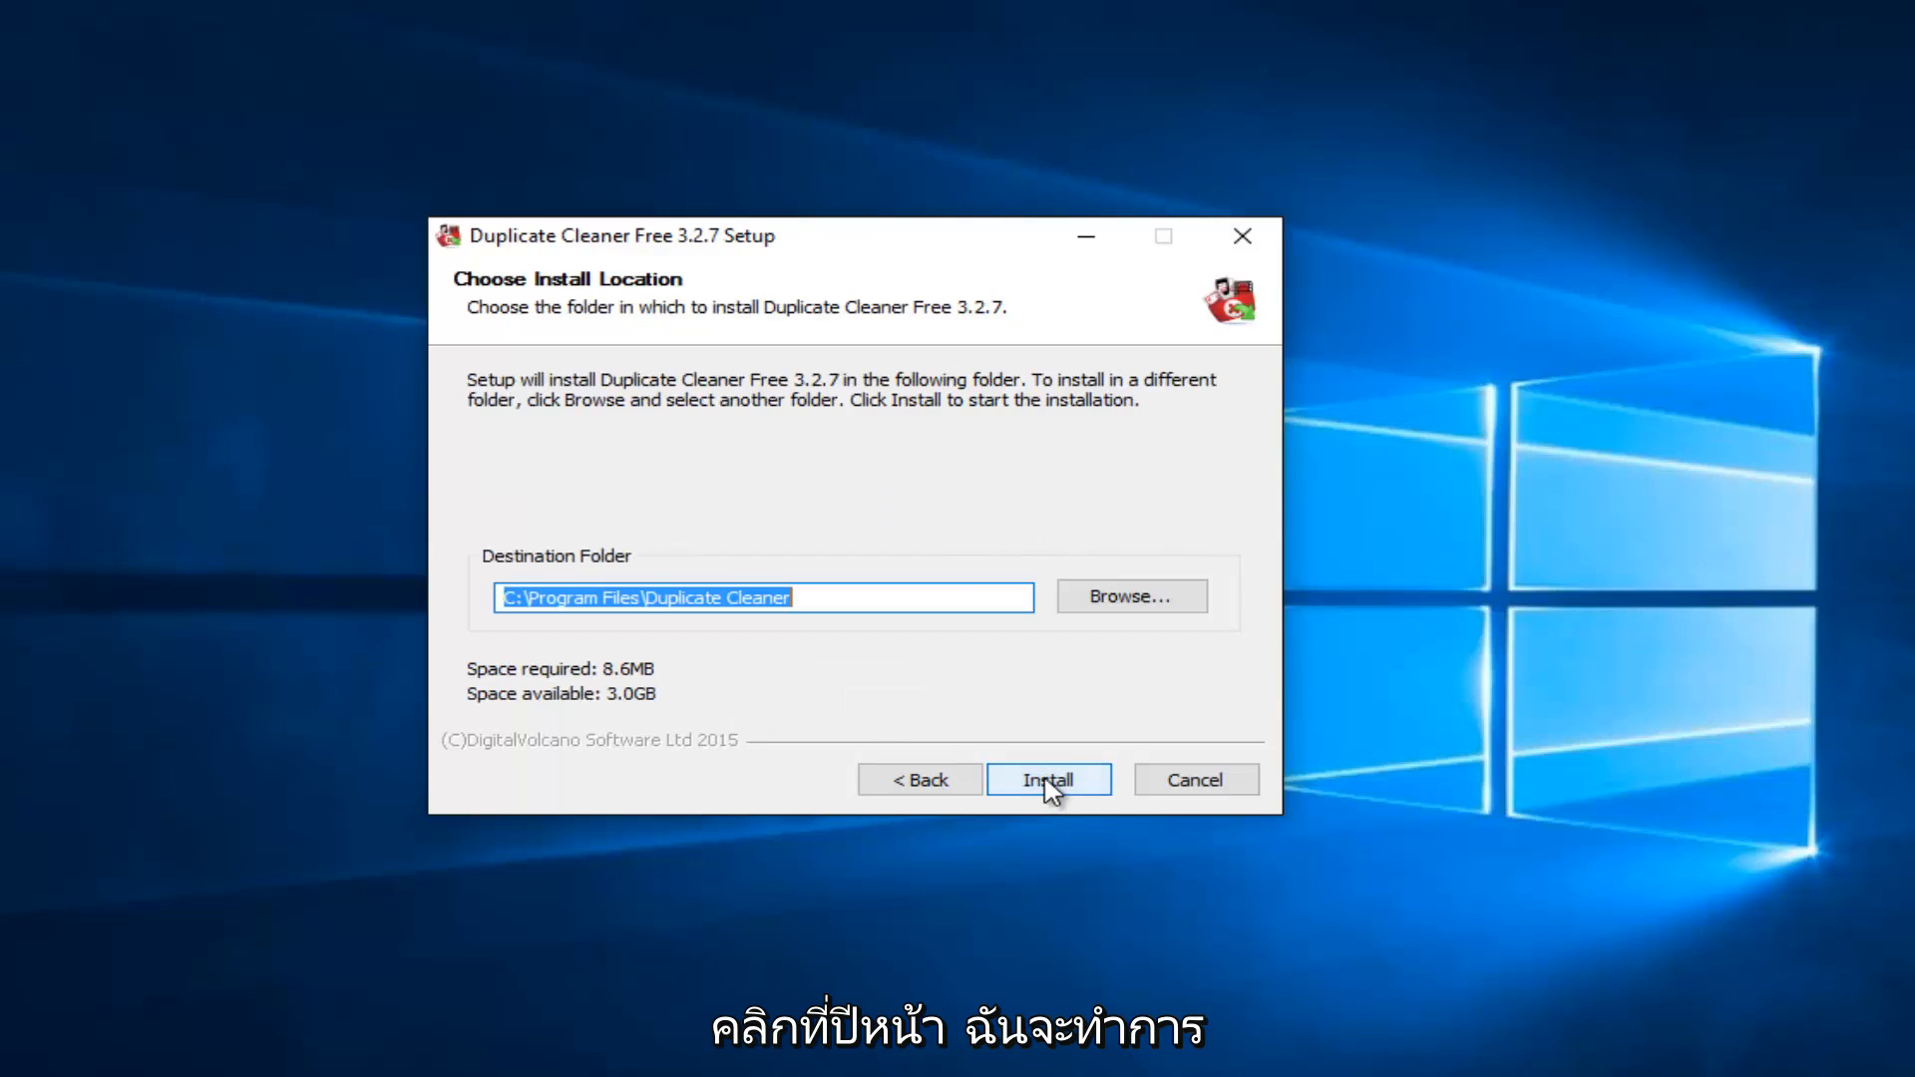
pyautogui.click(1047, 779)
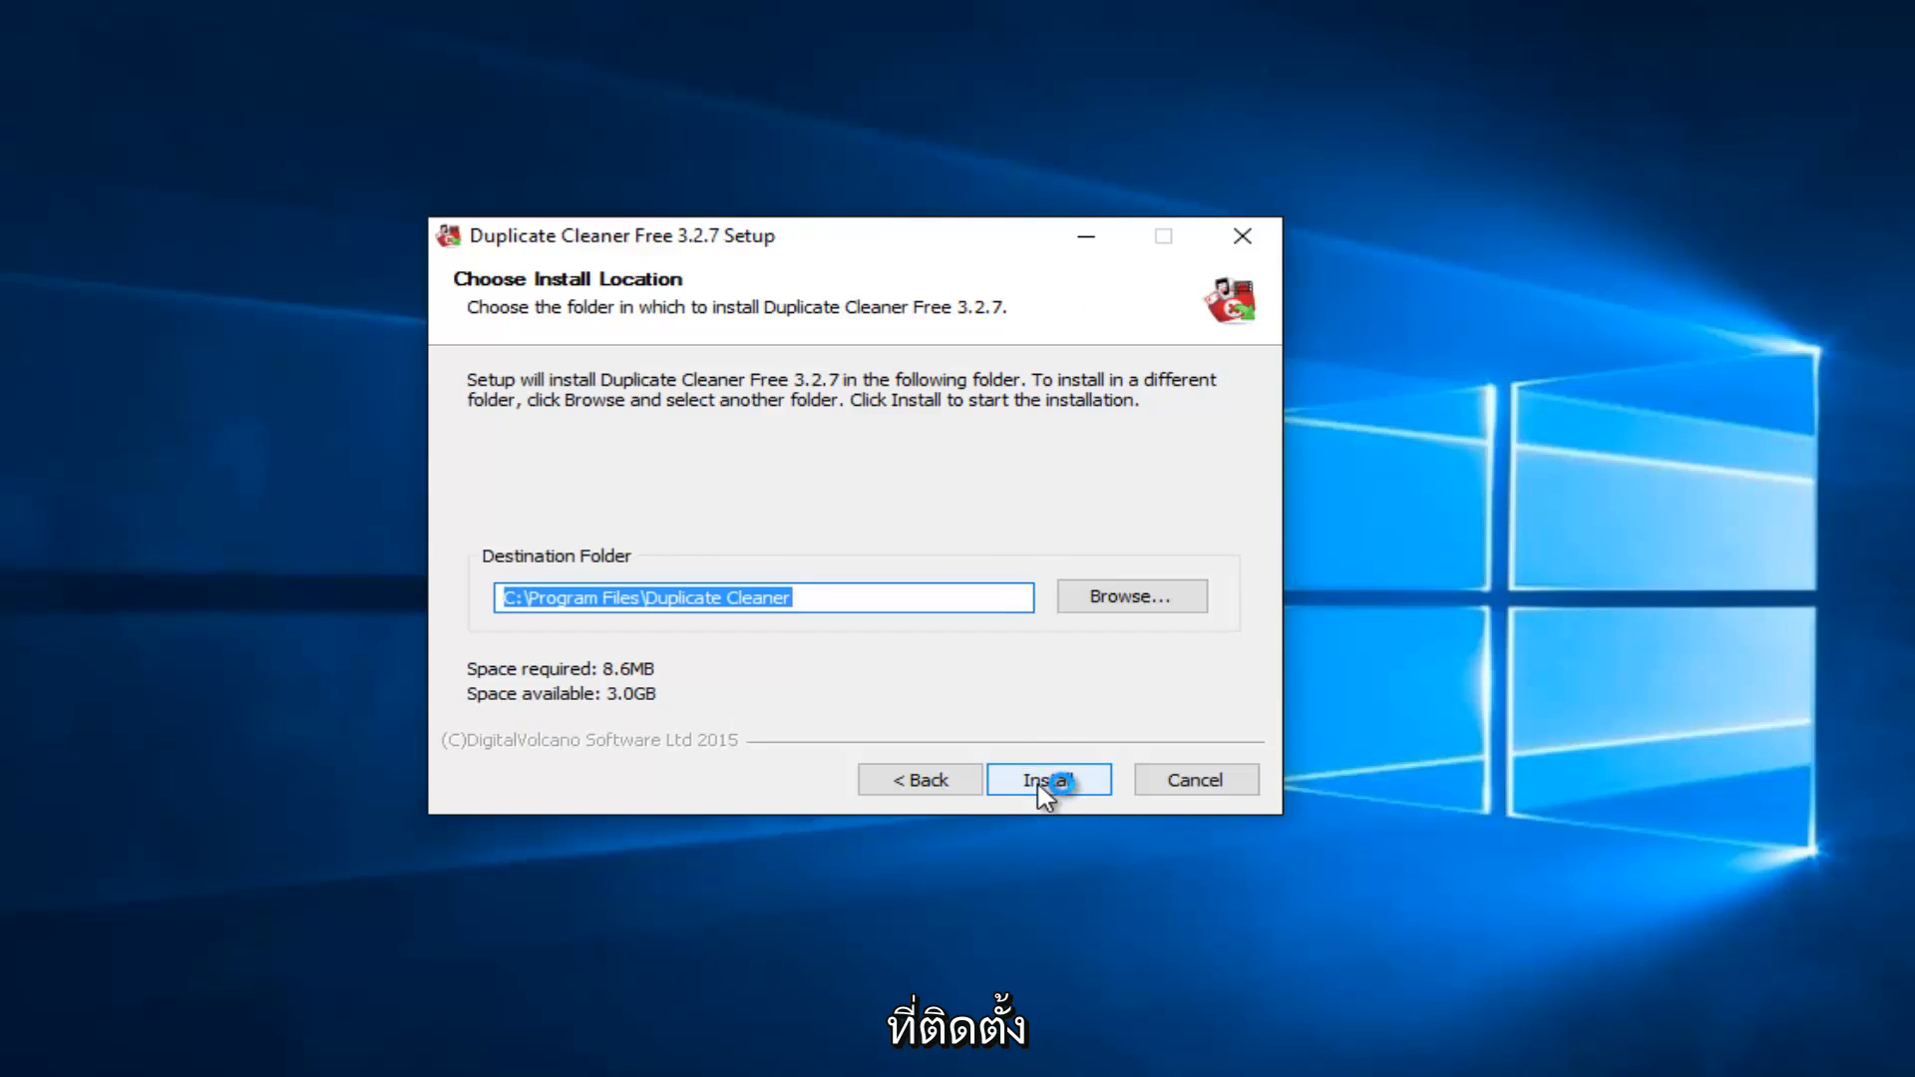
pyautogui.click(1047, 779)
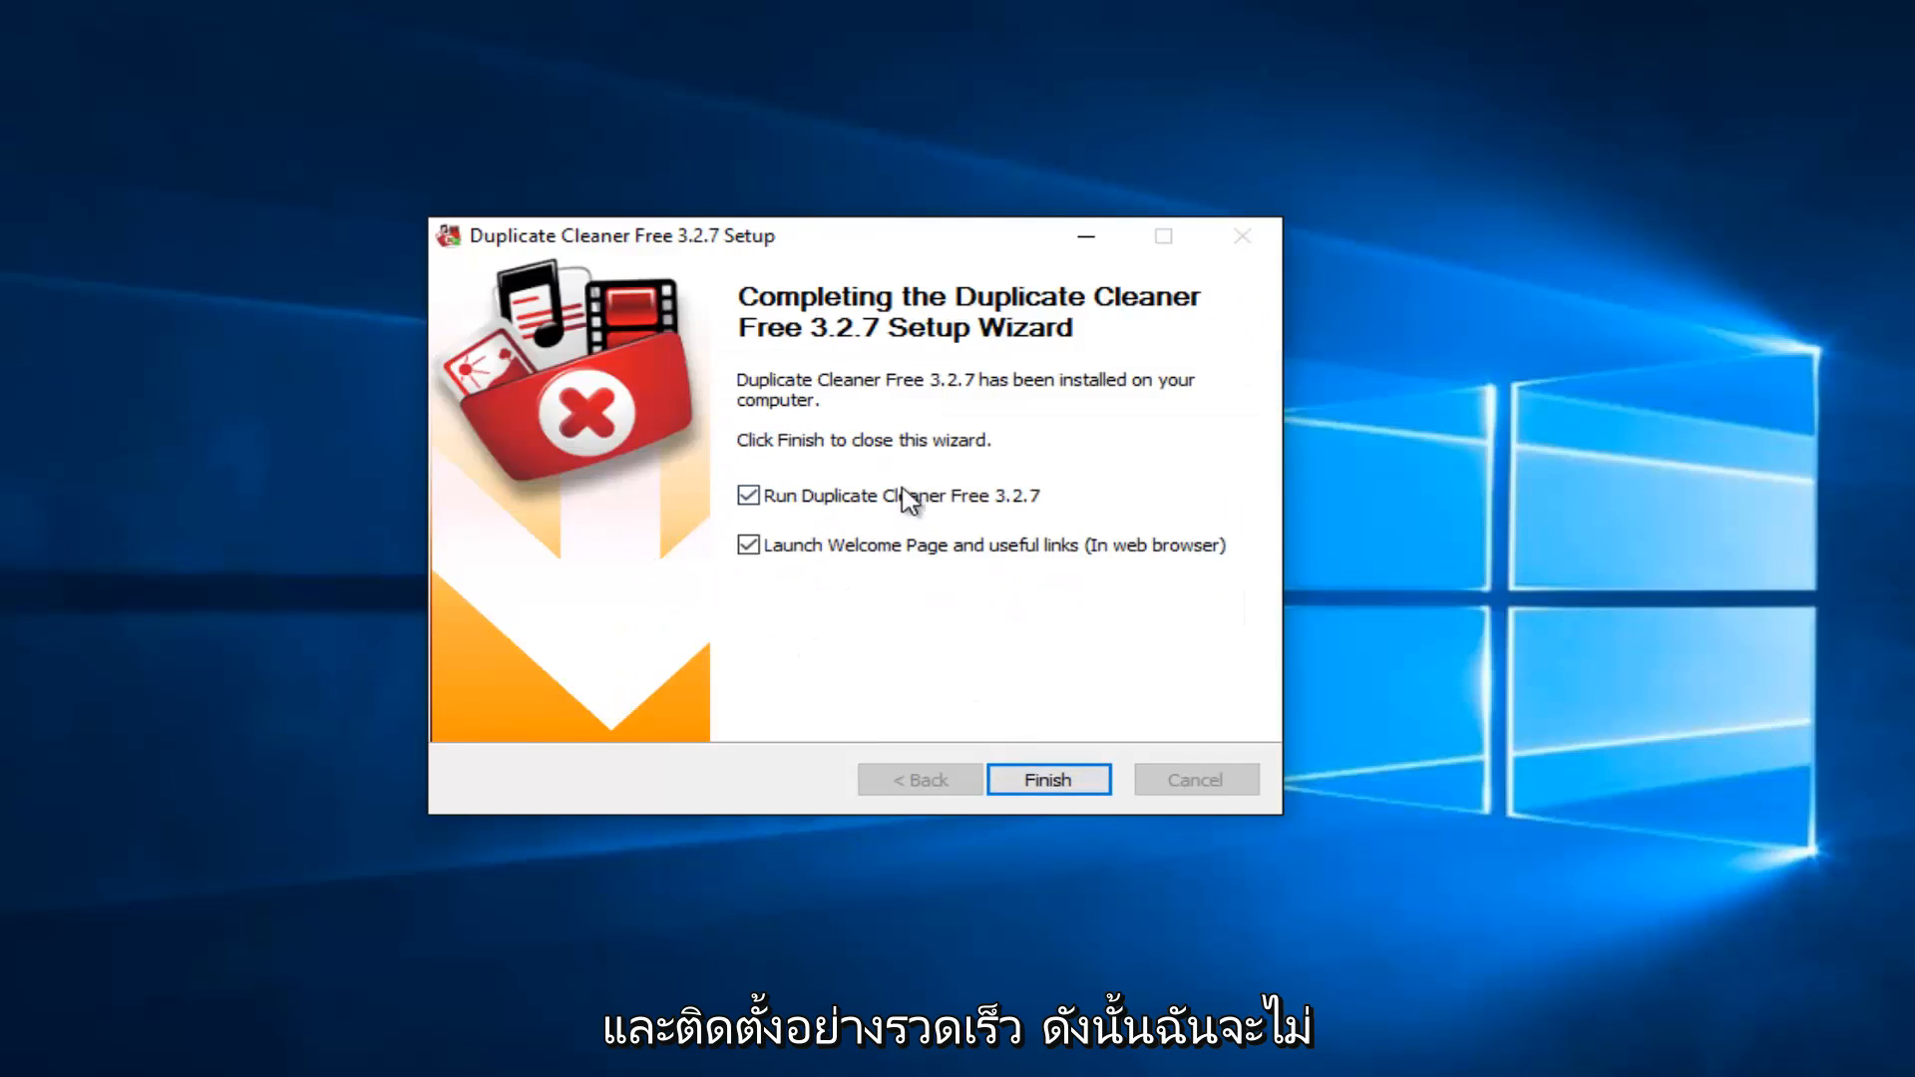
pyautogui.moveTo(768, 548)
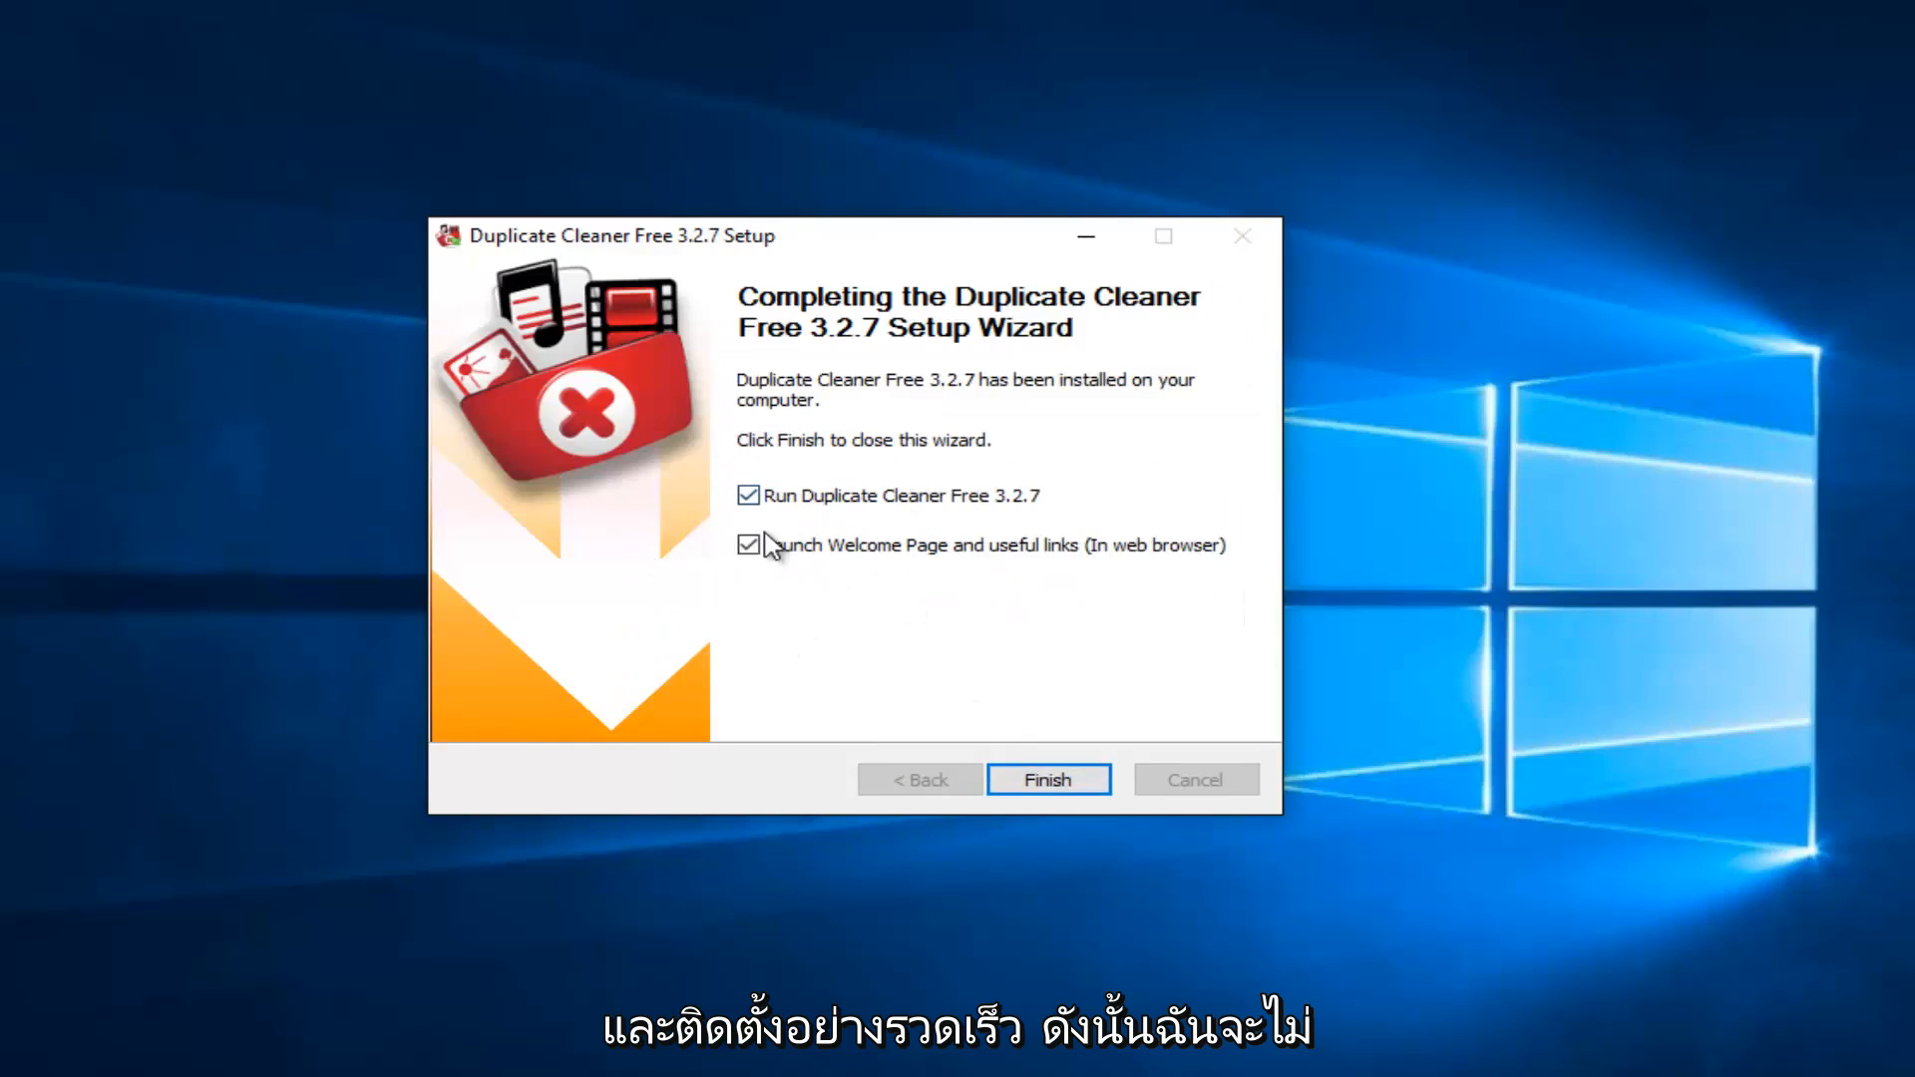
# - Uncheck Launch Welcome Page, finish setup, and confirm English as the program language
pyautogui.click(749, 544)
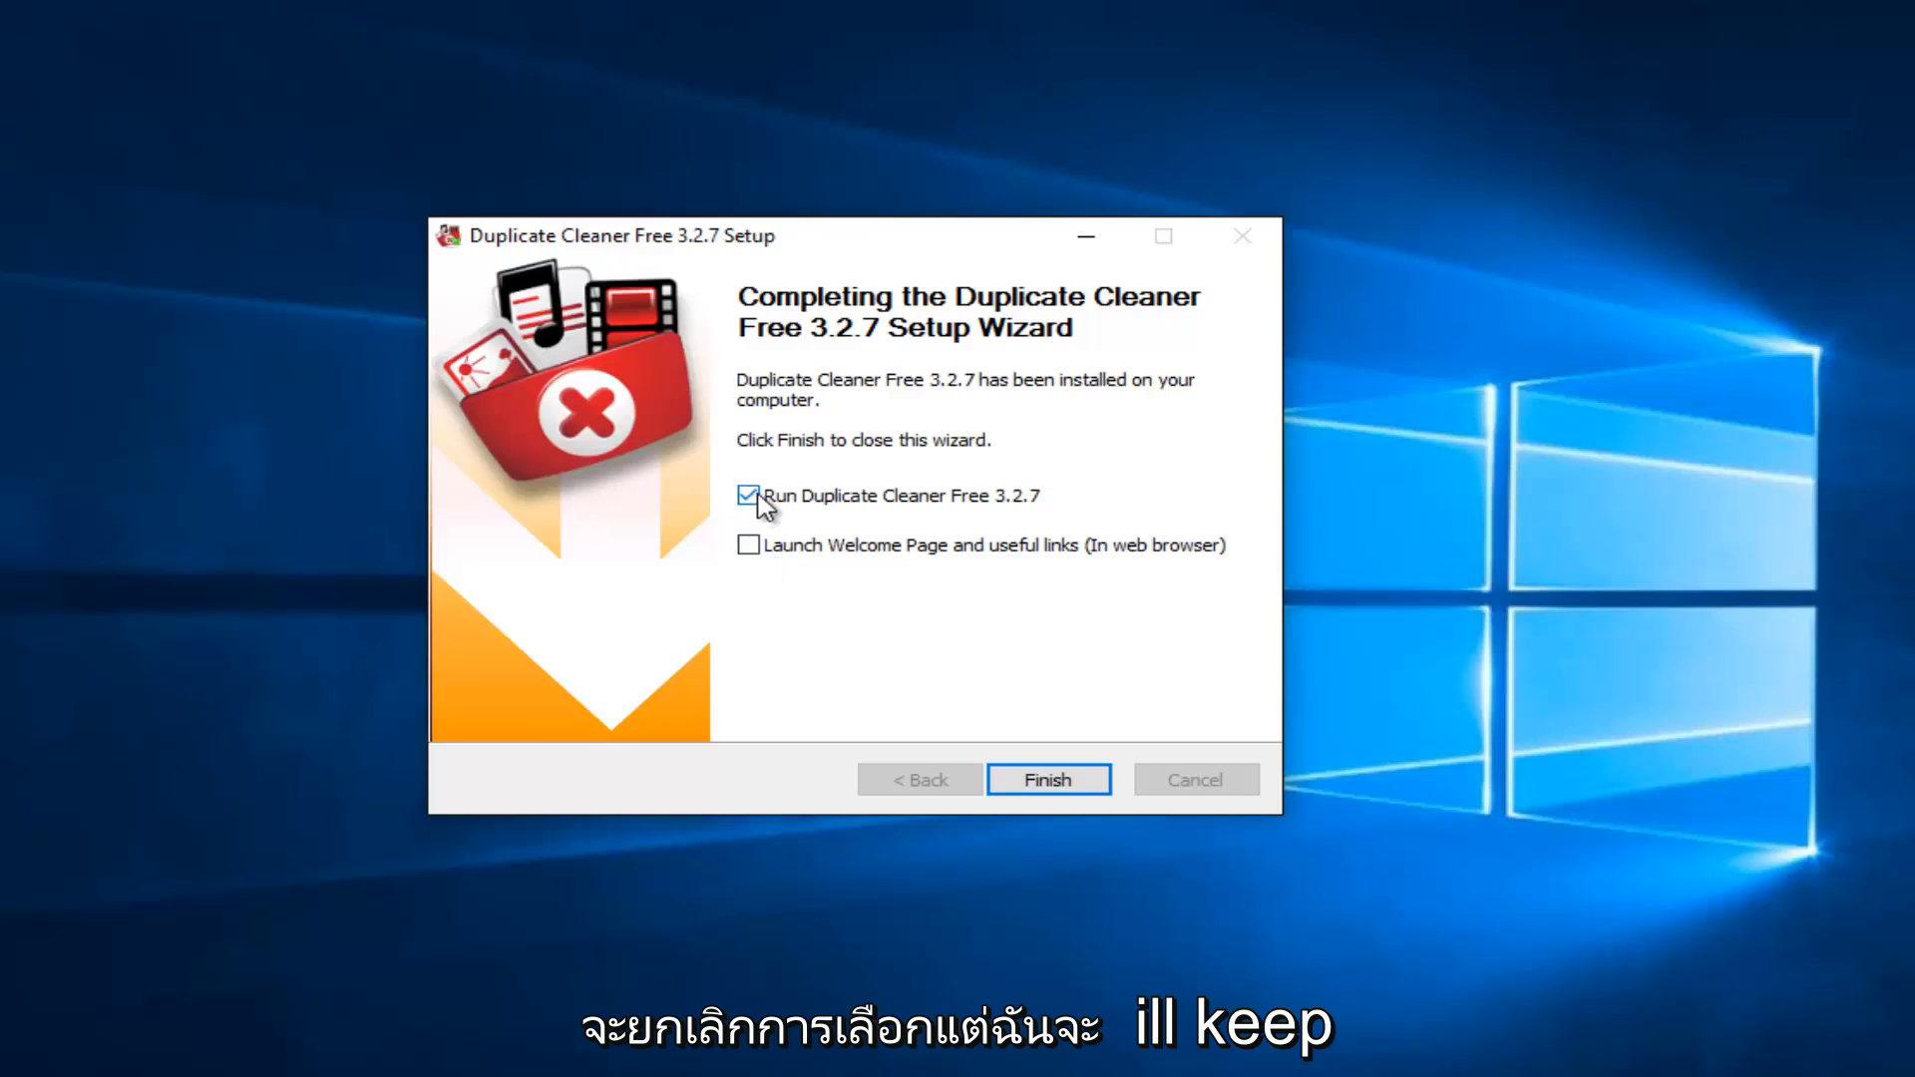
pyautogui.moveTo(1019, 513)
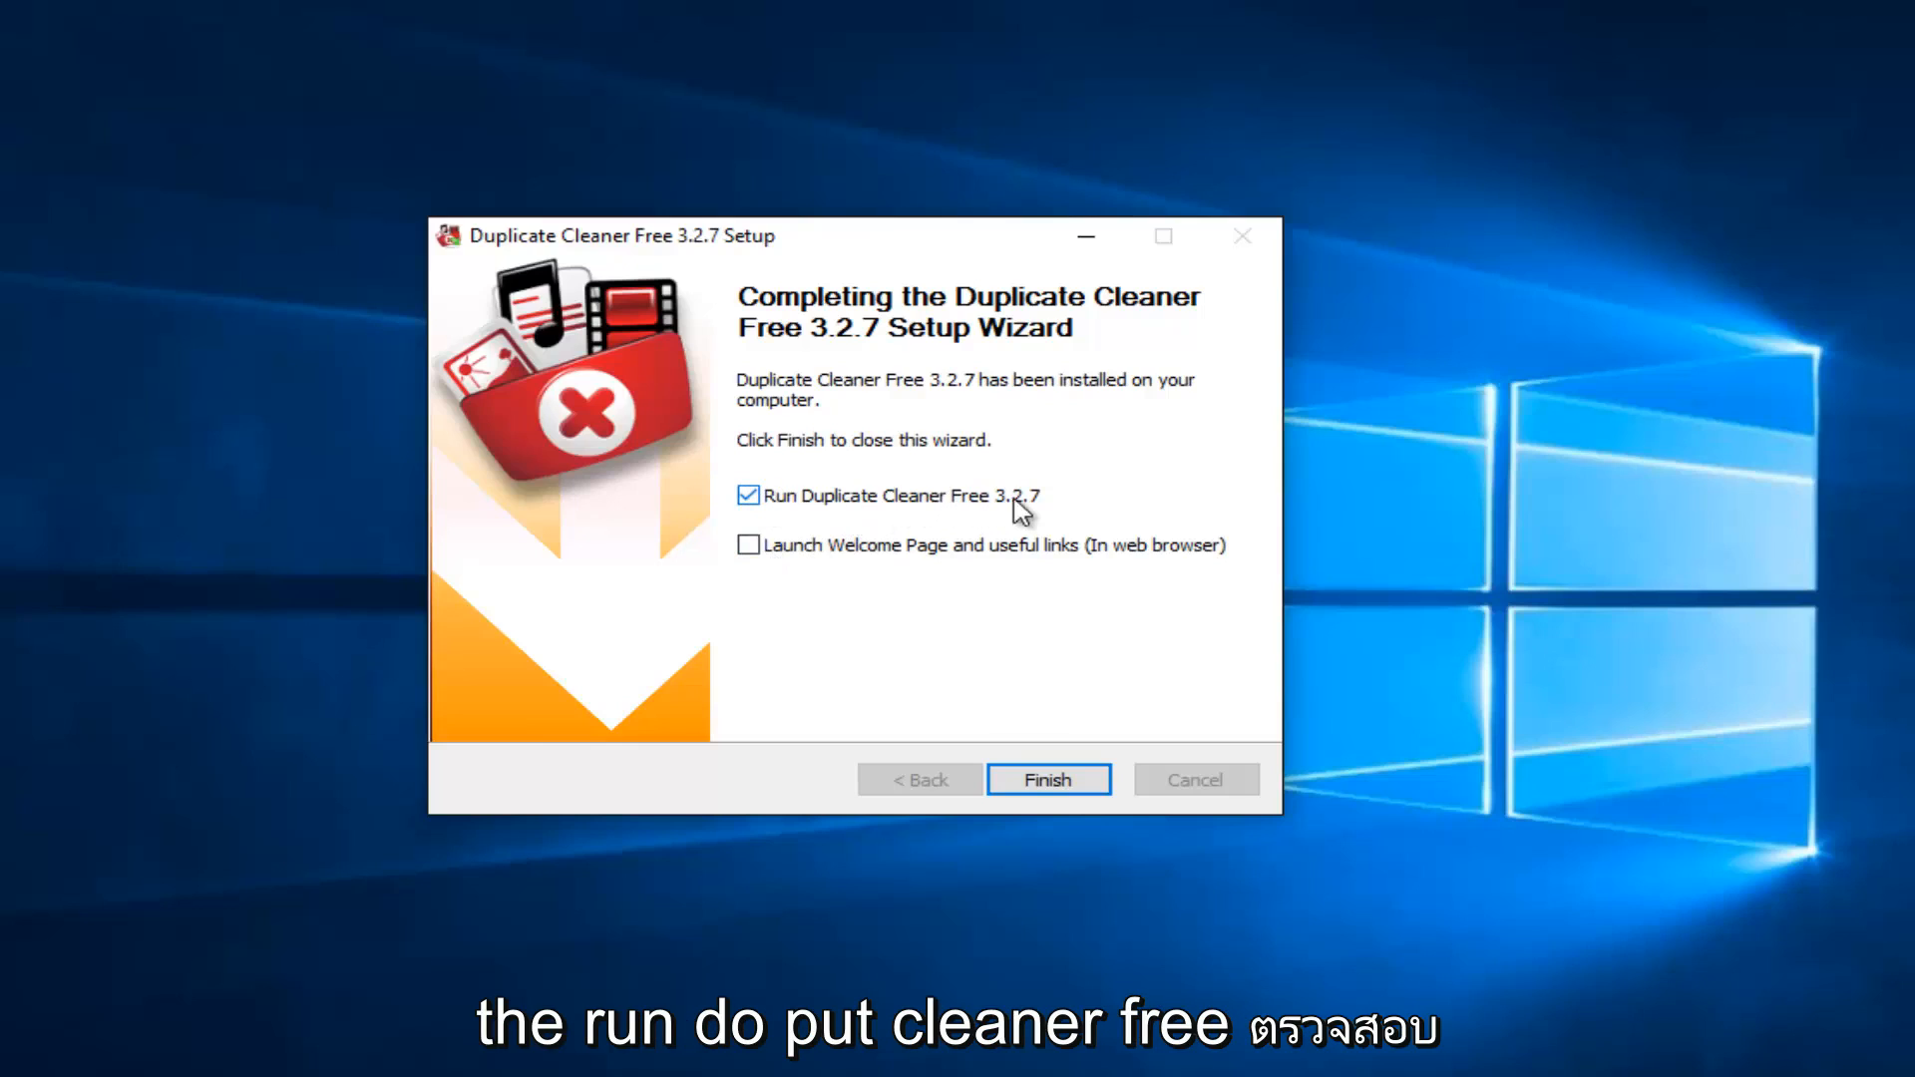
pyautogui.moveTo(1054, 859)
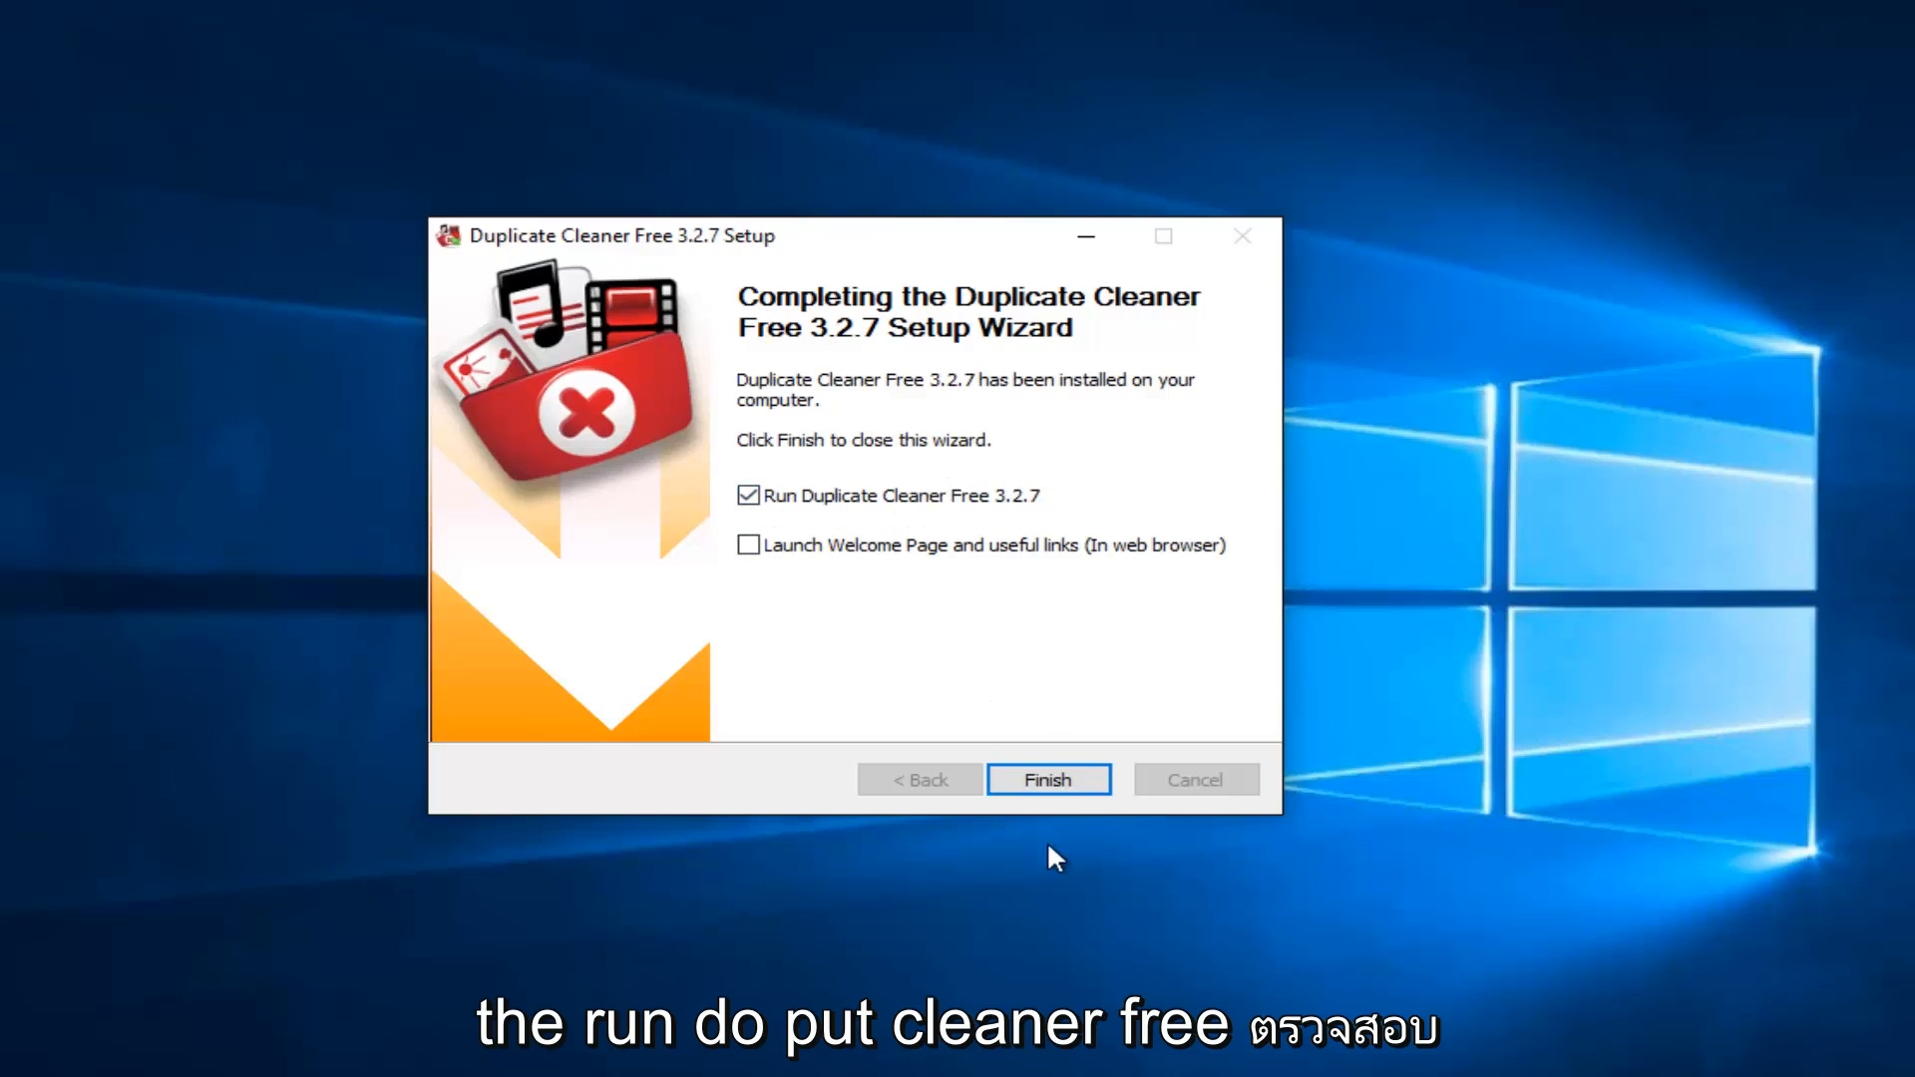
pyautogui.moveTo(1049, 779)
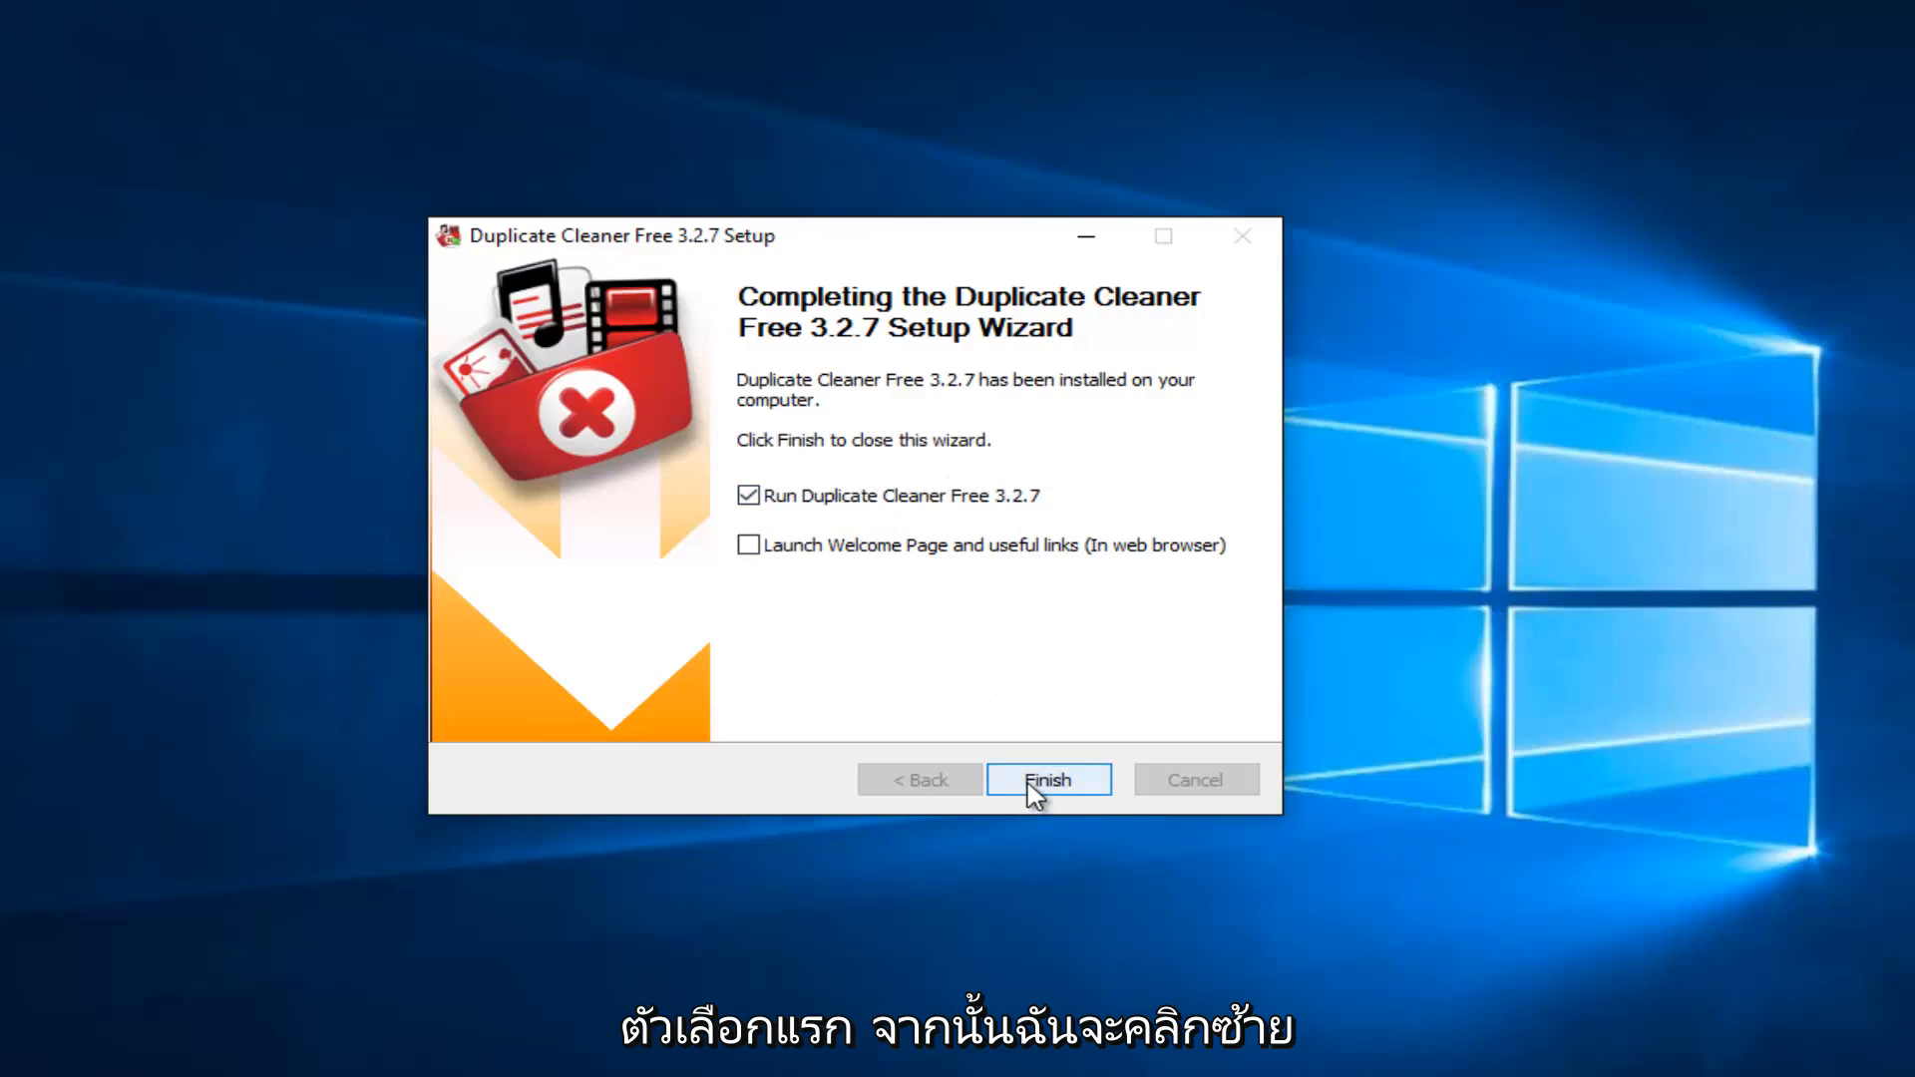
pyautogui.click(1047, 779)
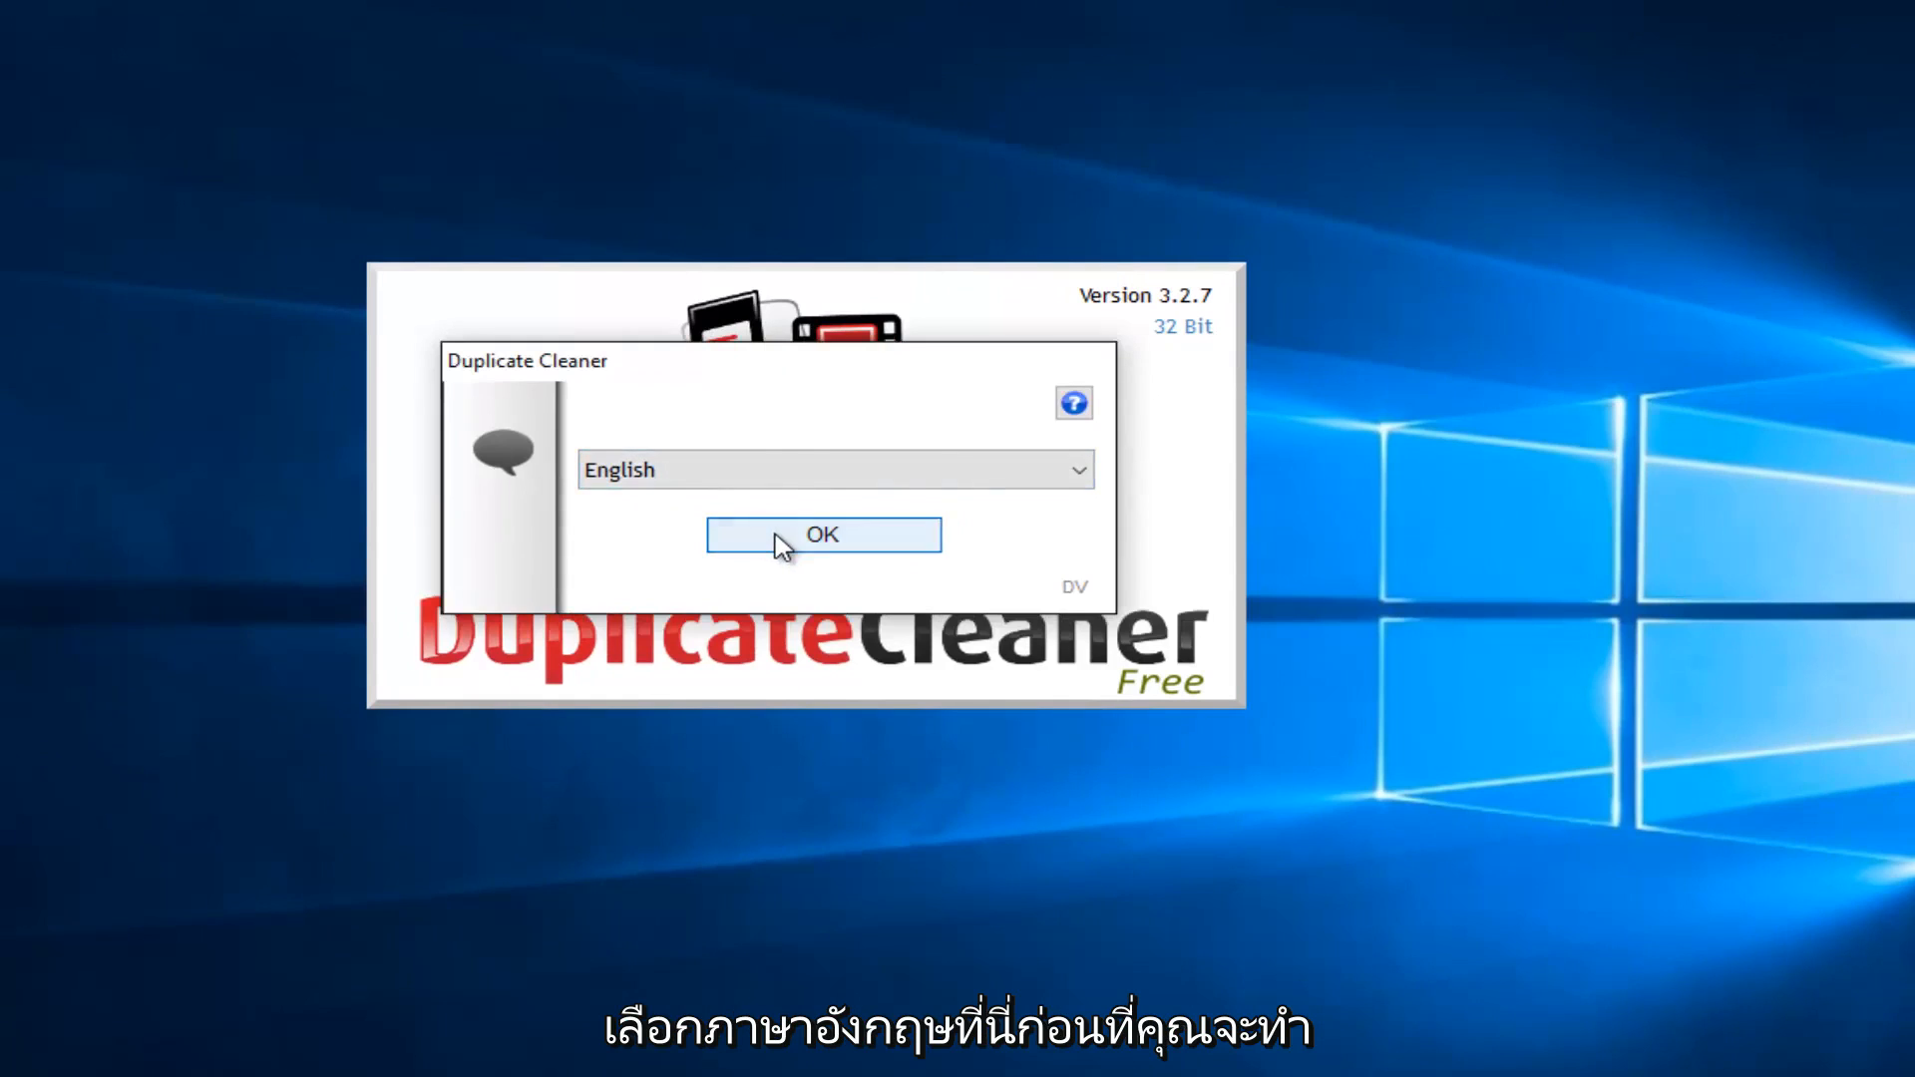
pyautogui.click(822, 534)
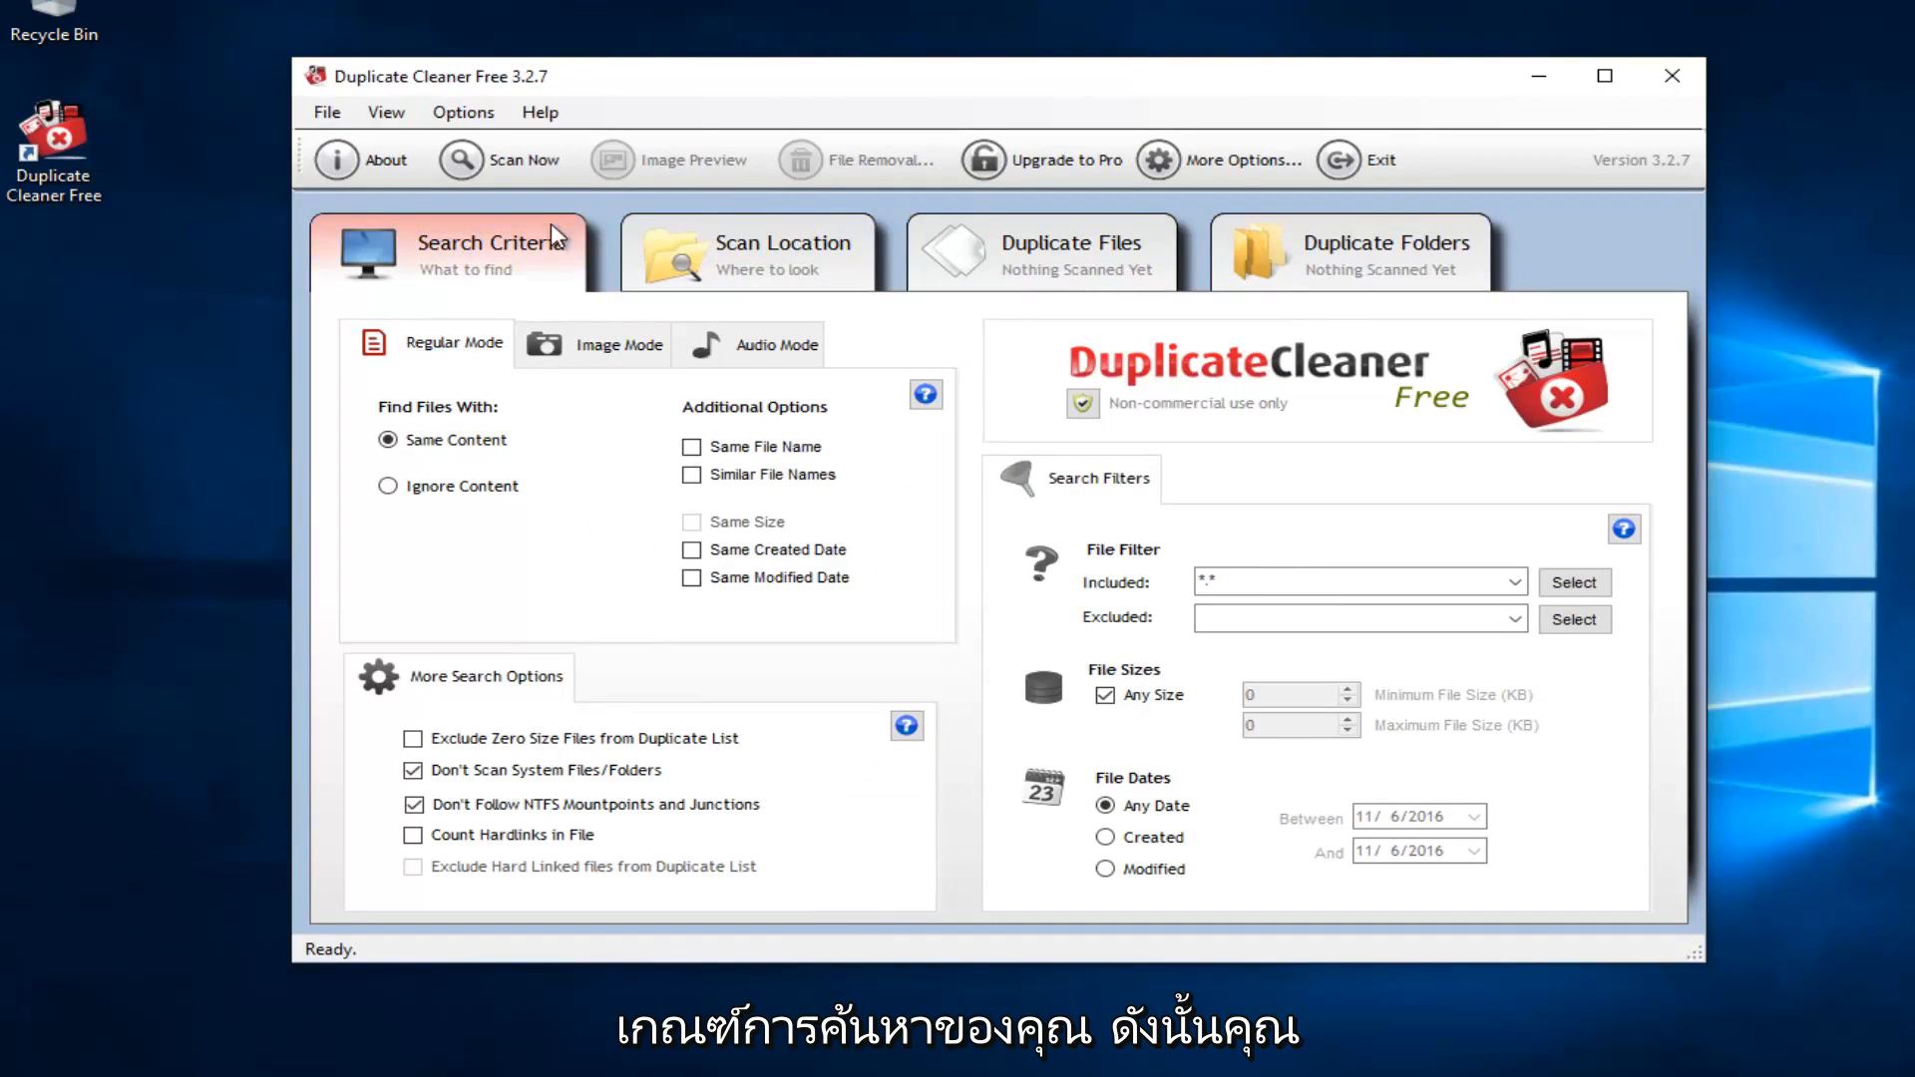
pyautogui.moveTo(406, 432)
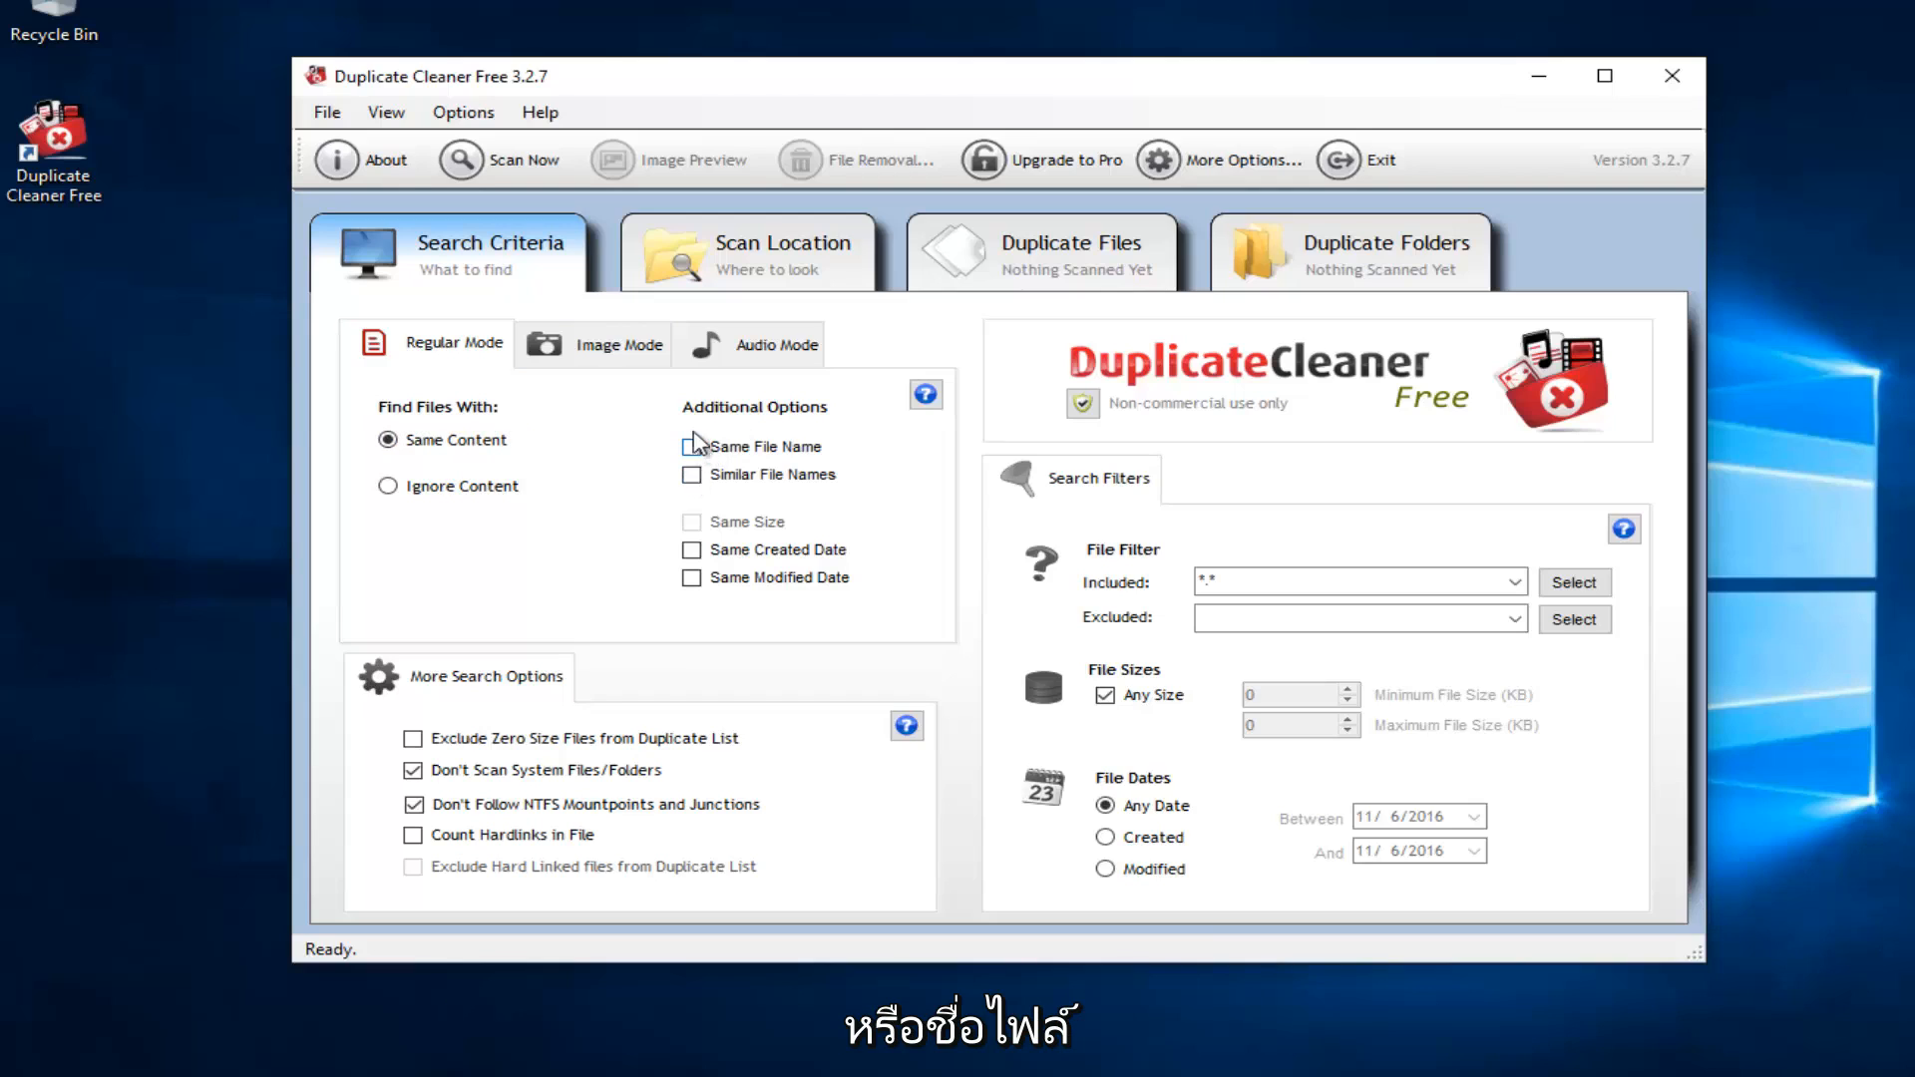
pyautogui.moveTo(723, 421)
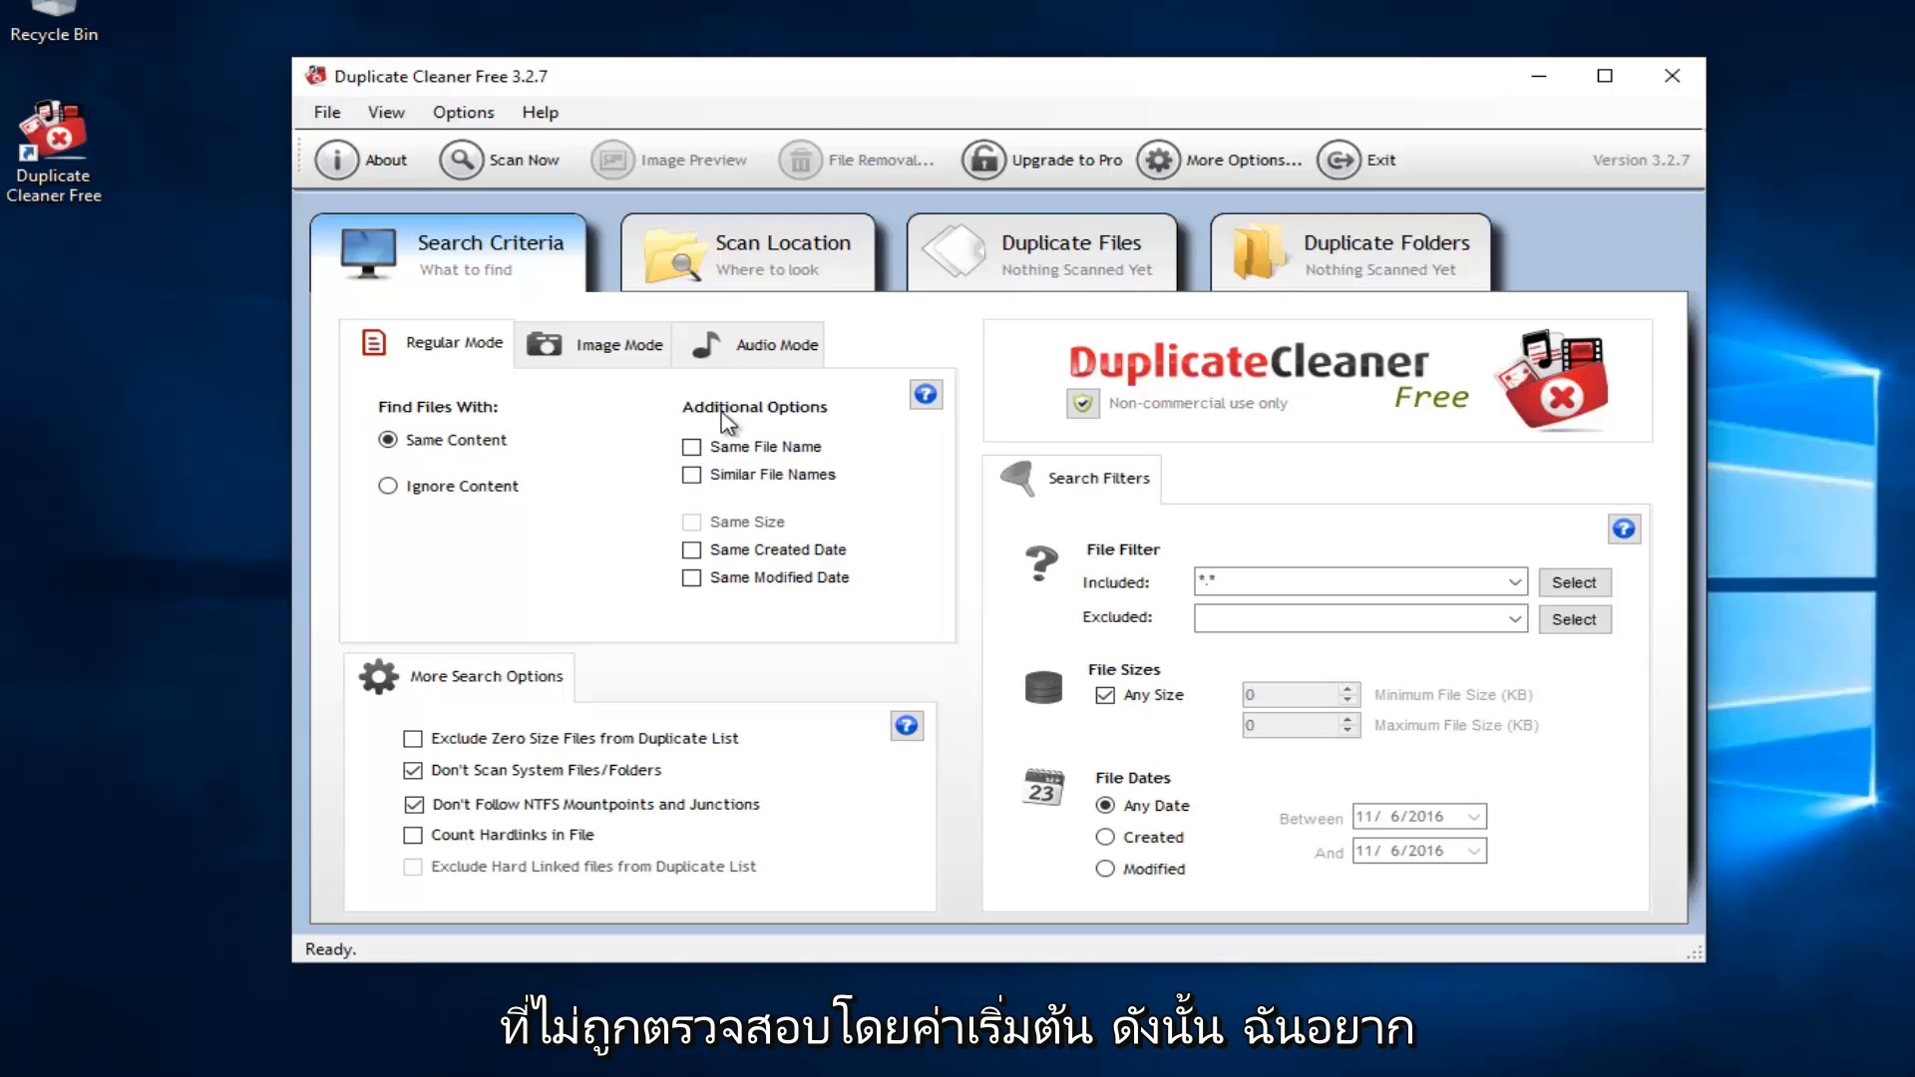
pyautogui.moveTo(692, 516)
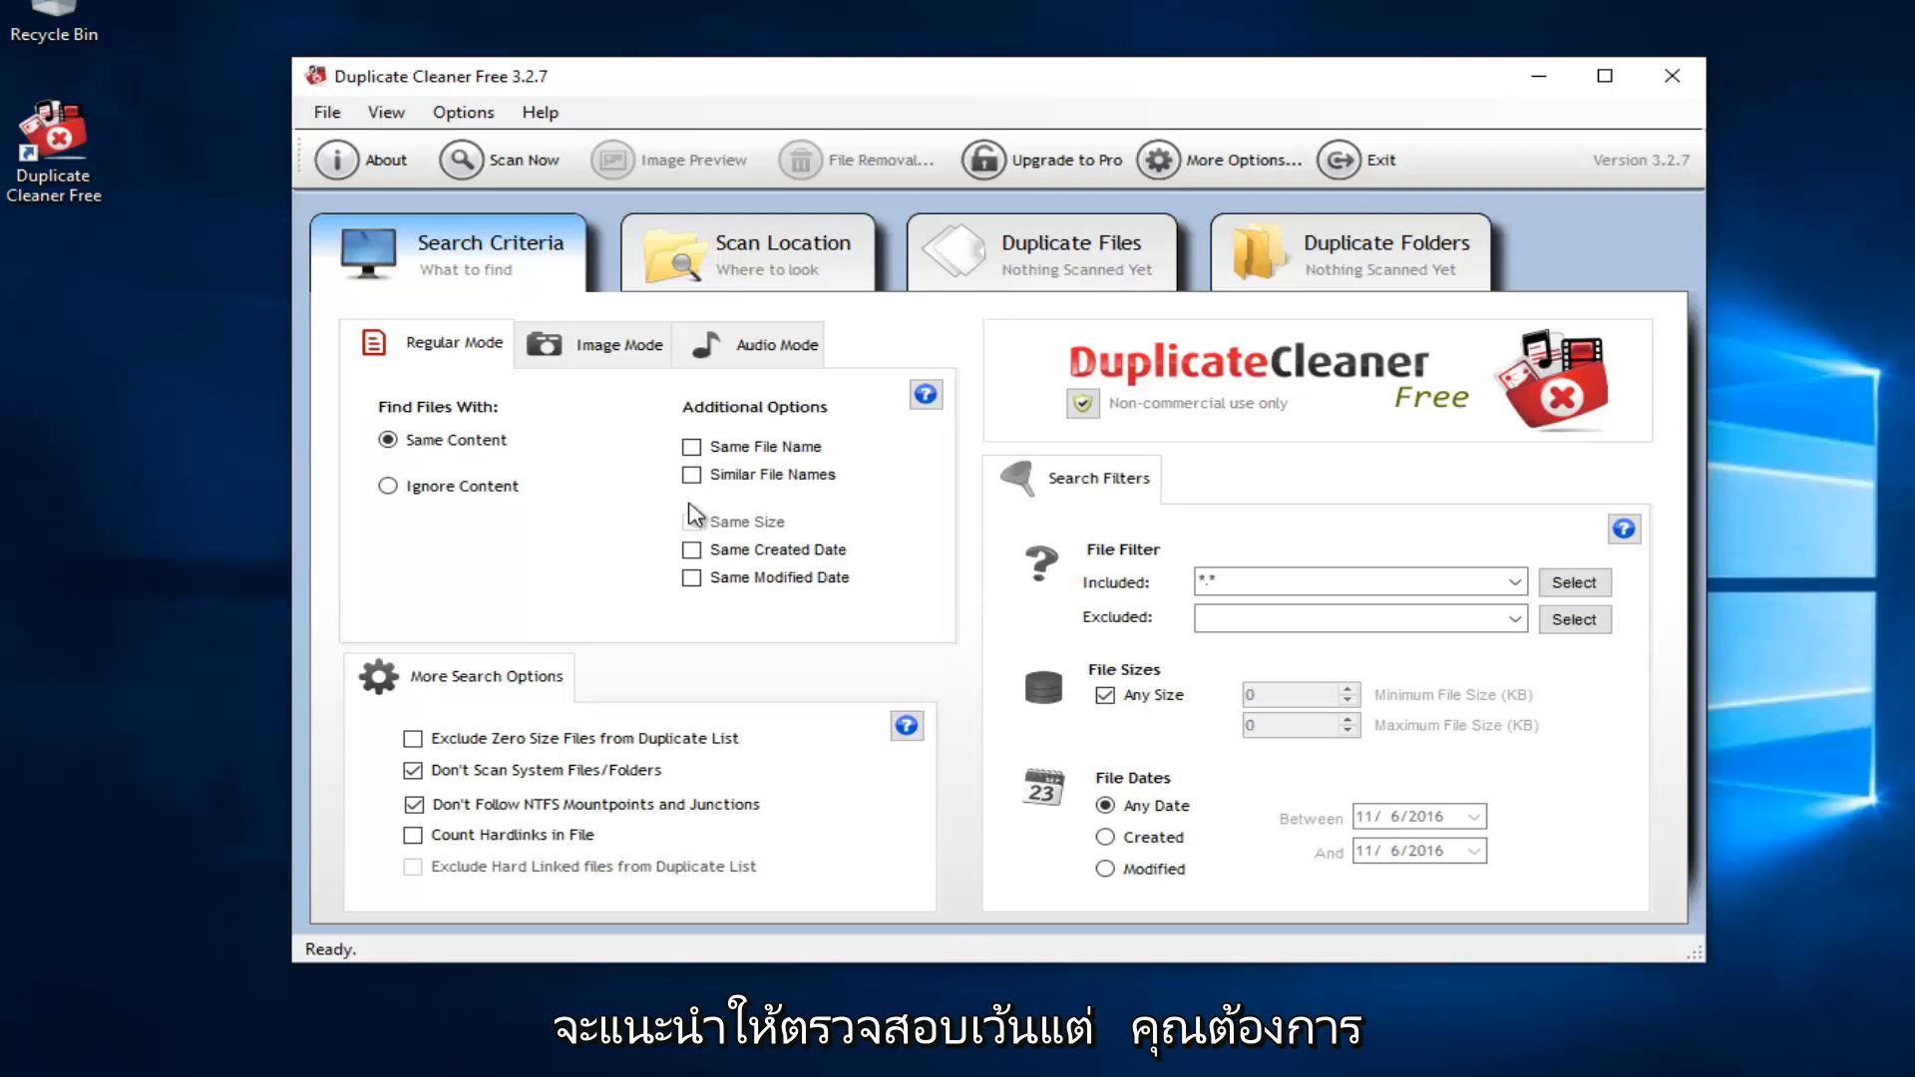
pyautogui.moveTo(697, 466)
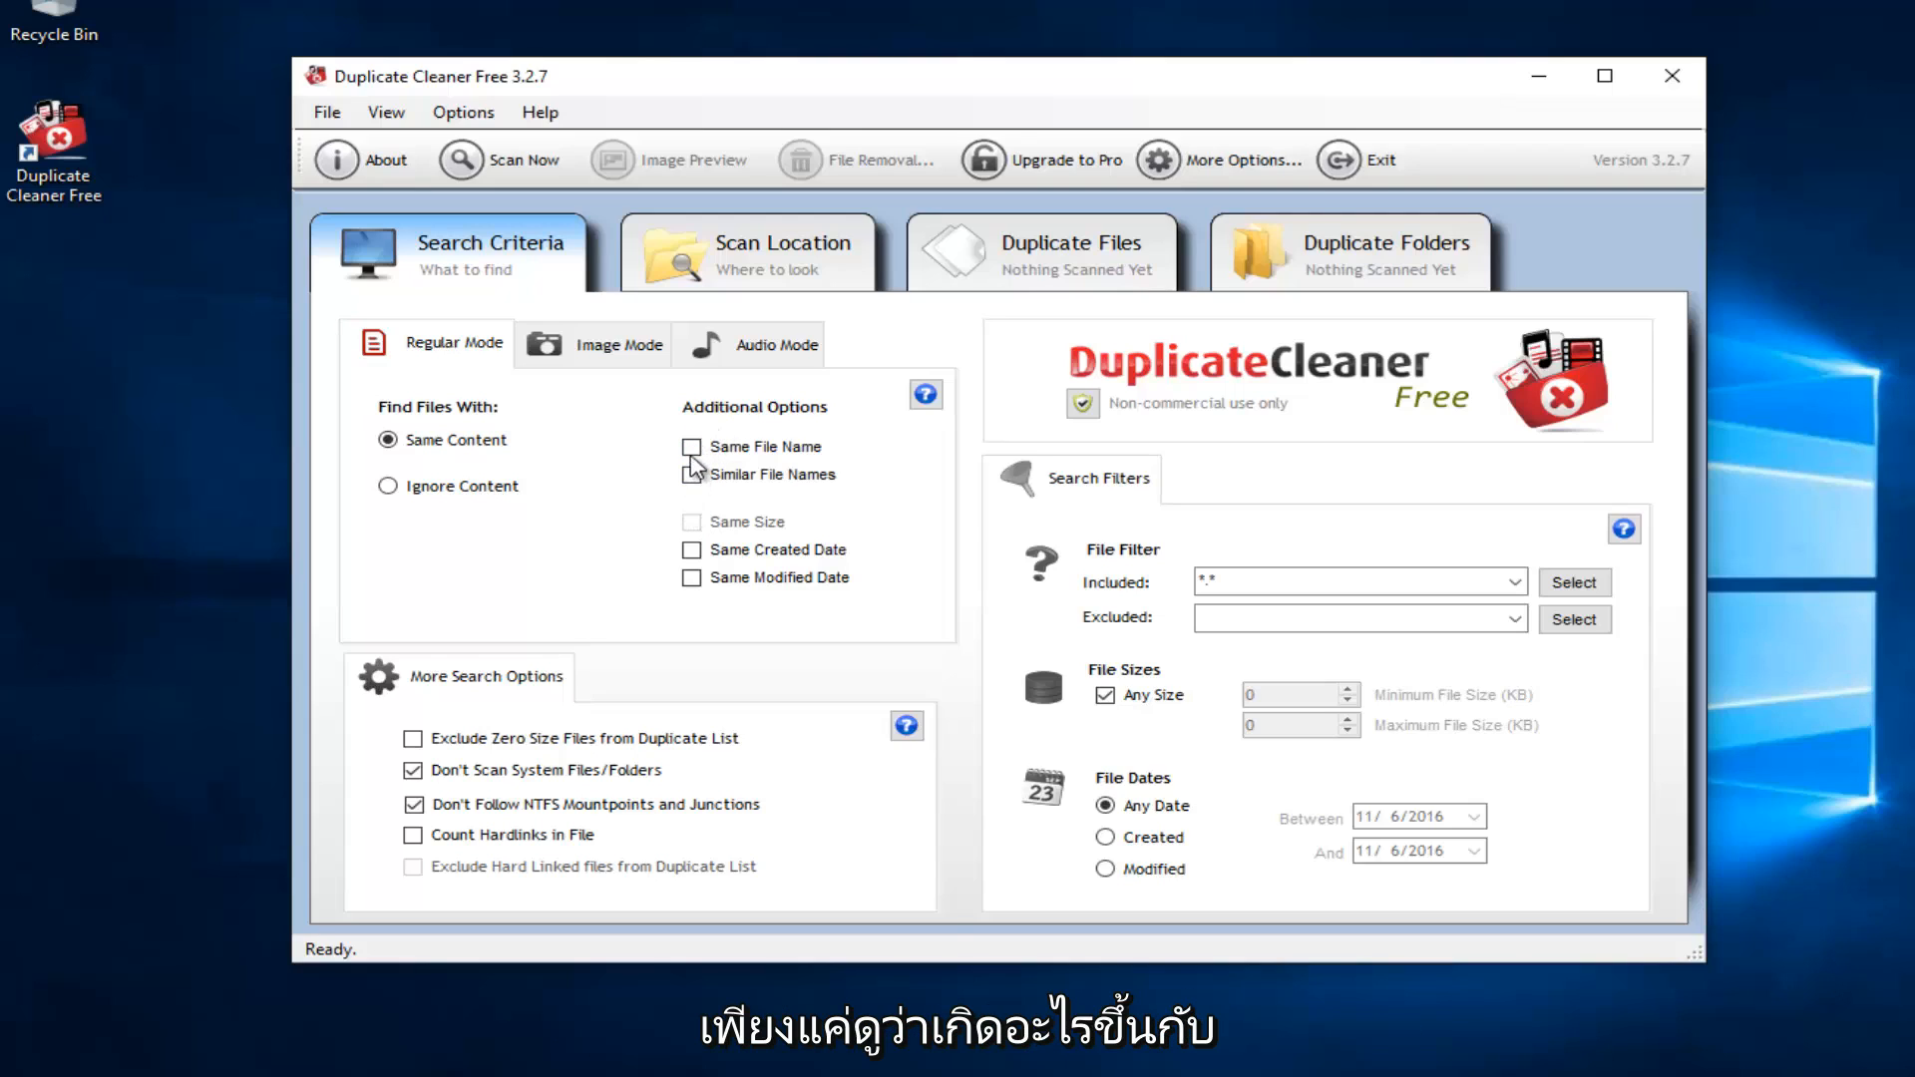
pyautogui.moveTo(512, 694)
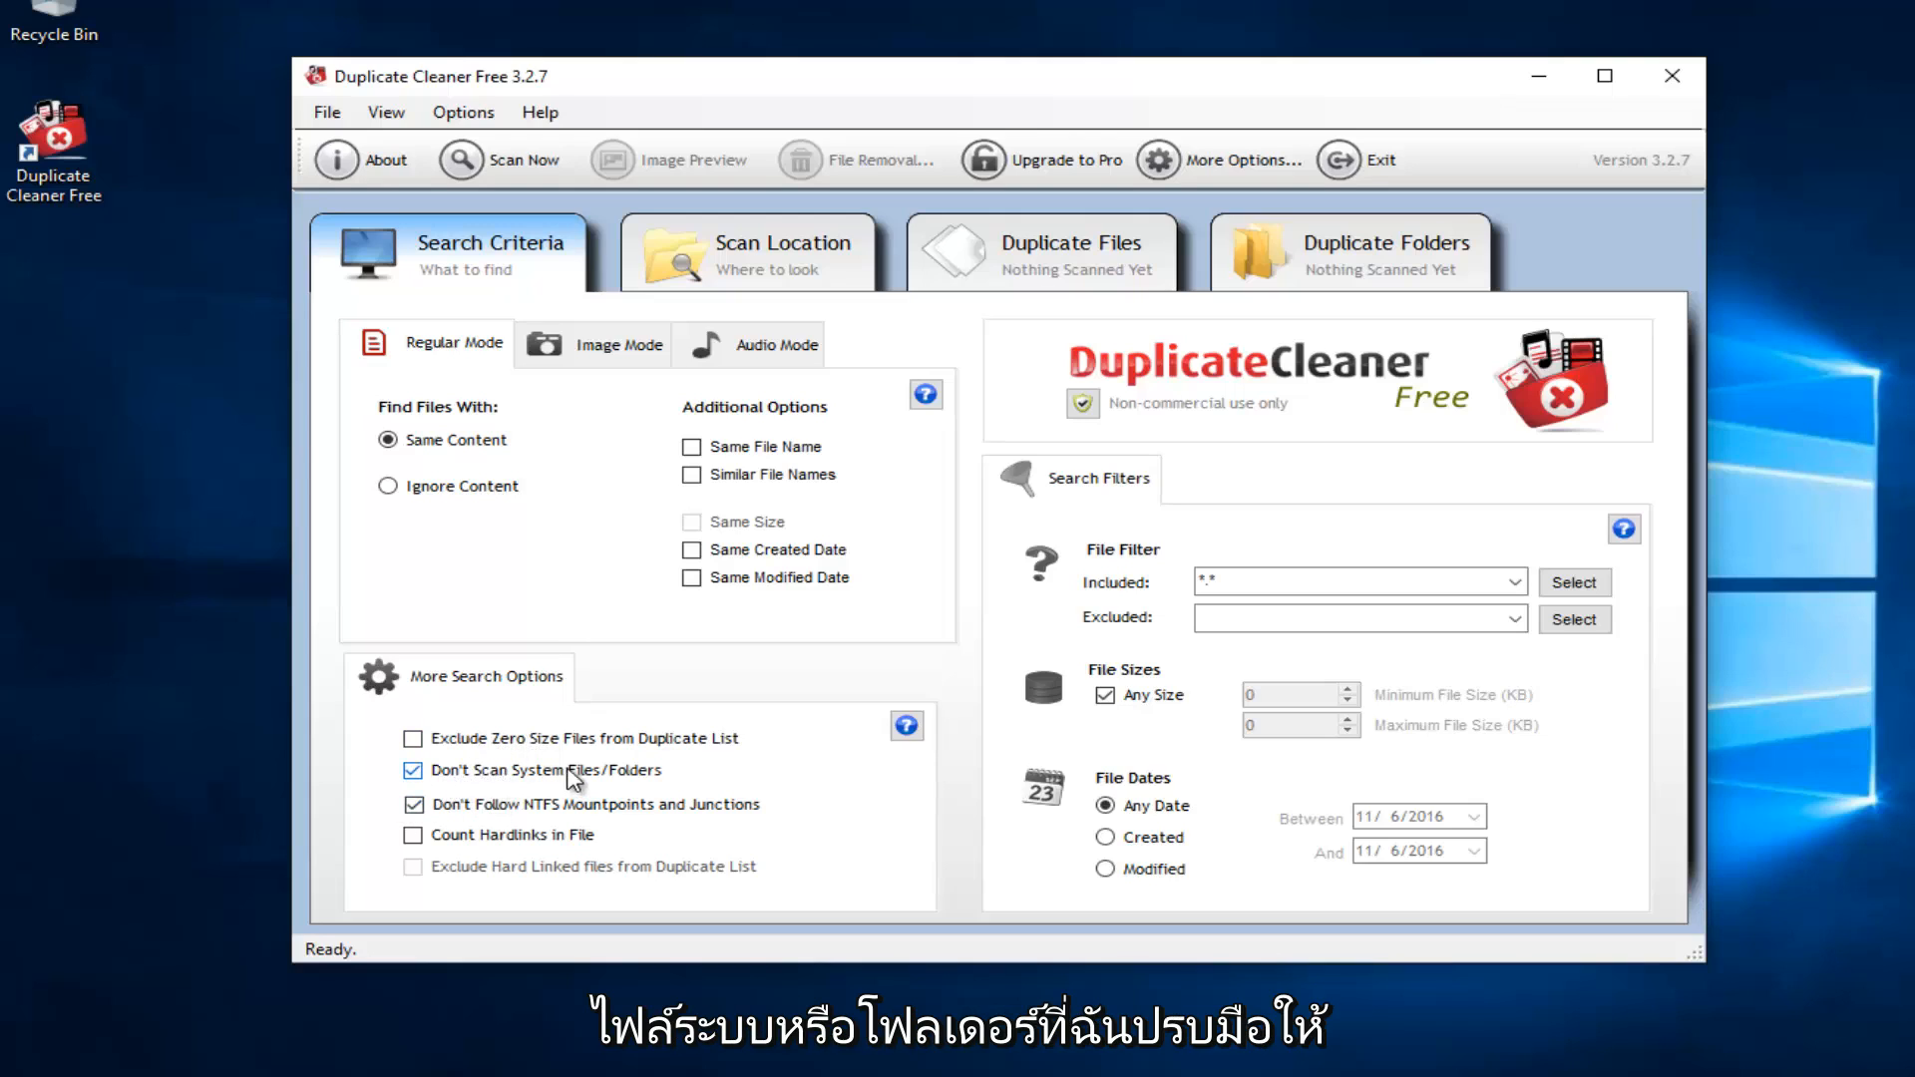
pyautogui.moveTo(632, 782)
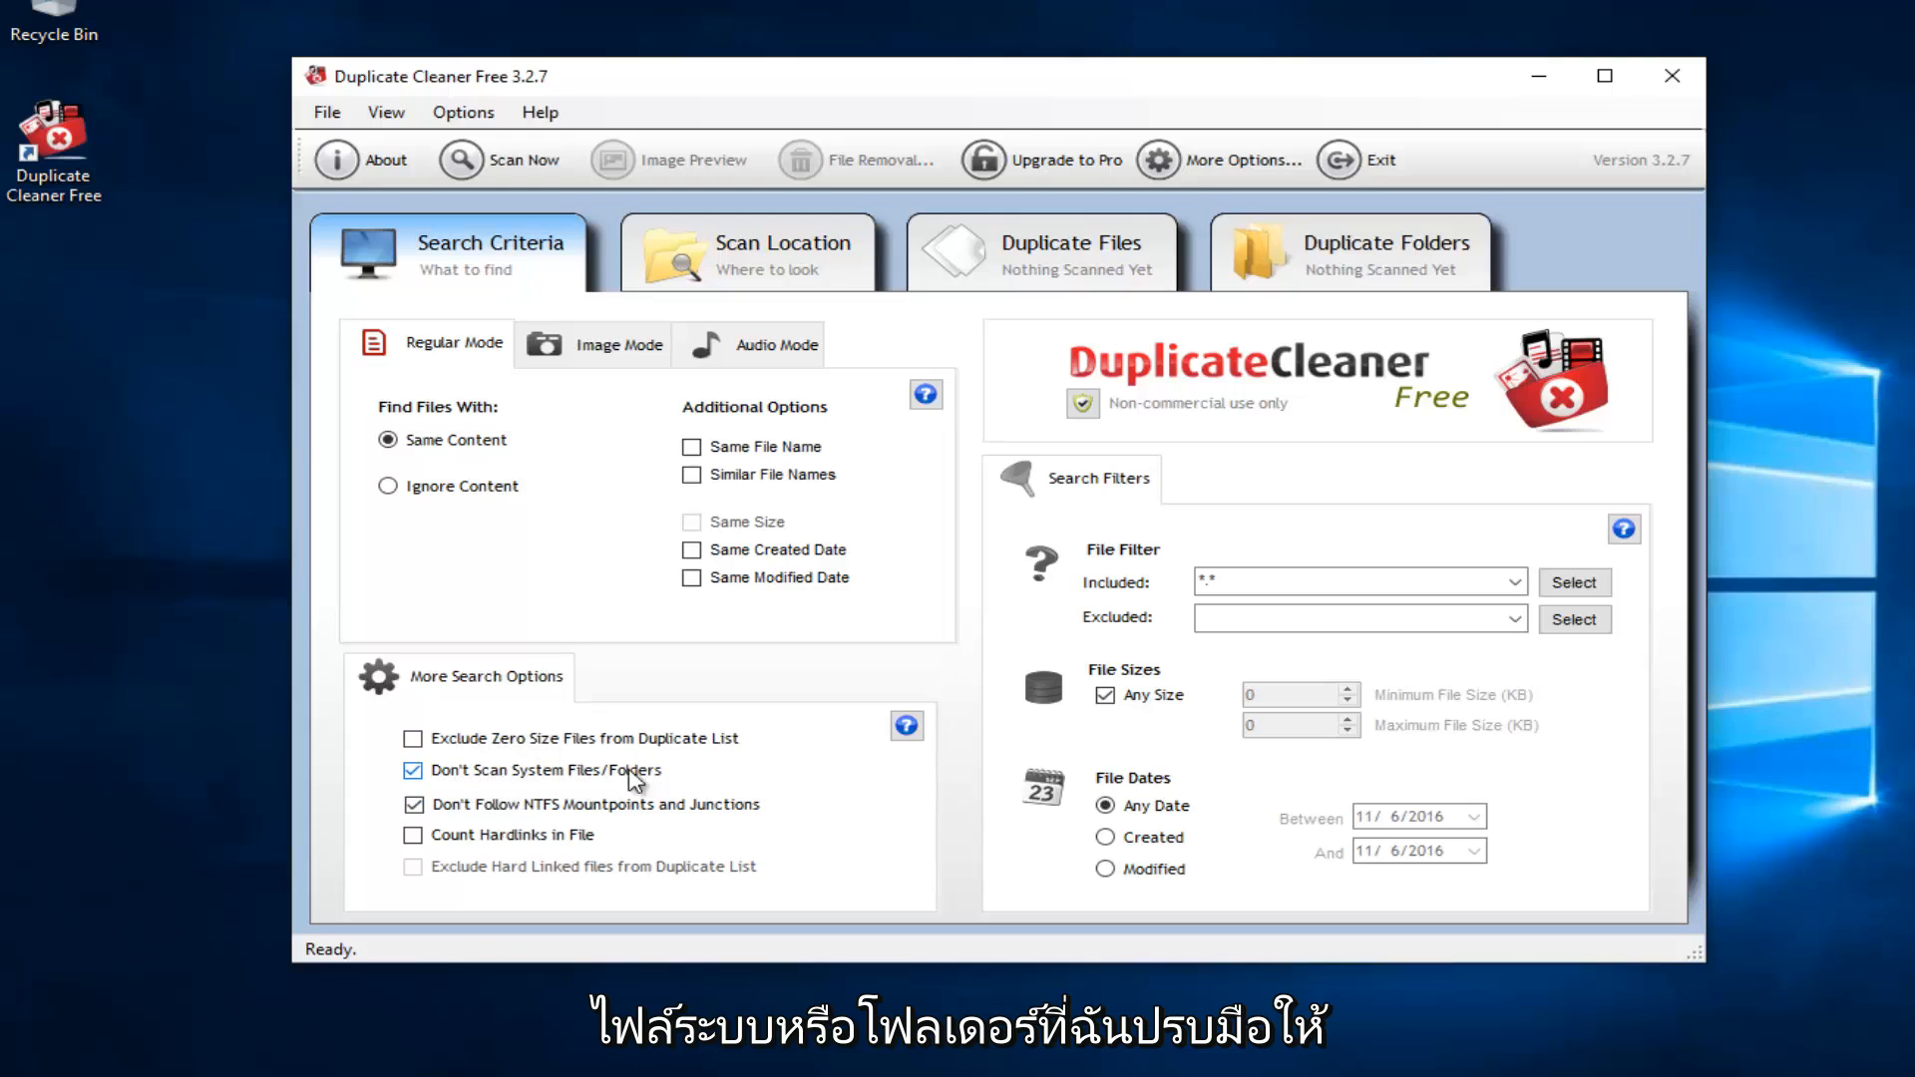
pyautogui.moveTo(742, 779)
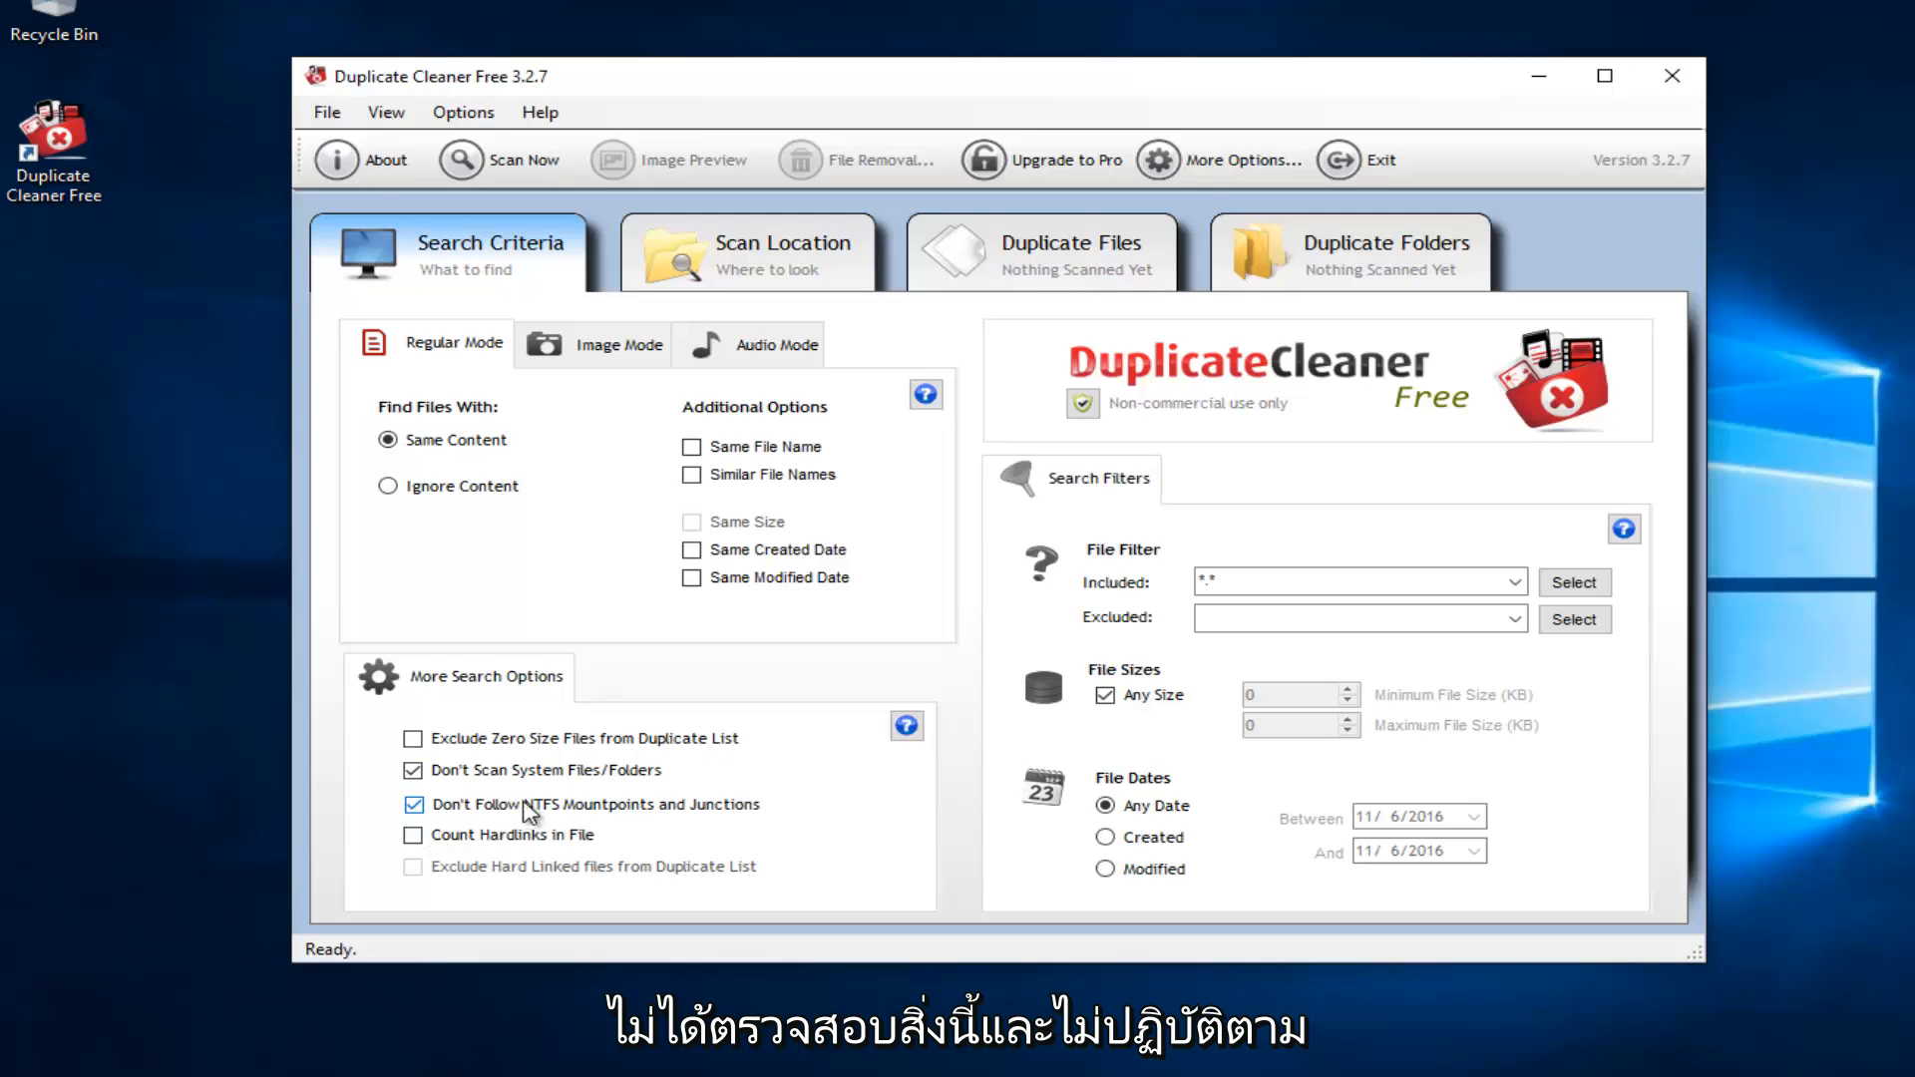
pyautogui.moveTo(657, 816)
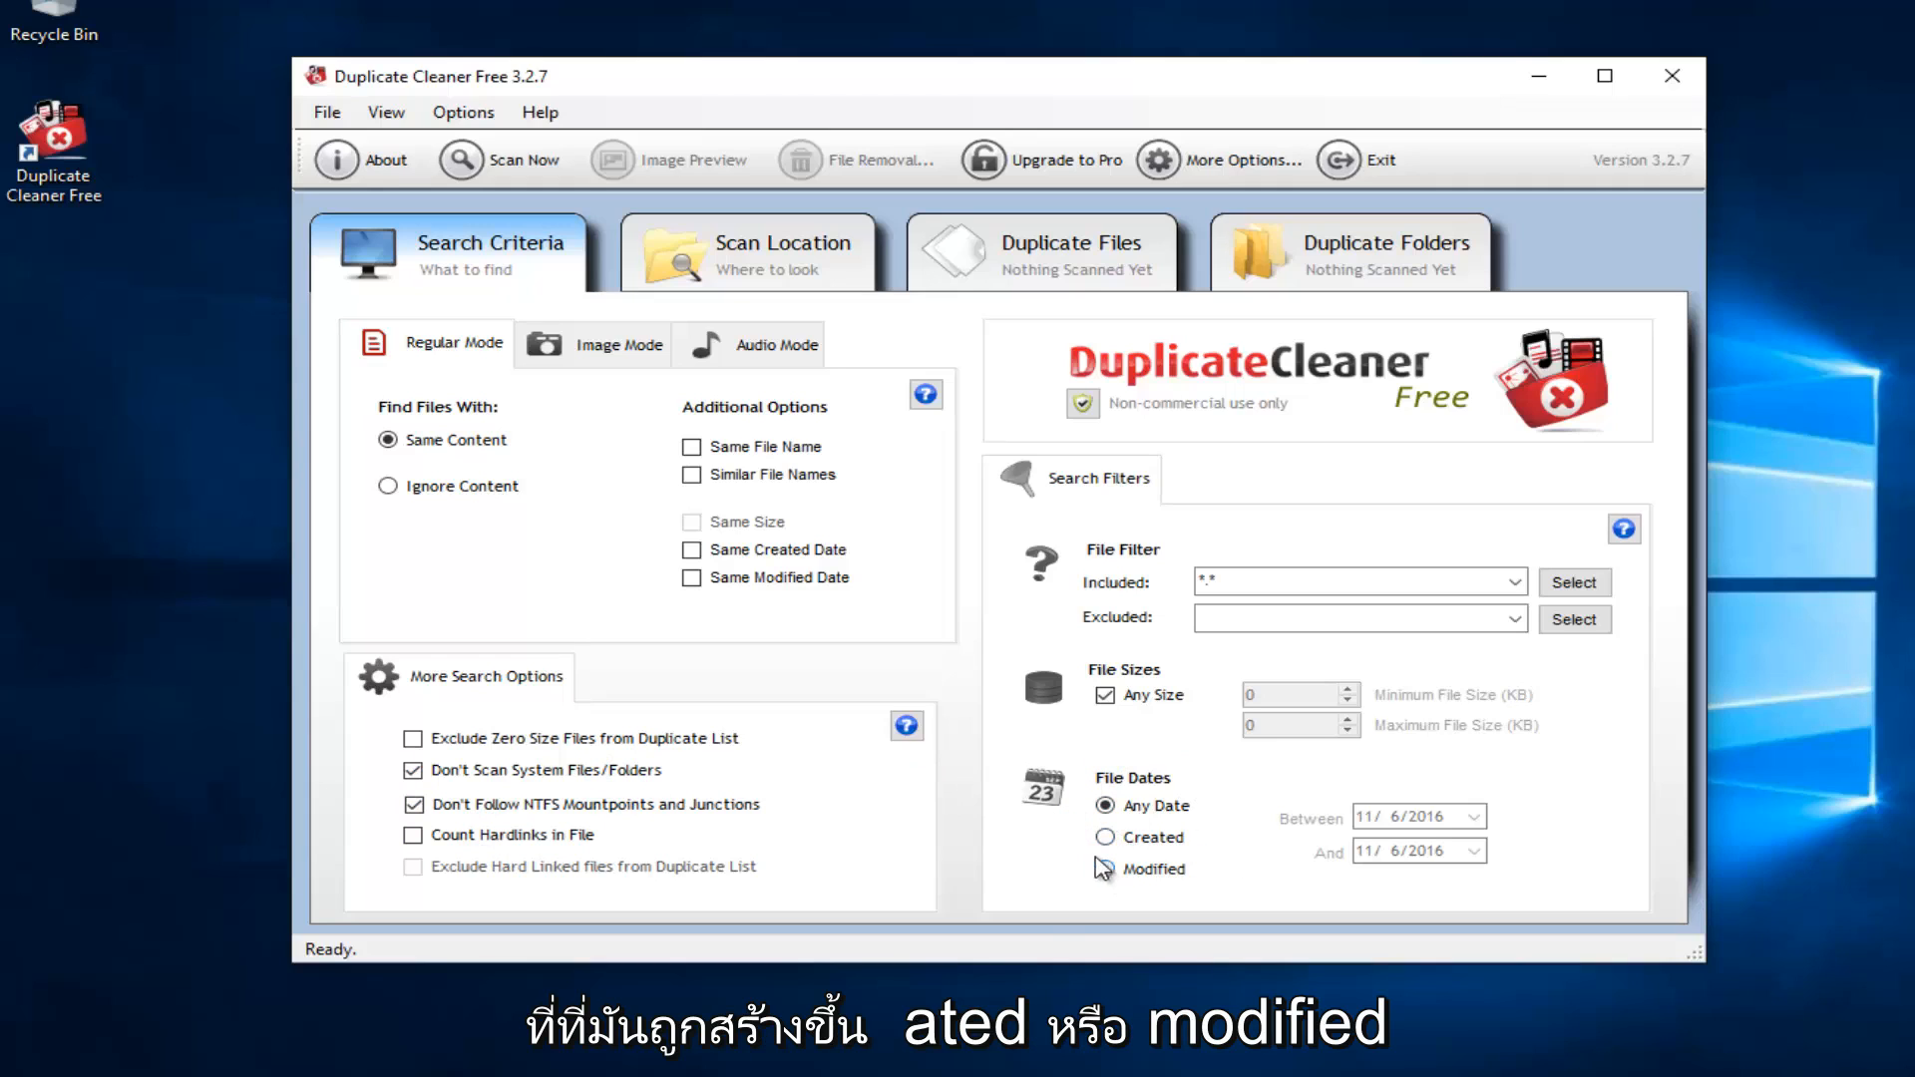
pyautogui.moveTo(1143, 757)
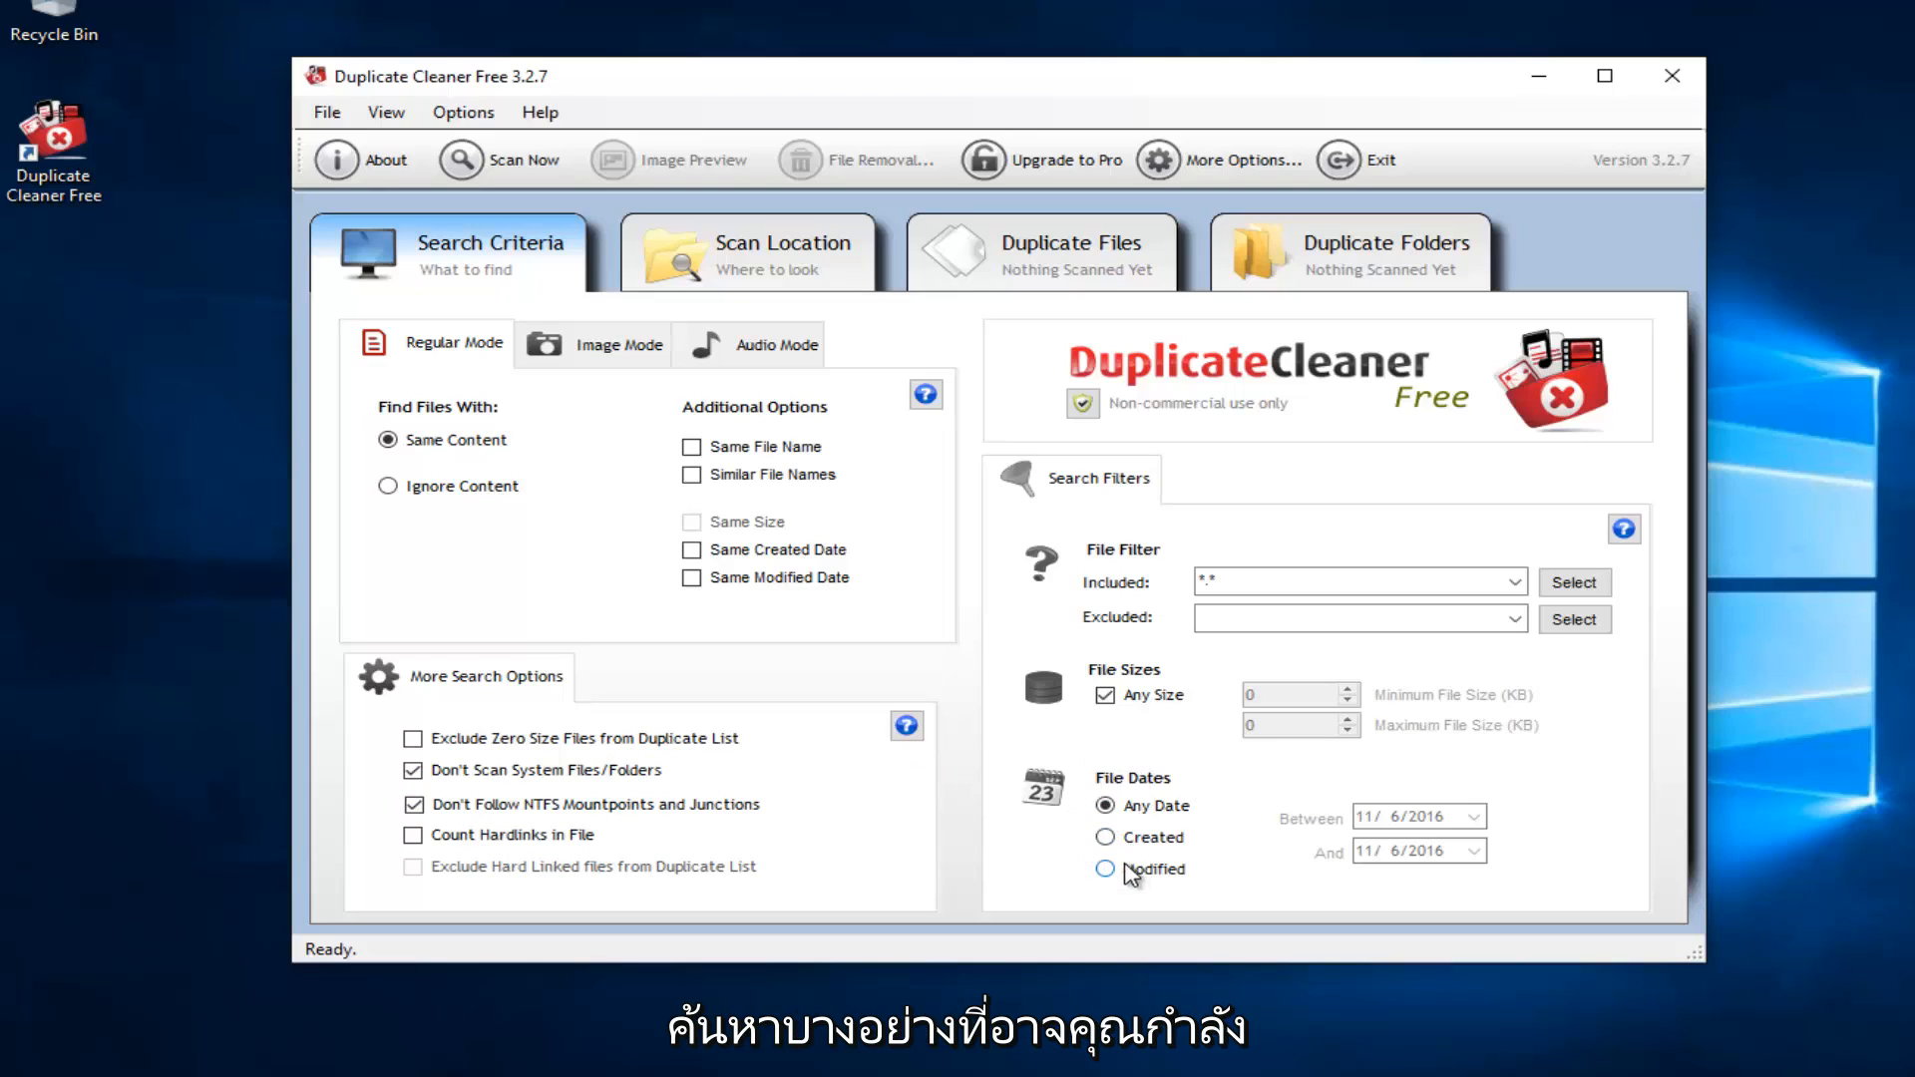
pyautogui.moveTo(1130, 869)
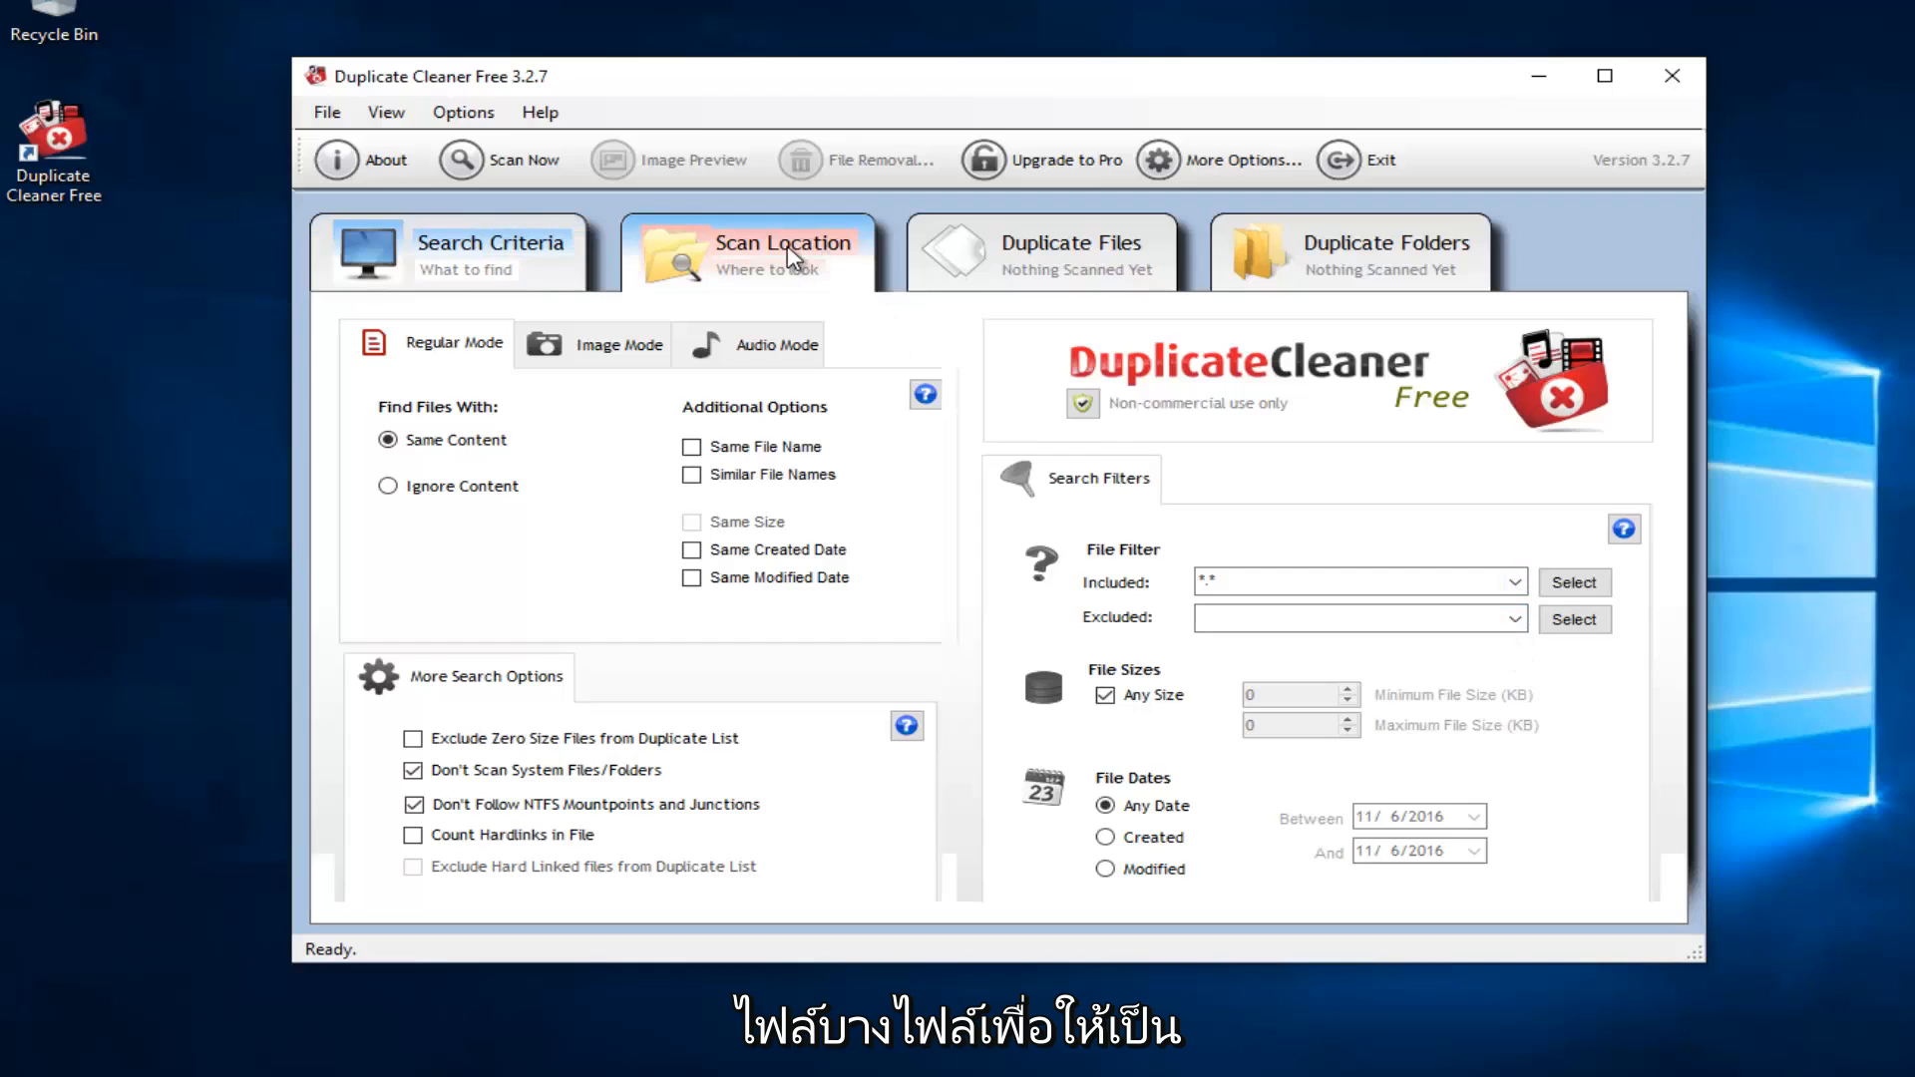
# - Switch to the Scan Location tab showing available folders and empty search paths
pyautogui.click(751, 252)
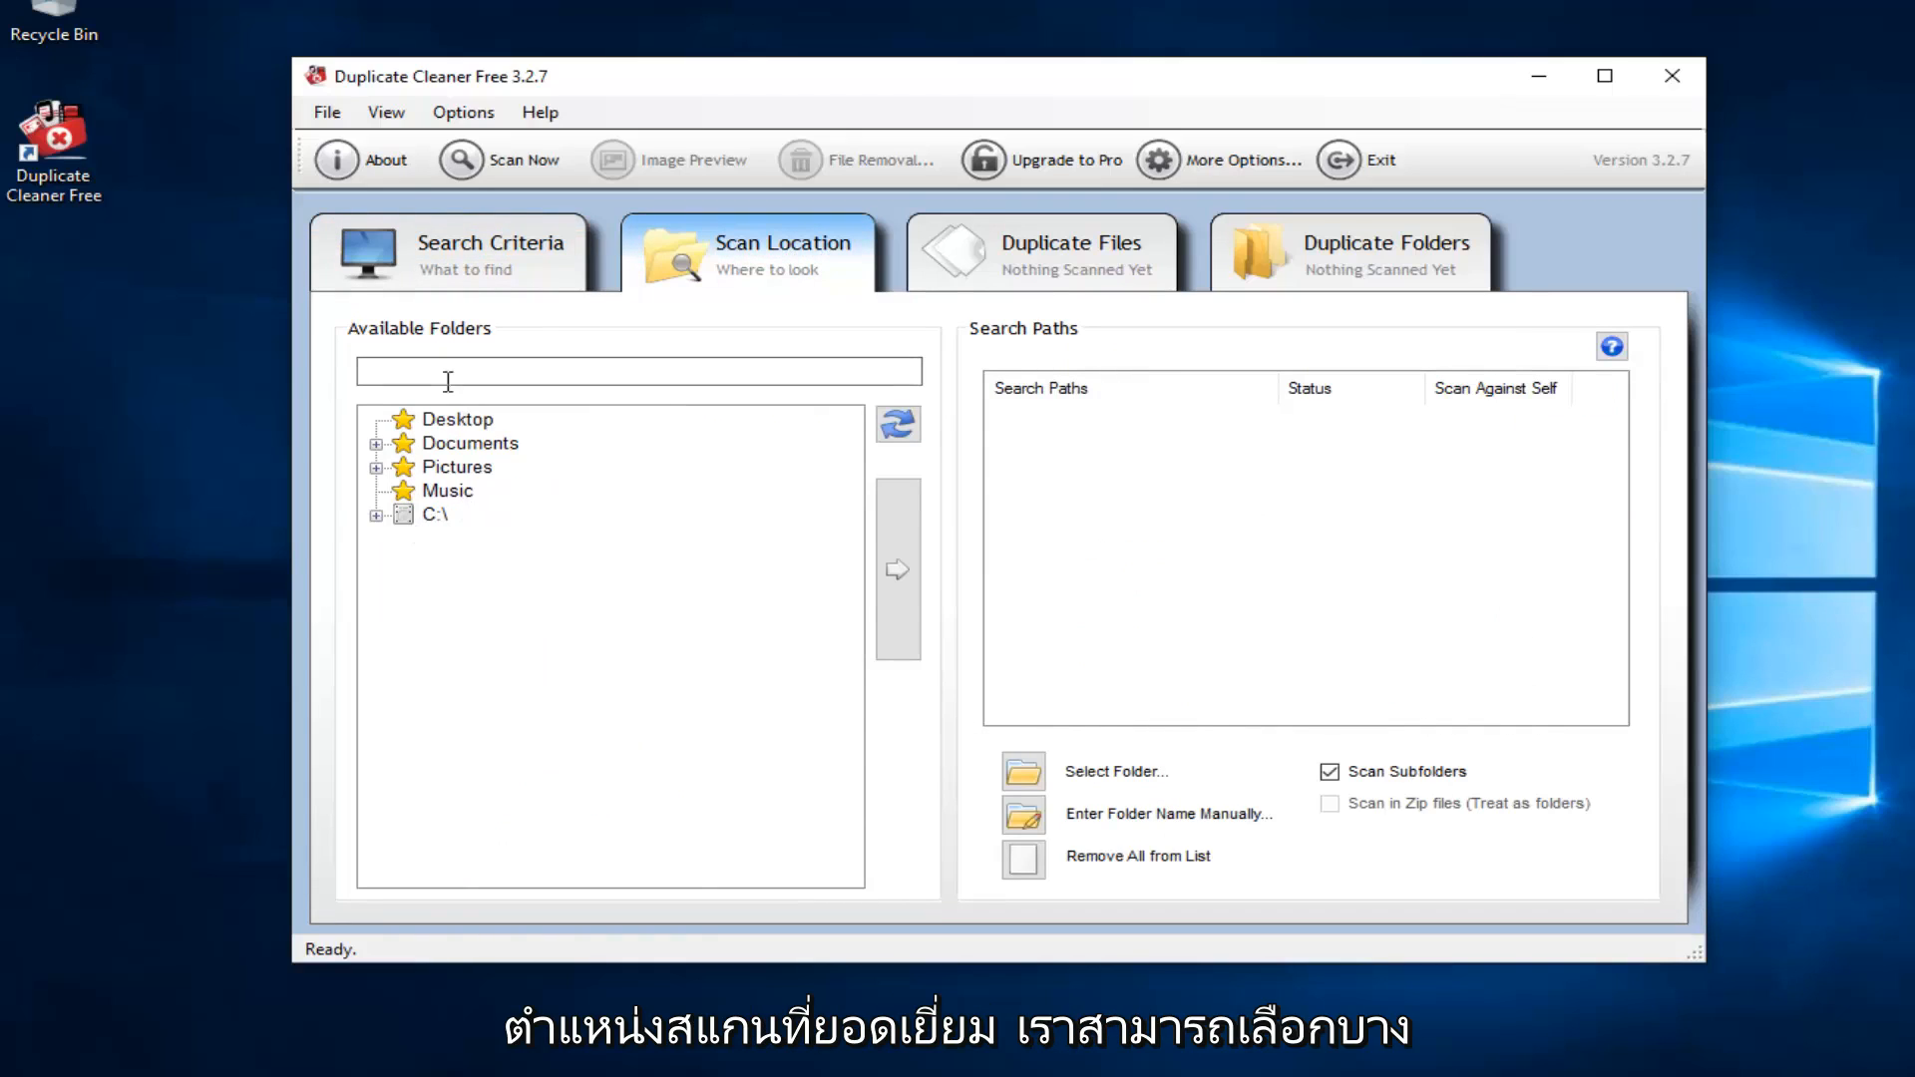
pyautogui.moveTo(463, 434)
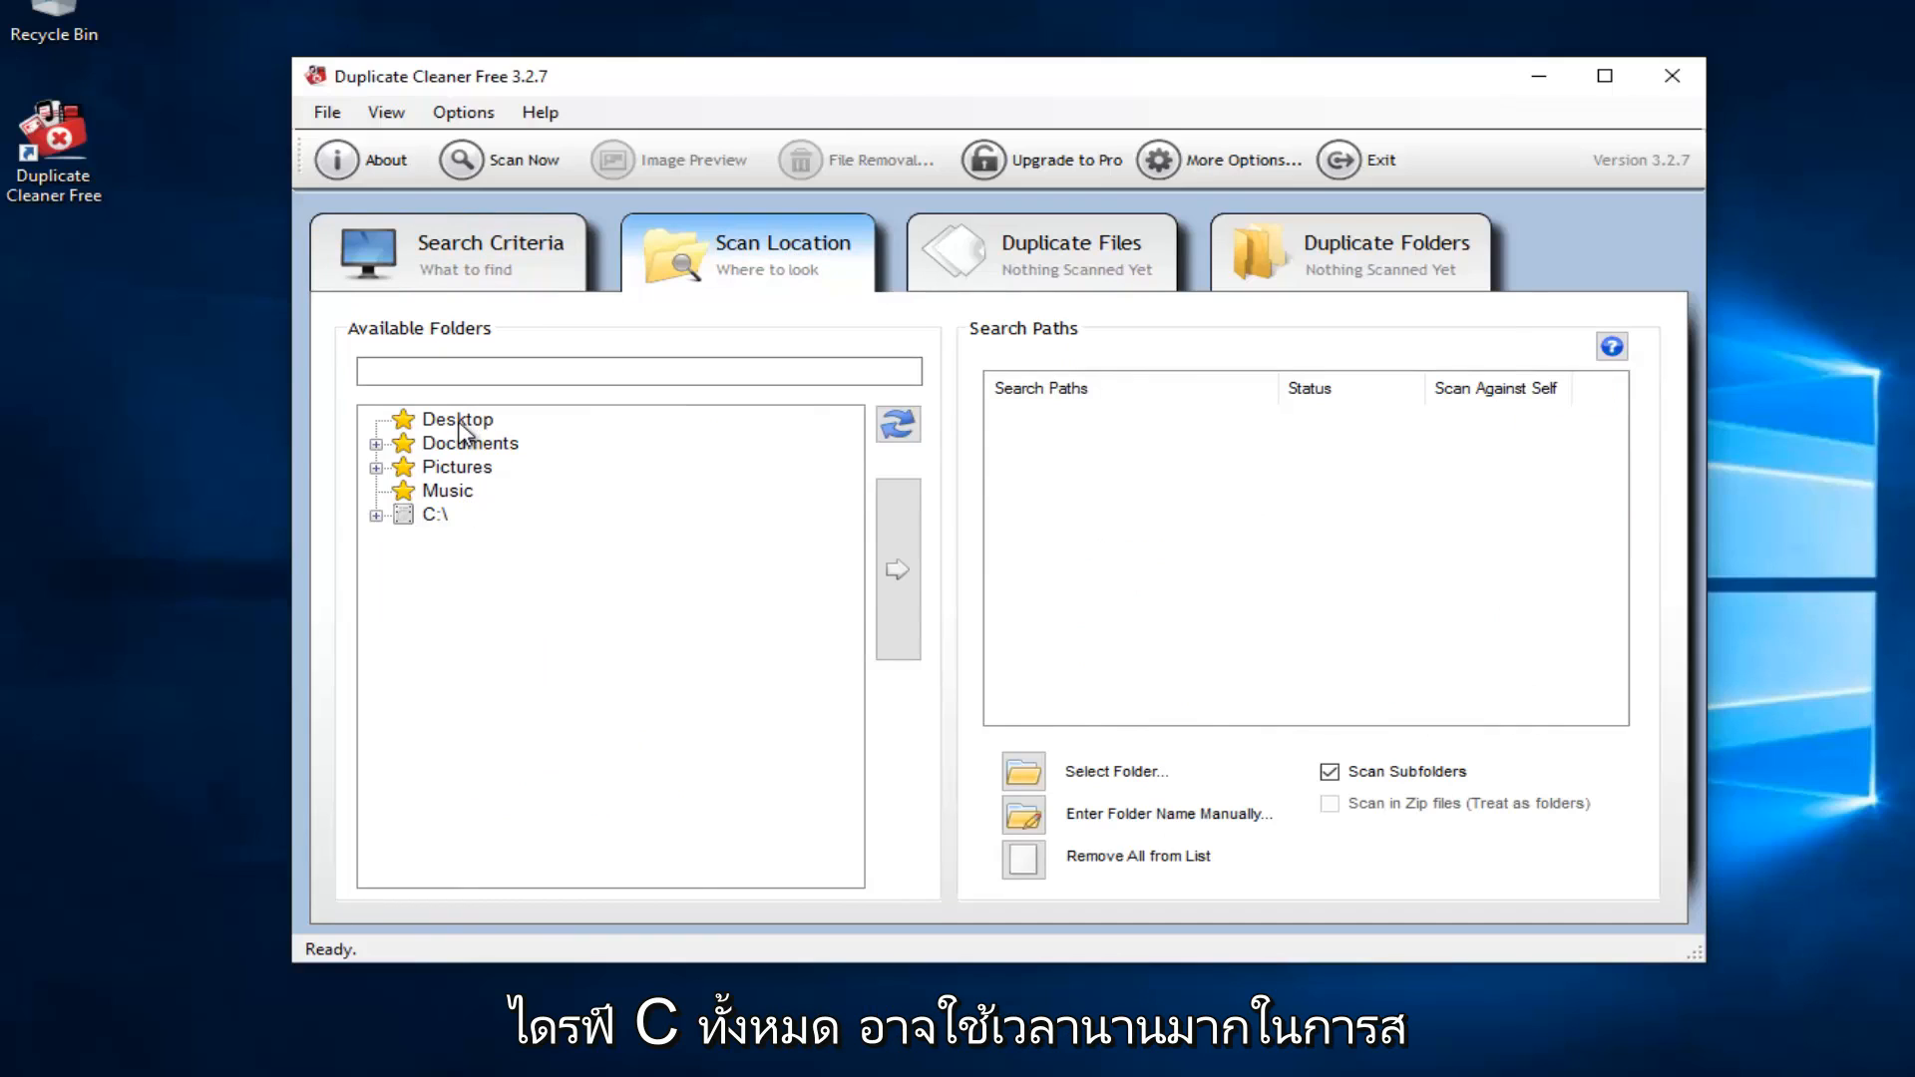
# - Switch to the Duplicate Files tab, which reports nothing scanned yet
pyautogui.click(1044, 252)
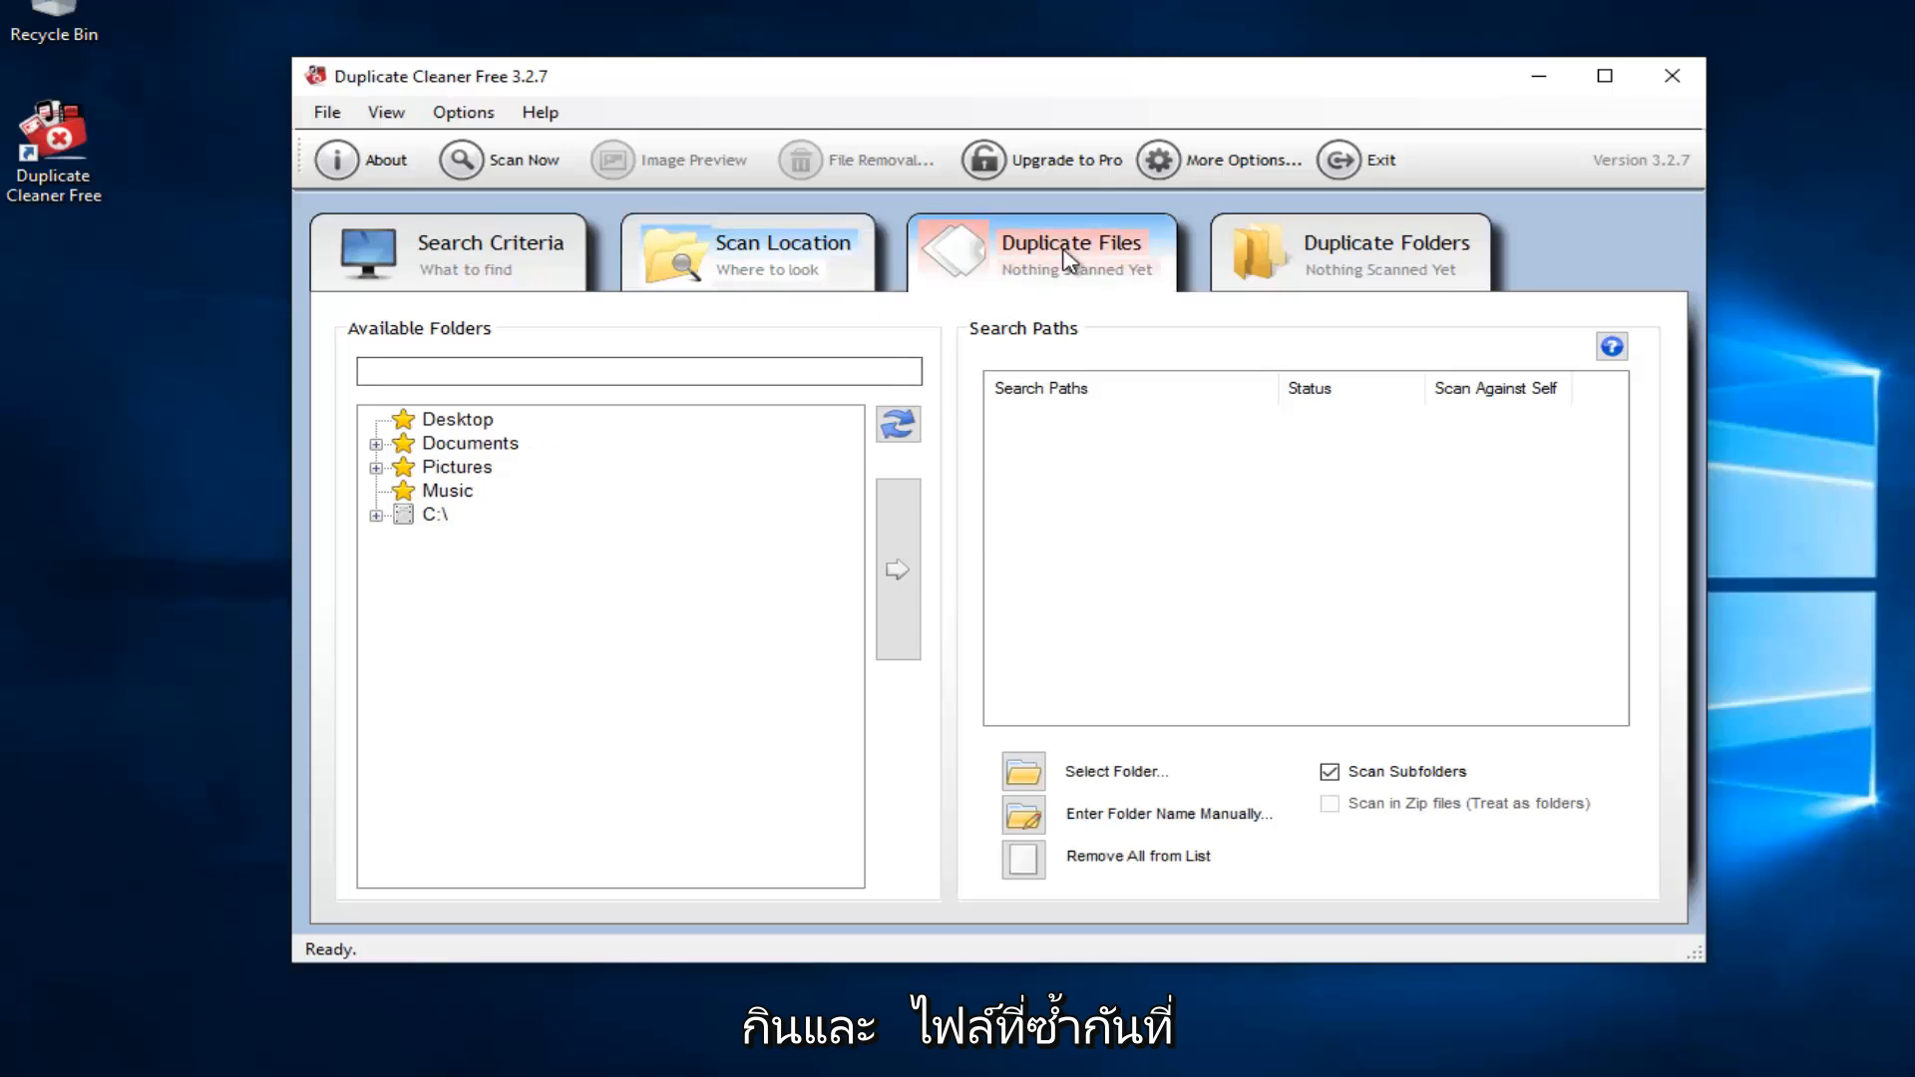
pyautogui.click(1069, 252)
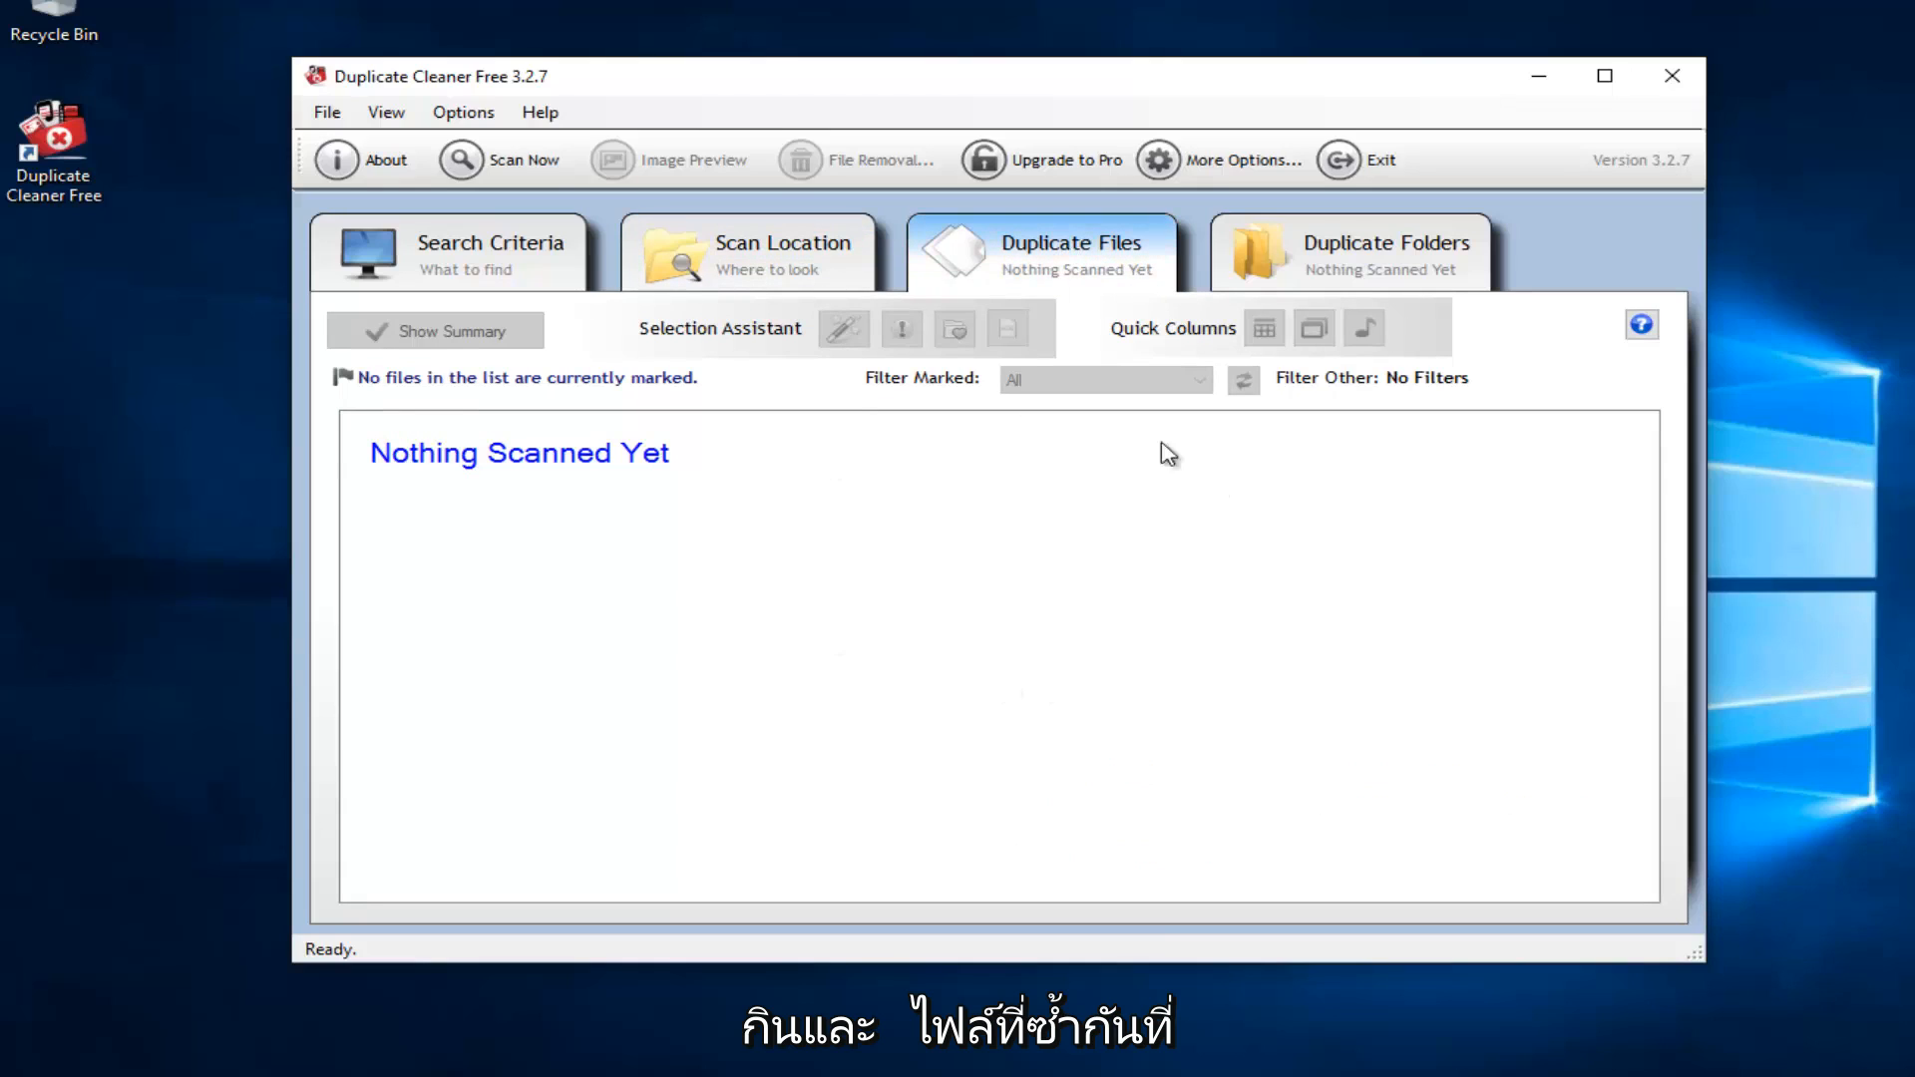
pyautogui.moveTo(999, 266)
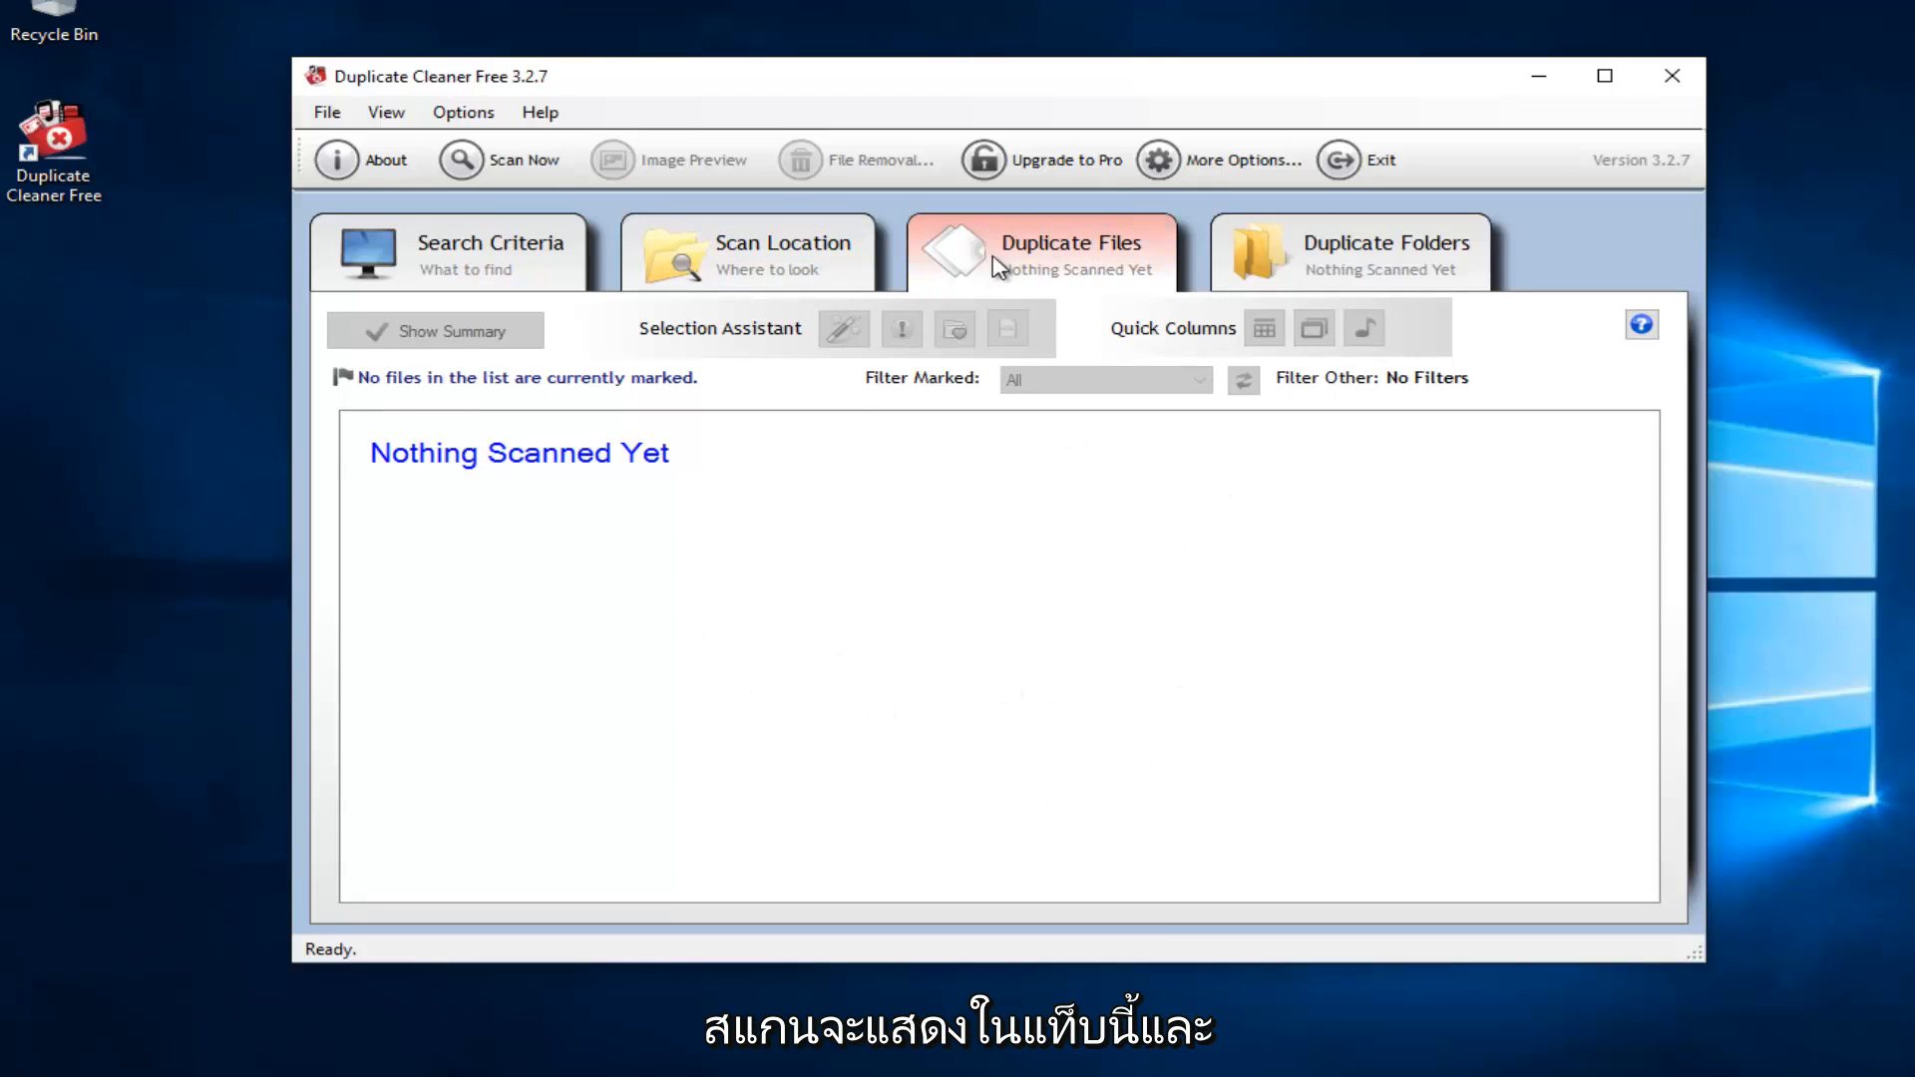
pyautogui.click(1348, 252)
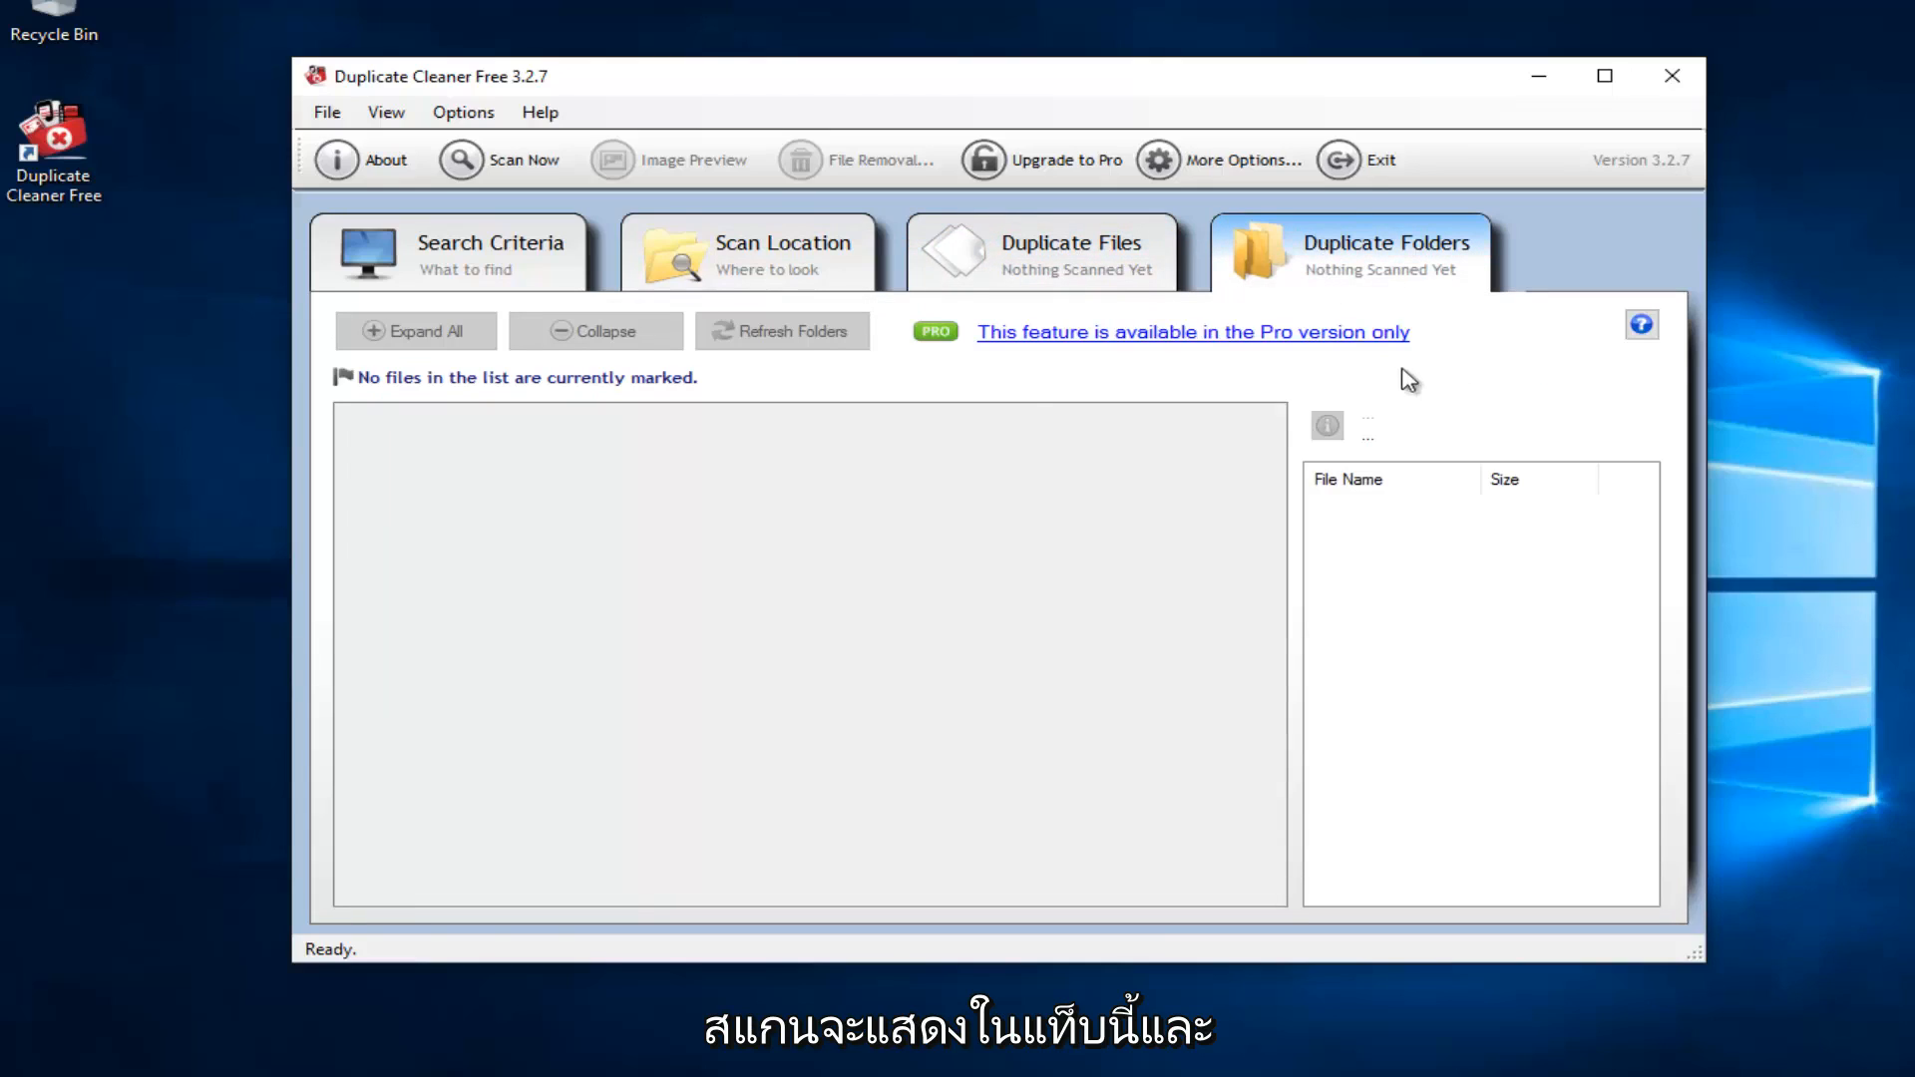
pyautogui.moveTo(826, 750)
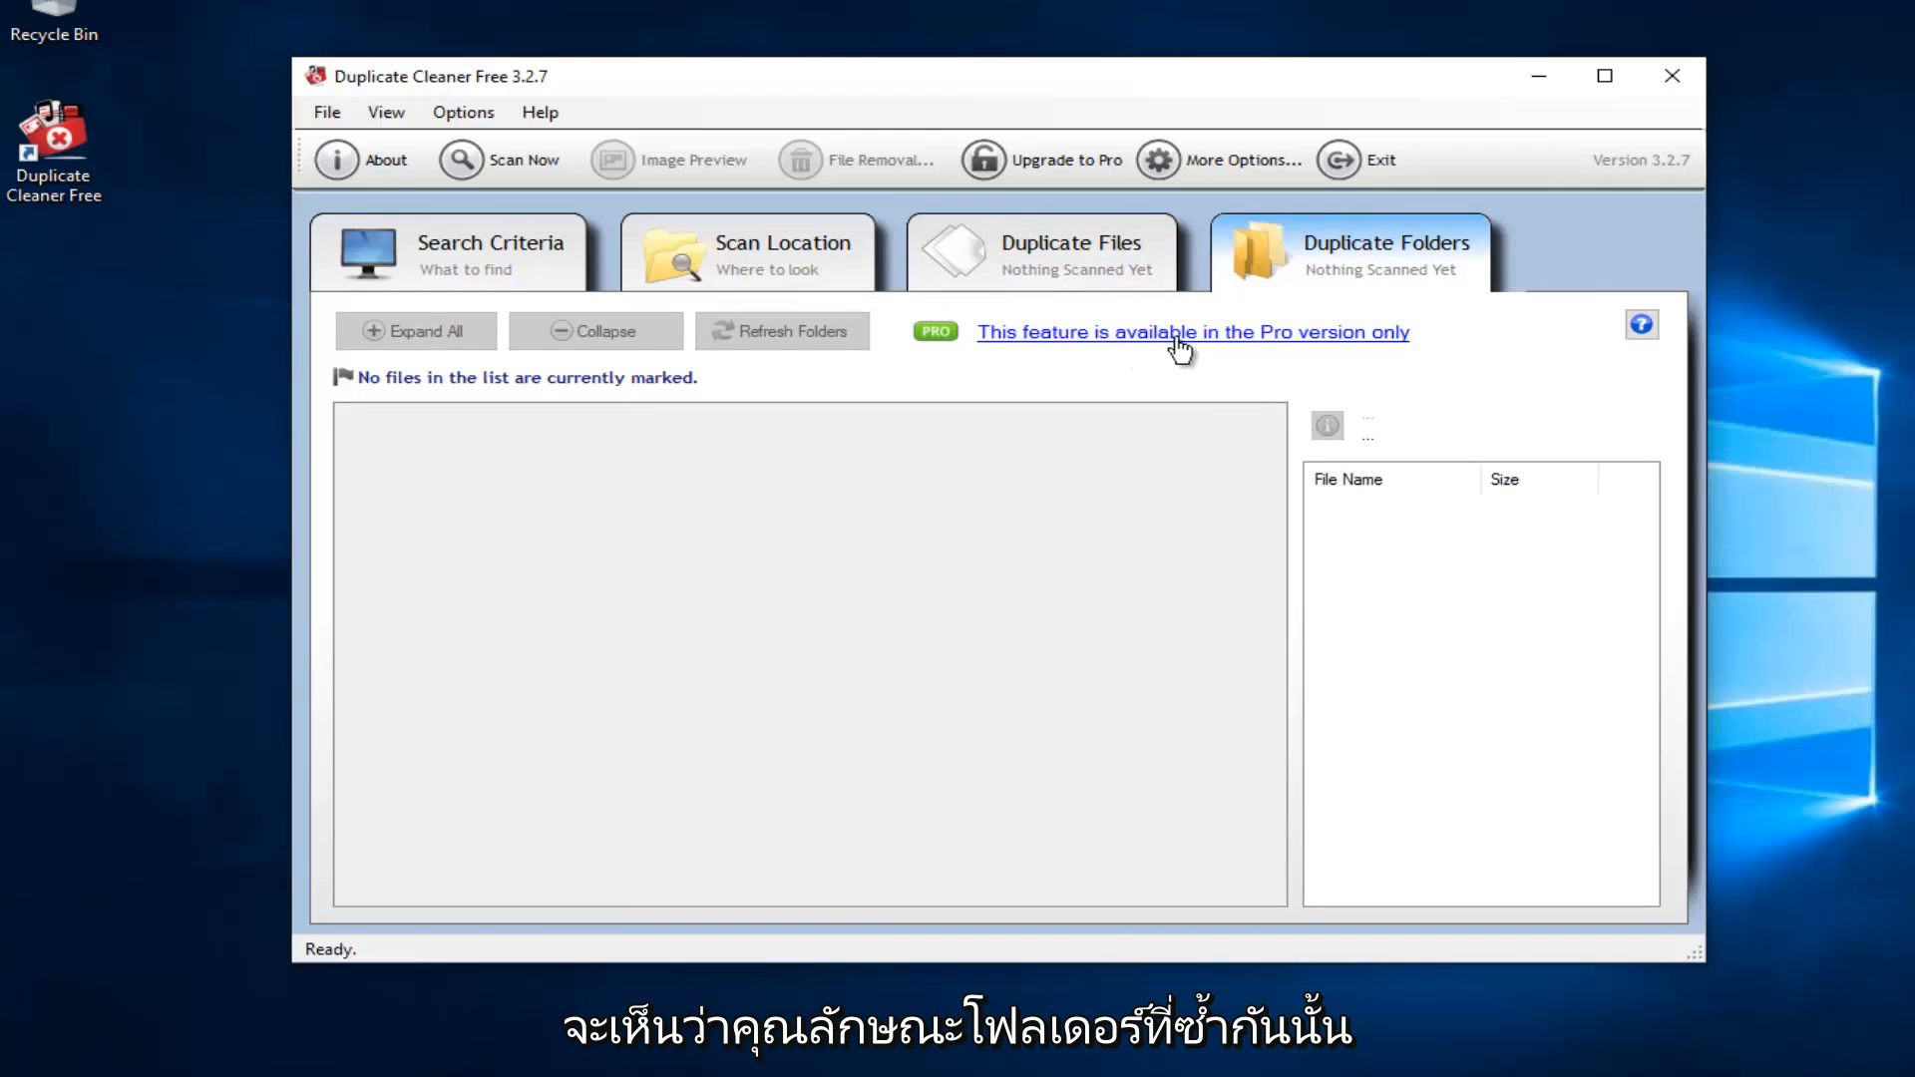
pyautogui.click(1044, 252)
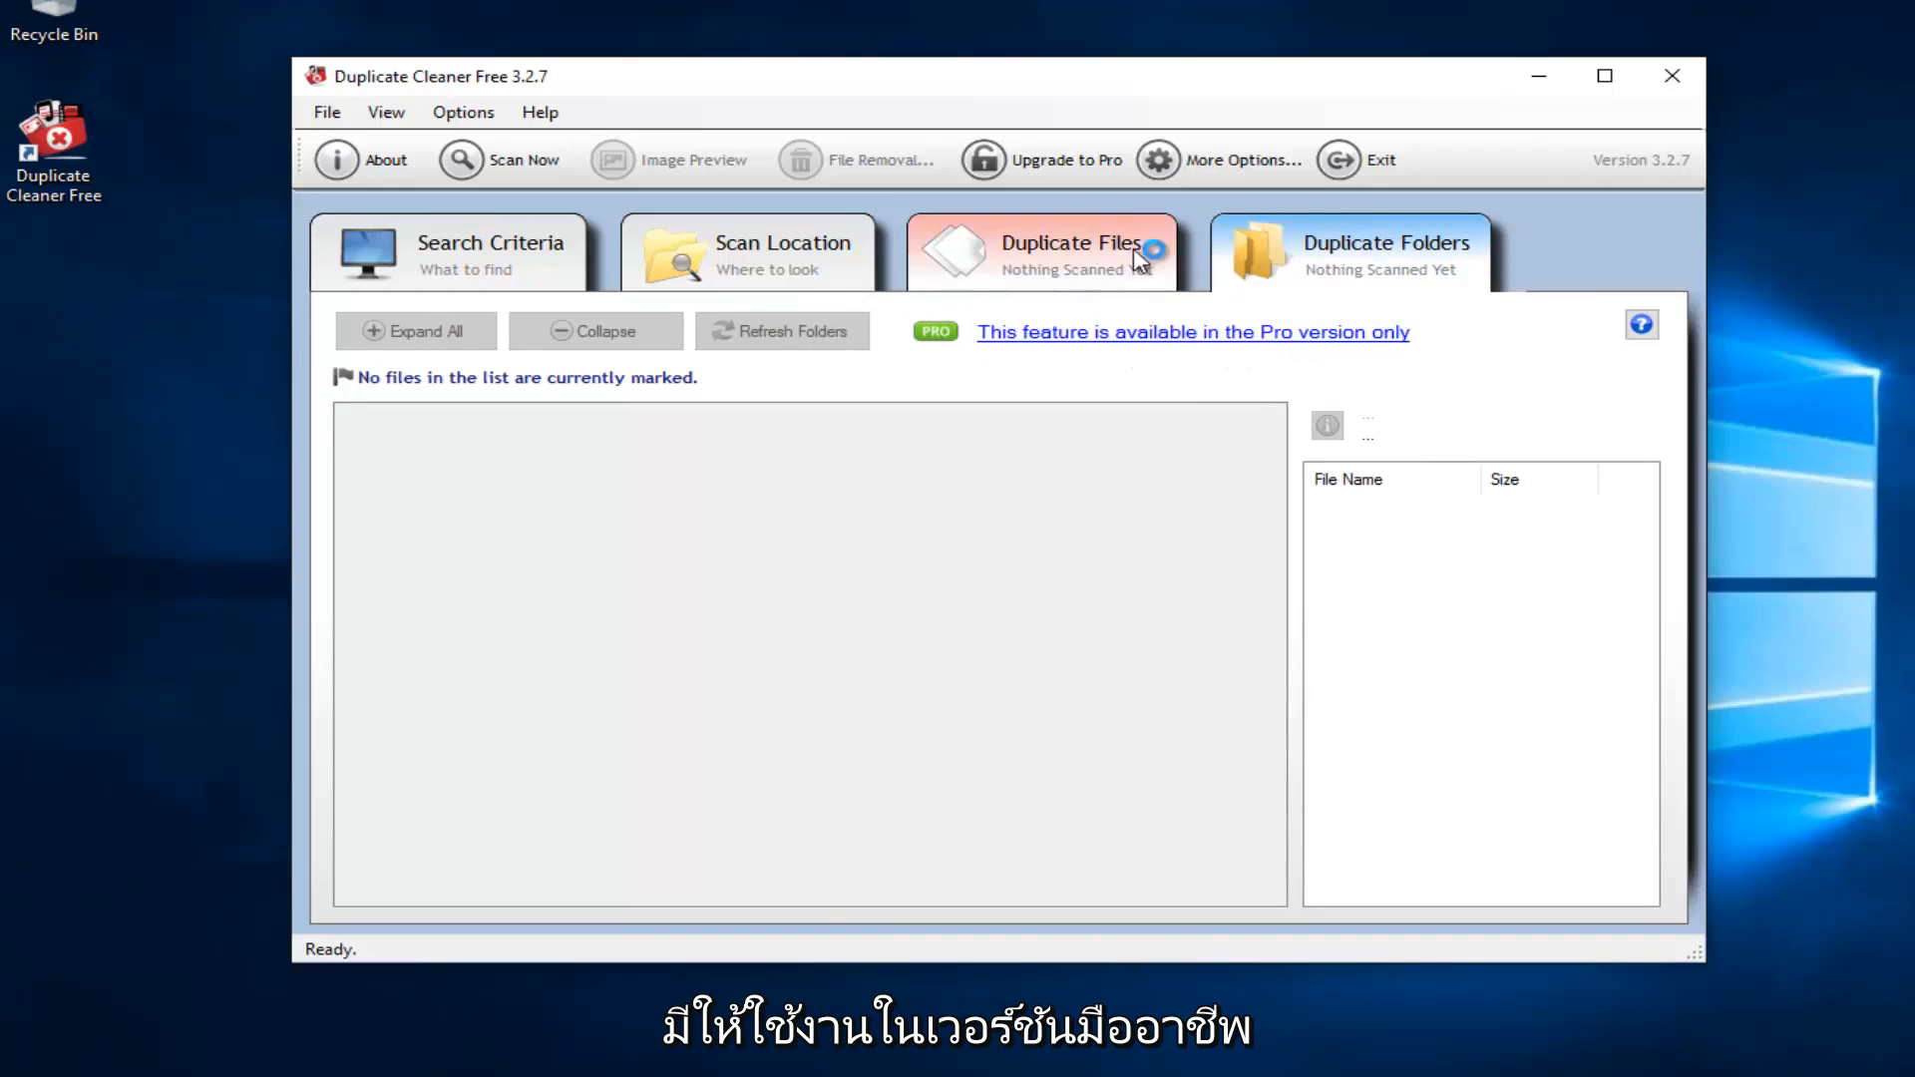
pyautogui.click(1044, 253)
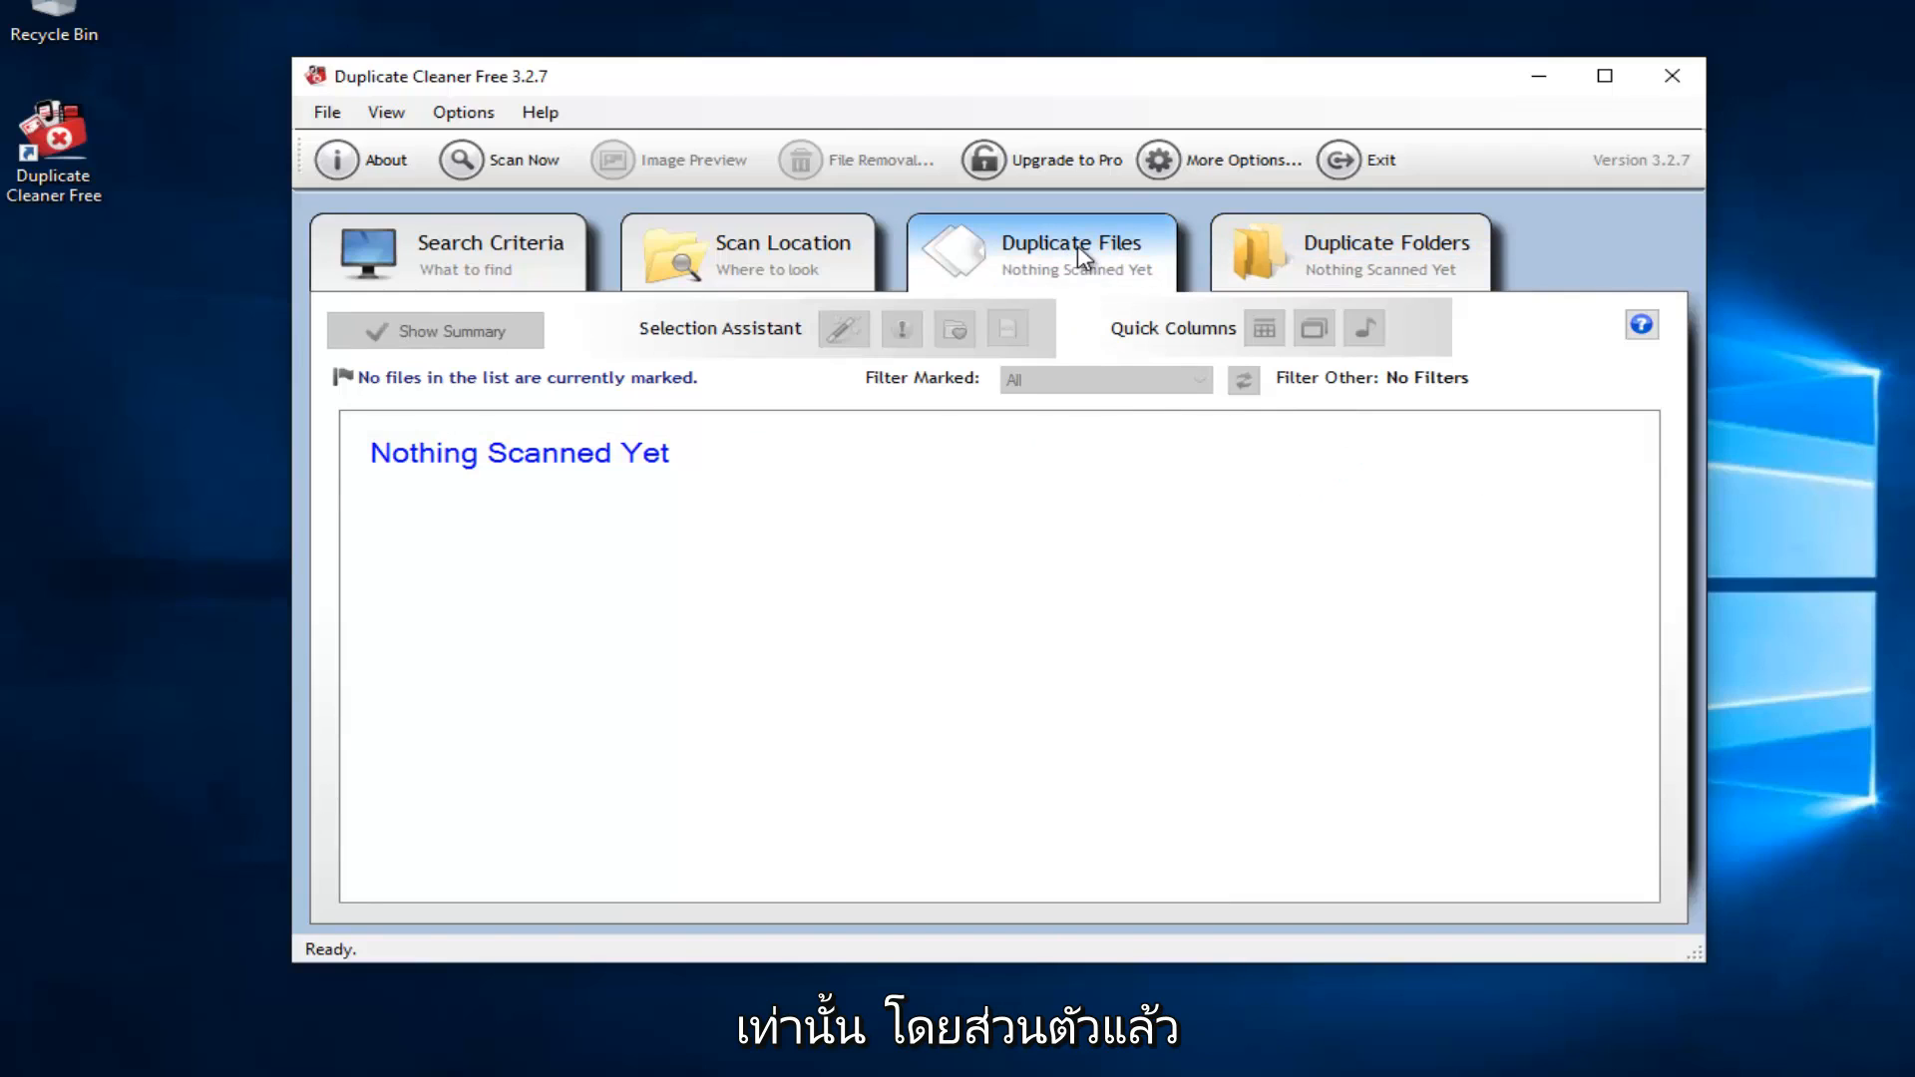
pyautogui.moveTo(1526, 261)
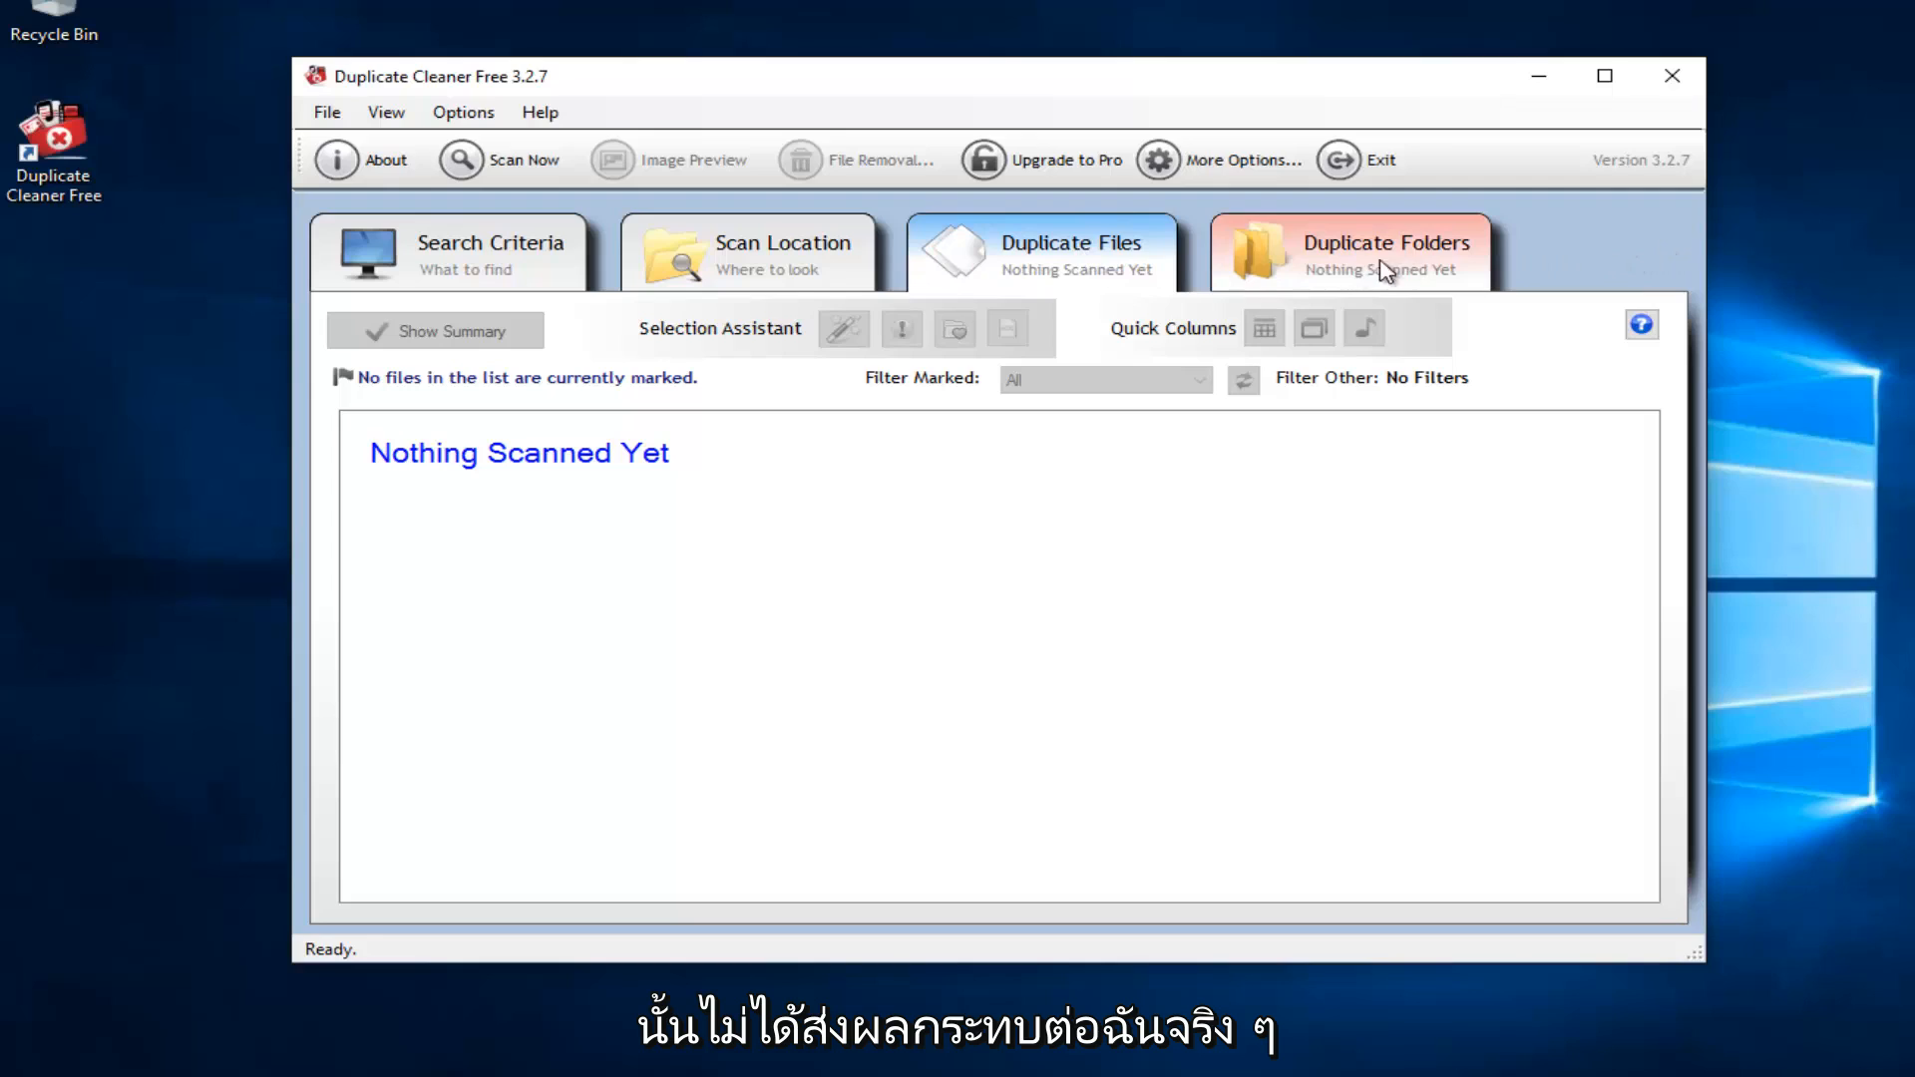
pyautogui.moveTo(1002, 213)
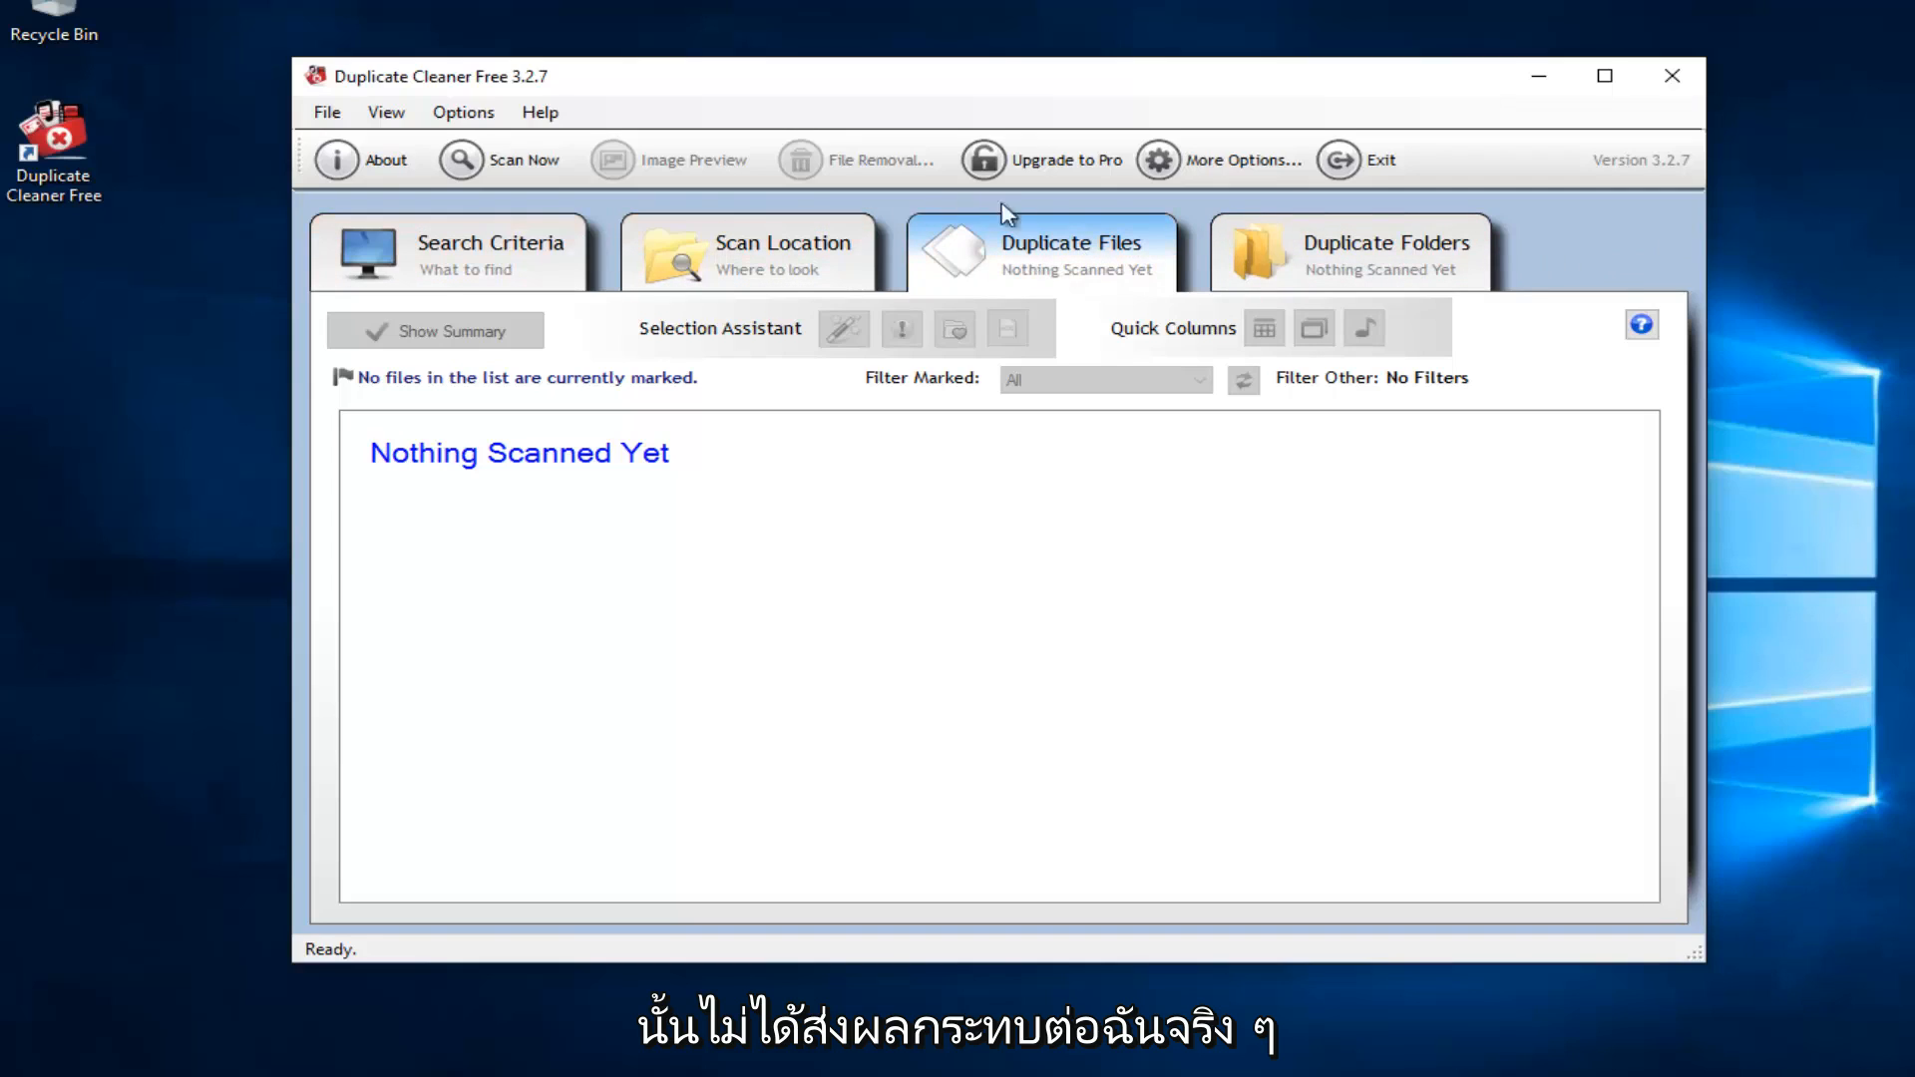
pyautogui.moveTo(1072, 252)
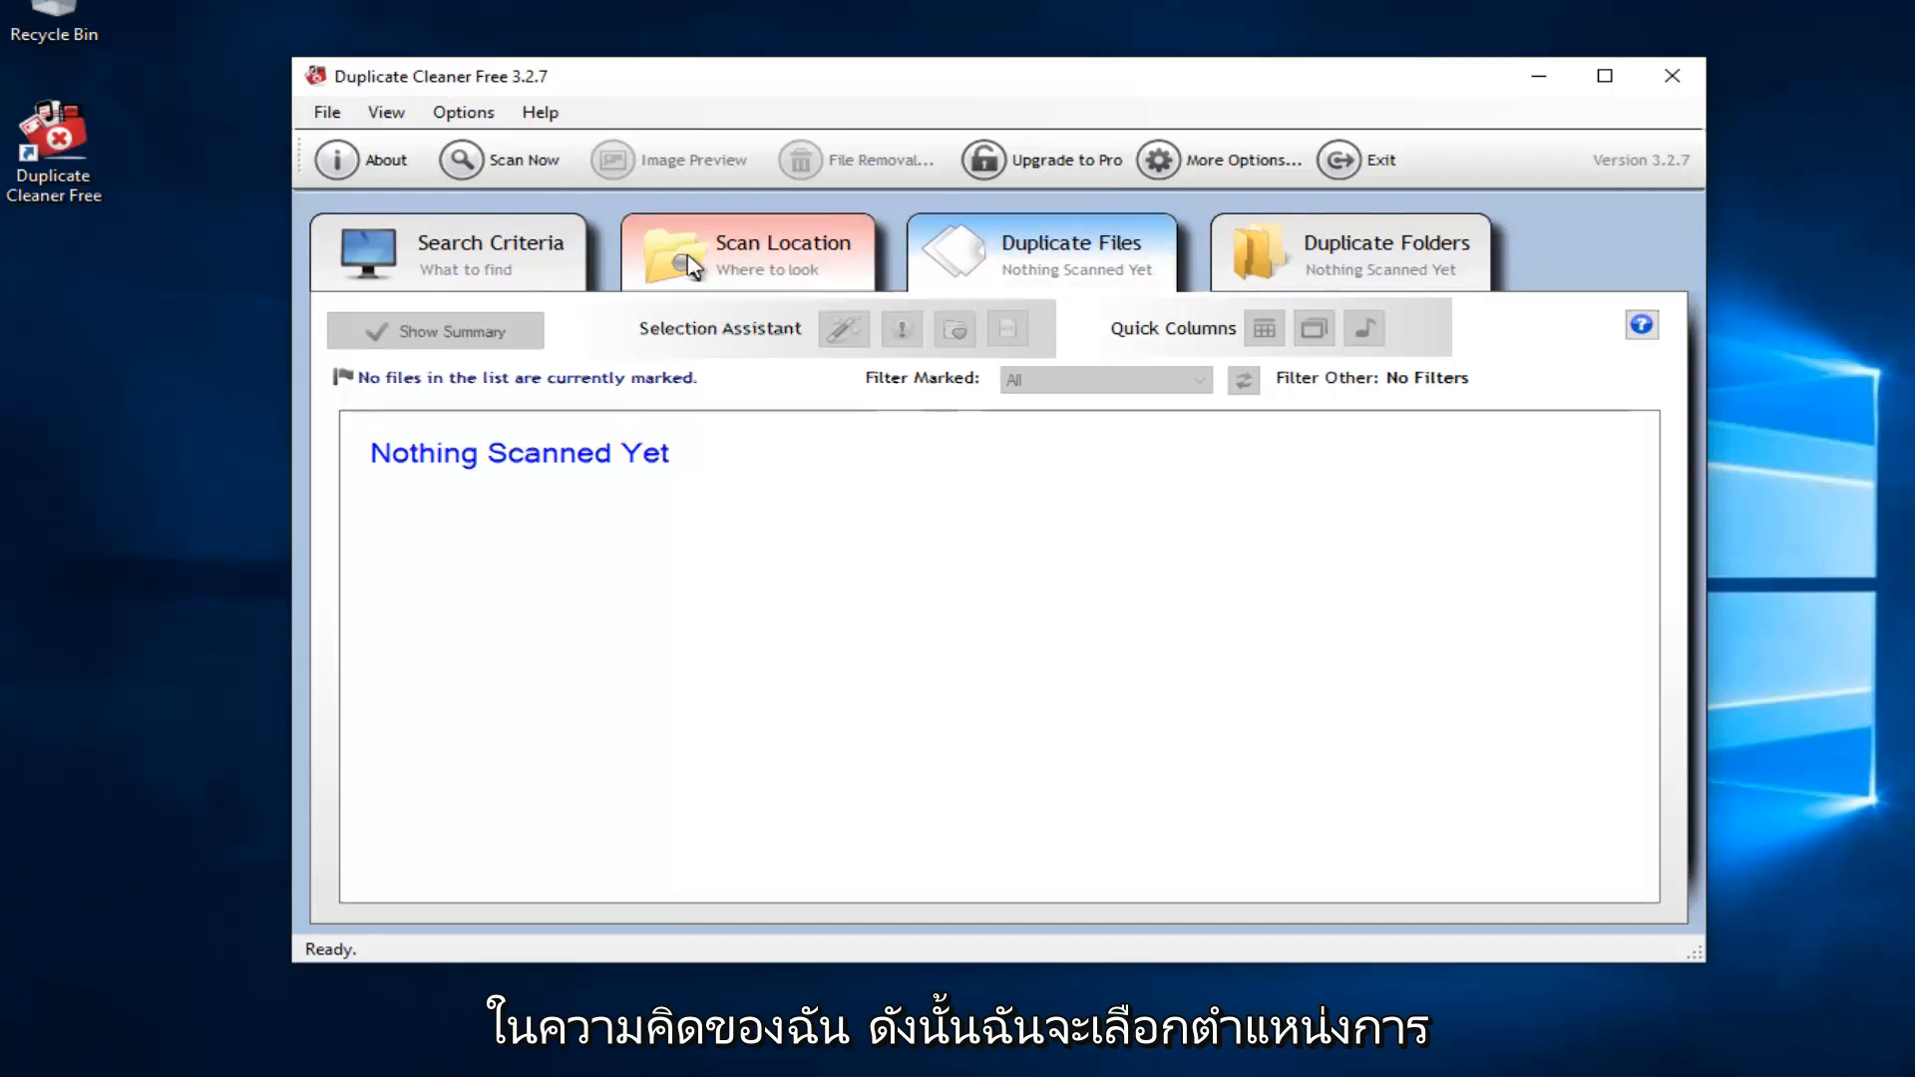
pyautogui.click(749, 252)
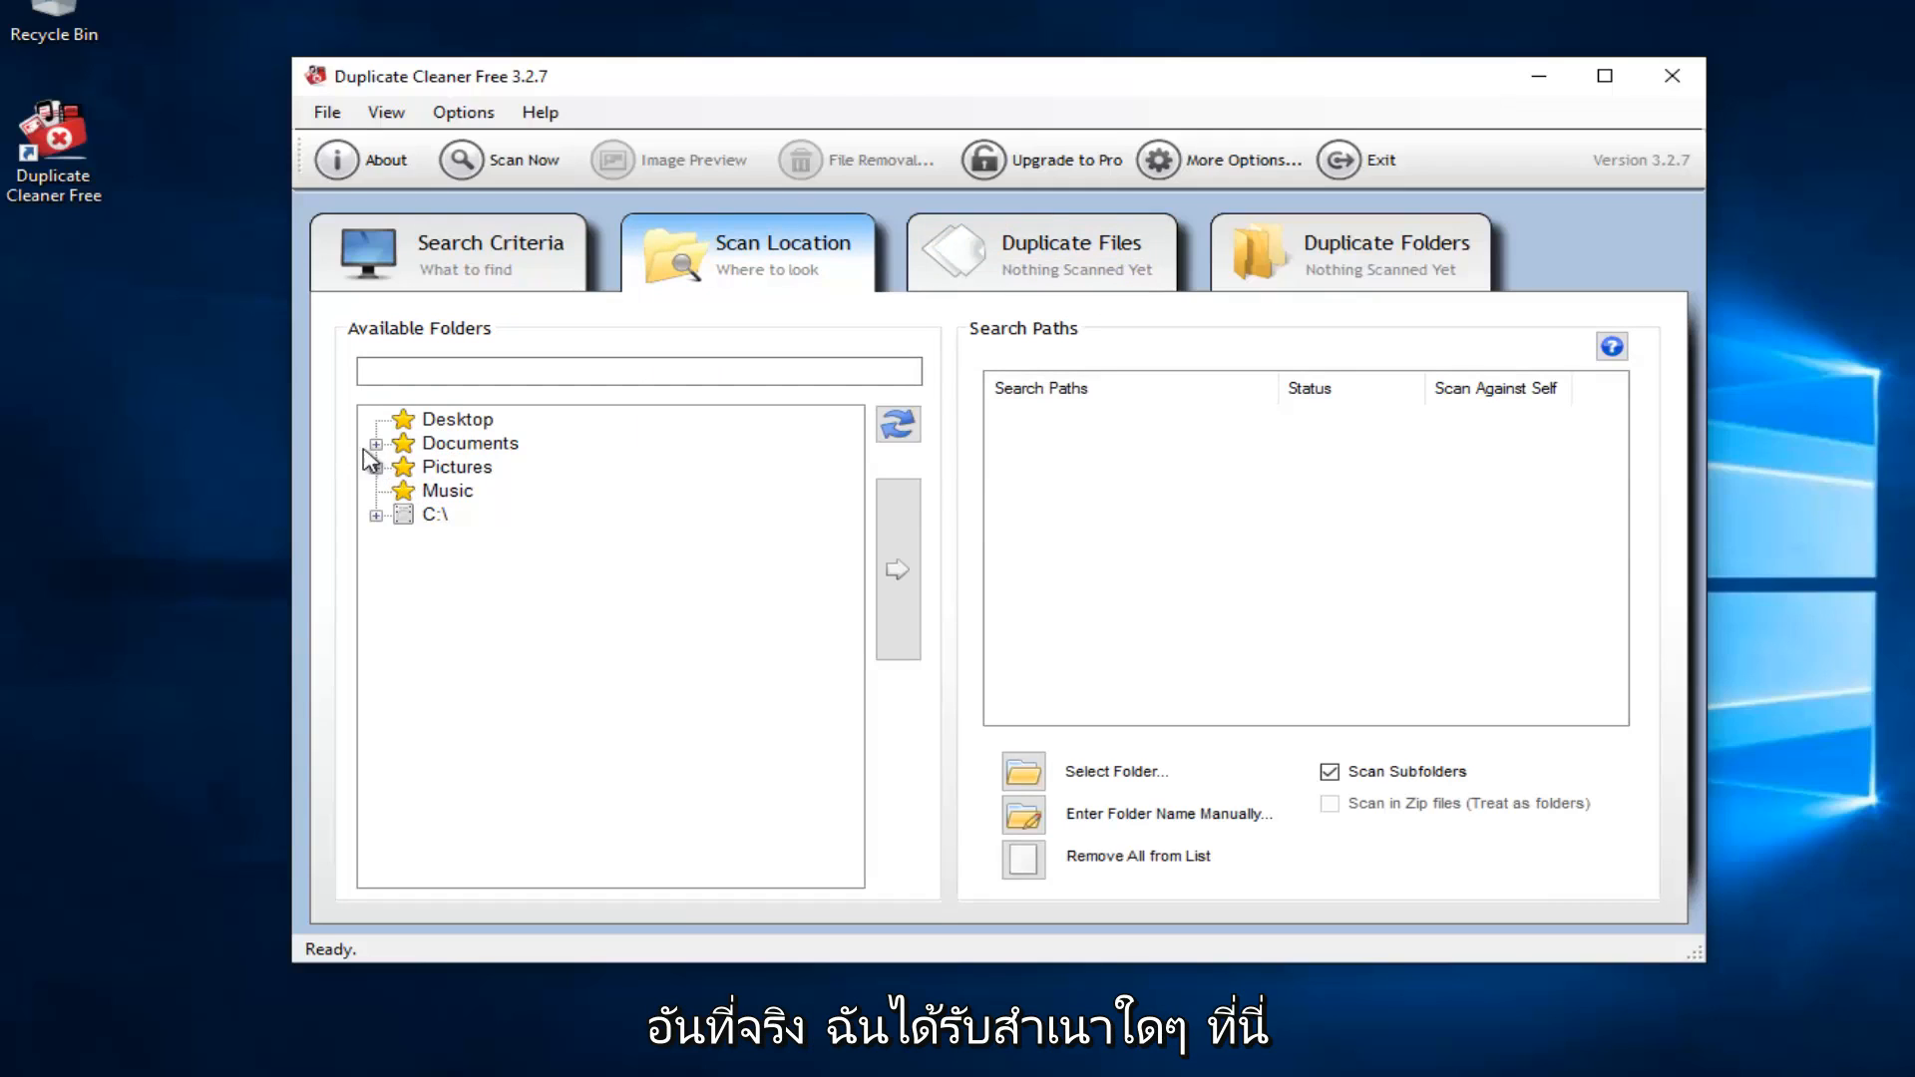
# - Select Documents in Available Folders and add it to the search paths
pyautogui.click(377, 442)
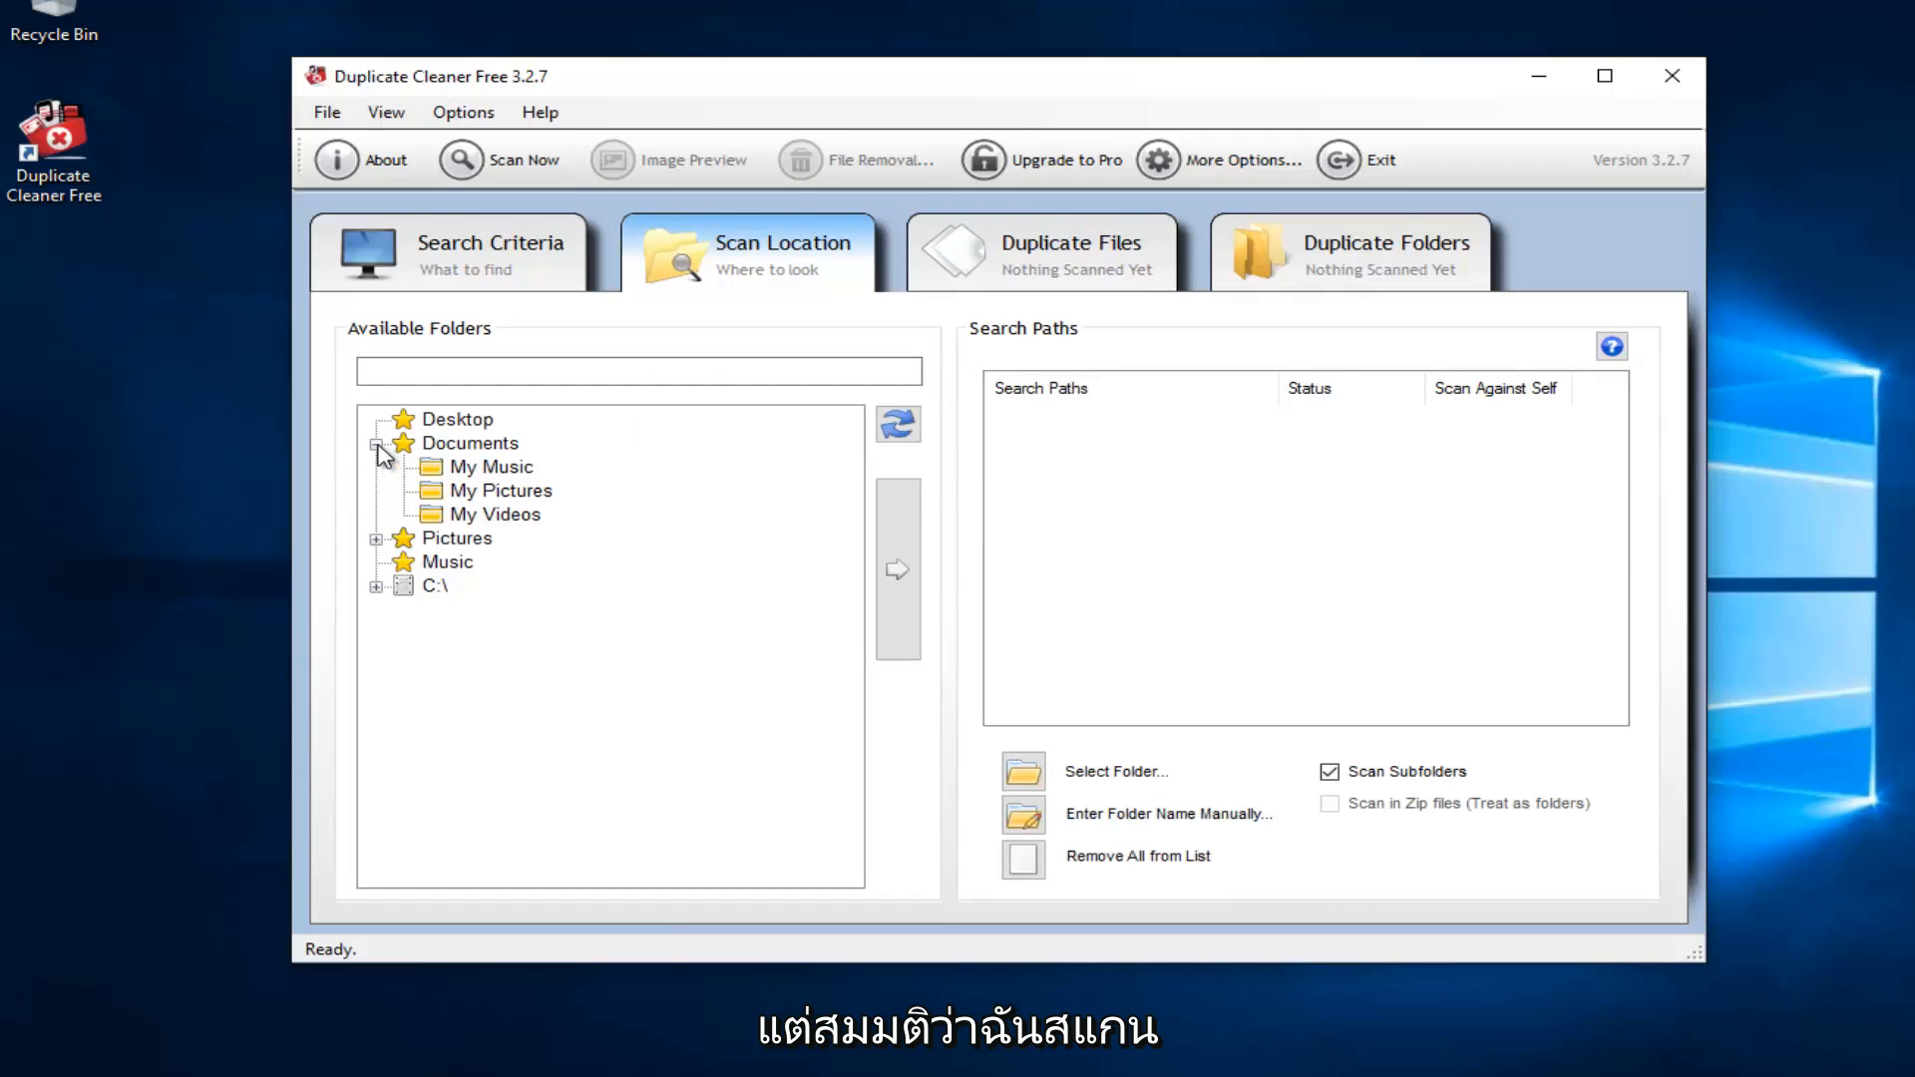
pyautogui.click(469, 442)
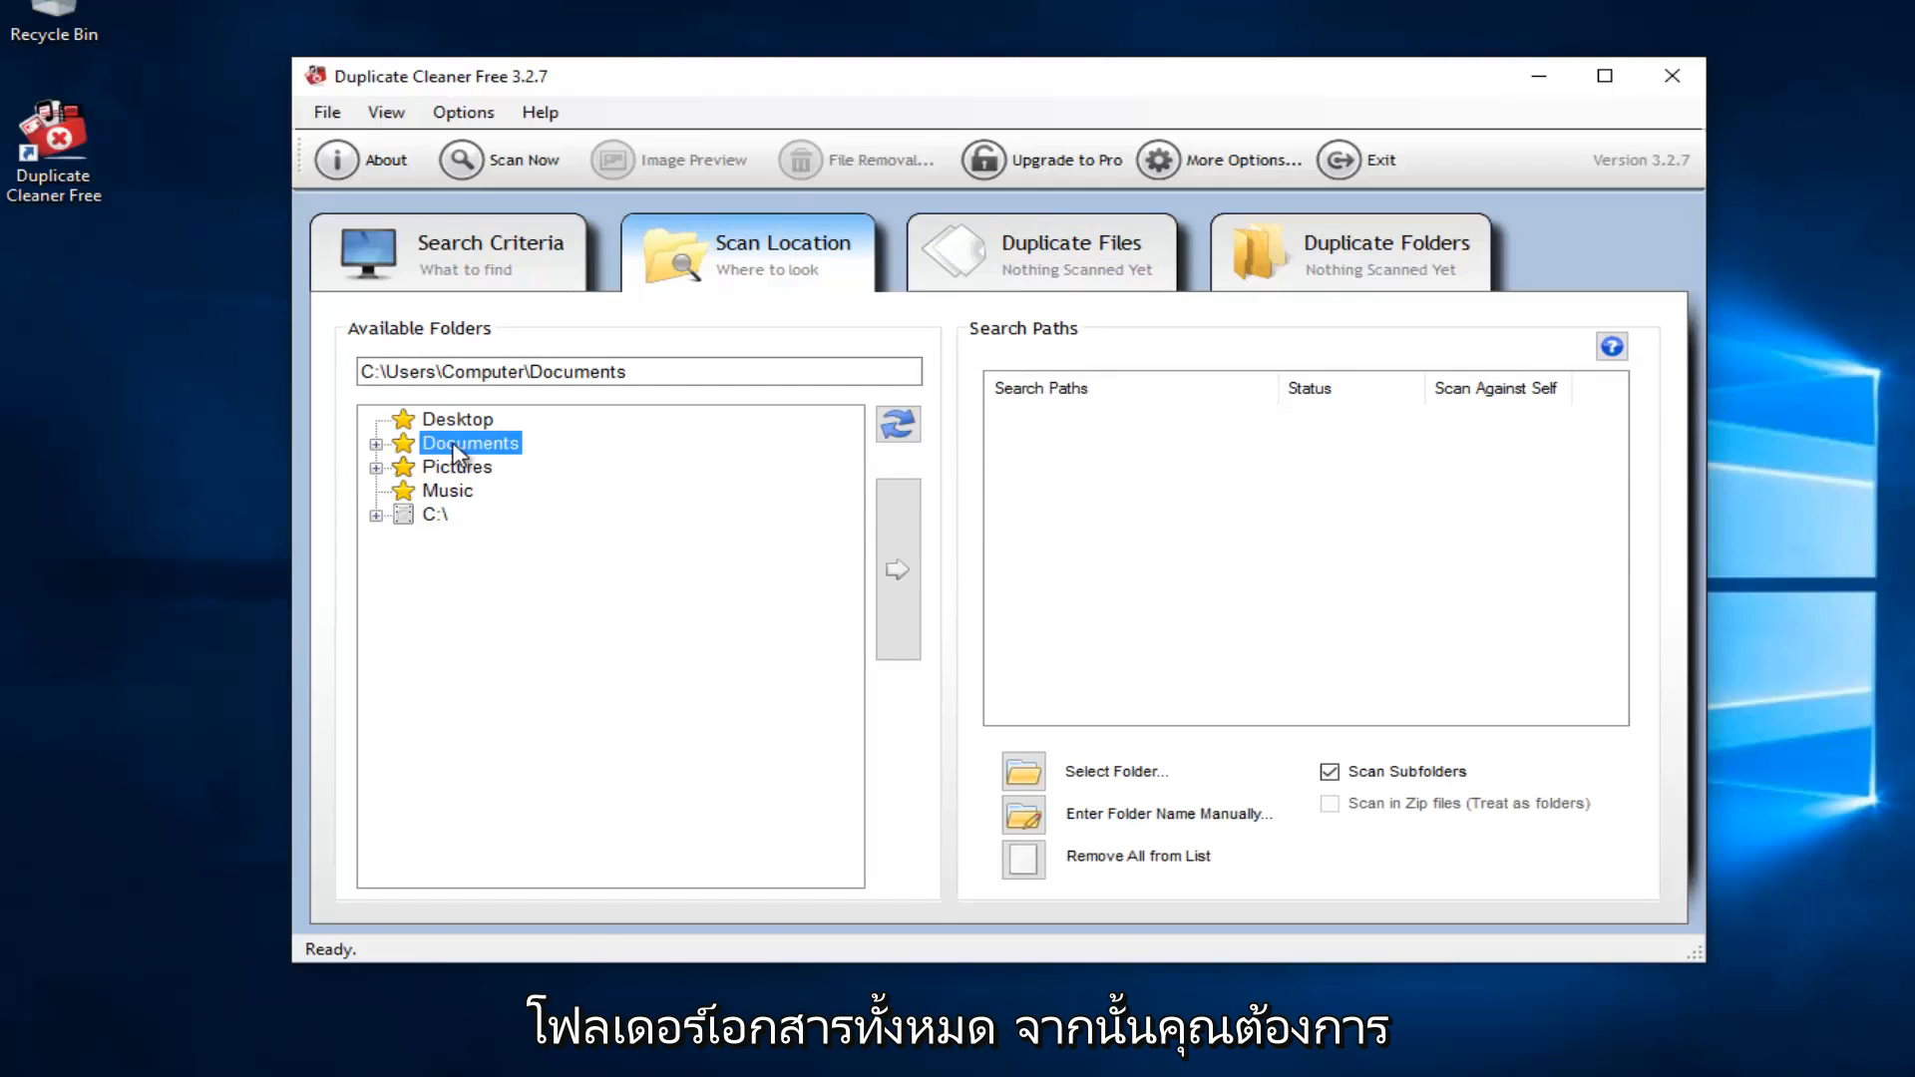
pyautogui.moveTo(898, 574)
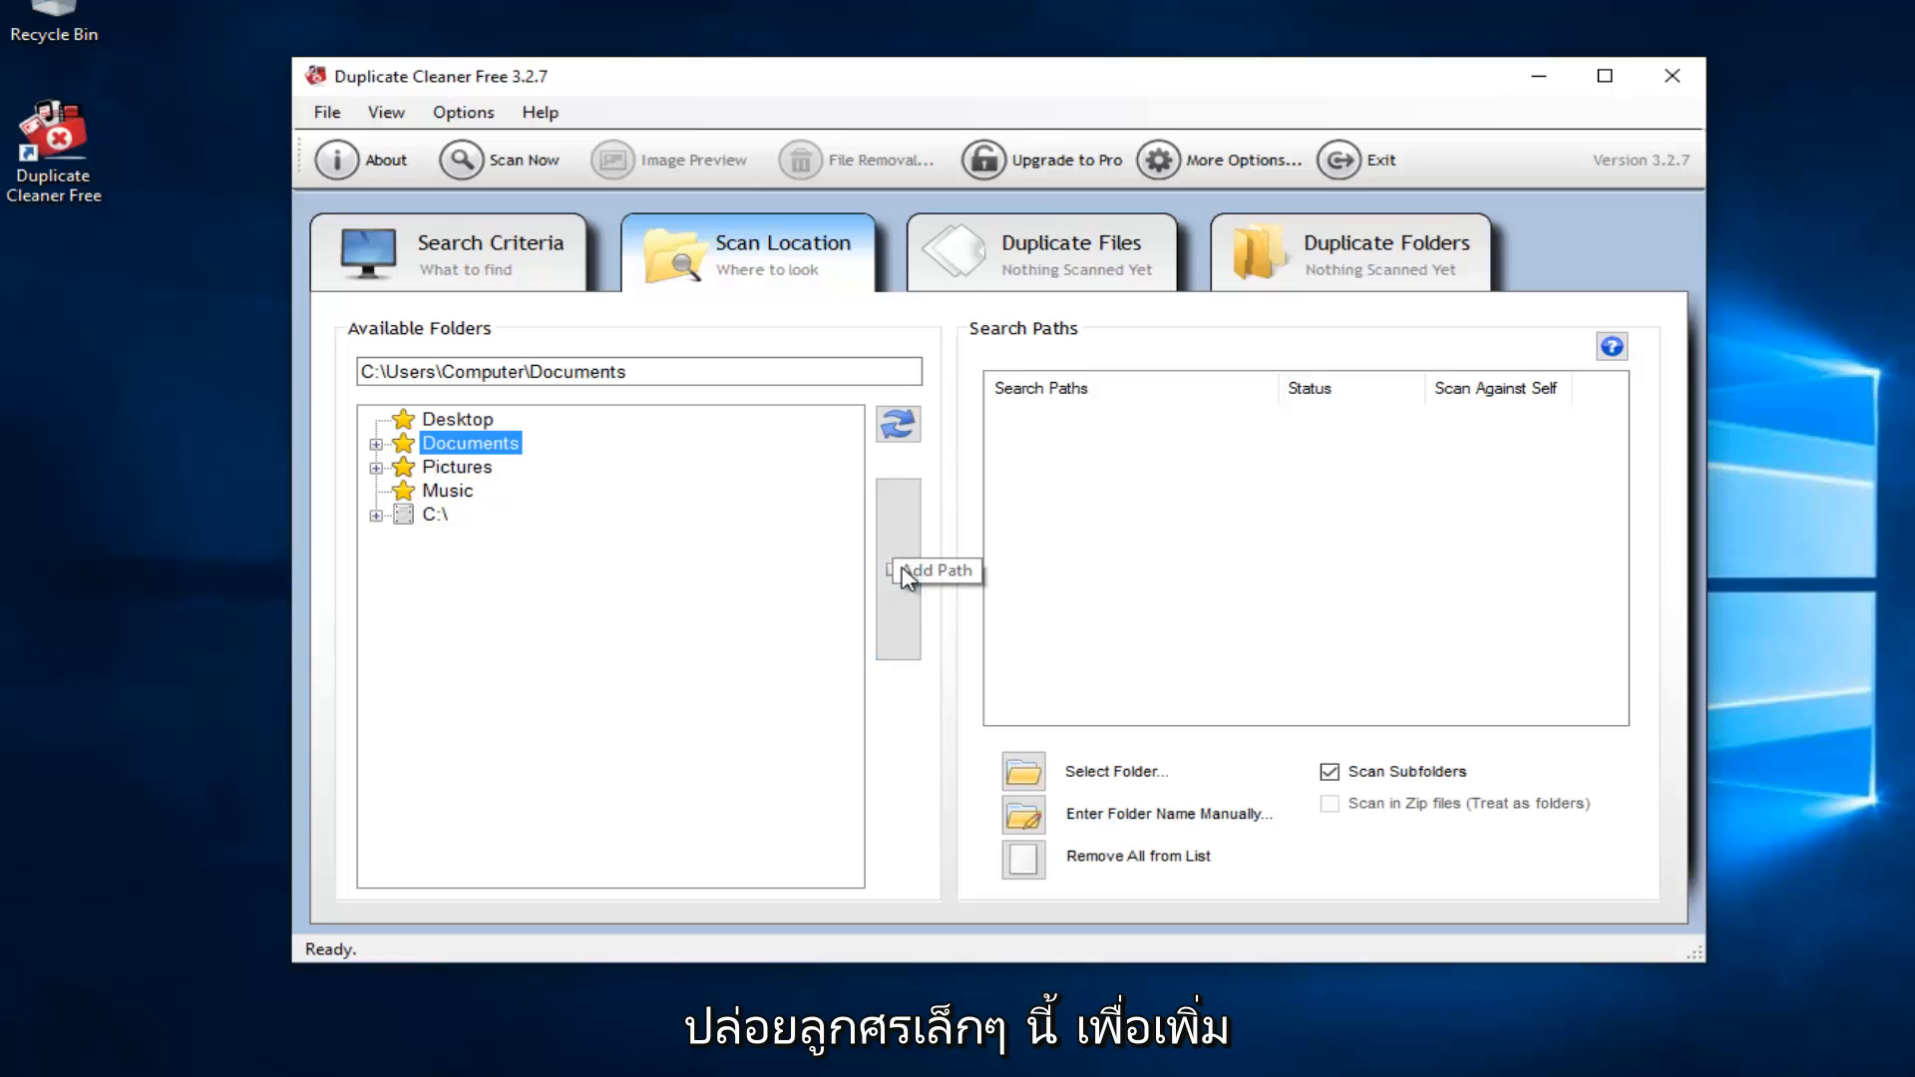
pyautogui.moveTo(1045, 529)
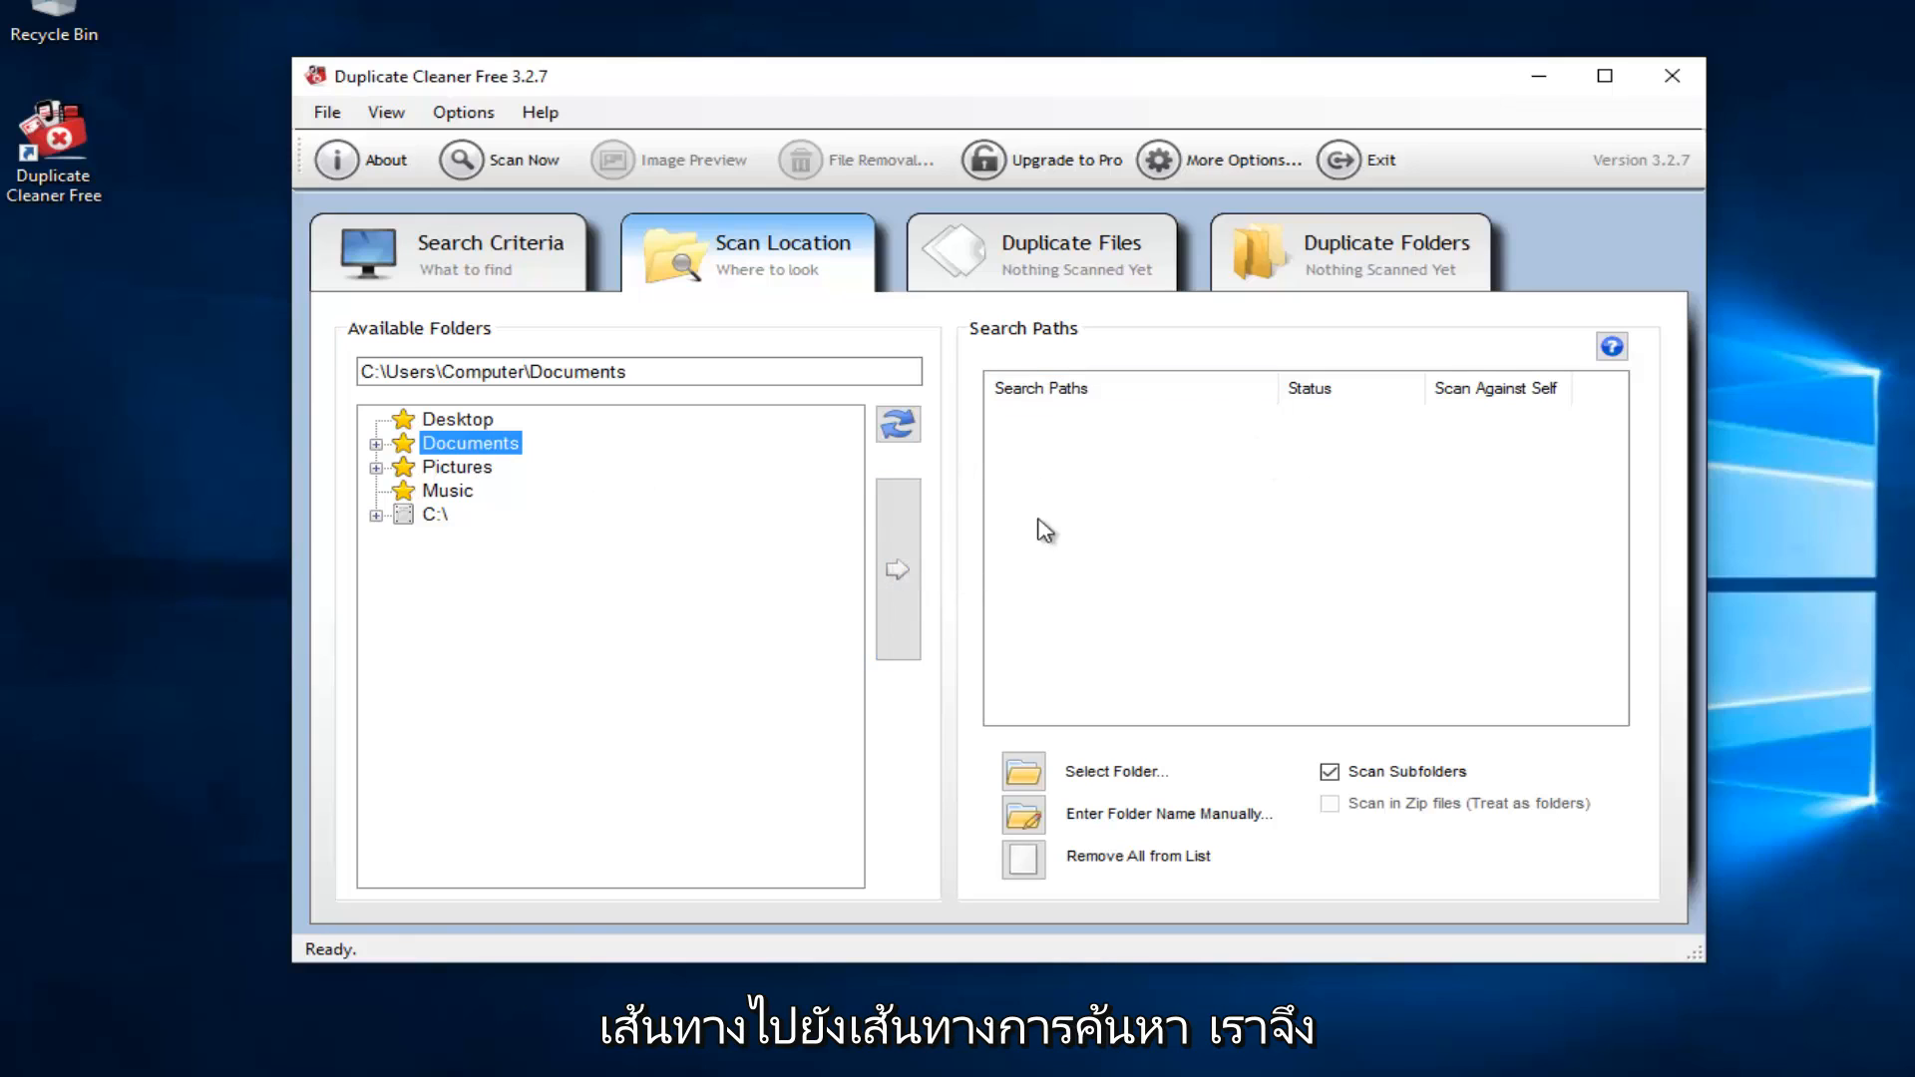
pyautogui.click(898, 568)
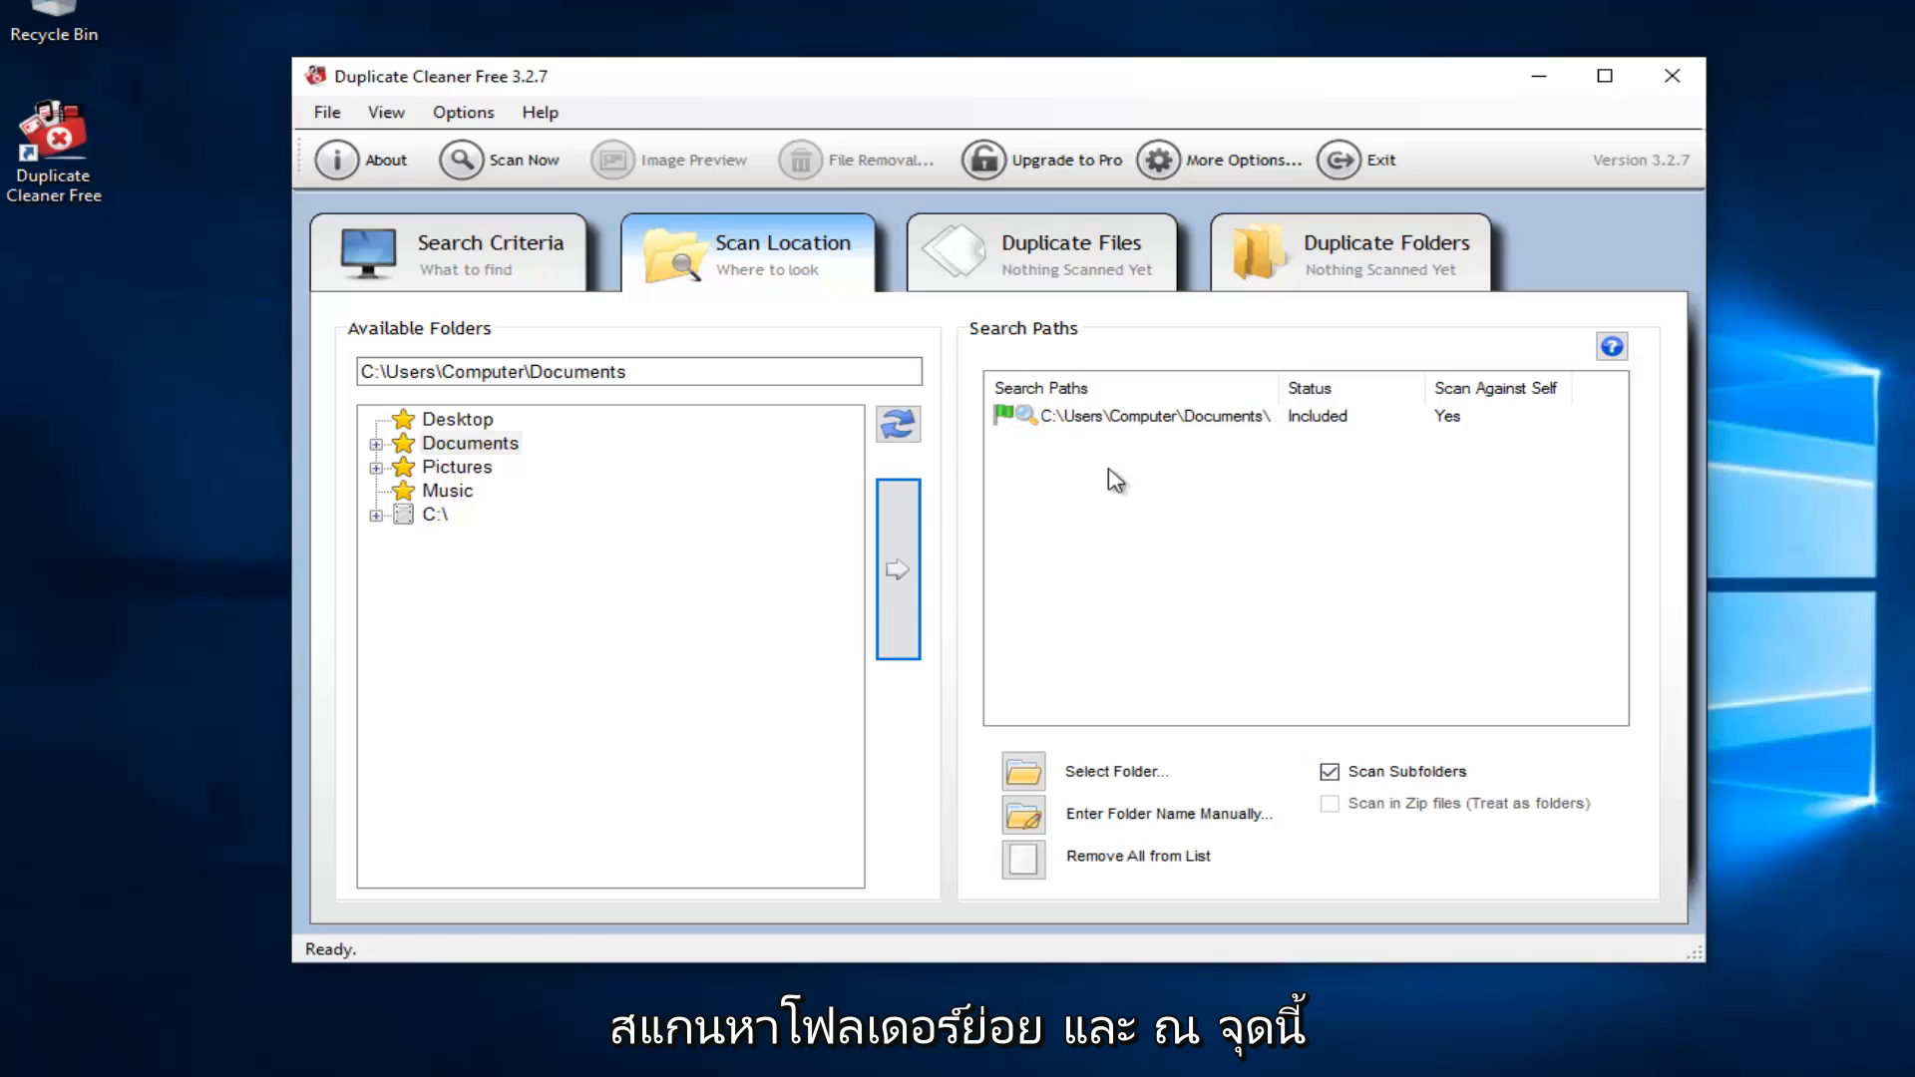
pyautogui.moveTo(1104, 464)
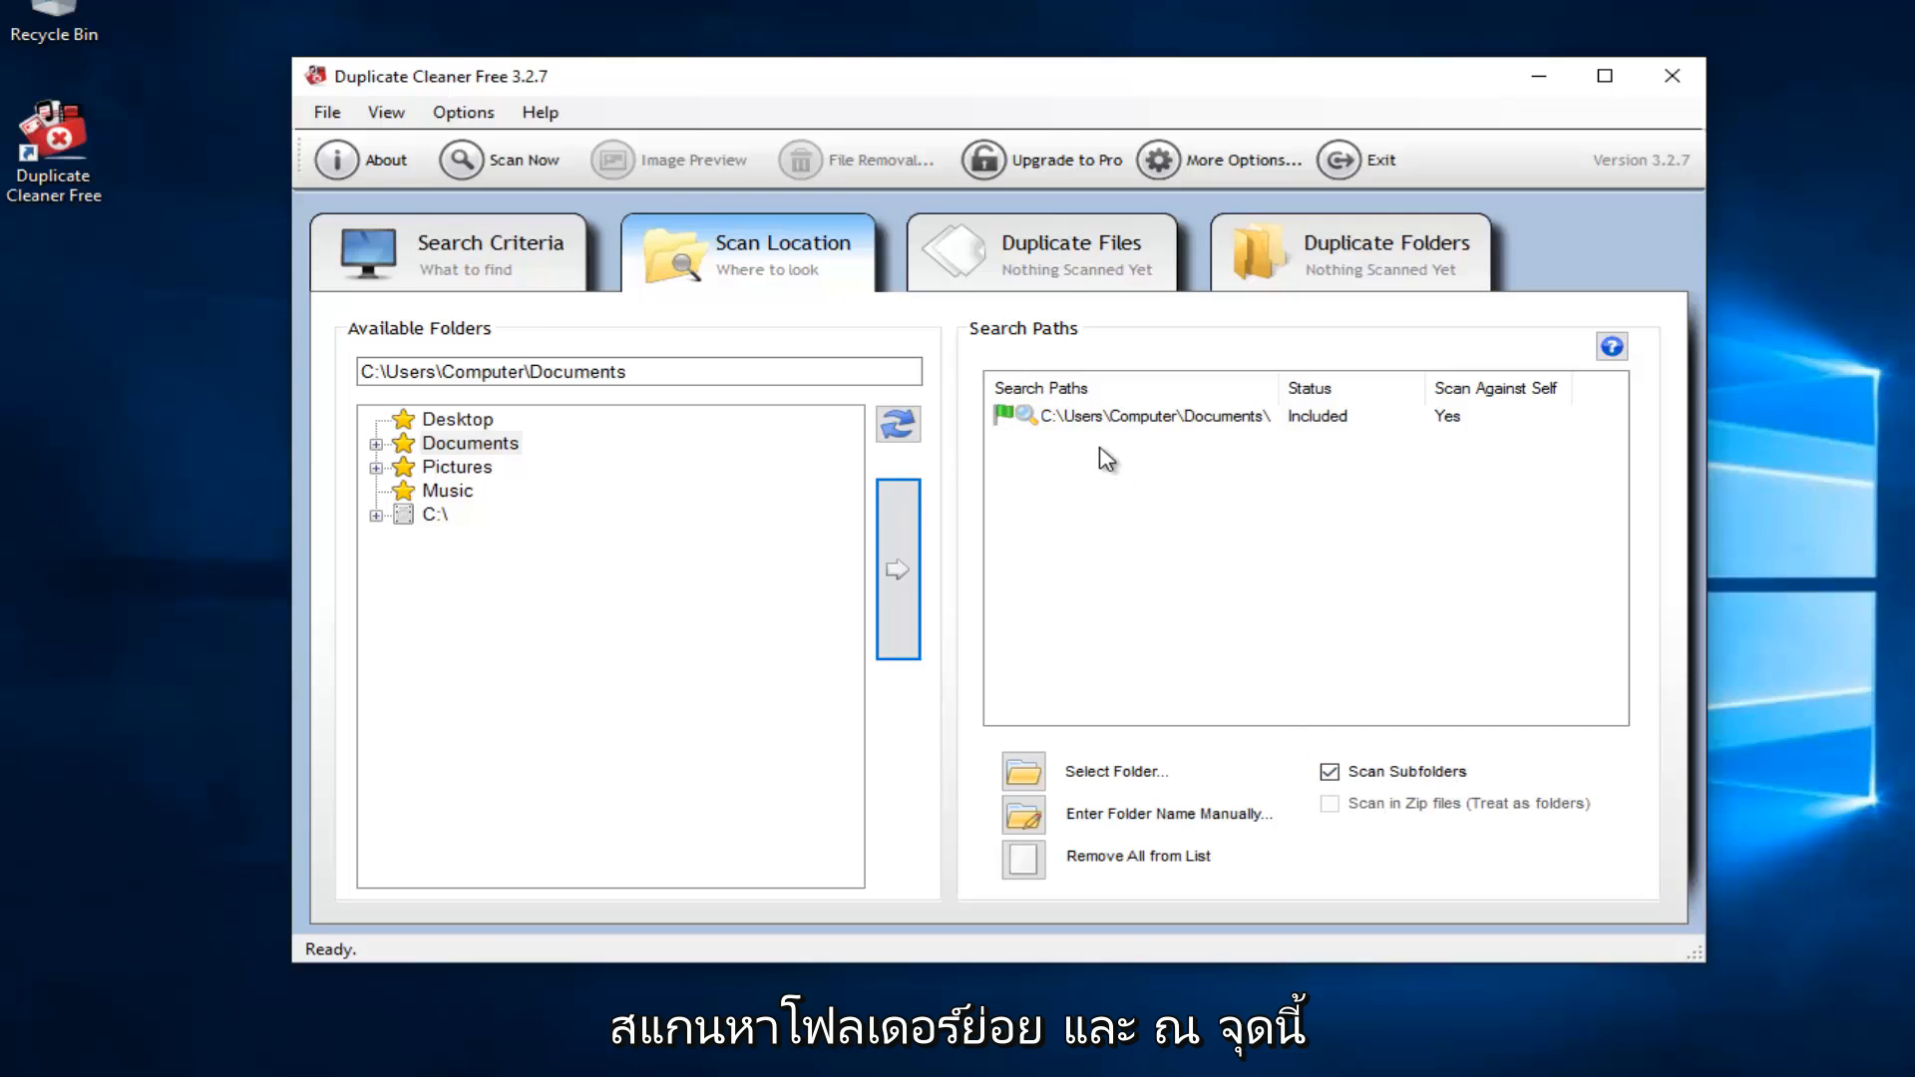
pyautogui.moveTo(532, 159)
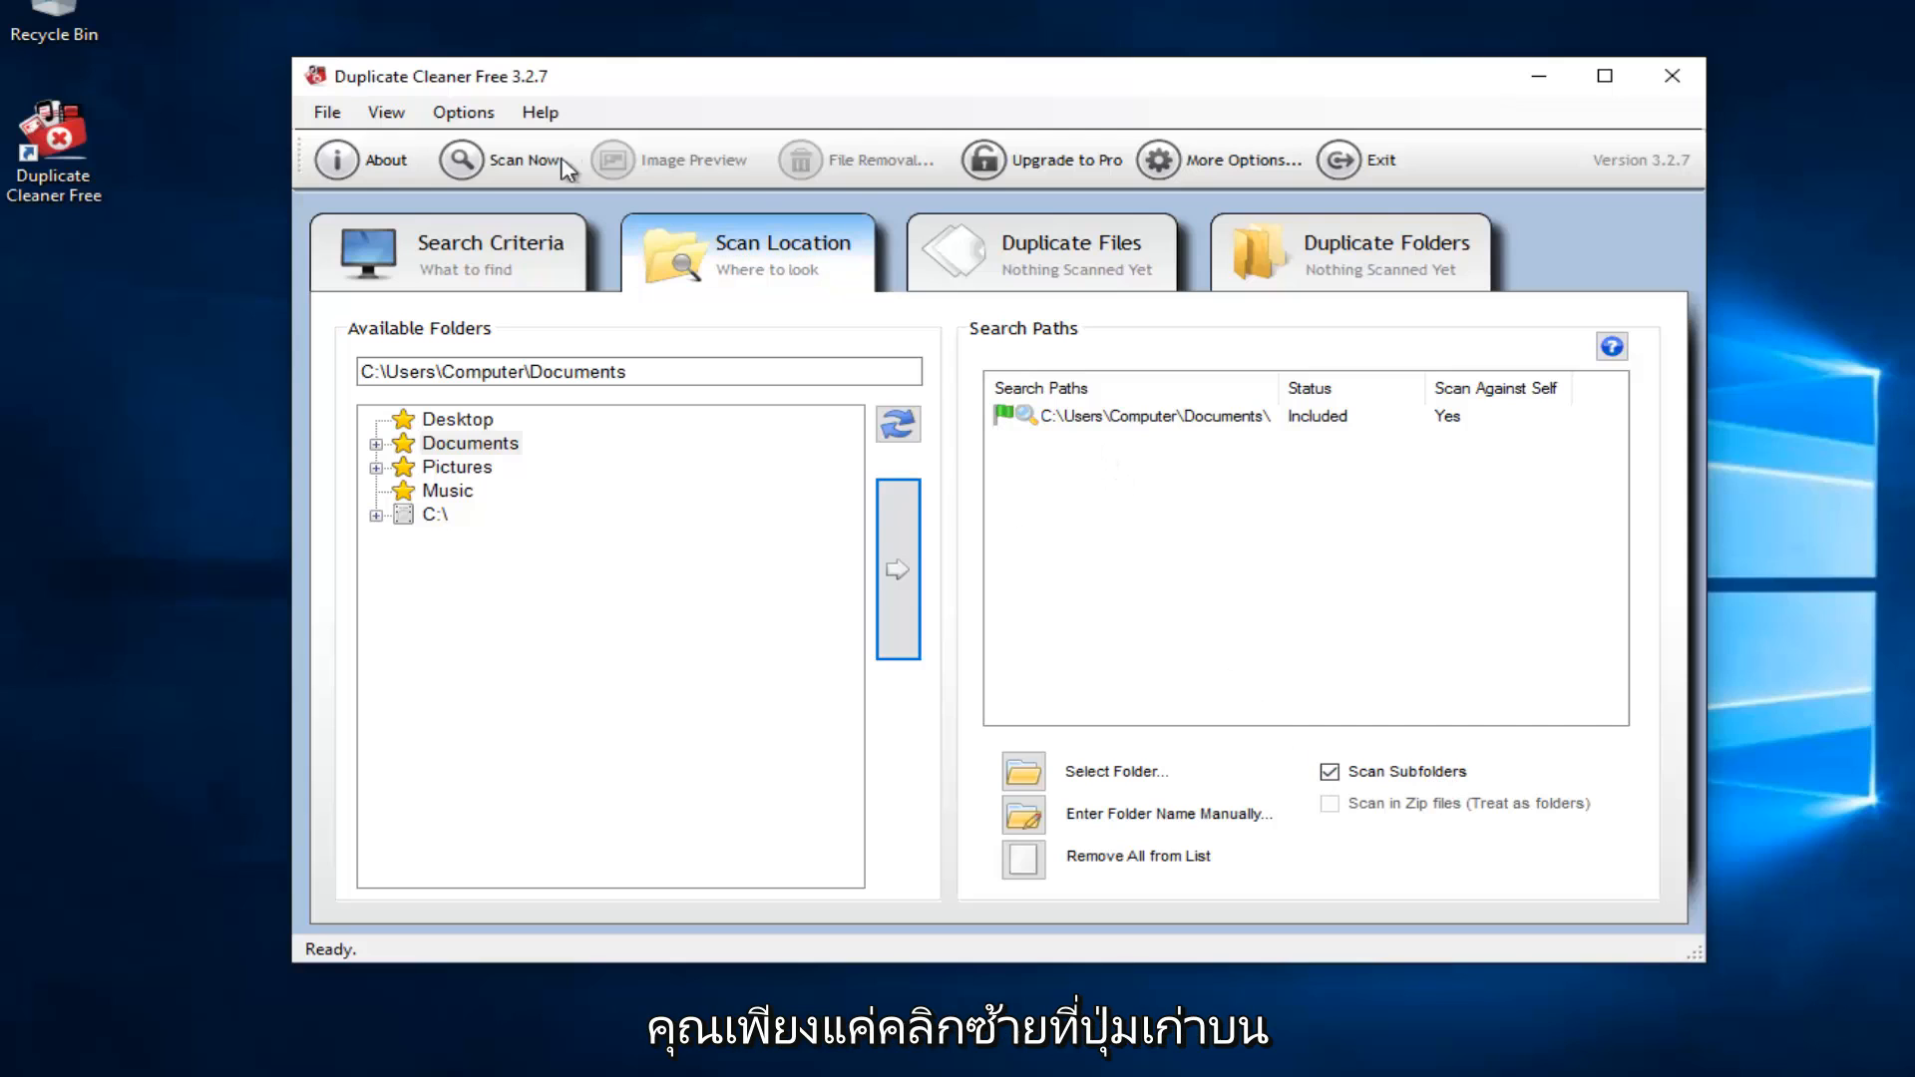
pyautogui.moveTo(489, 160)
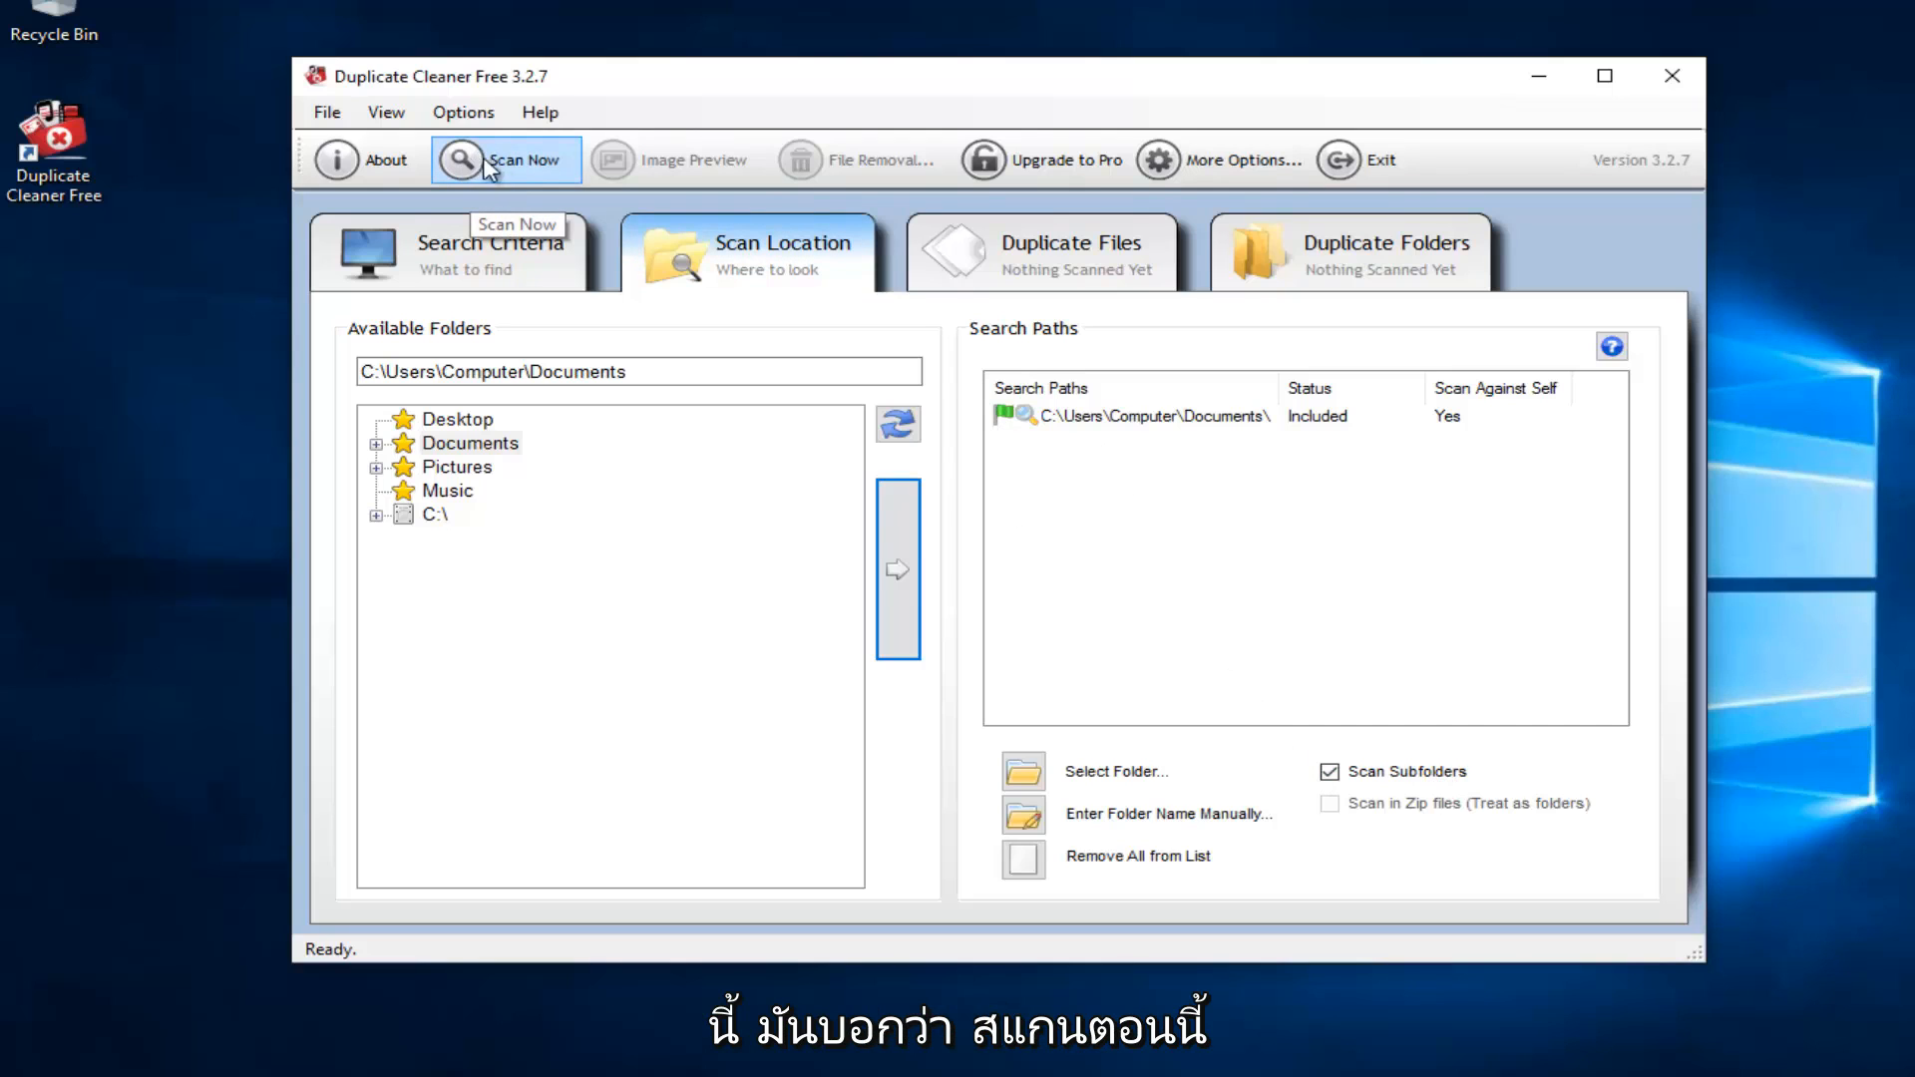
# - Run the duplicate scan on Documents and close the 'no duplicates found' Scan Complete report
pyautogui.click(505, 159)
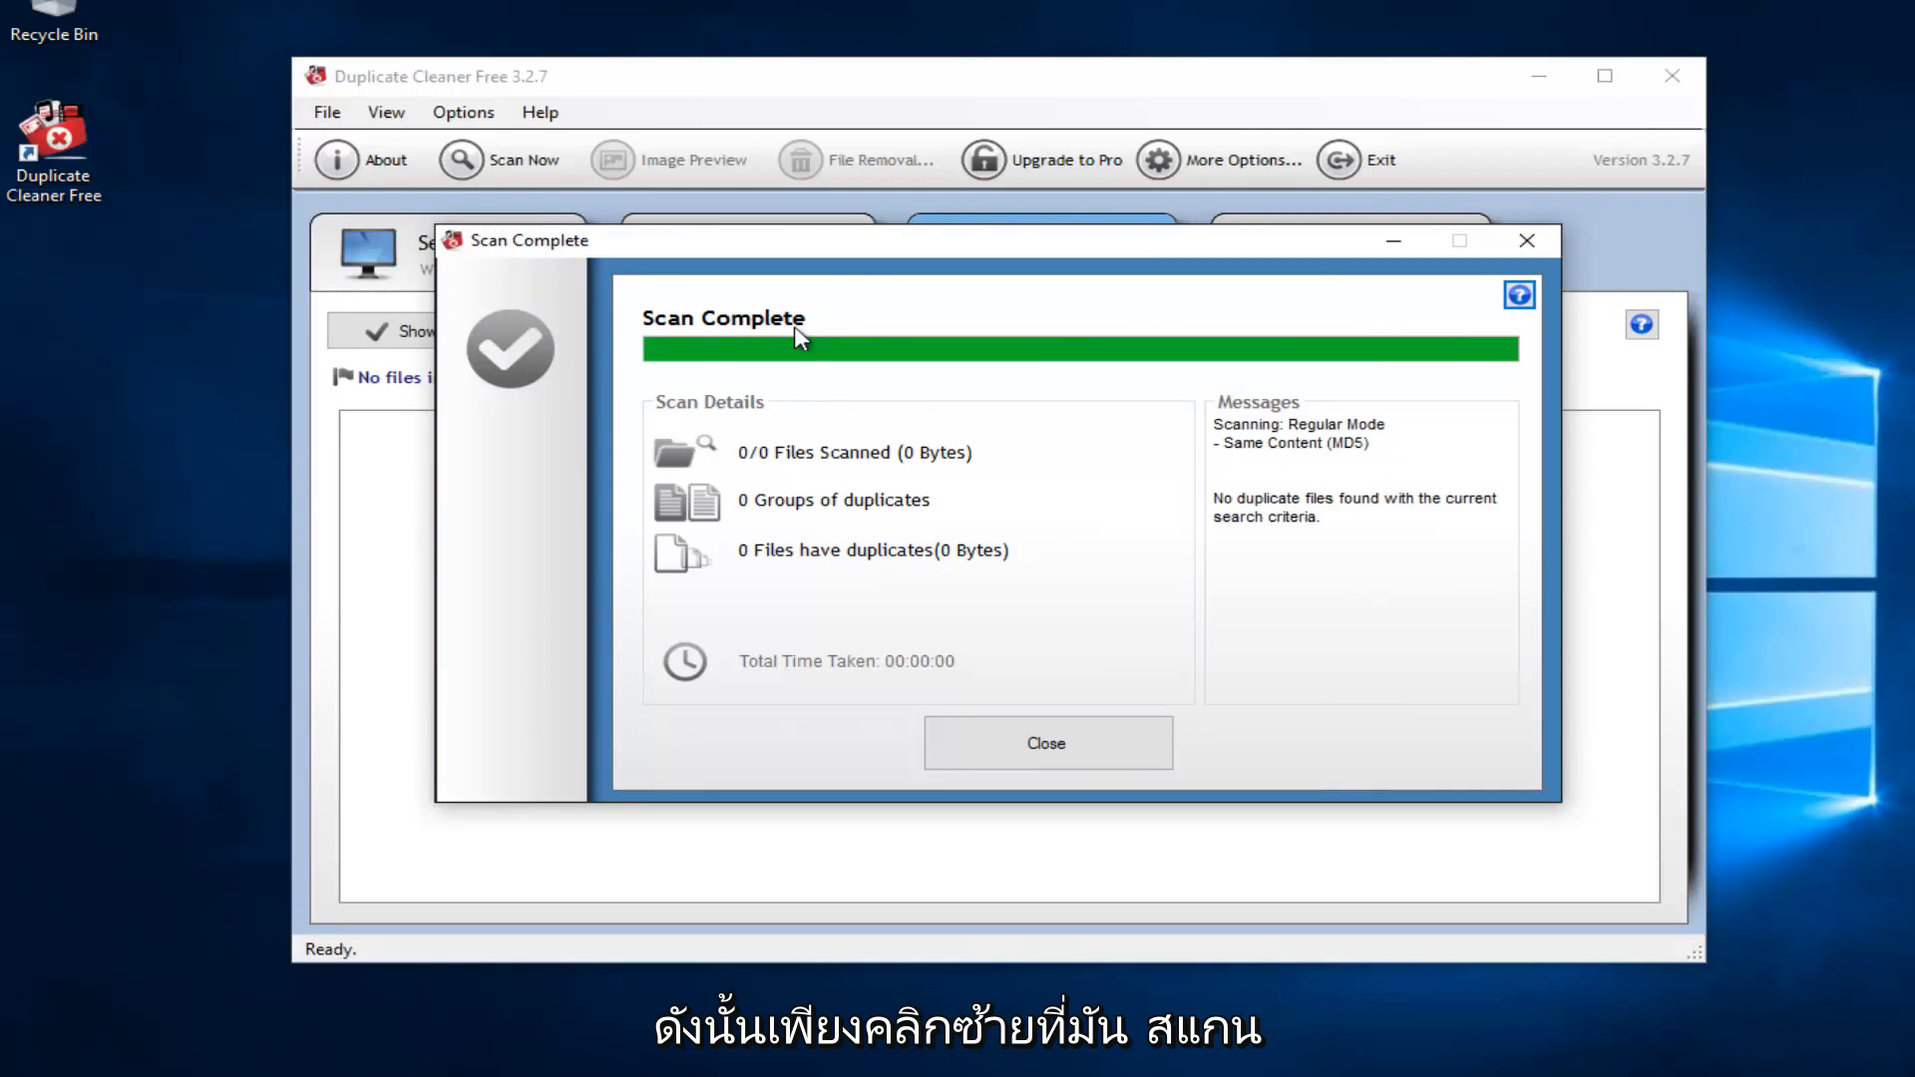
pyautogui.moveTo(1148, 474)
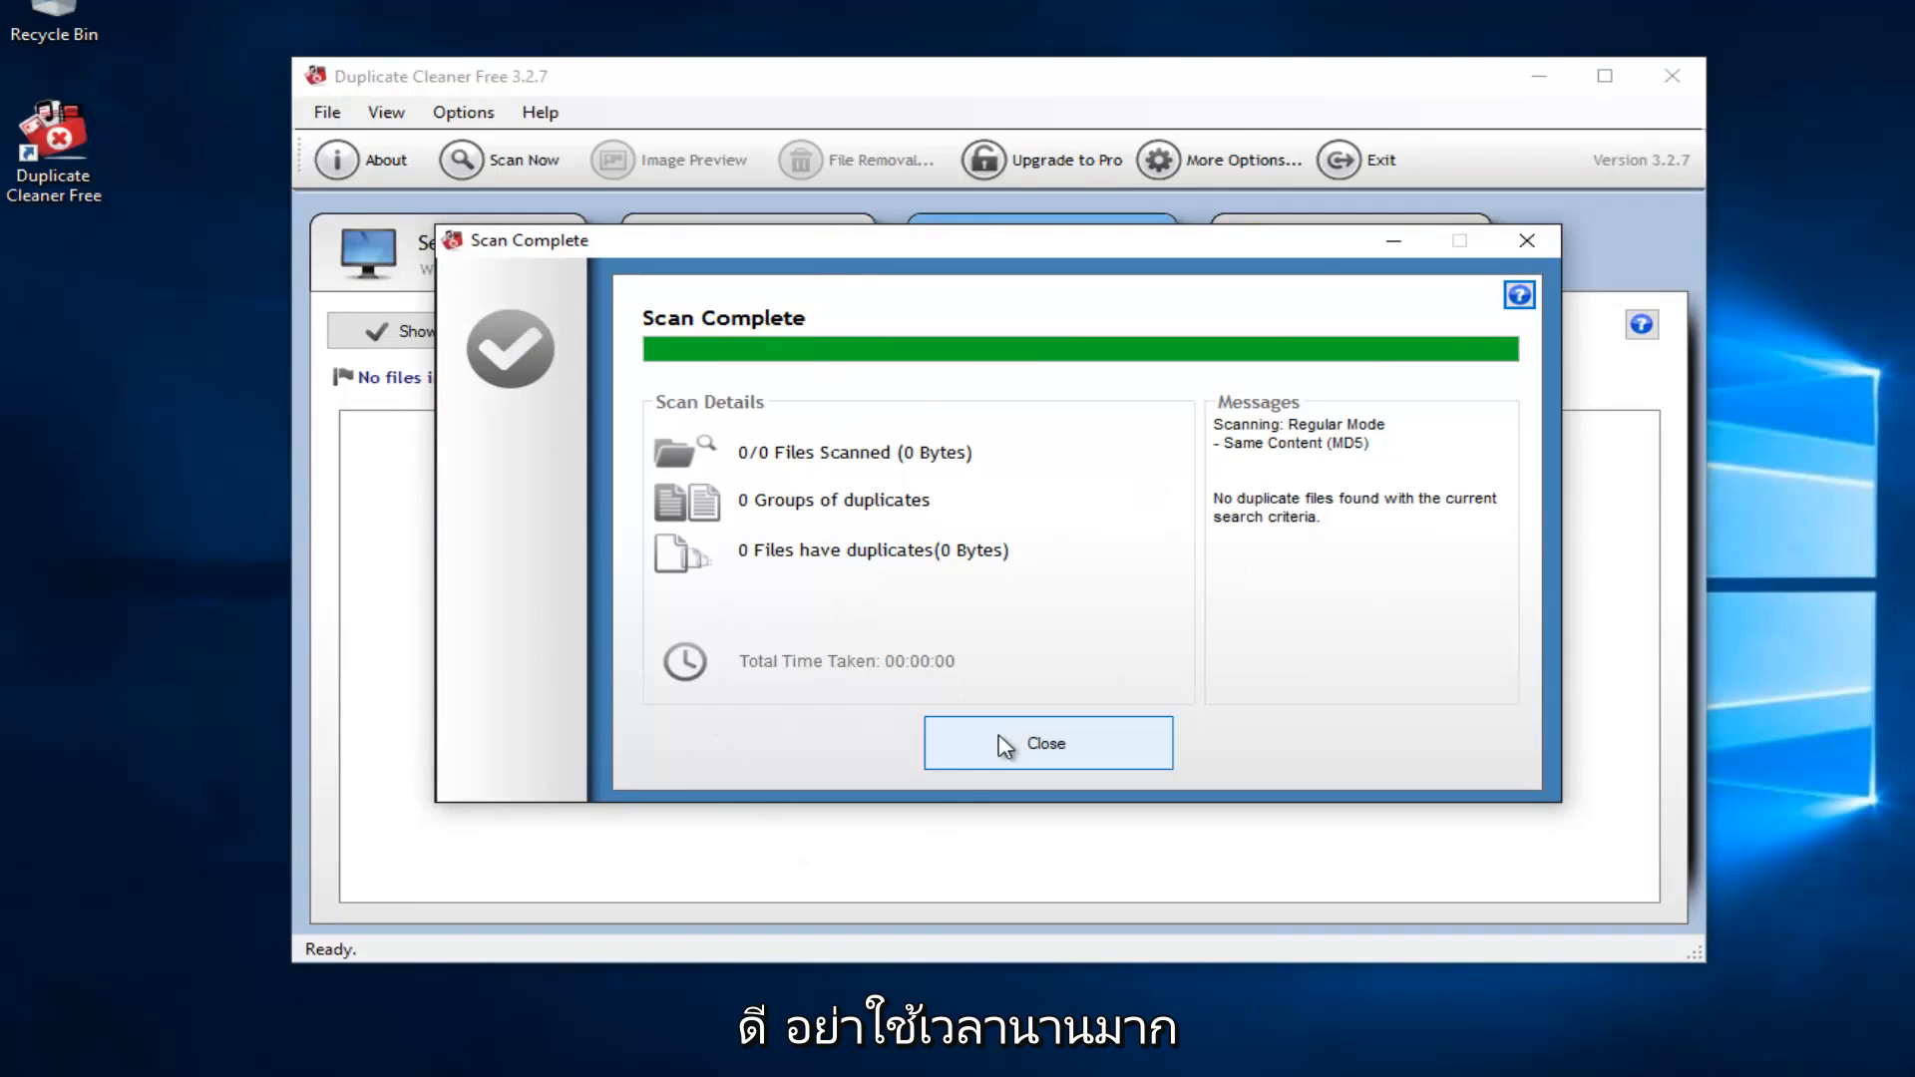
pyautogui.click(1046, 744)
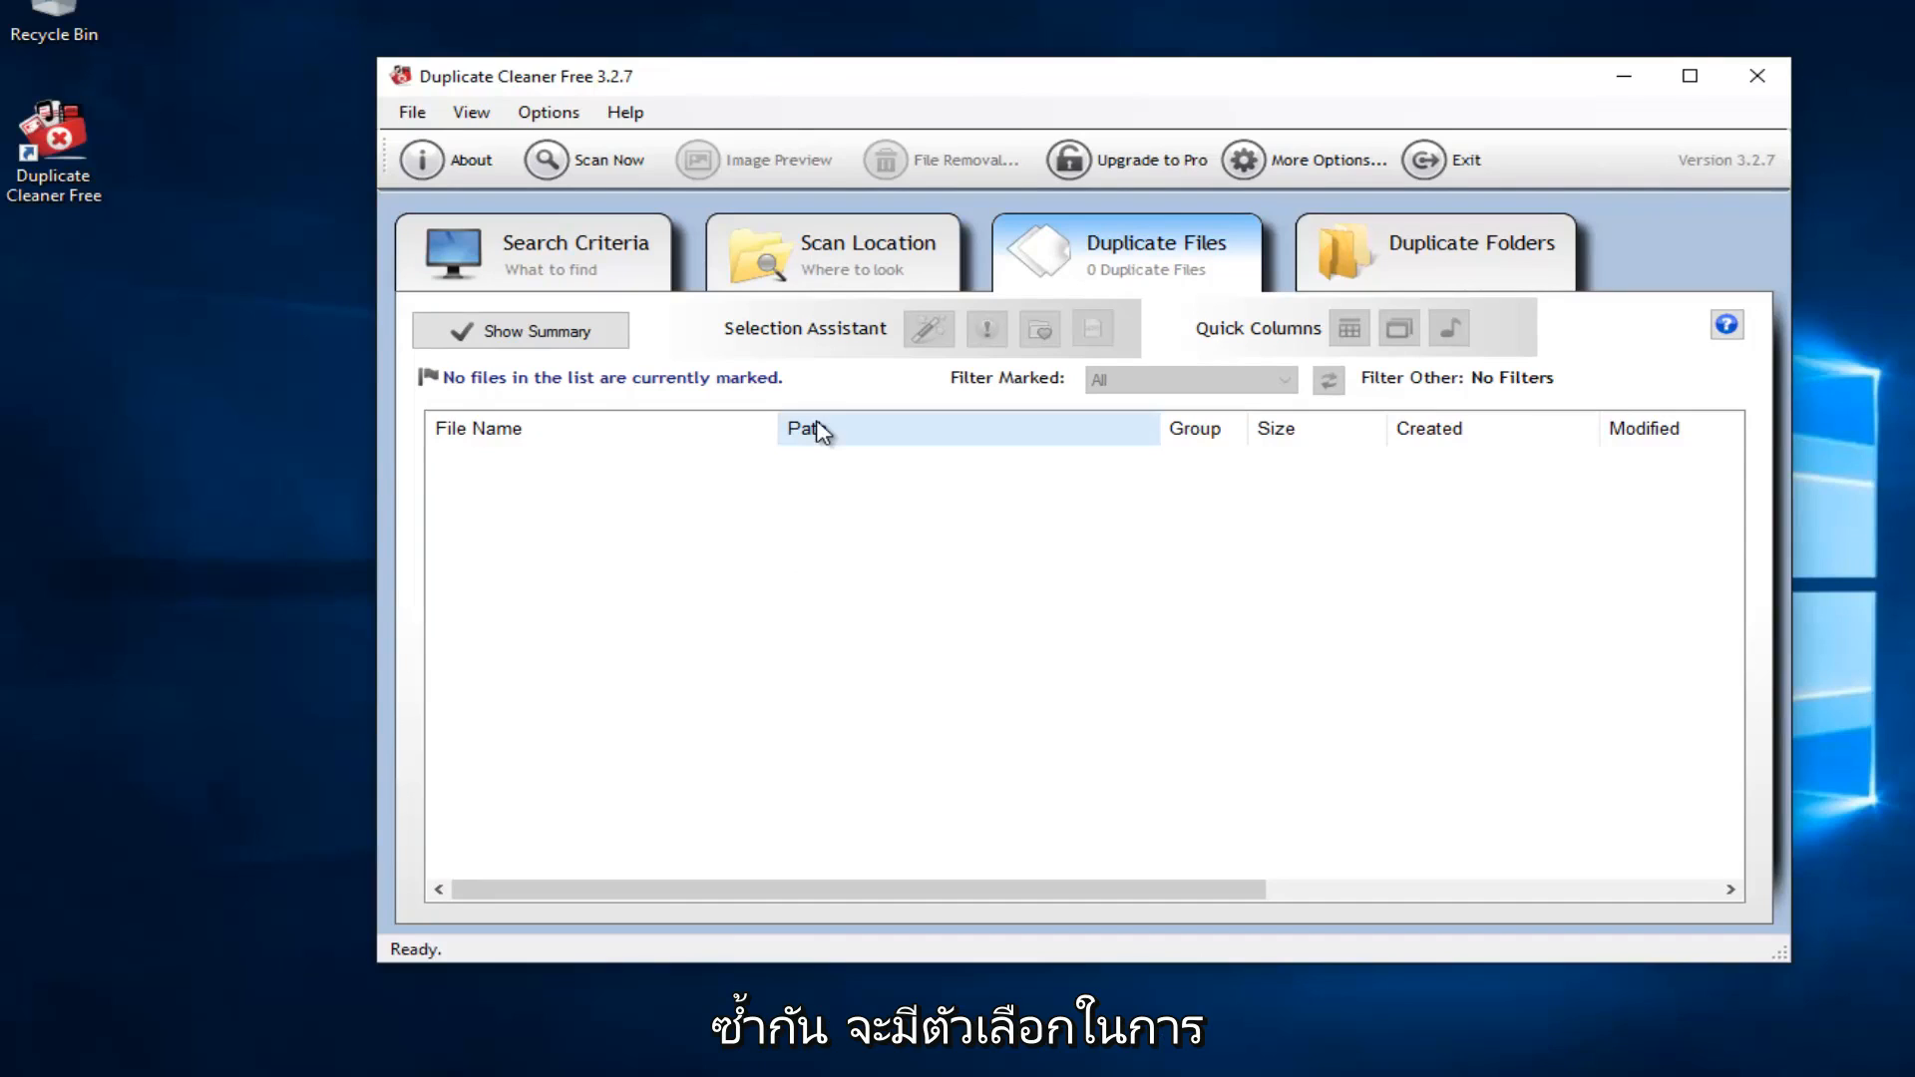
pyautogui.moveTo(633, 701)
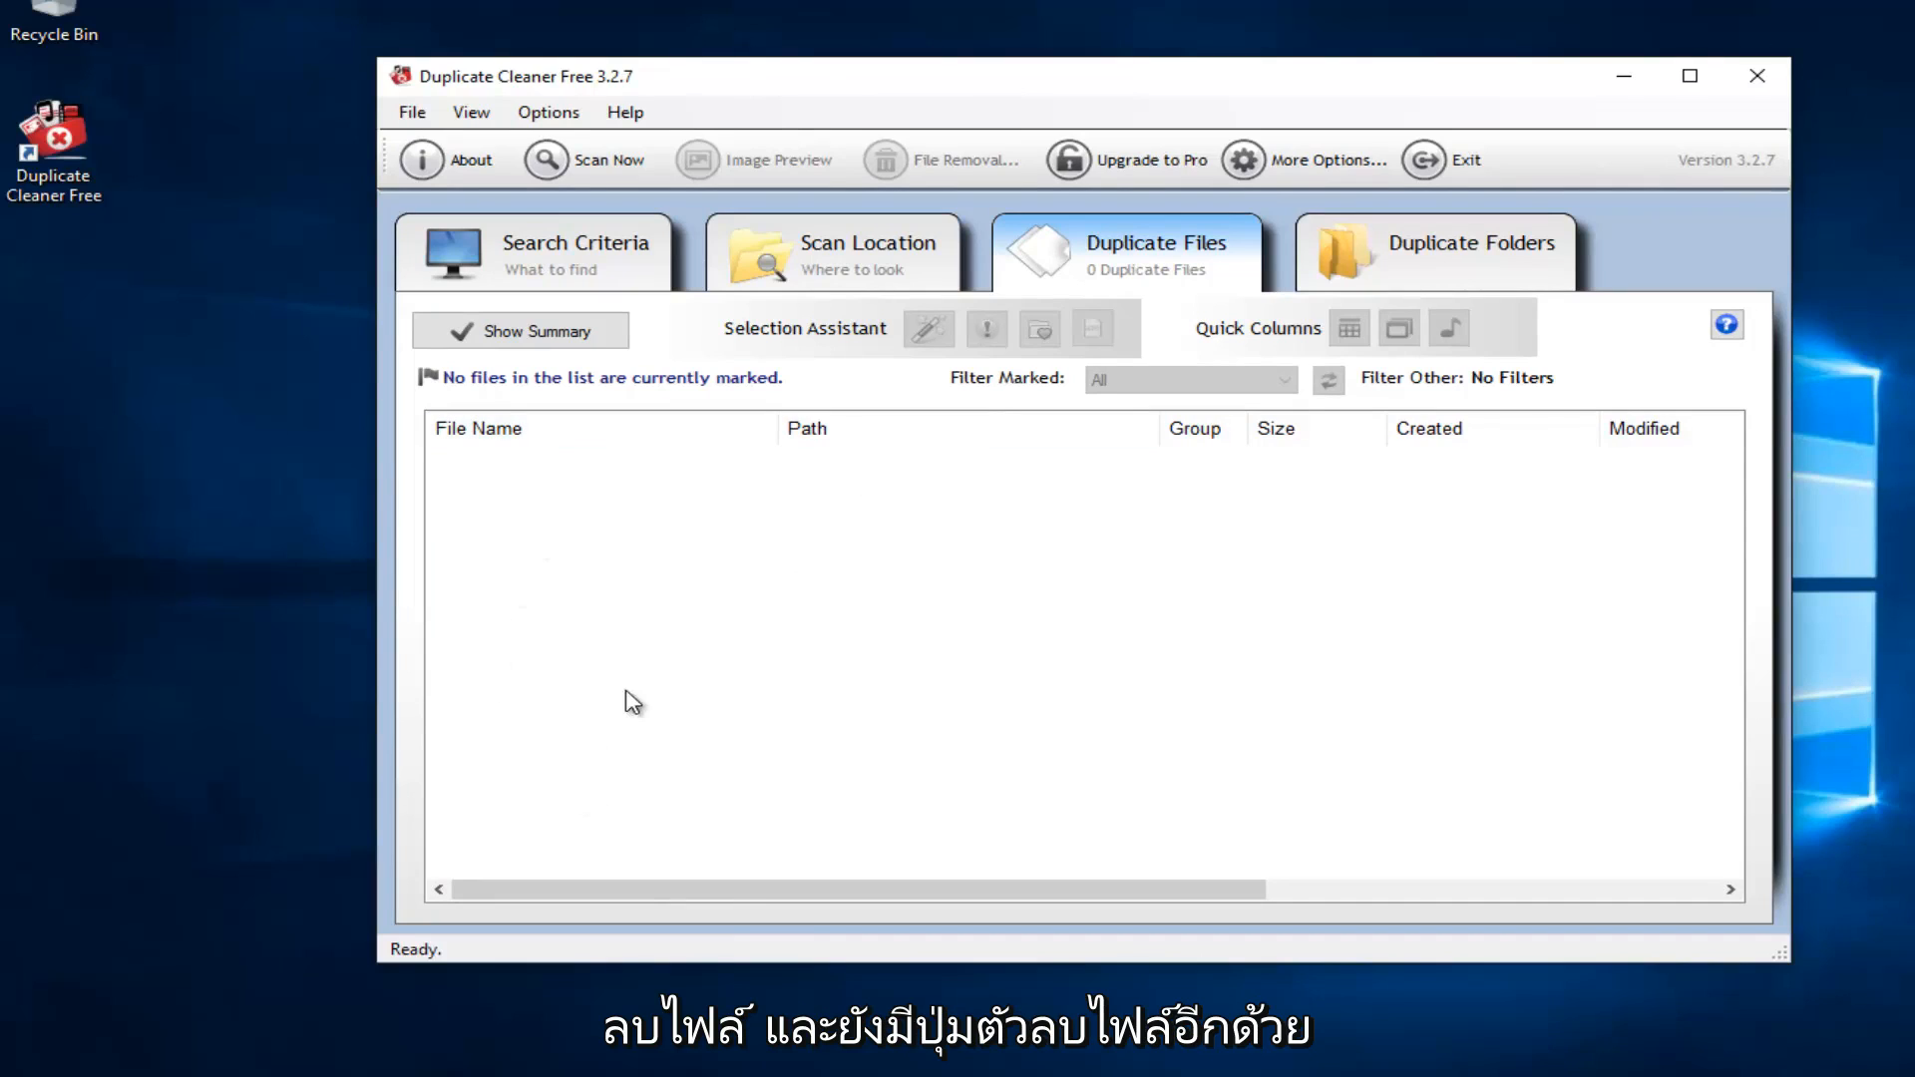
pyautogui.moveTo(926, 159)
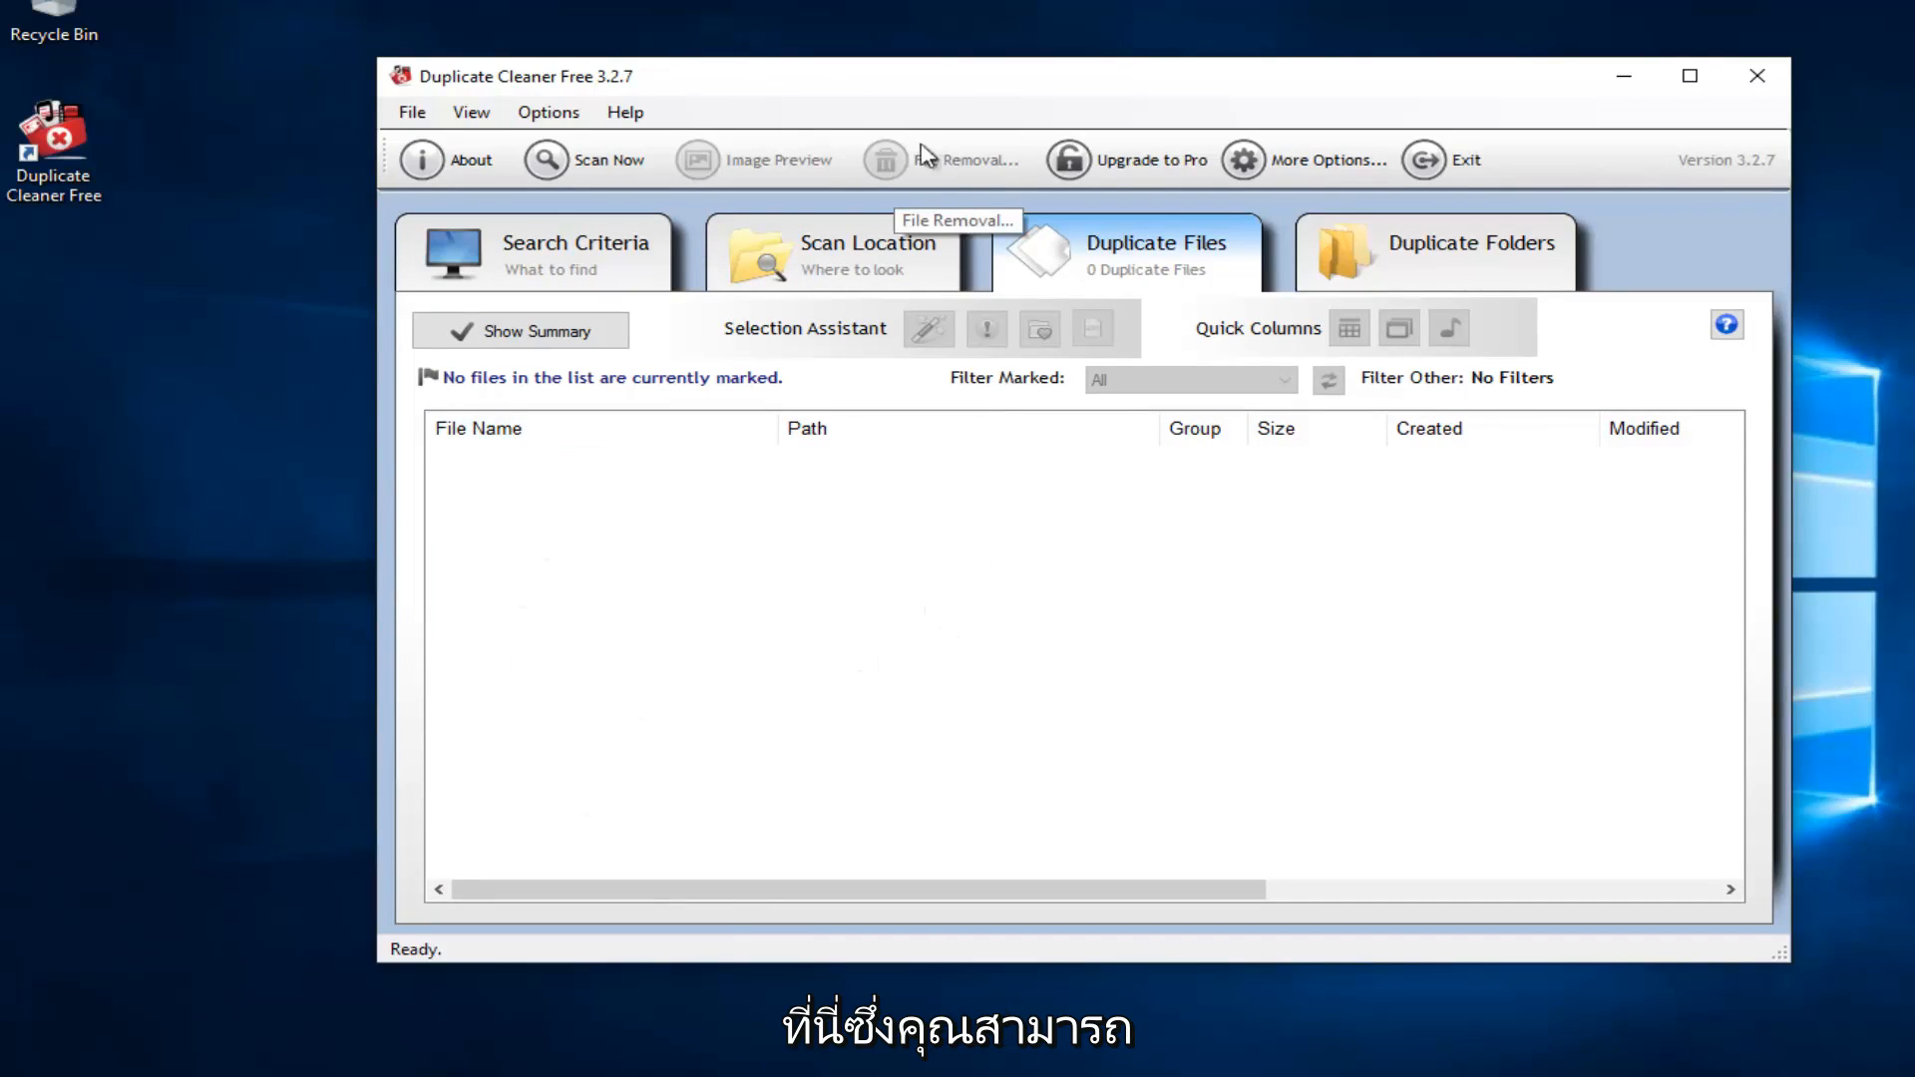
pyautogui.moveTo(859, 610)
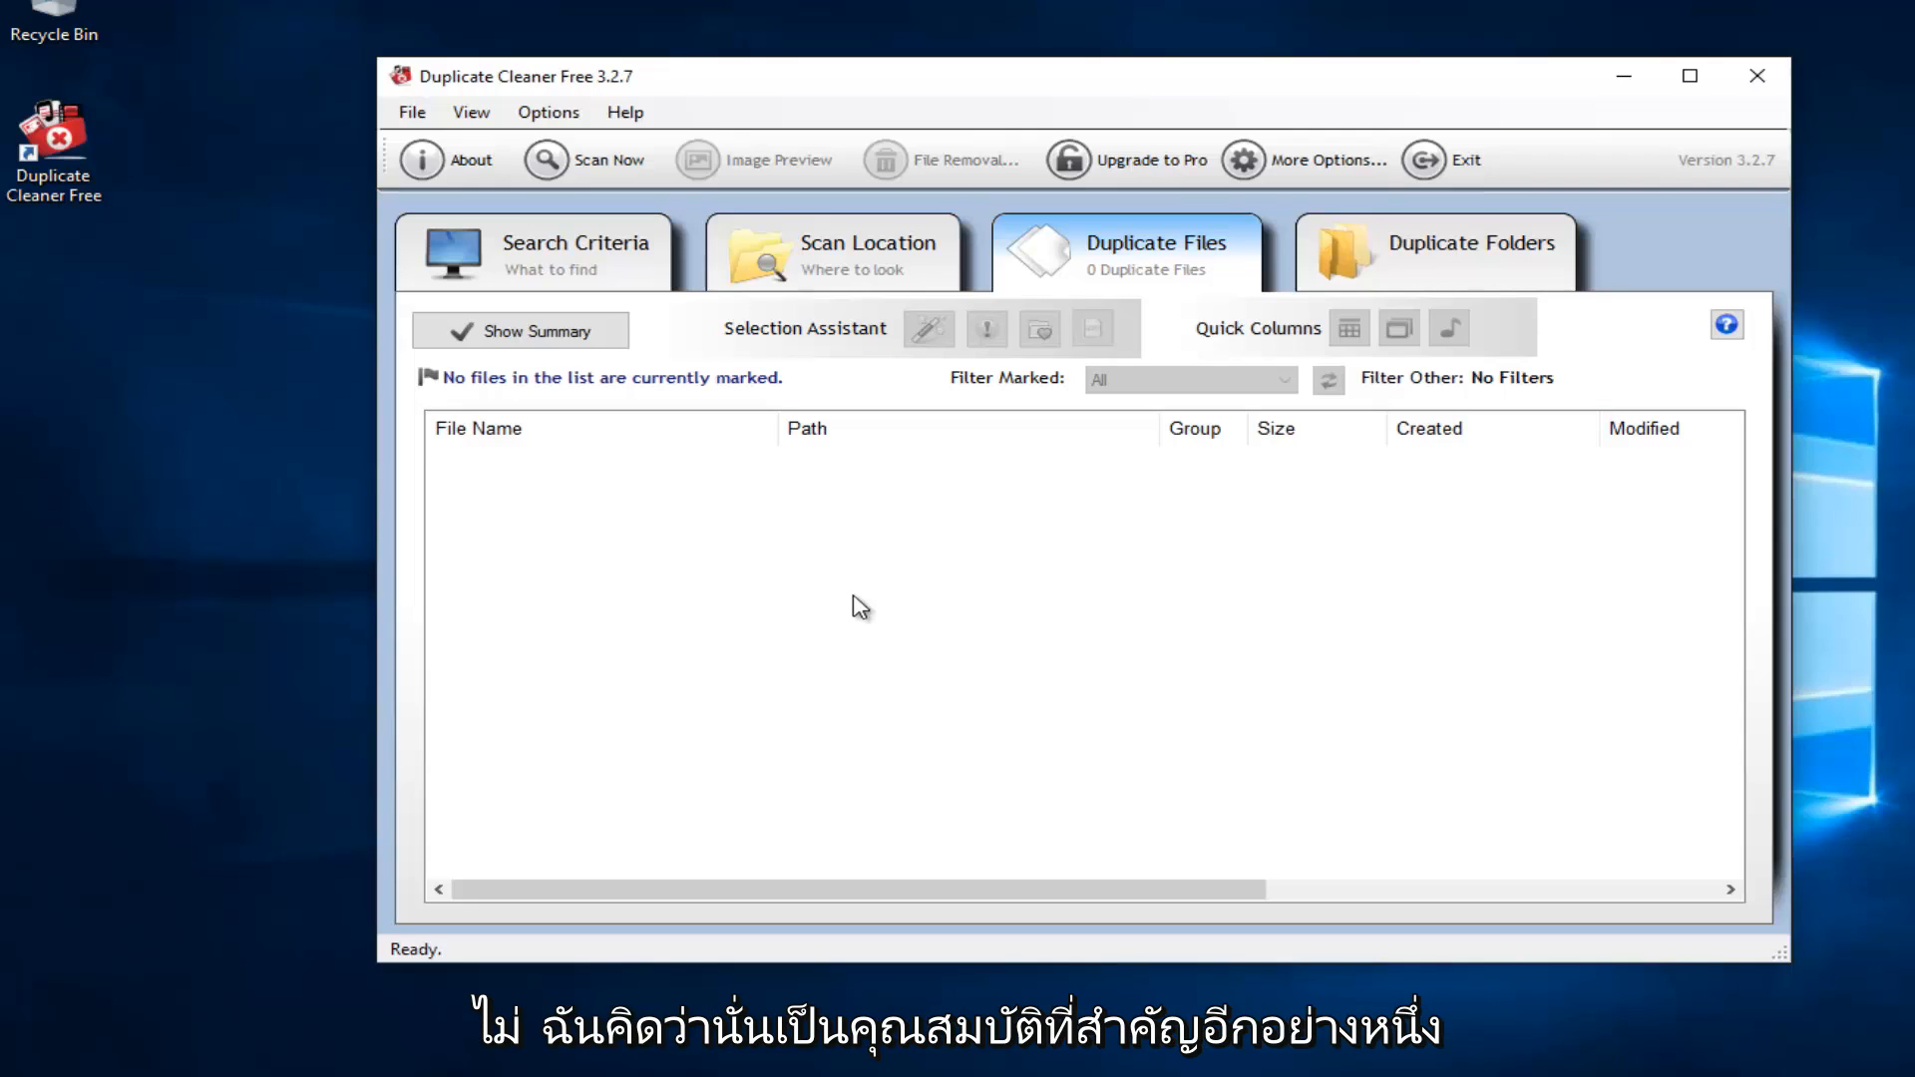
pyautogui.moveTo(825, 706)
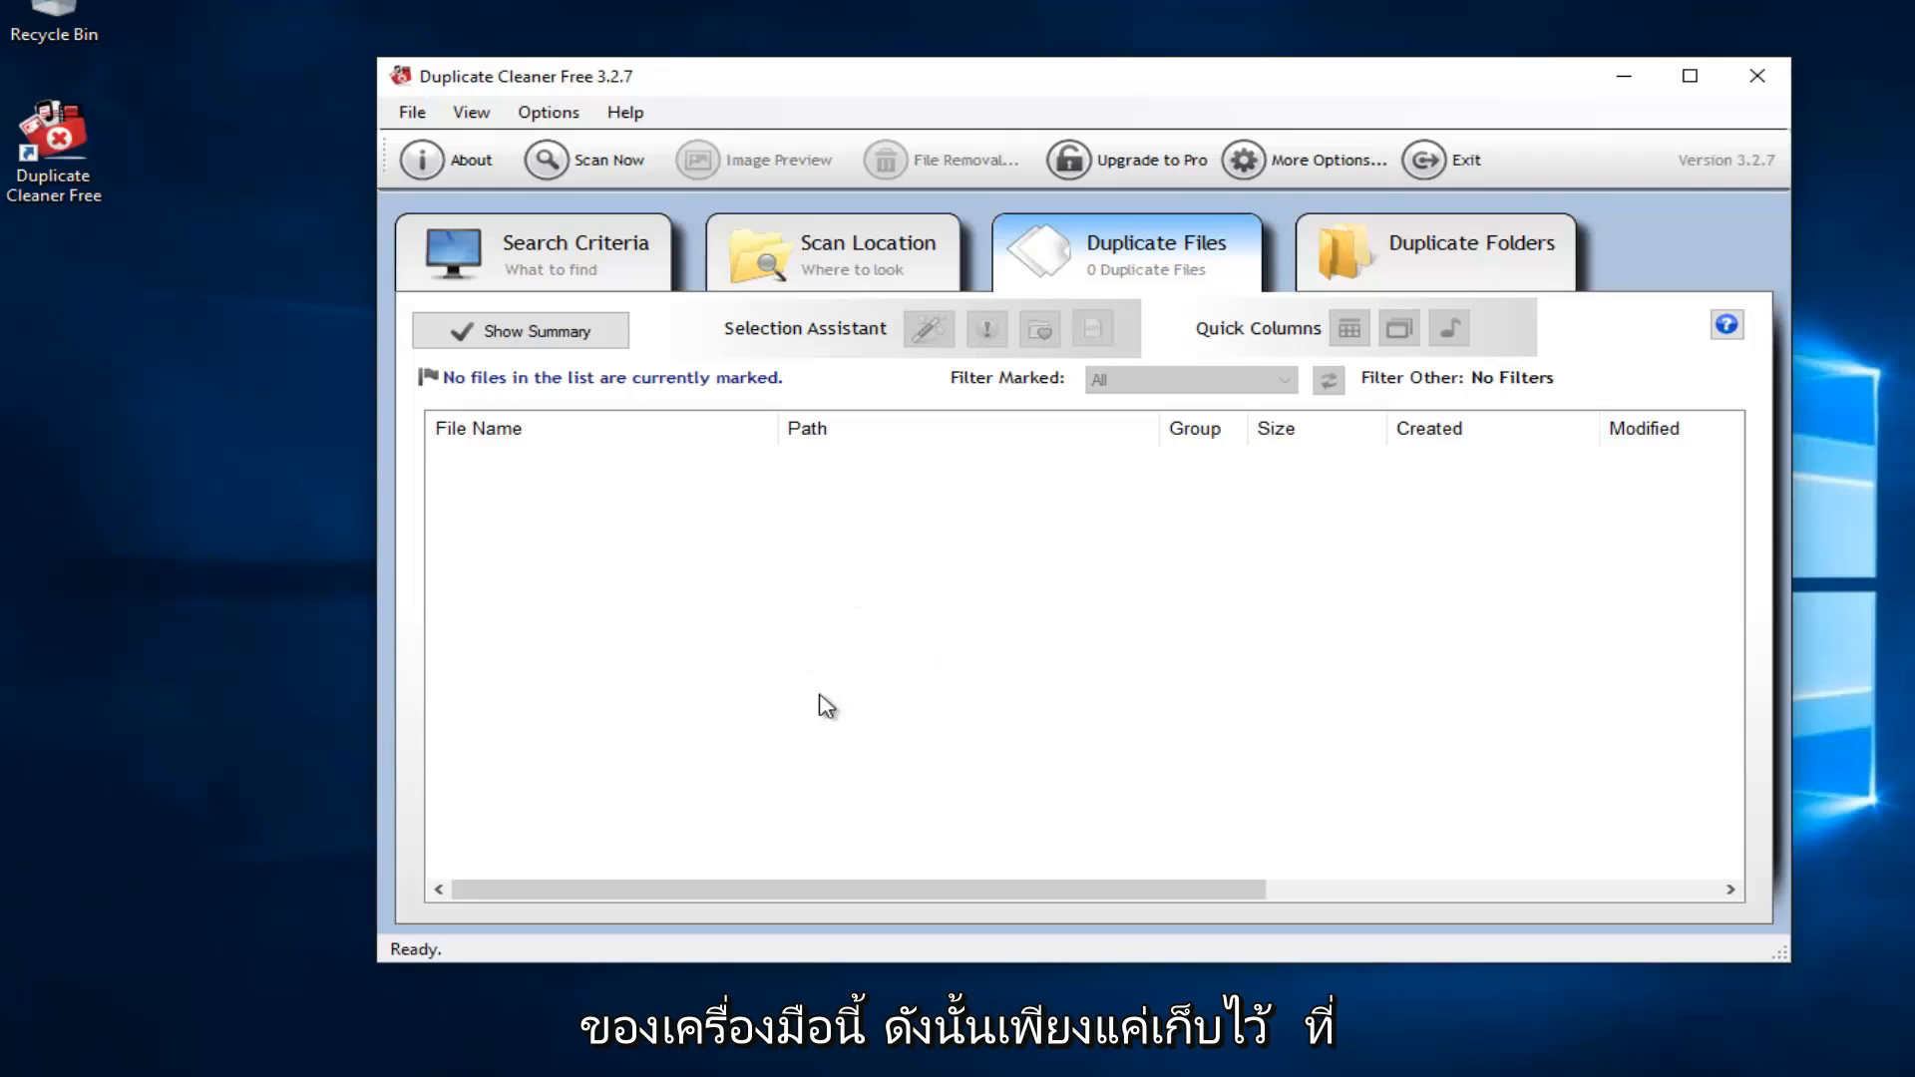